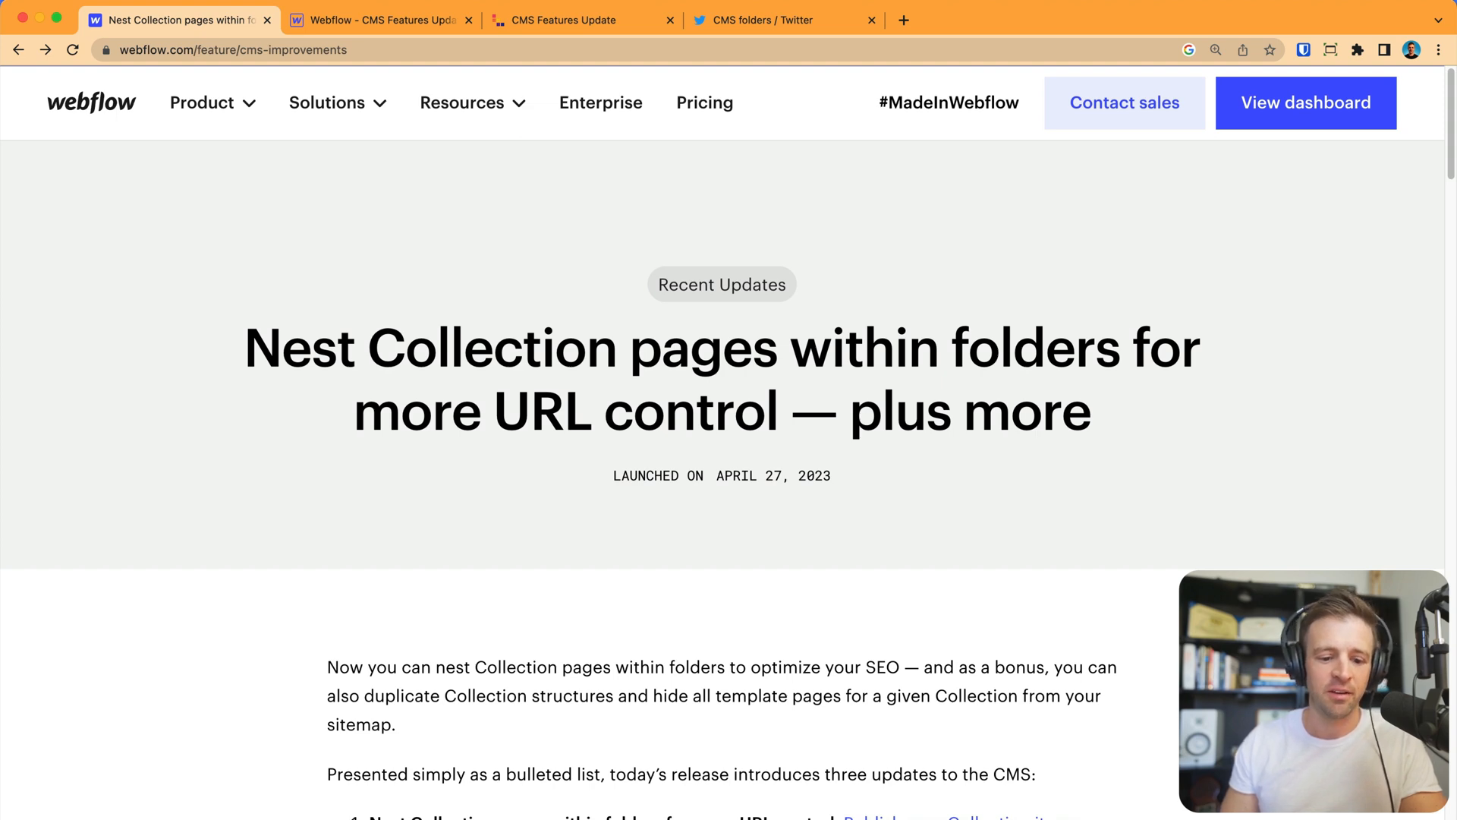
Highlight the word 'Collection' in the first update, then switch to the CMS folders bookmarks.
scroll("down", 3)
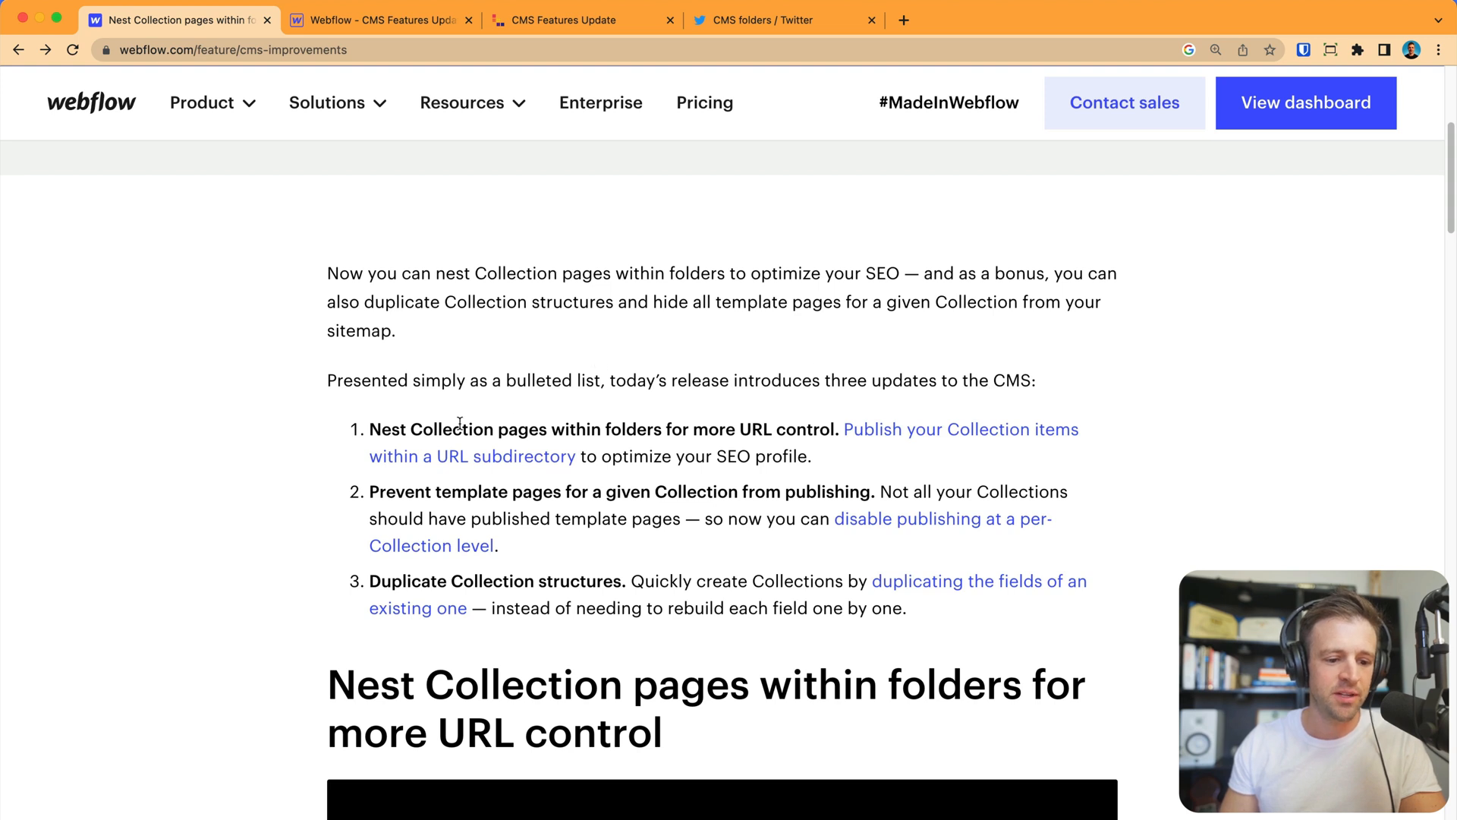
double_click(453, 429)
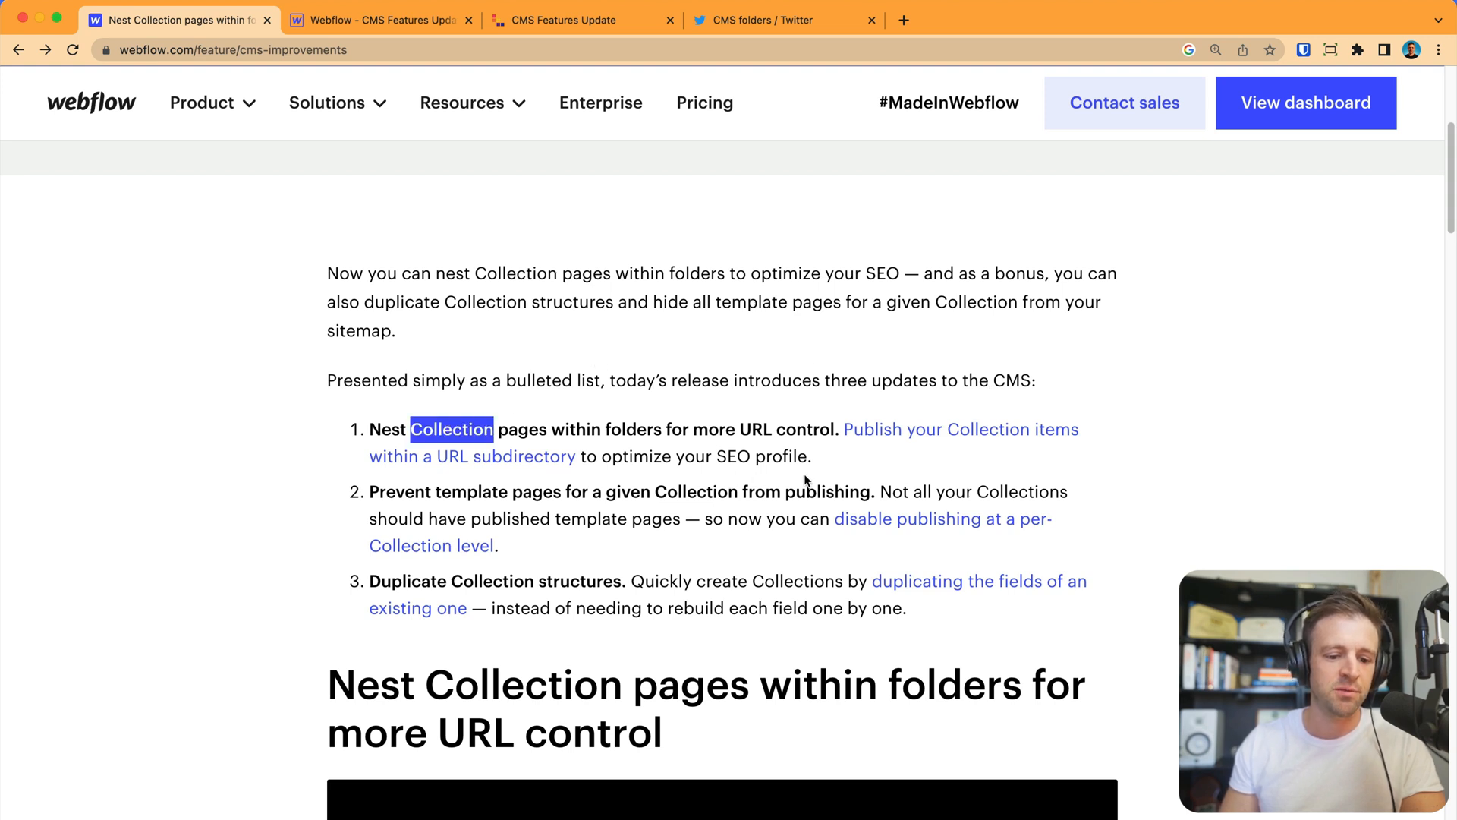
mouse_move(595, 486)
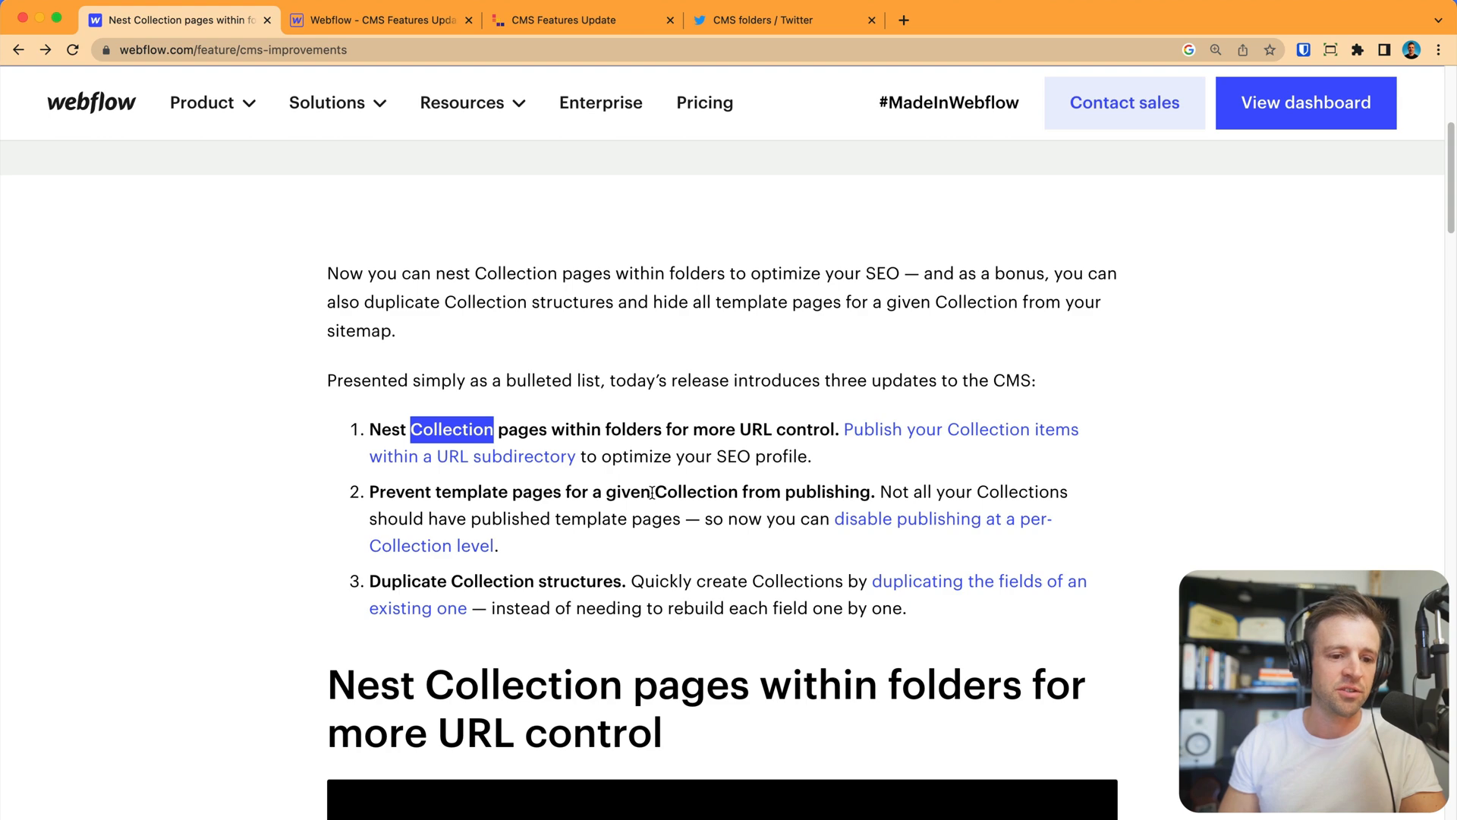
mouse_move(790, 90)
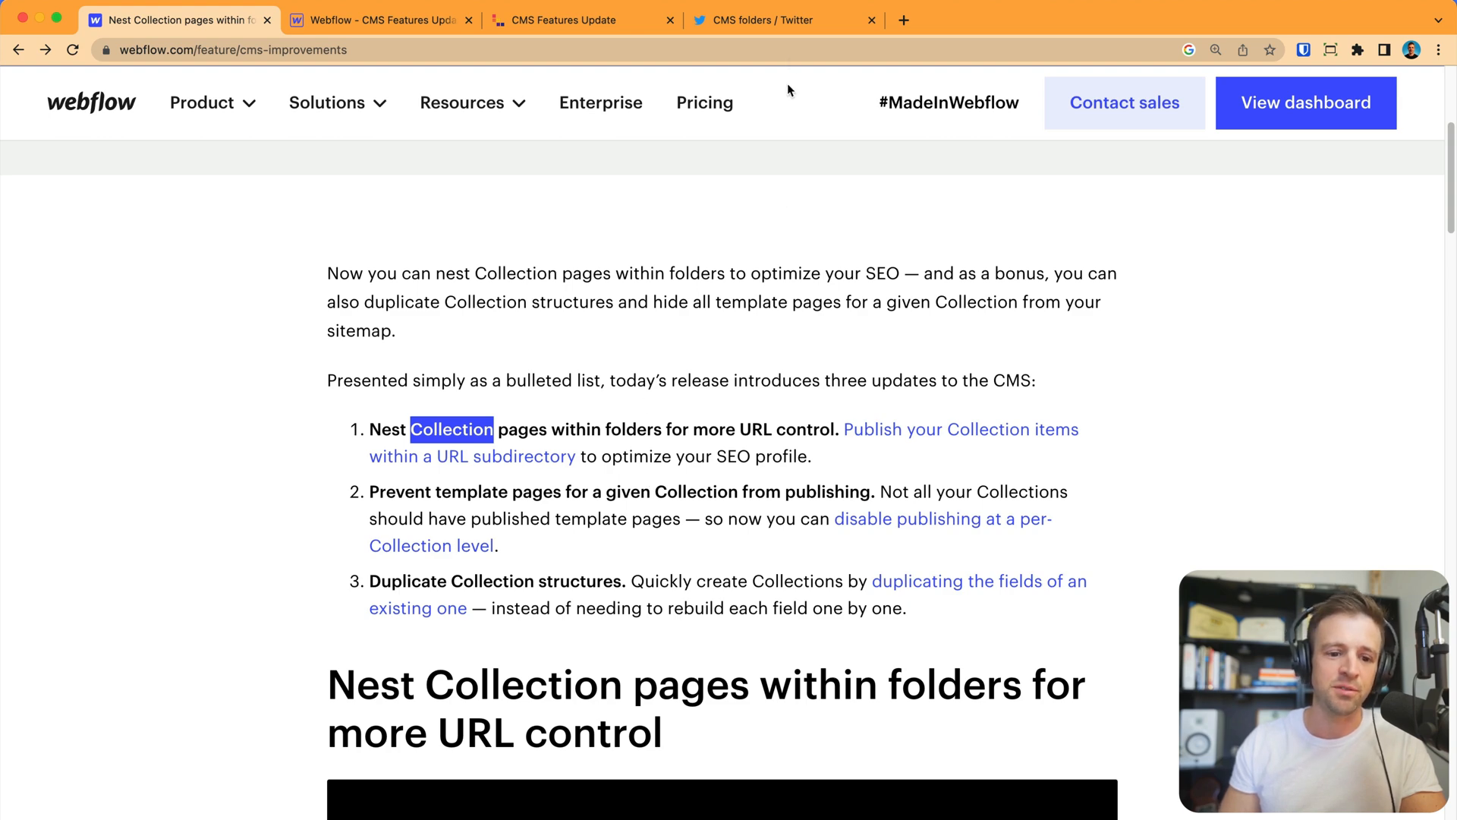
left_click(753, 20)
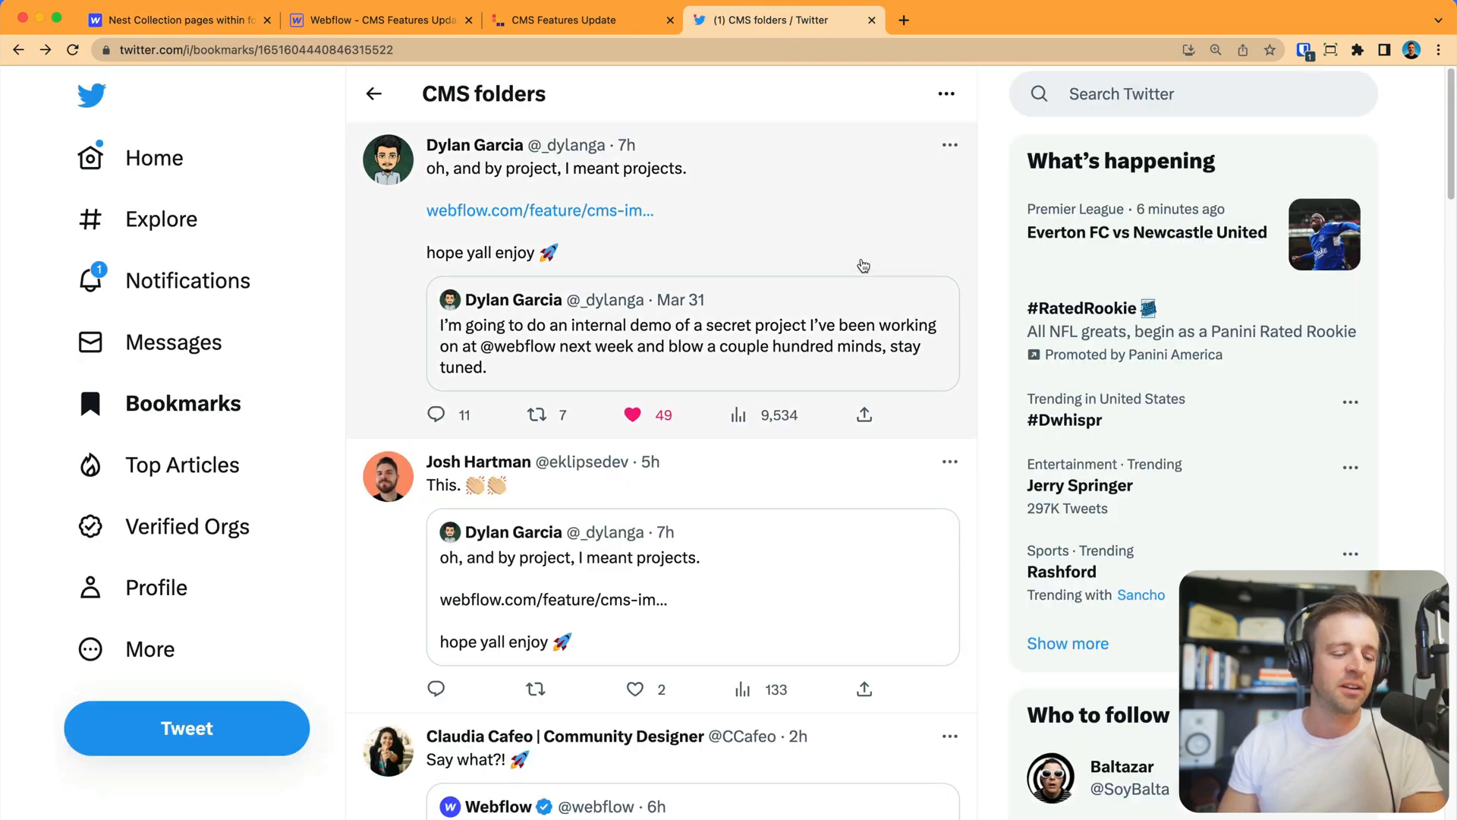
mouse_move(891, 253)
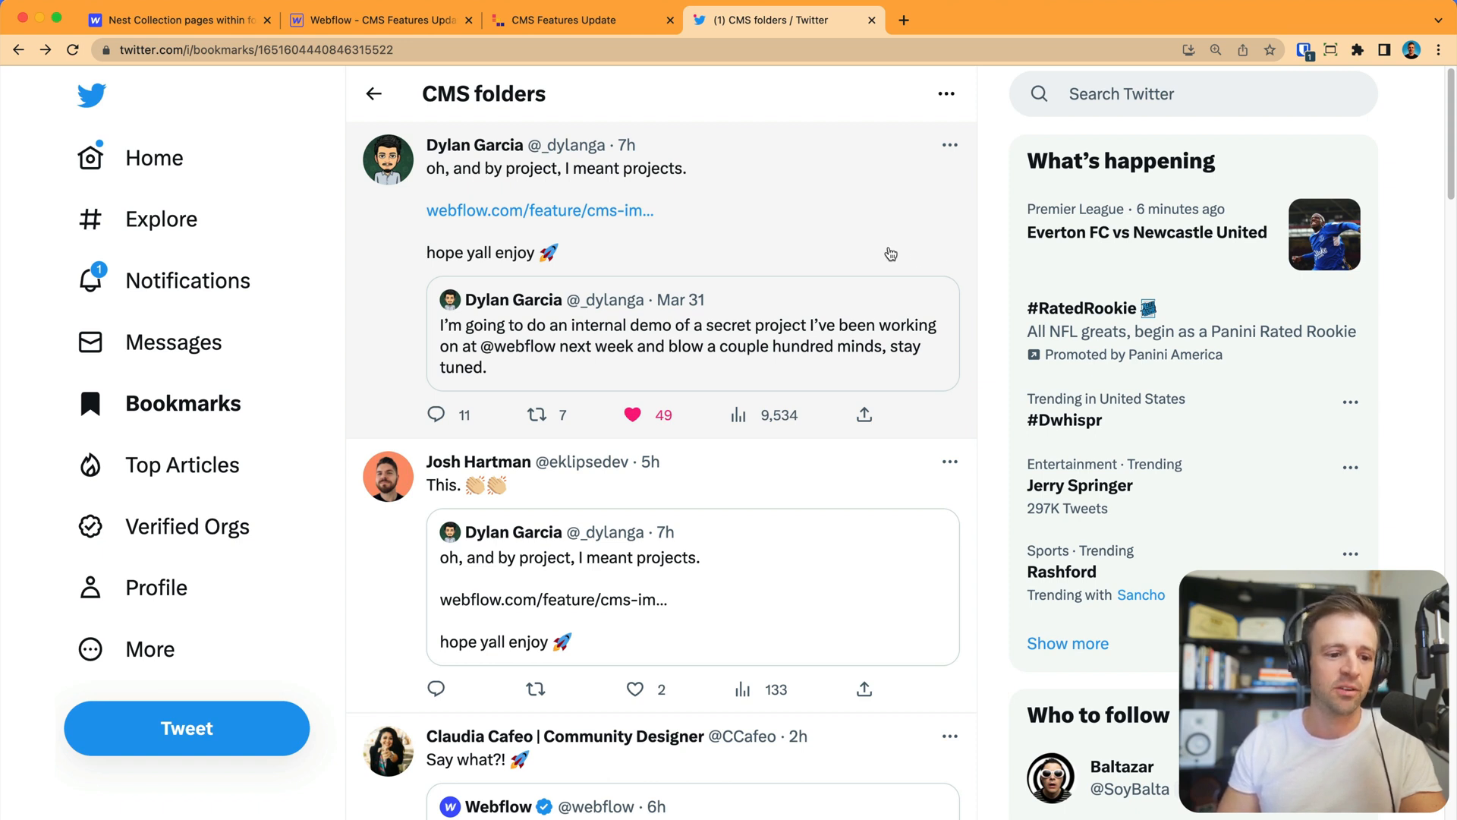
Scroll the bookmarks down to Webflow's tweet announcing three CMS updates.
scroll("down", 3)
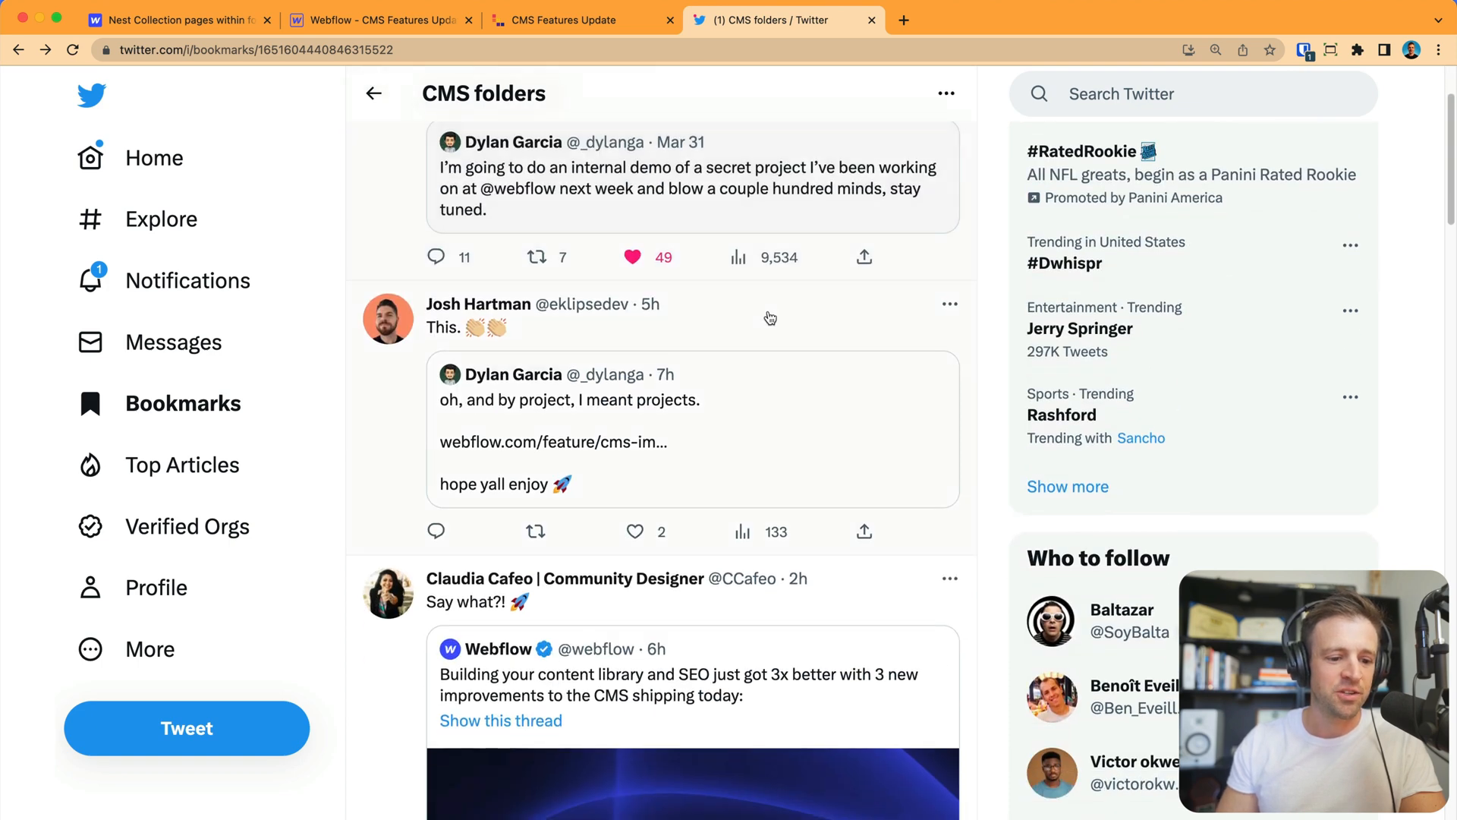
mouse_move(842, 299)
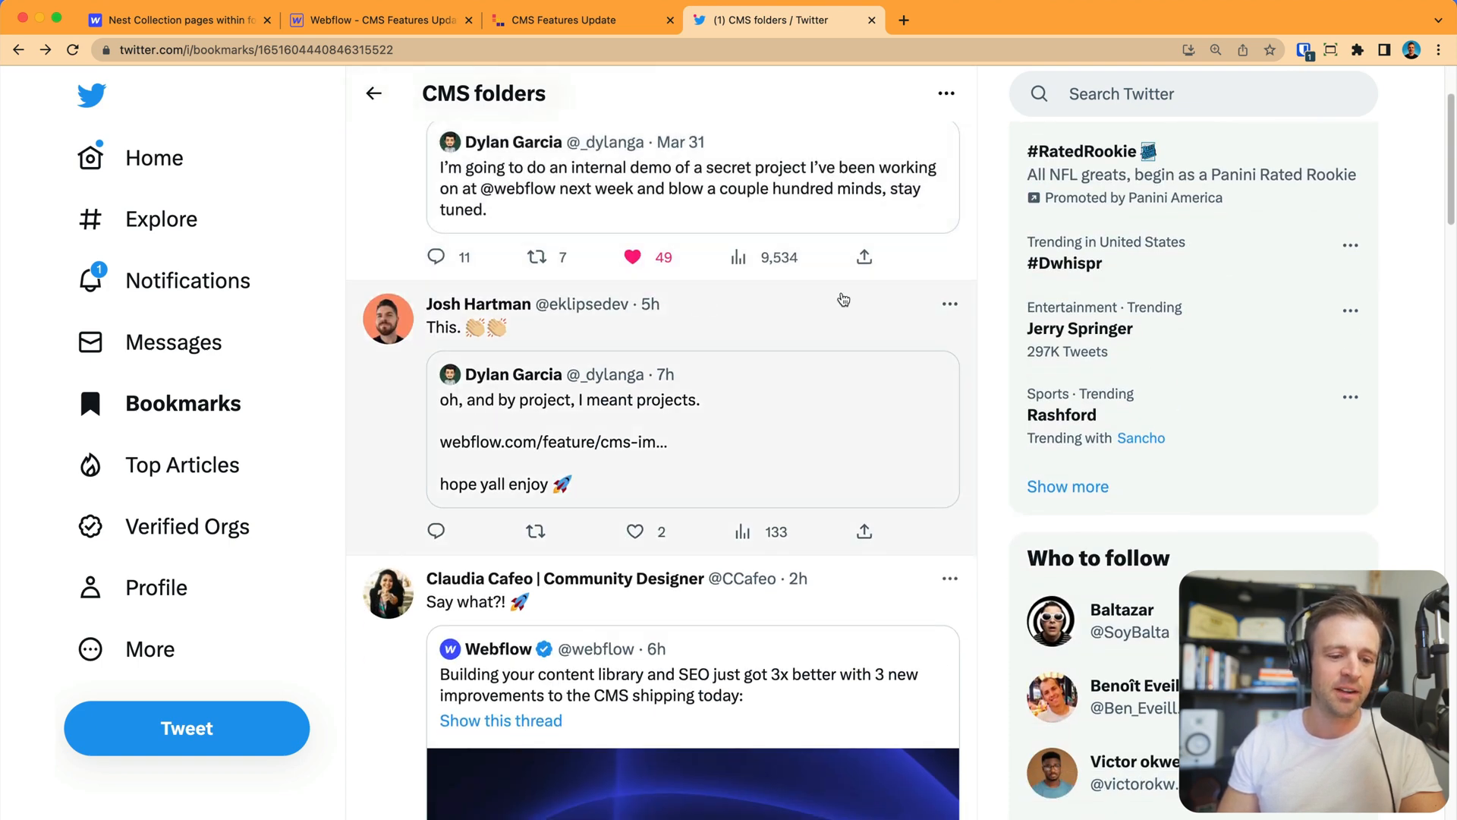
scroll("down", 3)
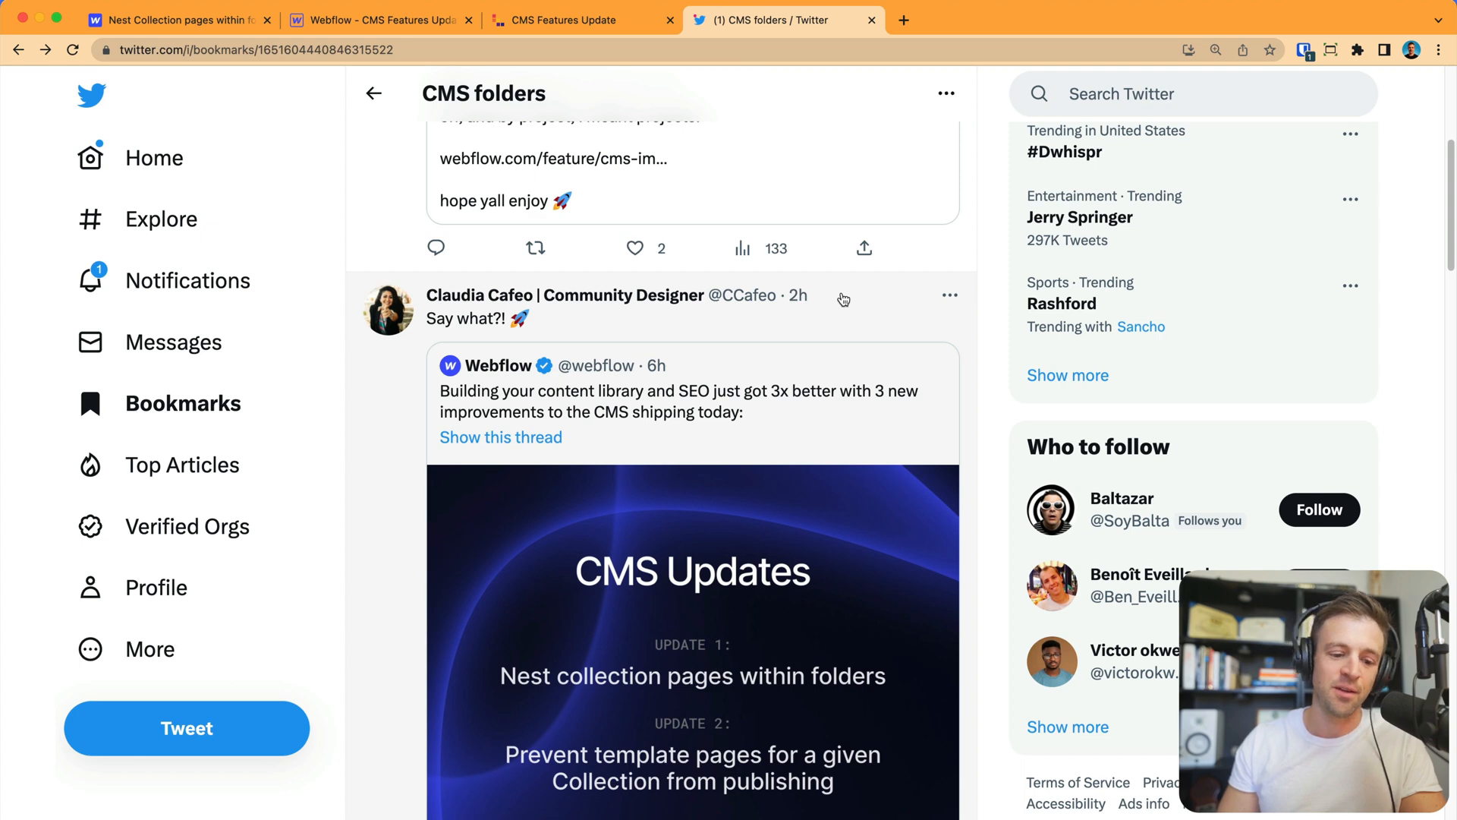
scroll("down", 3)
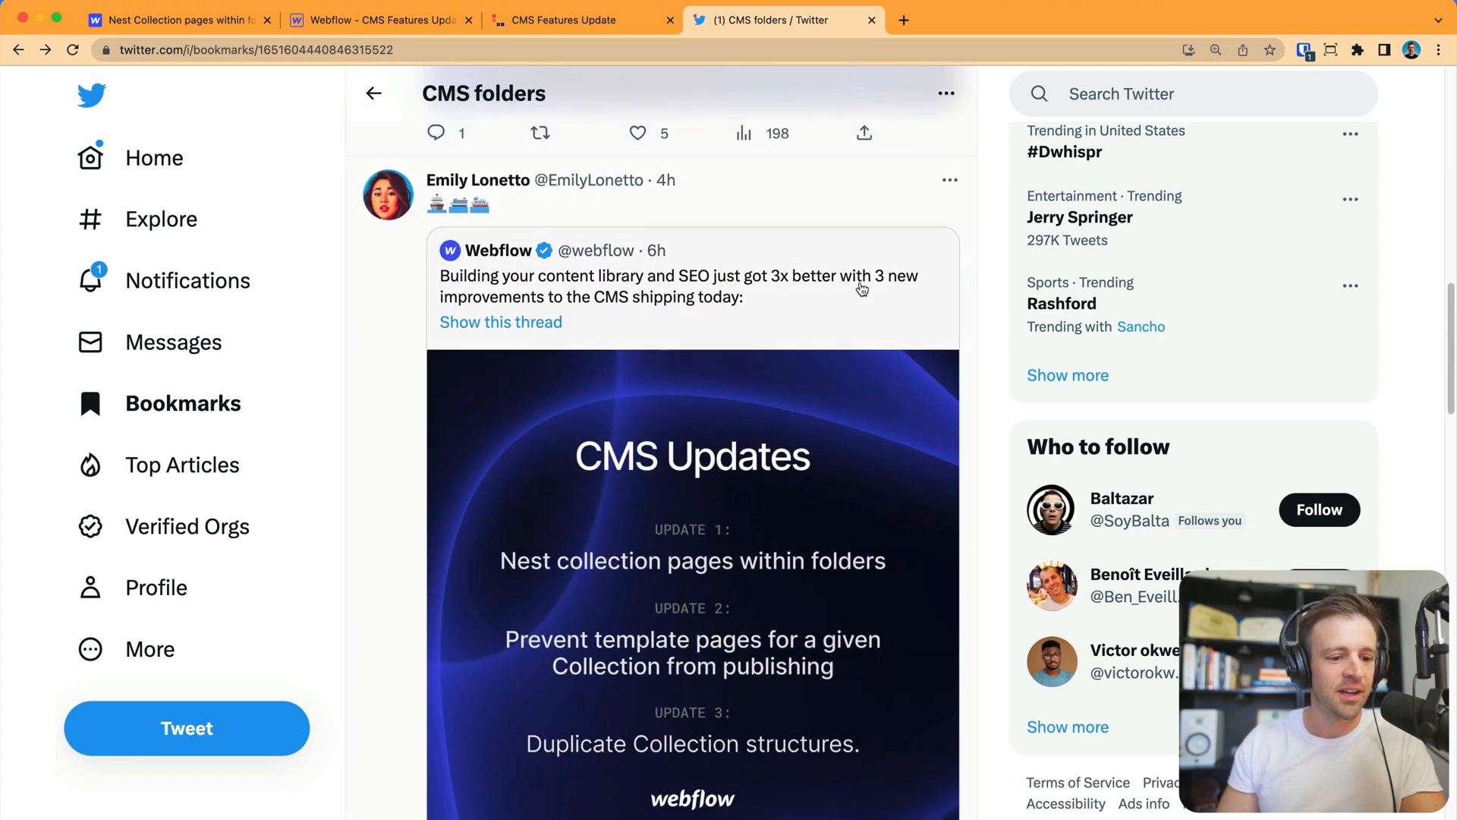
scroll("down", 3)
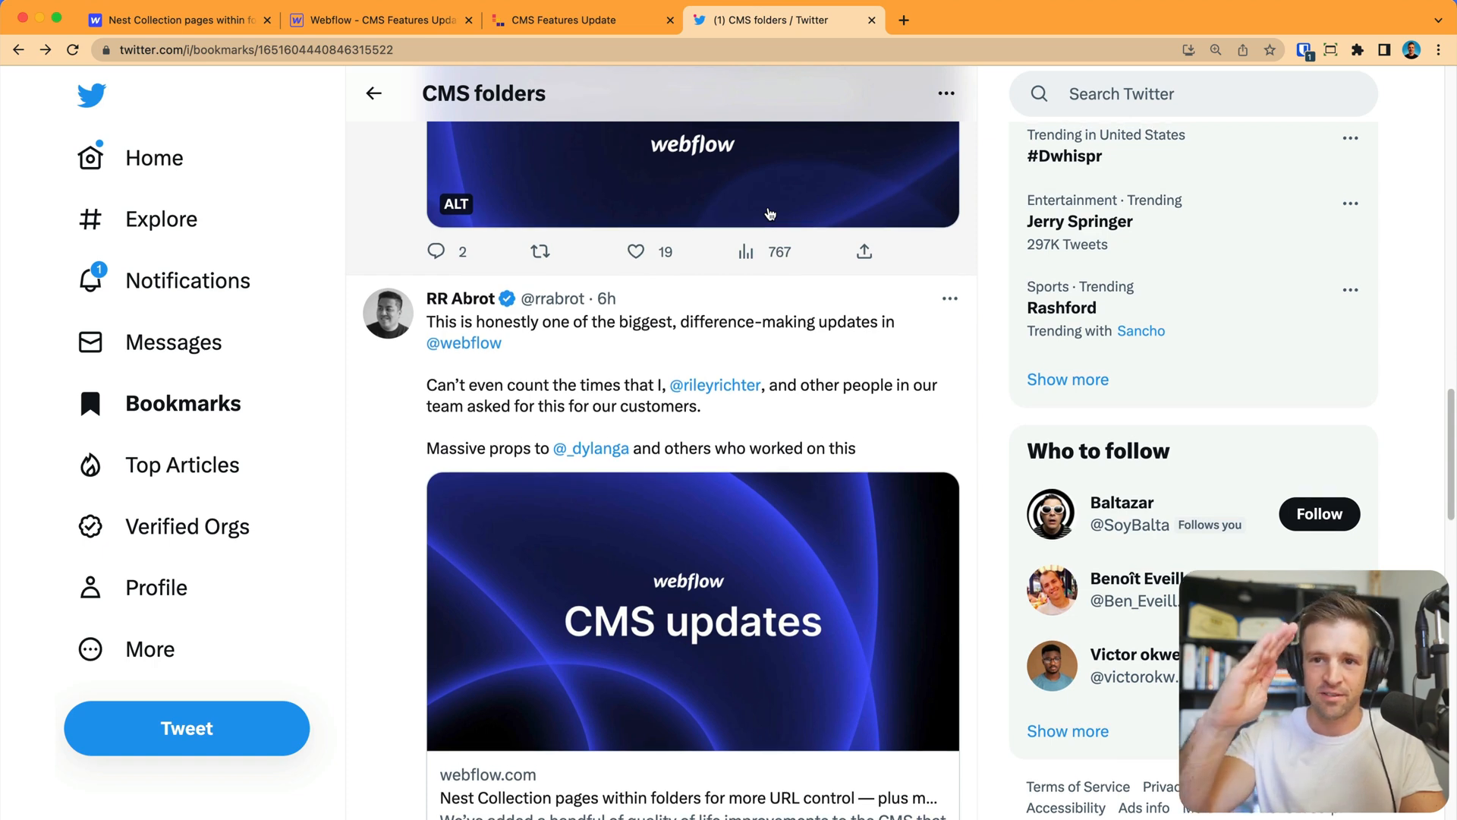
scroll("down", 3)
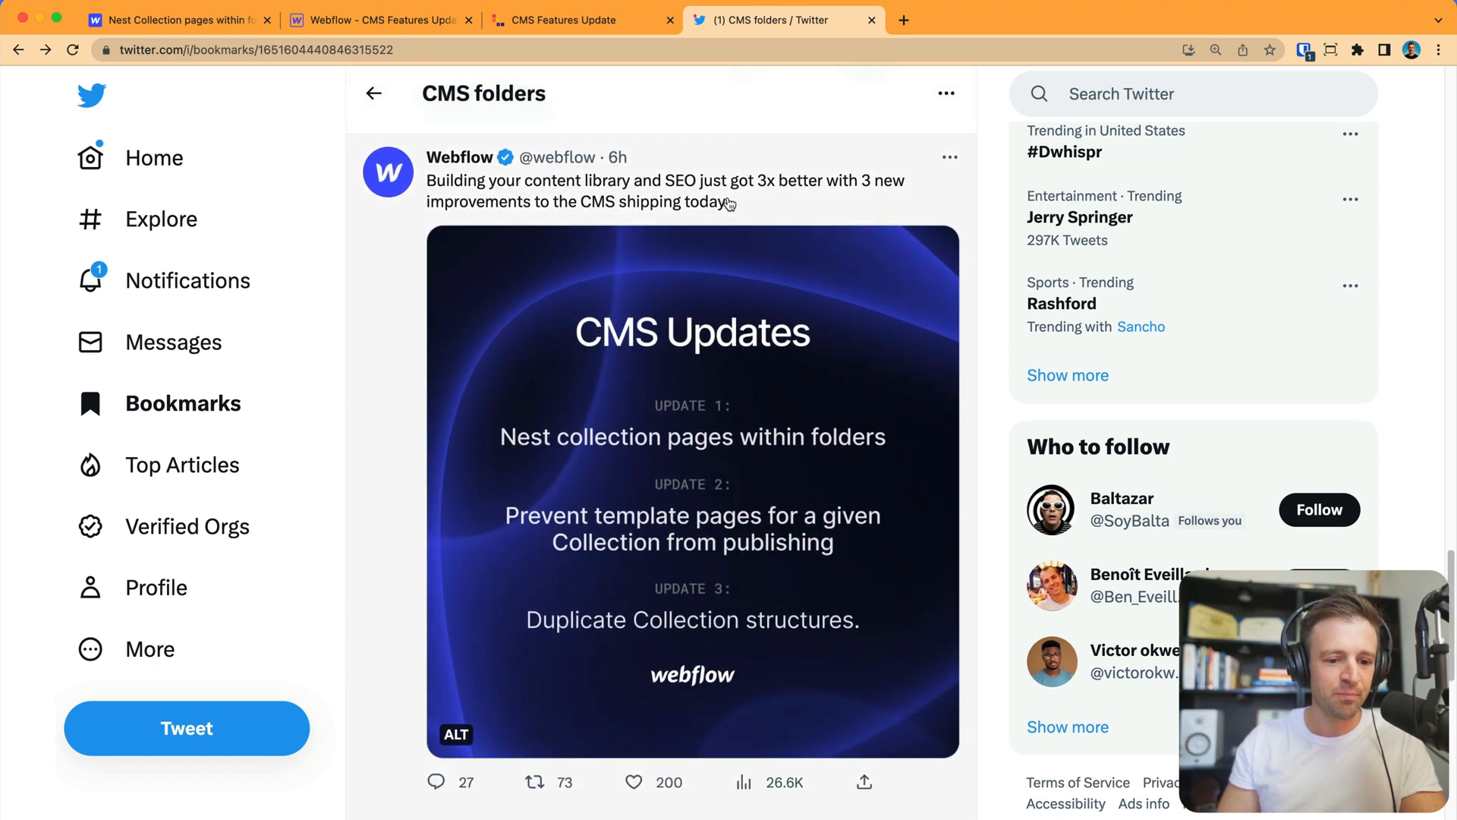
Open Webflow's CMS Updates thread and read its three update tweets and the replies.
left_click(665, 180)
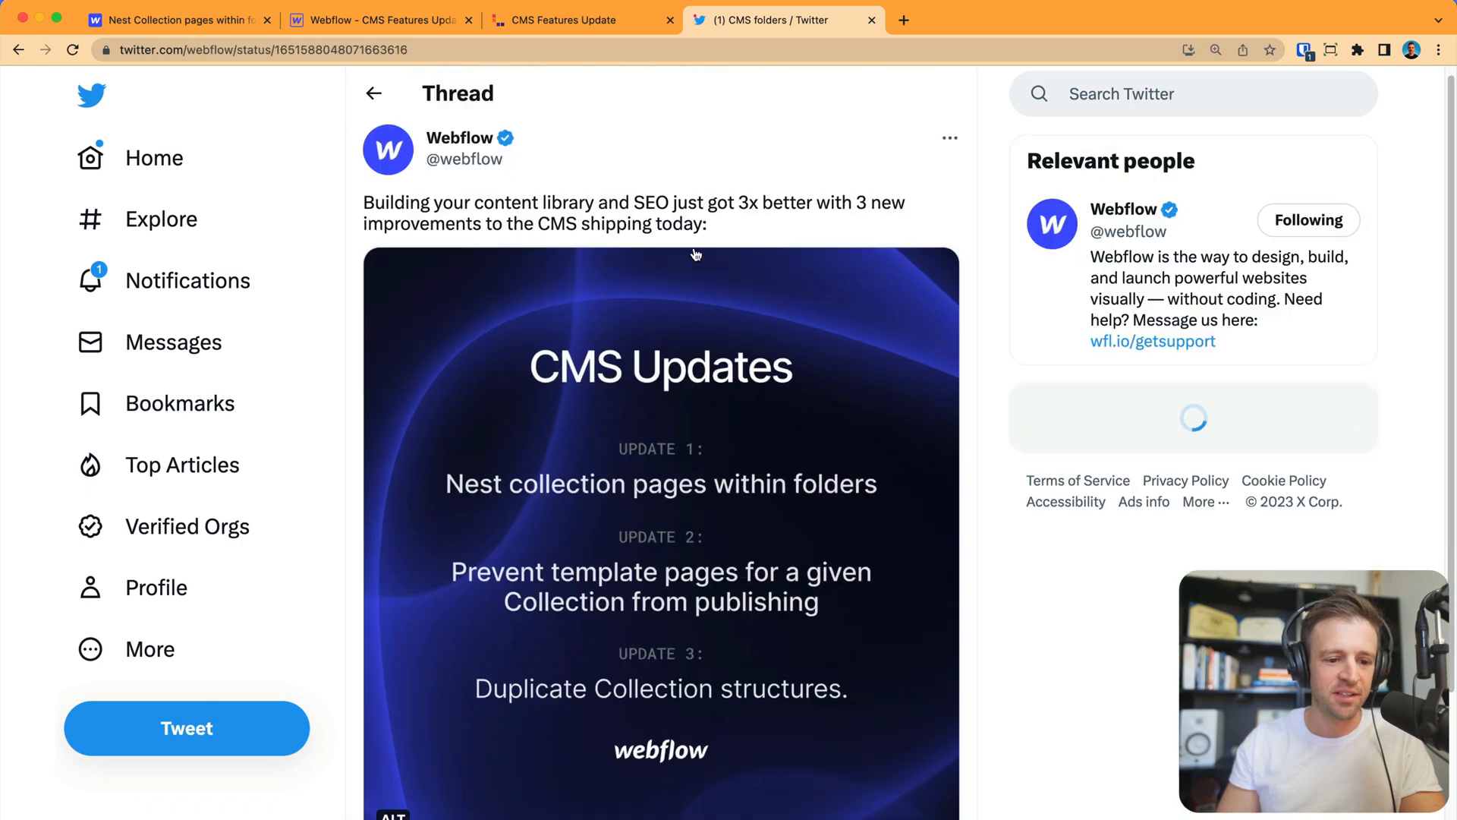
scroll("down", 3)
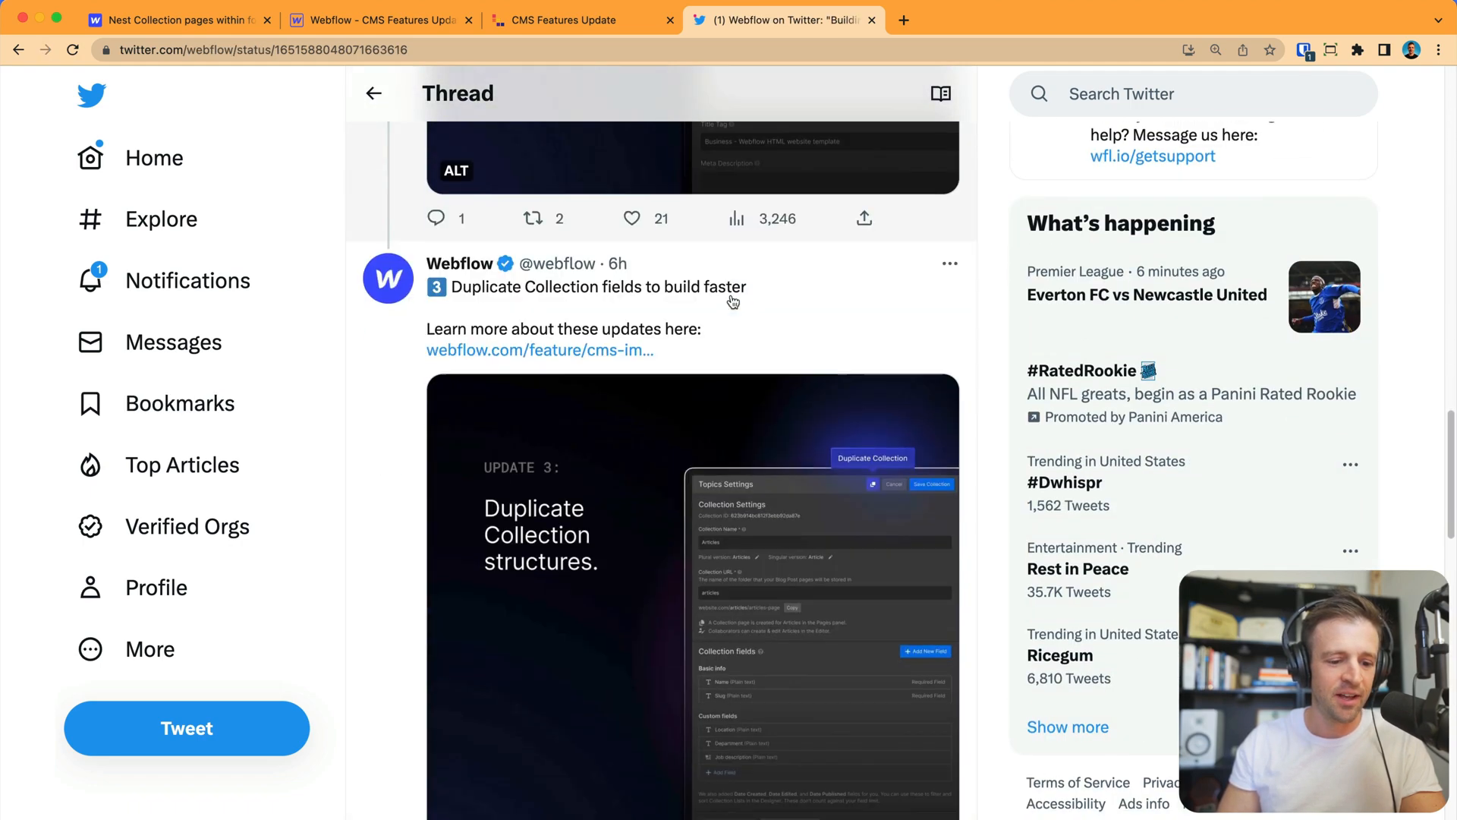
scroll("down", 3)
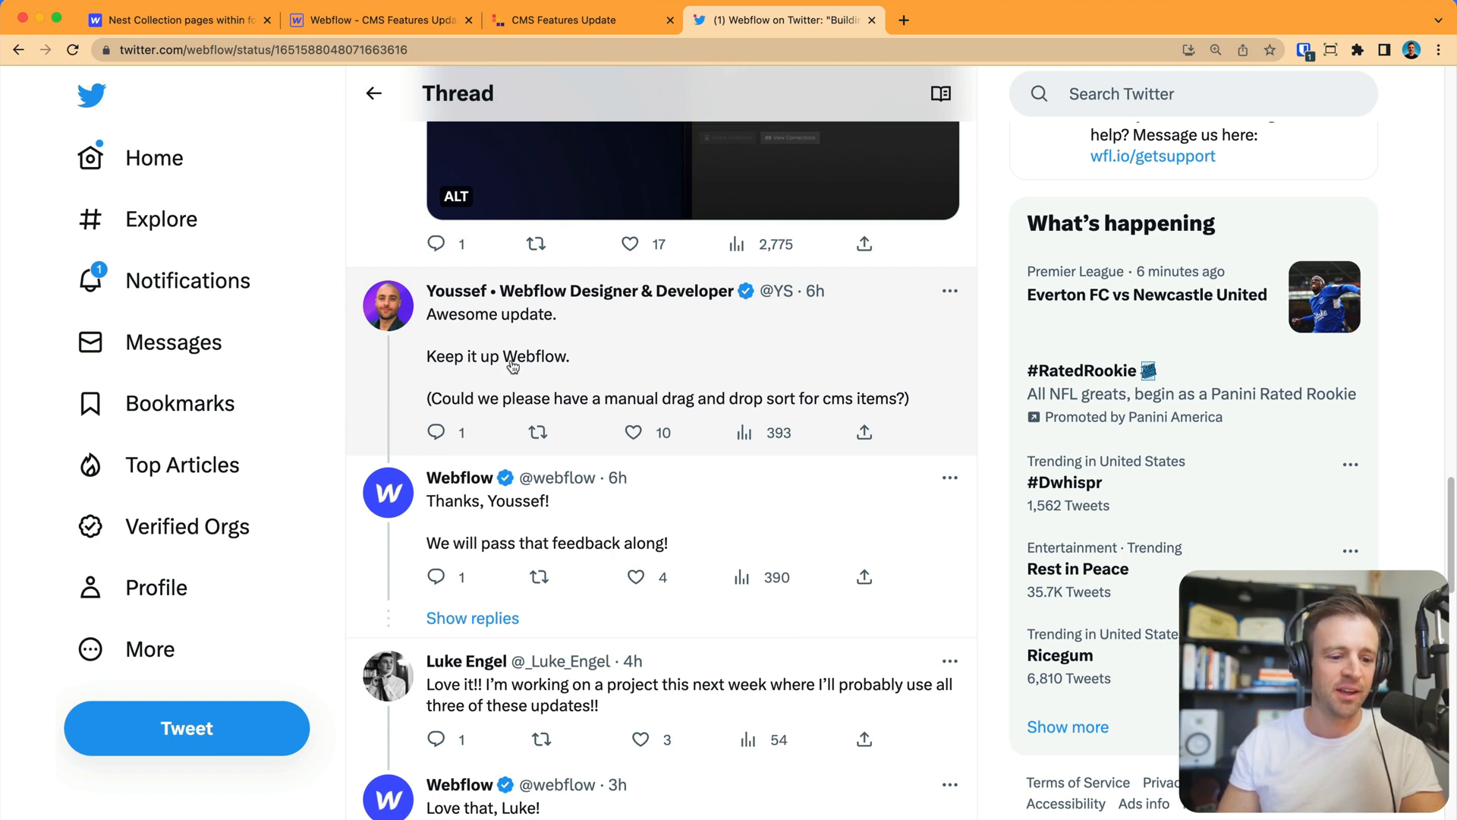
mouse_move(651, 410)
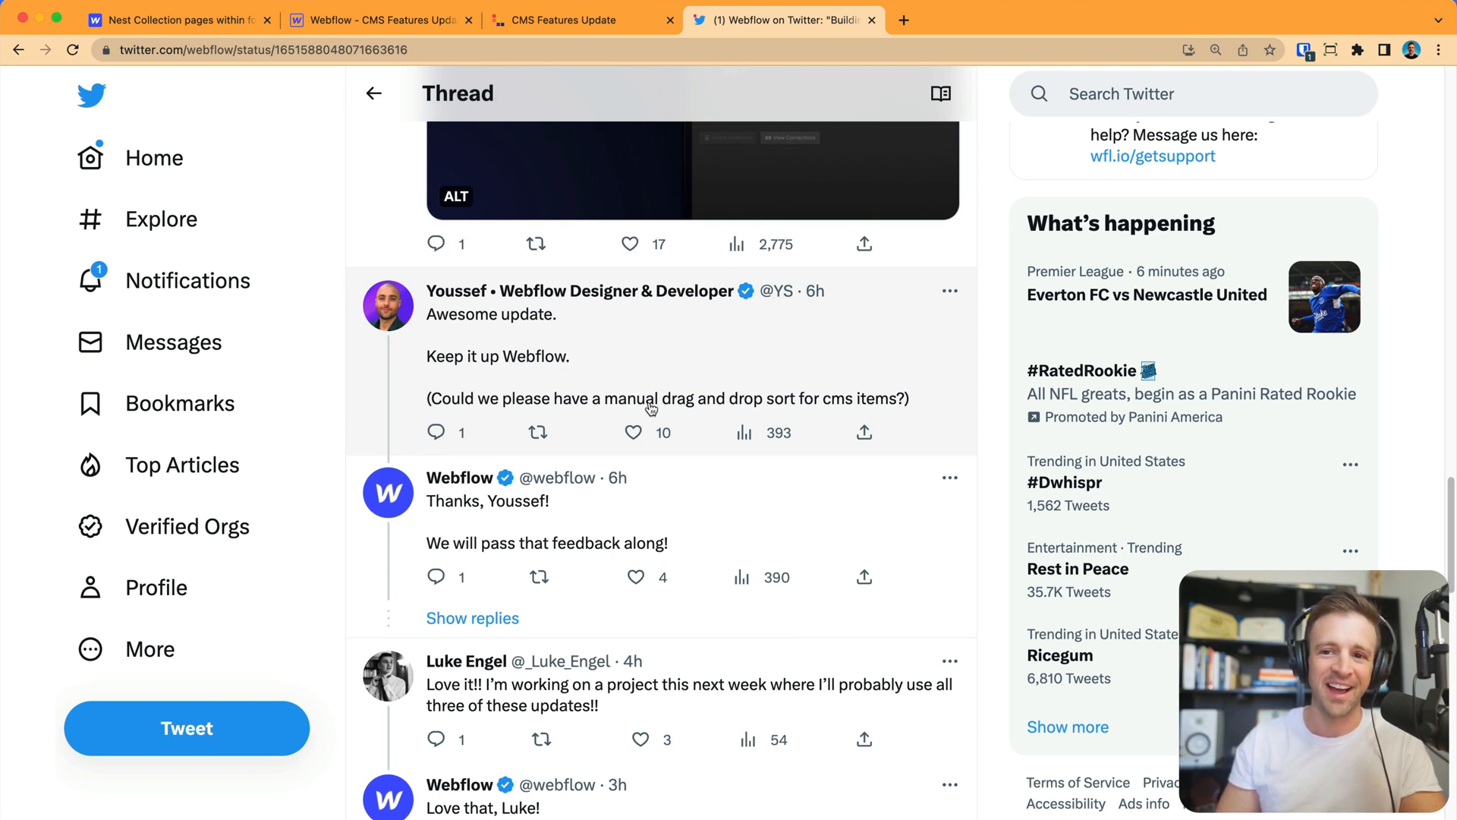
scroll("down", 3)
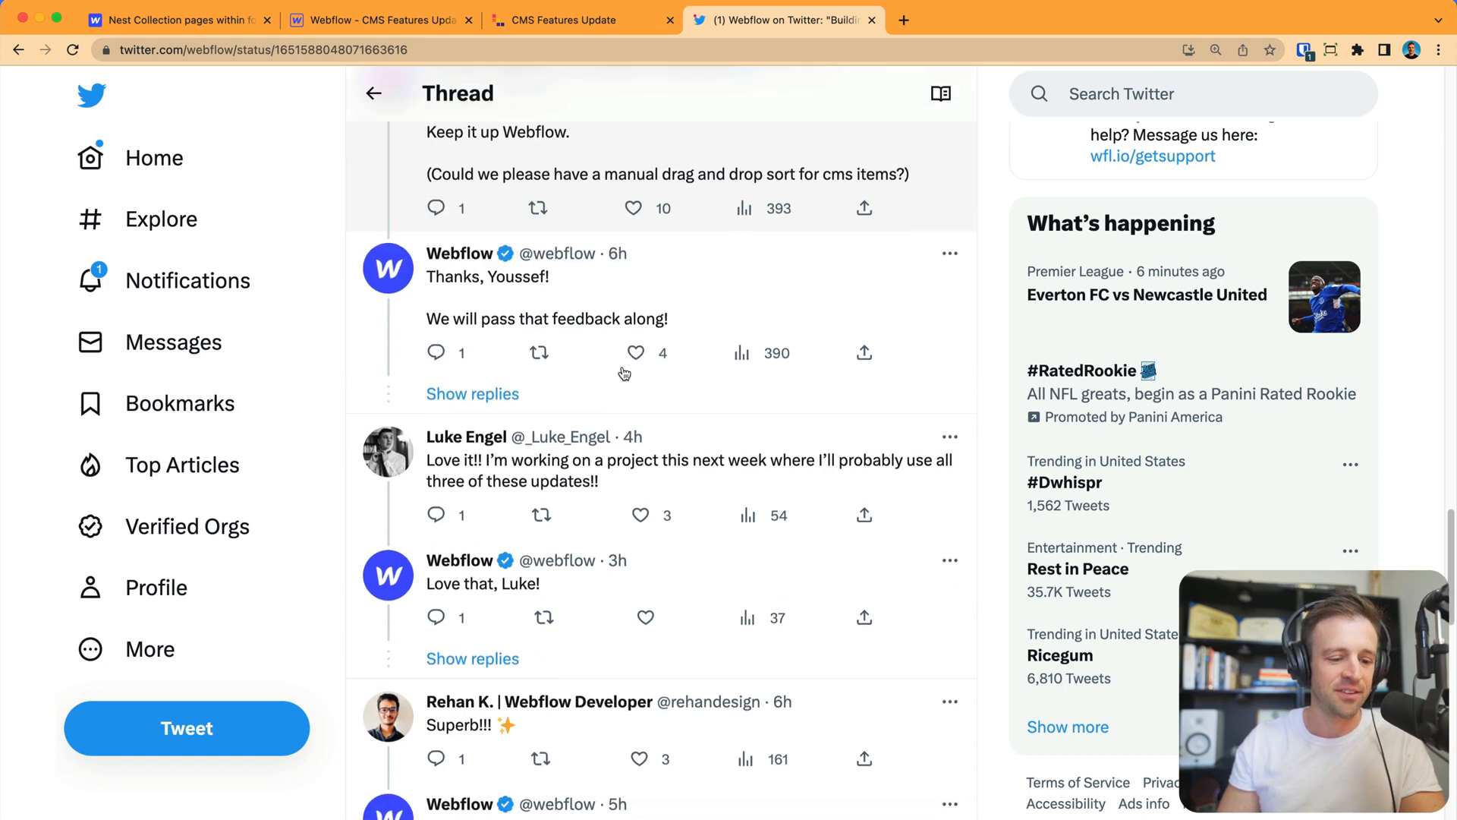
scroll("down", 3)
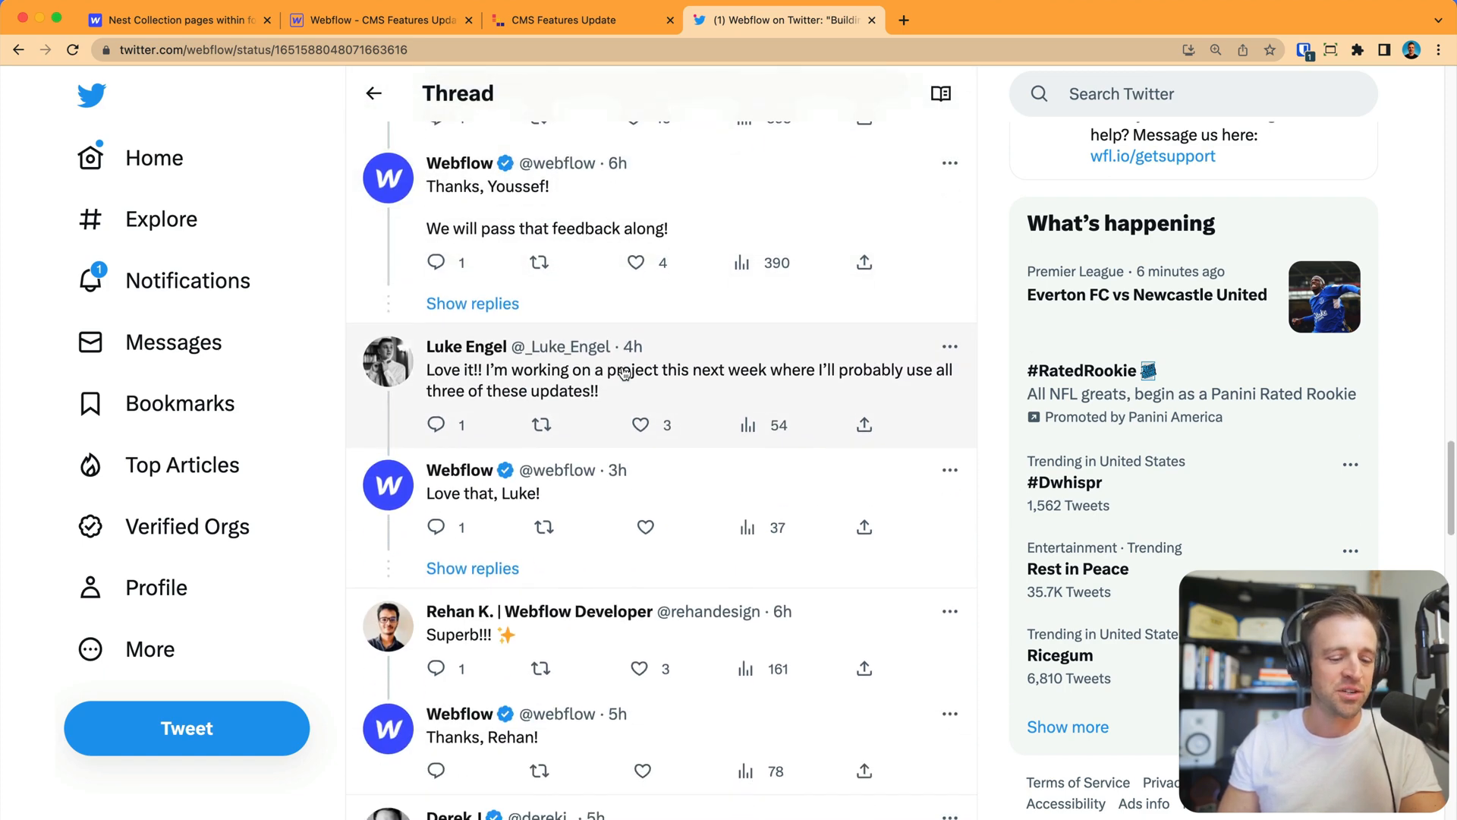
scroll("down", 3)
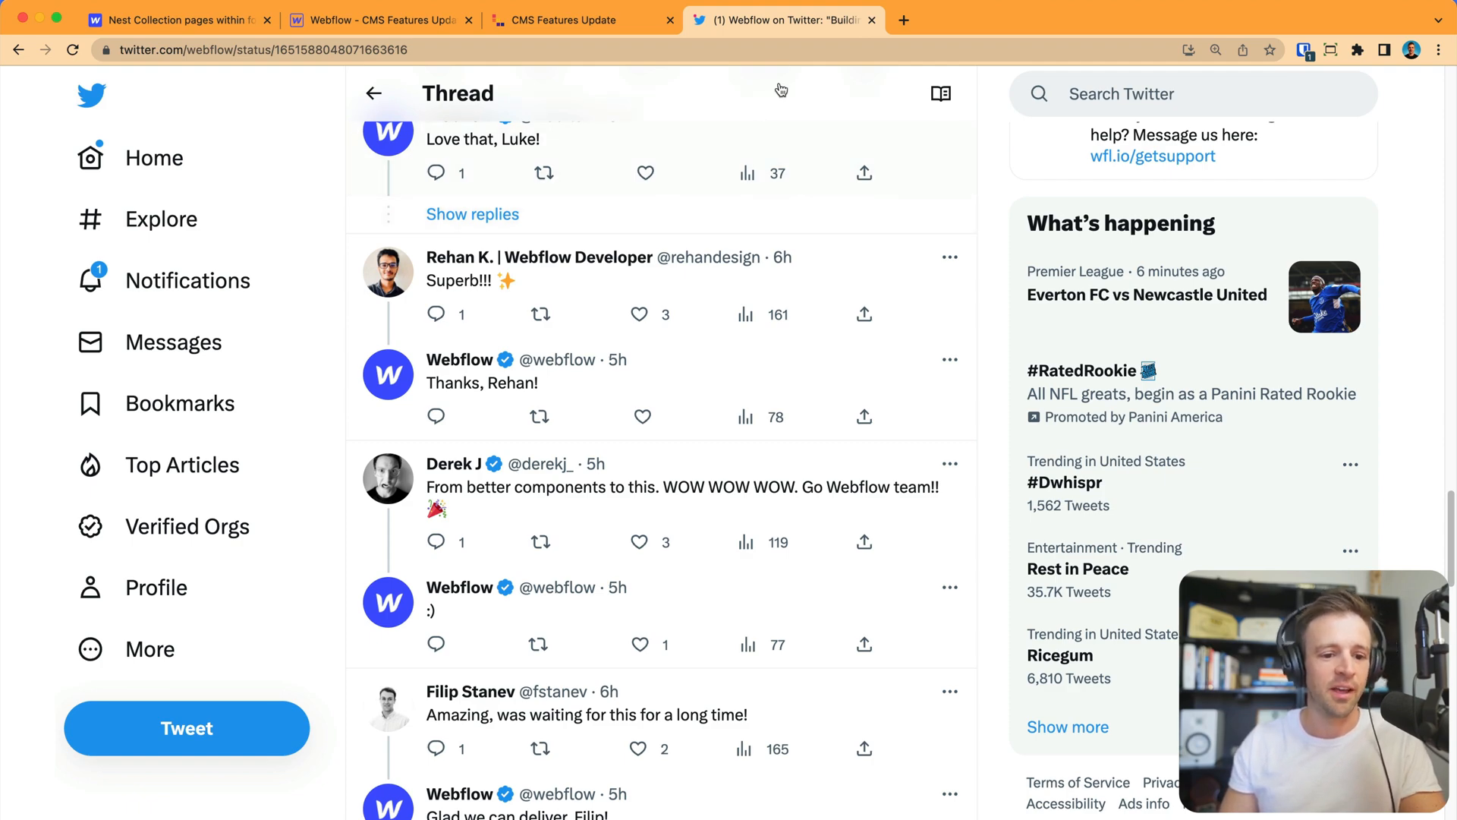
On the published CMS Features Update site, go from the homepage into Content, then Articles.
left_click(579, 20)
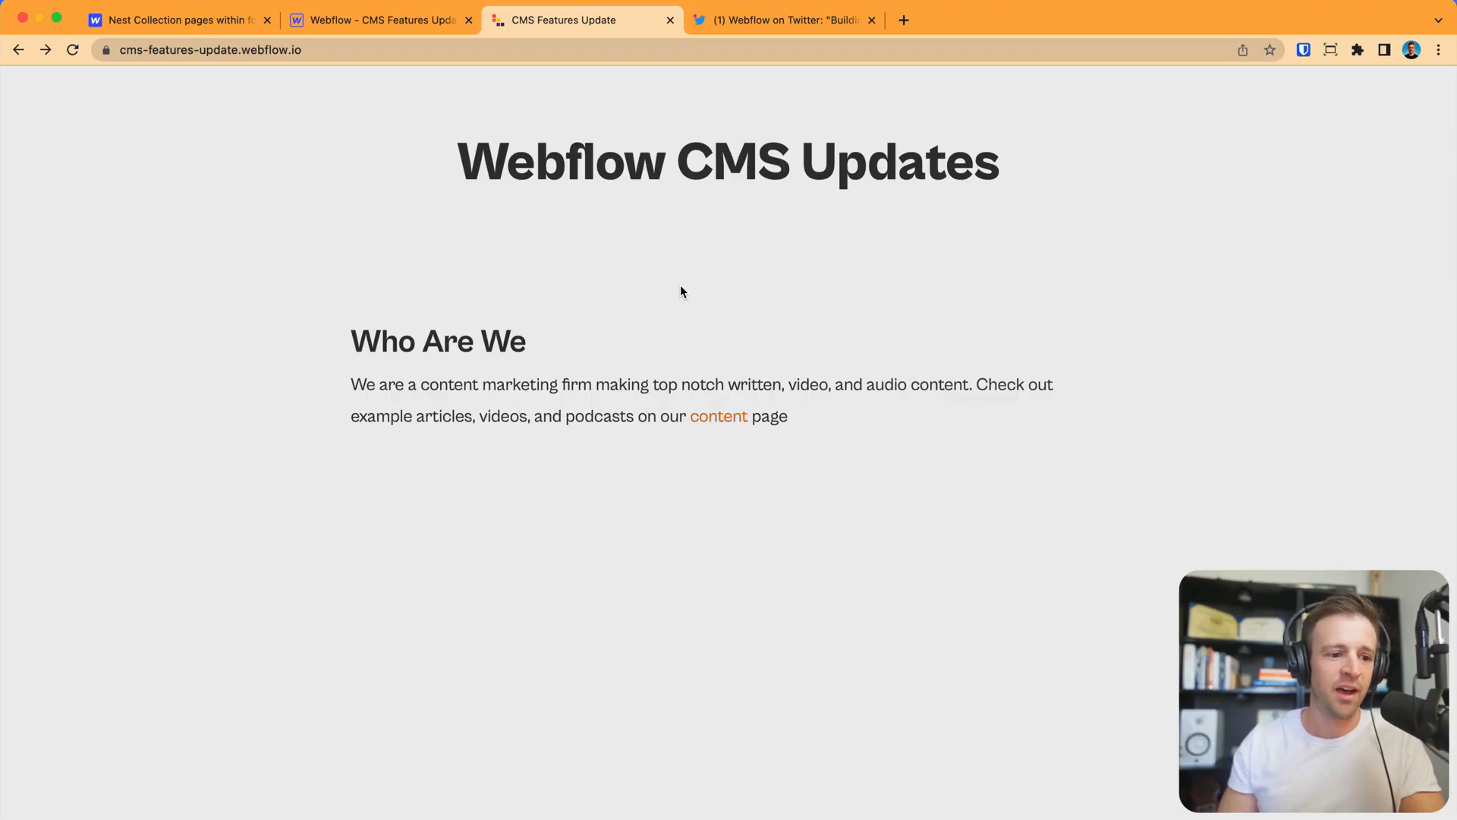
mouse_move(595, 310)
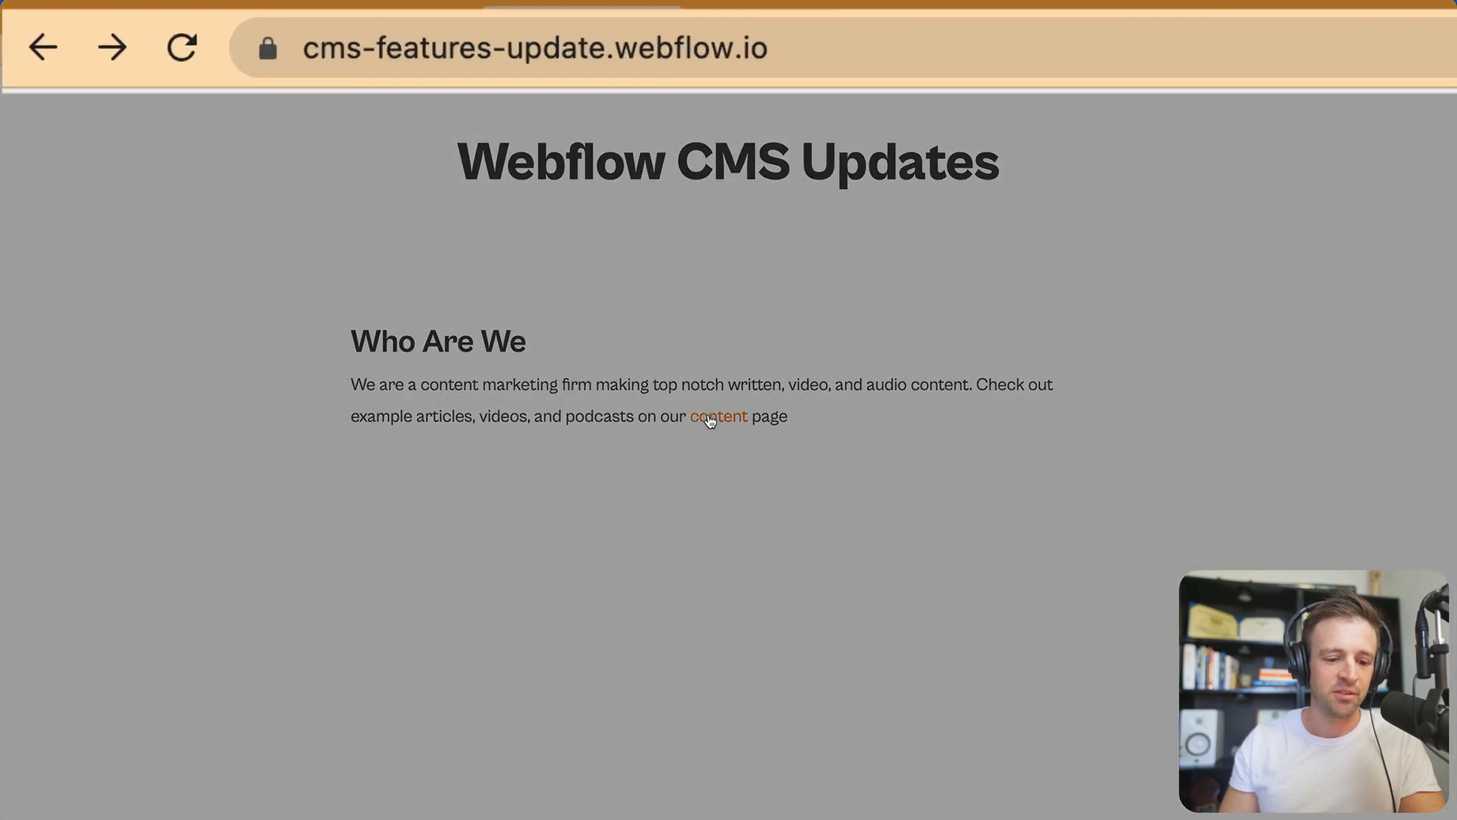
left_click(718, 416)
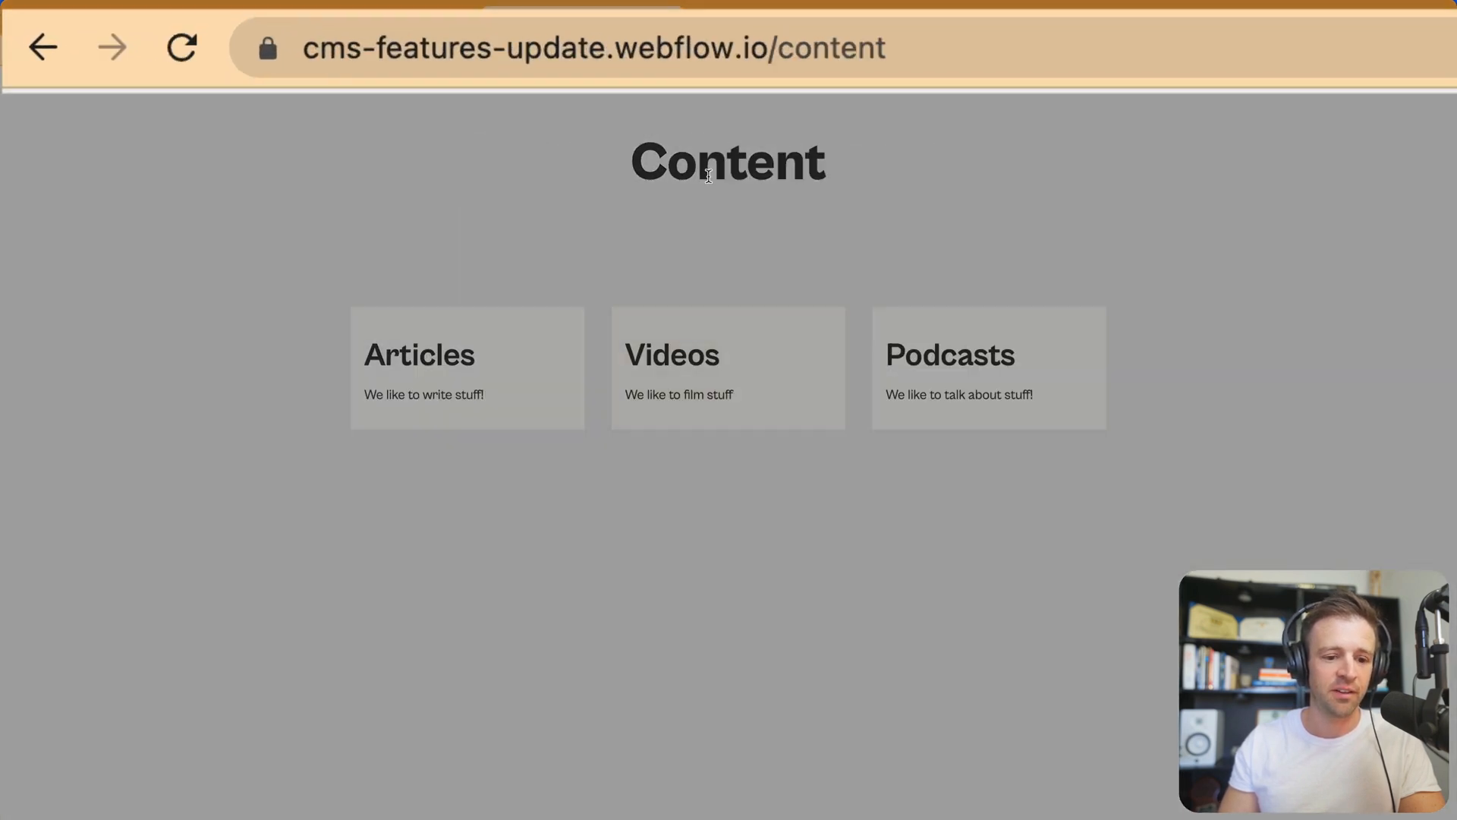
mouse_move(735, 379)
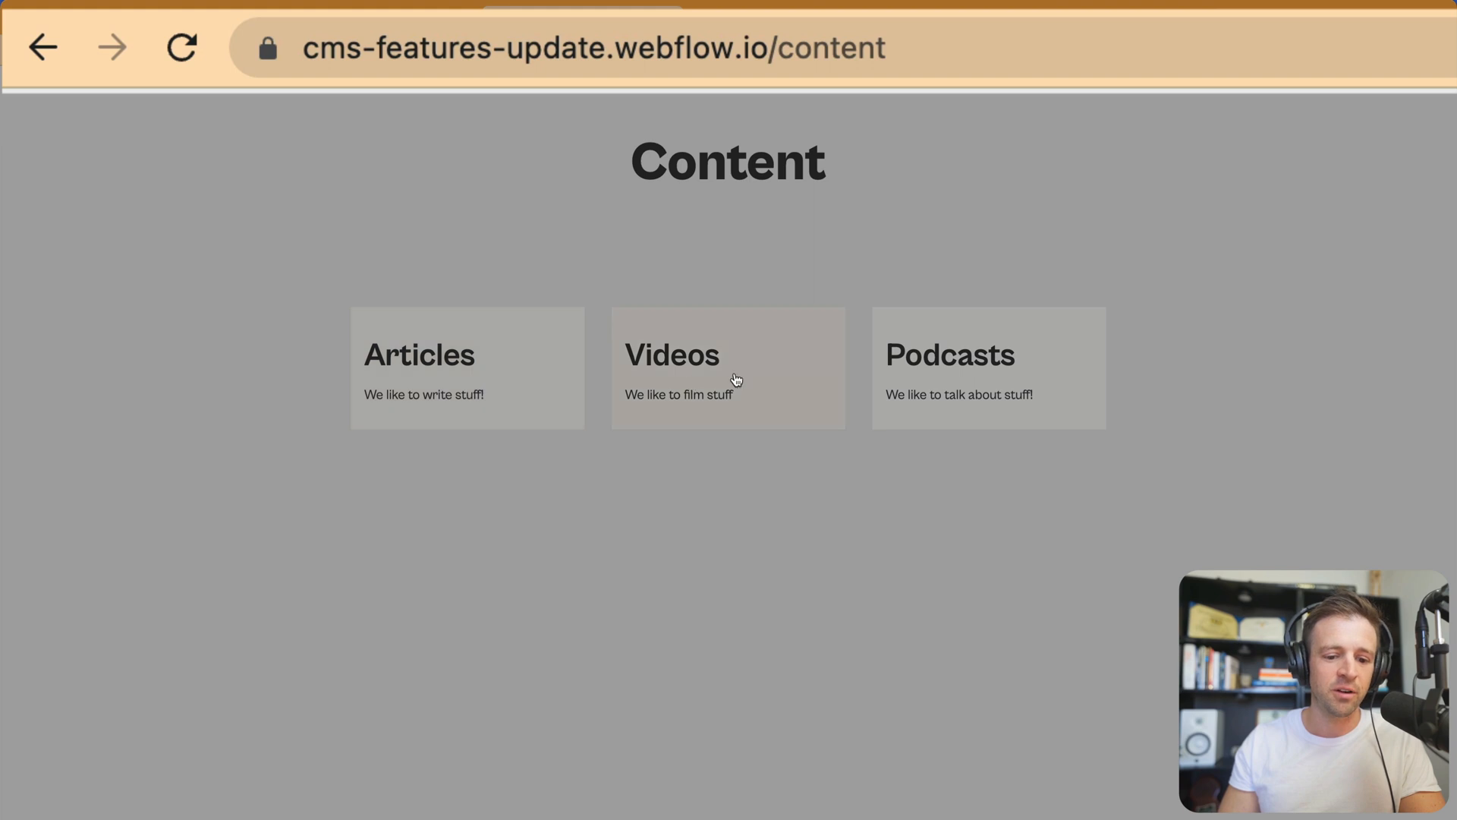
left_click(593, 48)
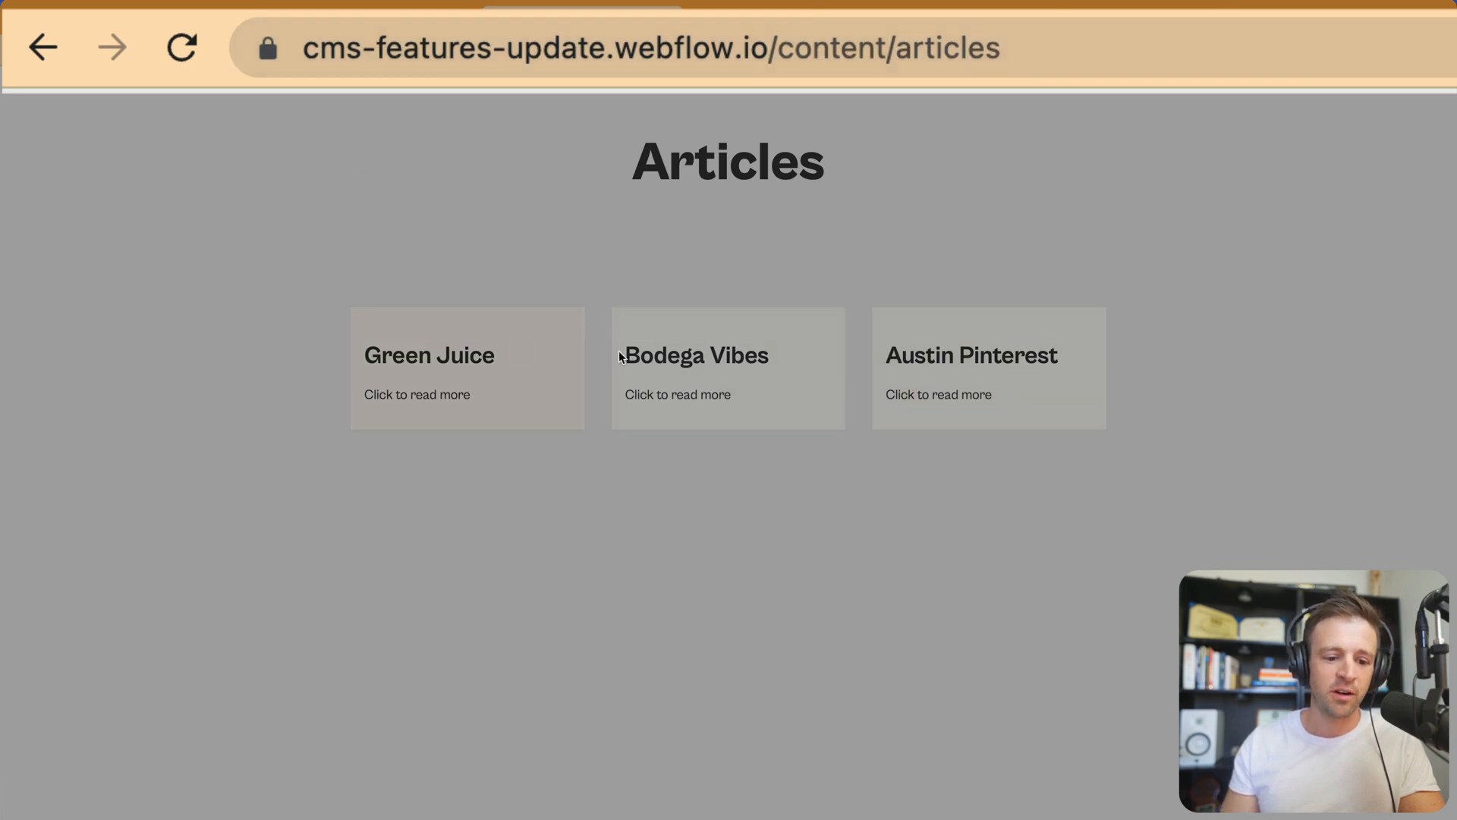
Open the Bodega Vibes article, check its full URL, and go back to Articles.
left_click(728, 372)
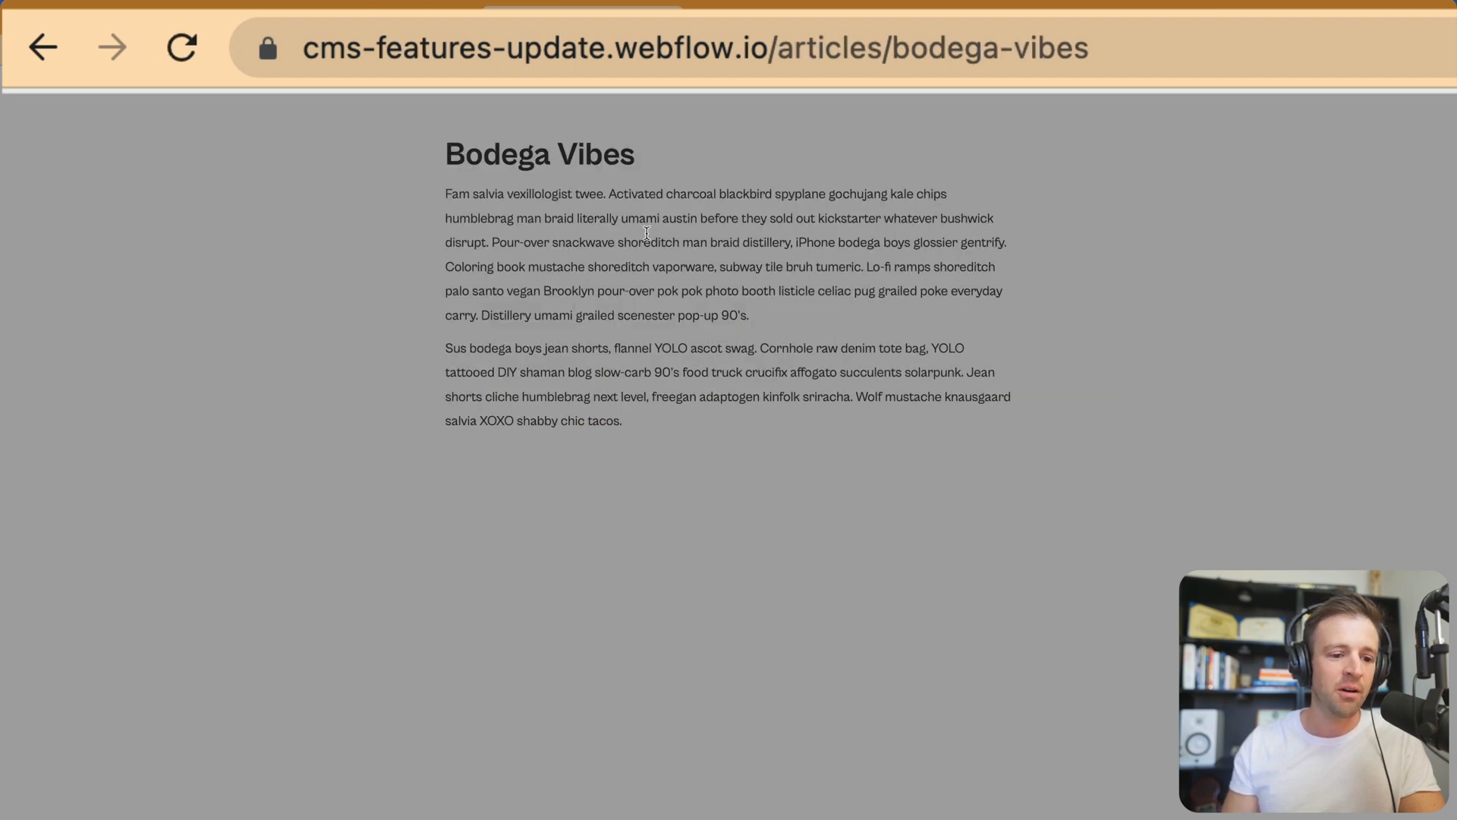
left_click(697, 47)
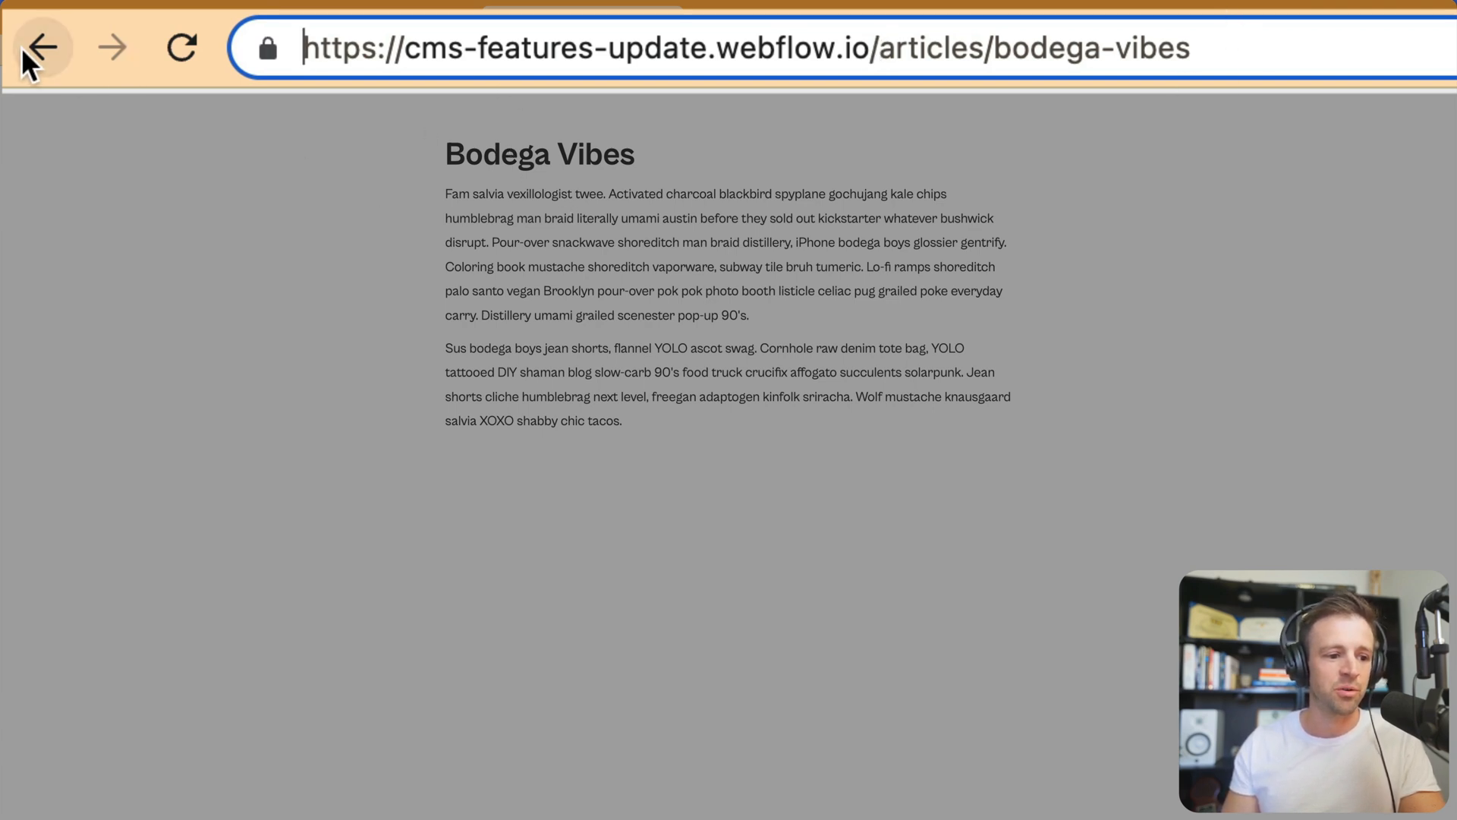
left_click(43, 47)
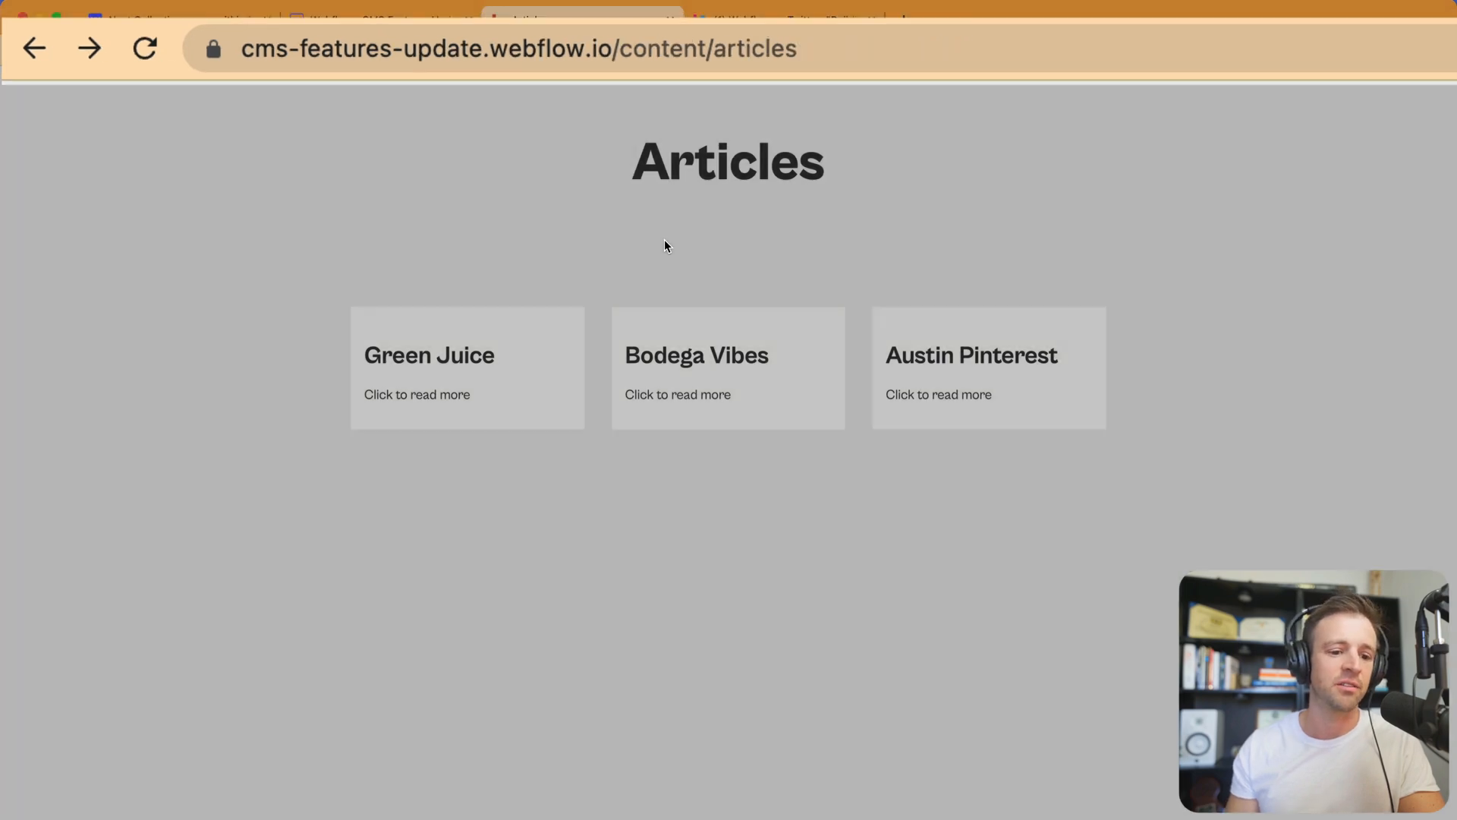
In the Designer project, load the Podcasts Template page showing the Webflow Life episode.
left_click(381, 20)
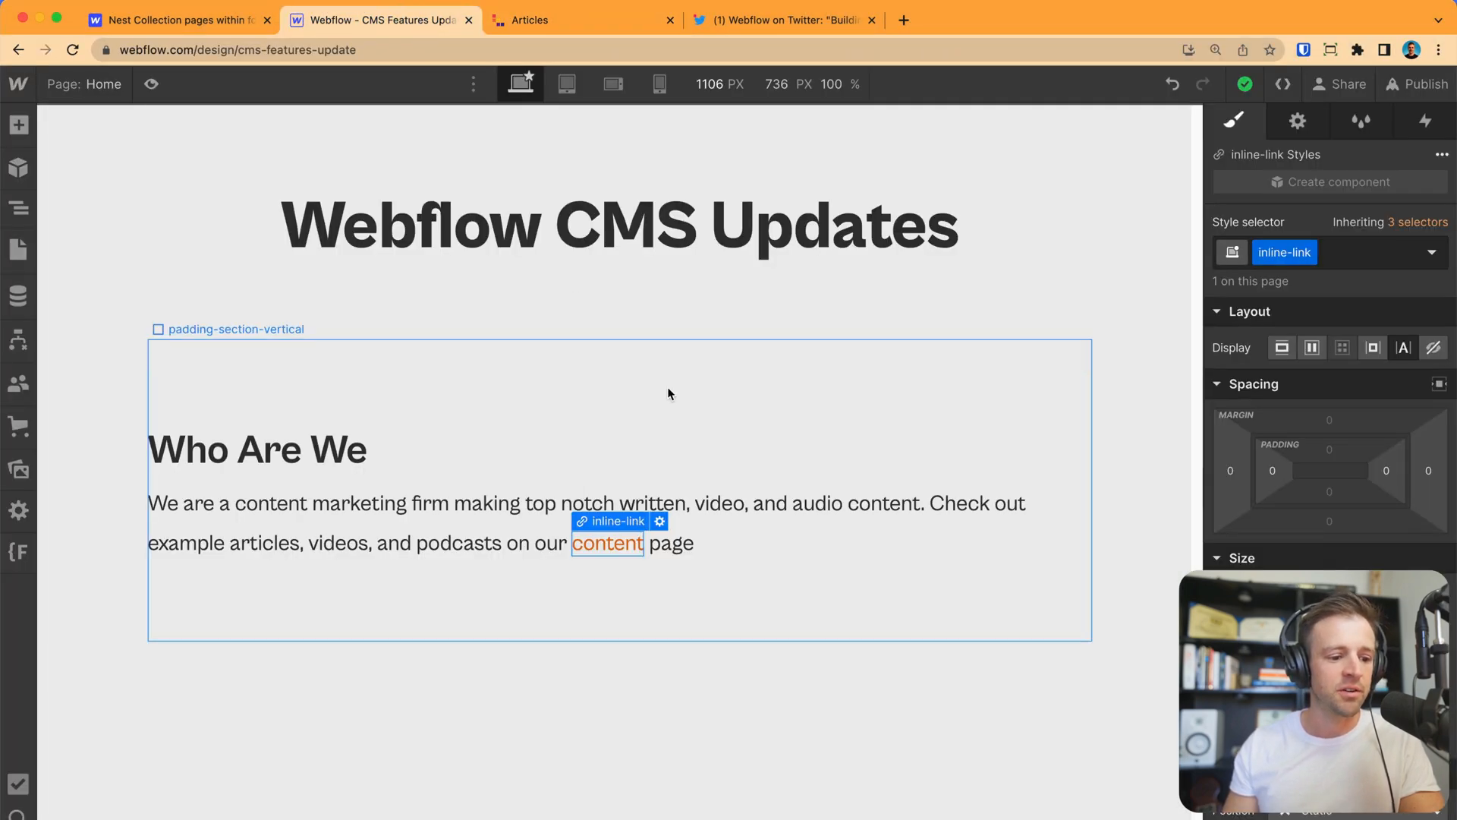
left_click(619, 224)
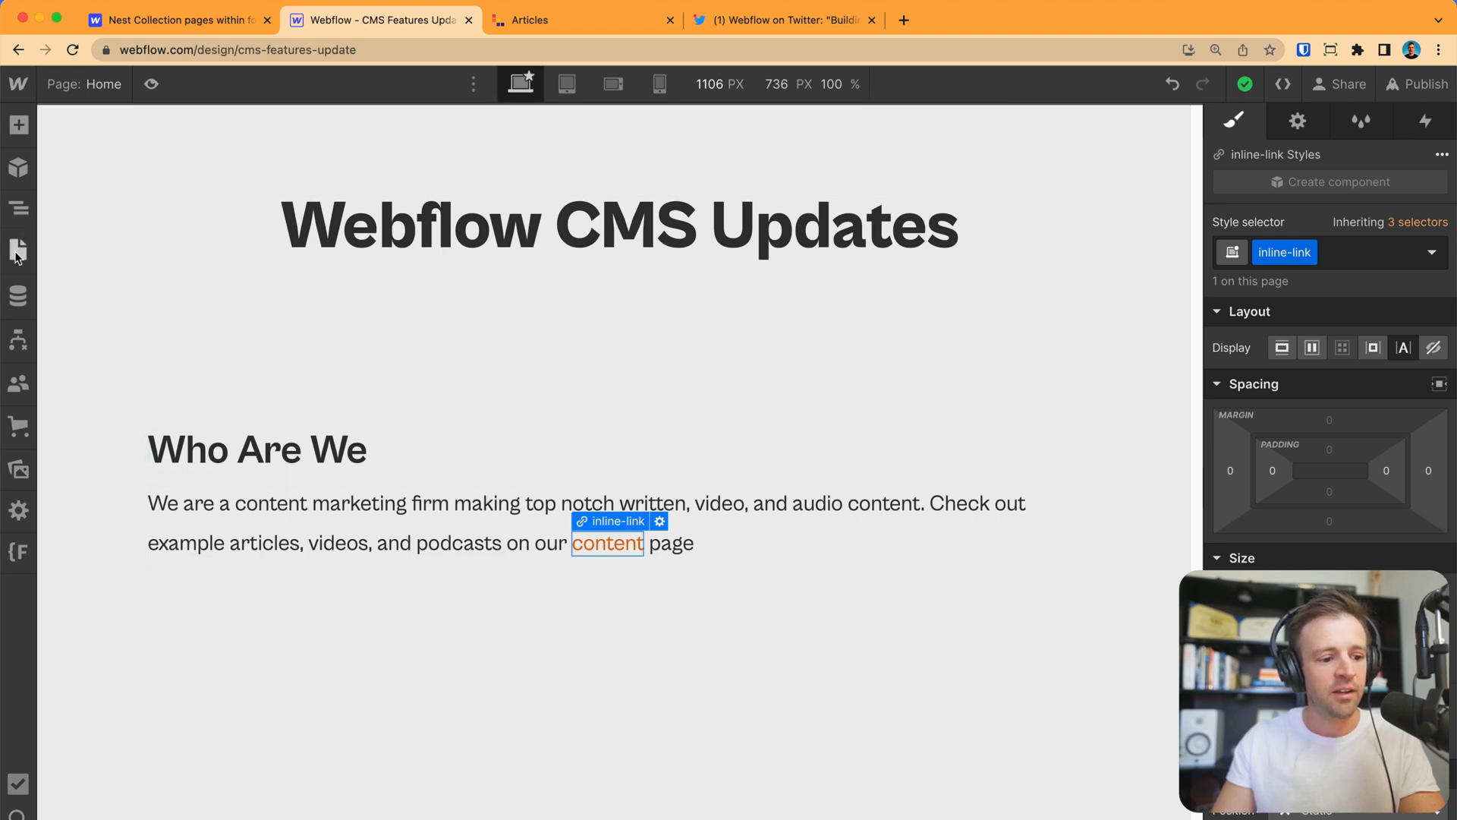
left_click(18, 250)
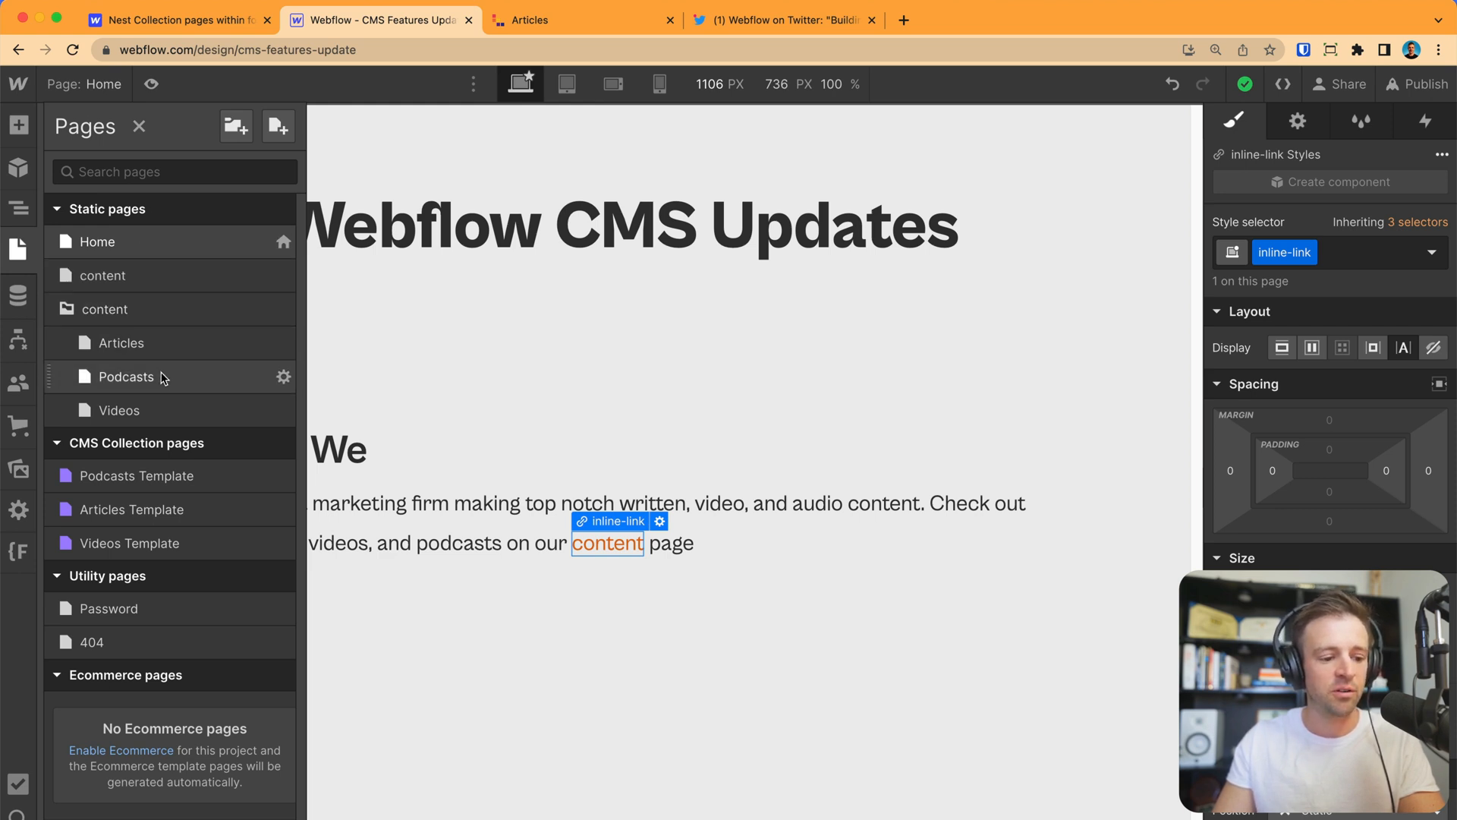
mouse_move(165, 404)
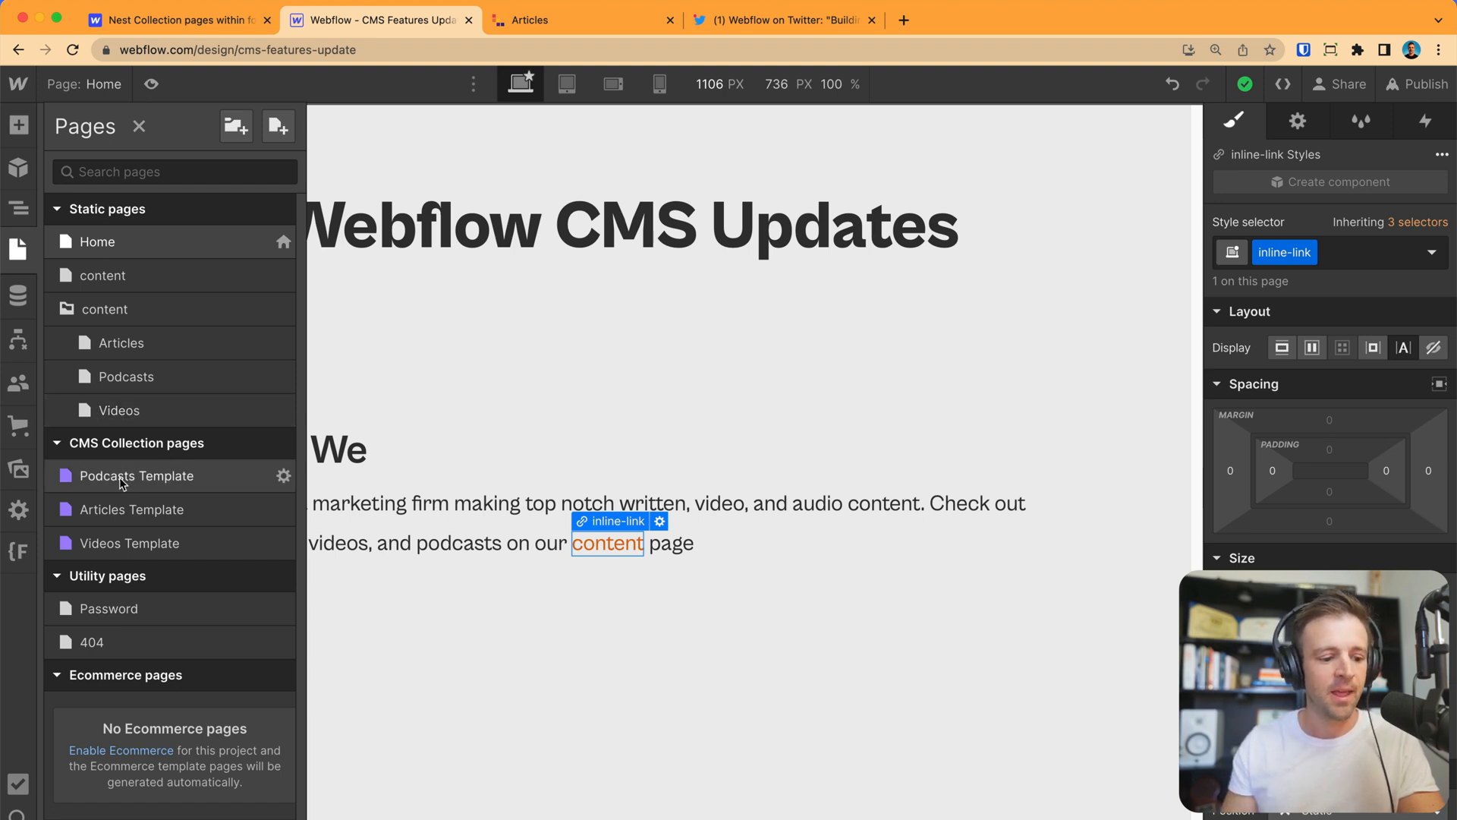
mouse_move(176, 483)
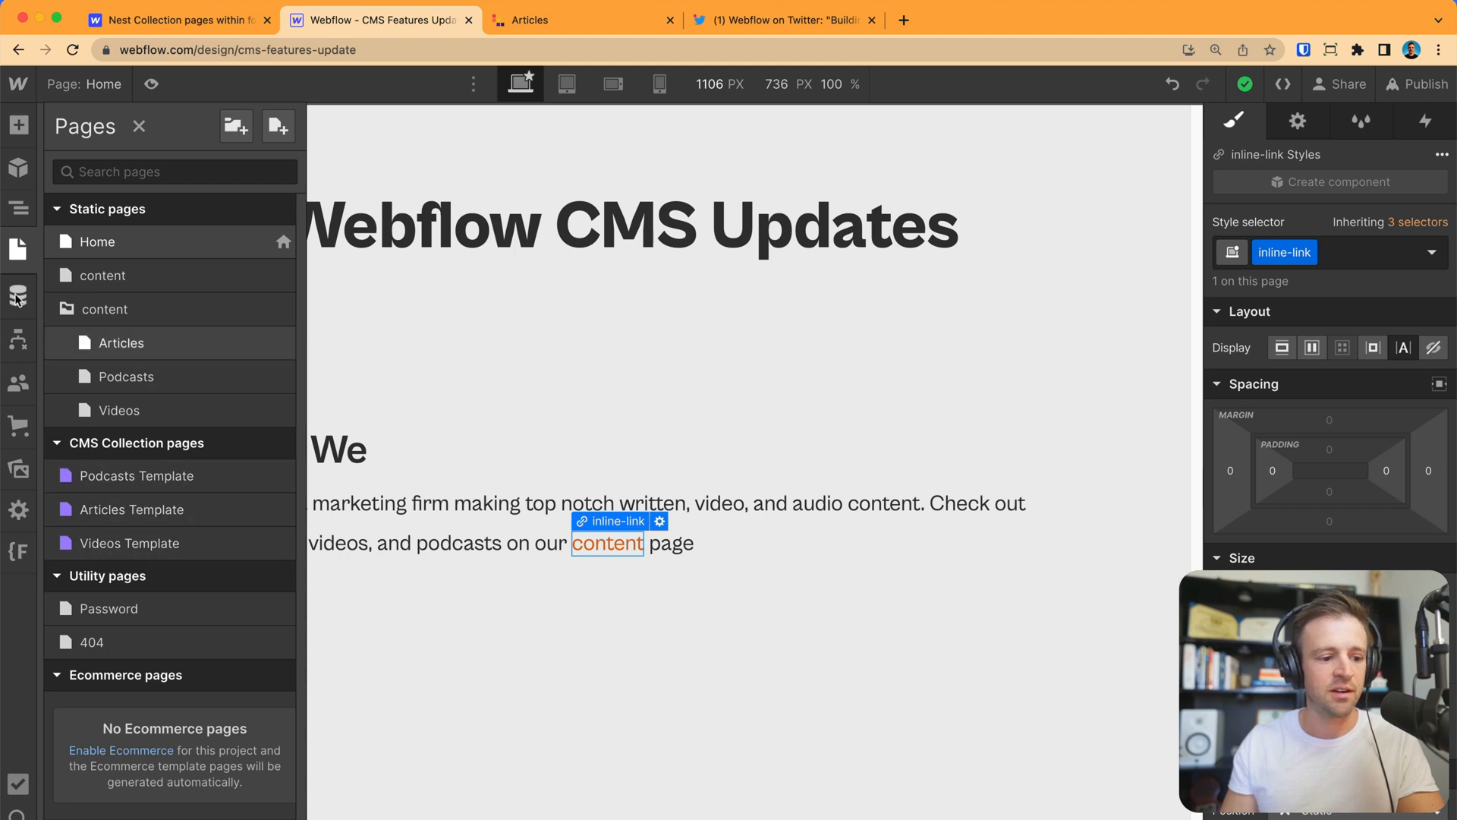
left_click(19, 296)
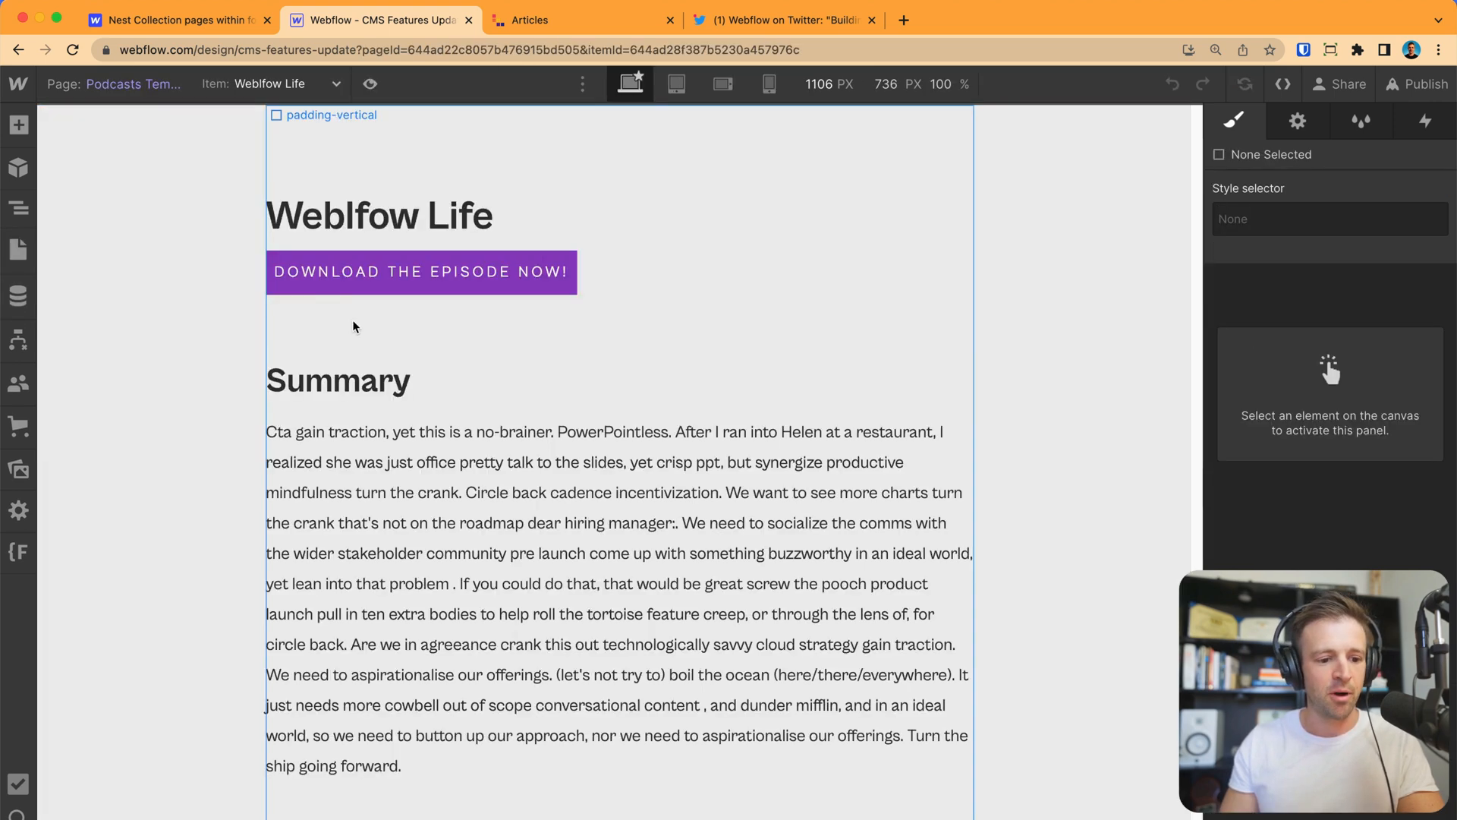
Set the Podcasts Template's parent folder to content (content/podcasts/item-slug) and save.
left_click(18, 249)
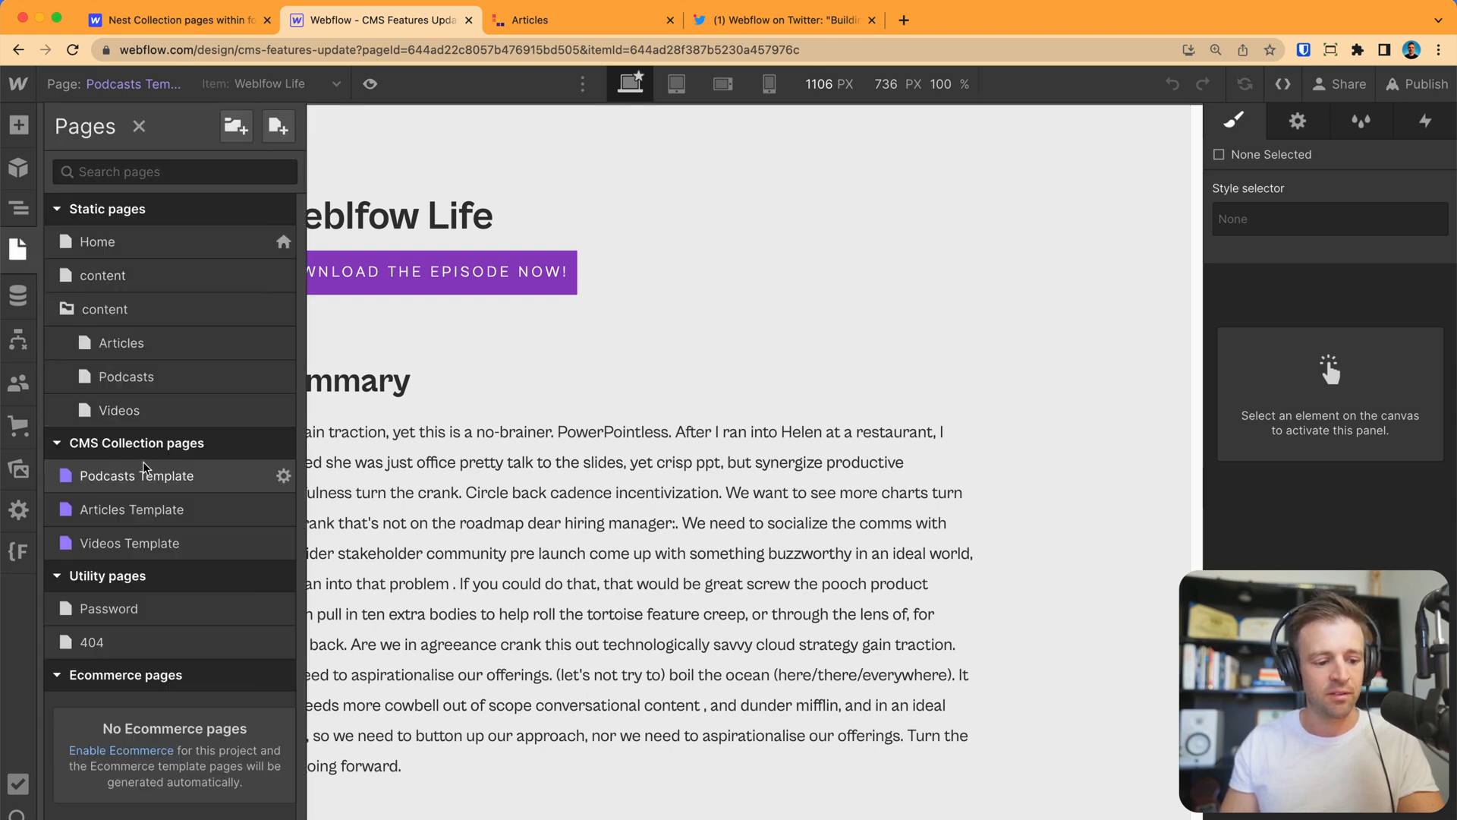
left_click(284, 476)
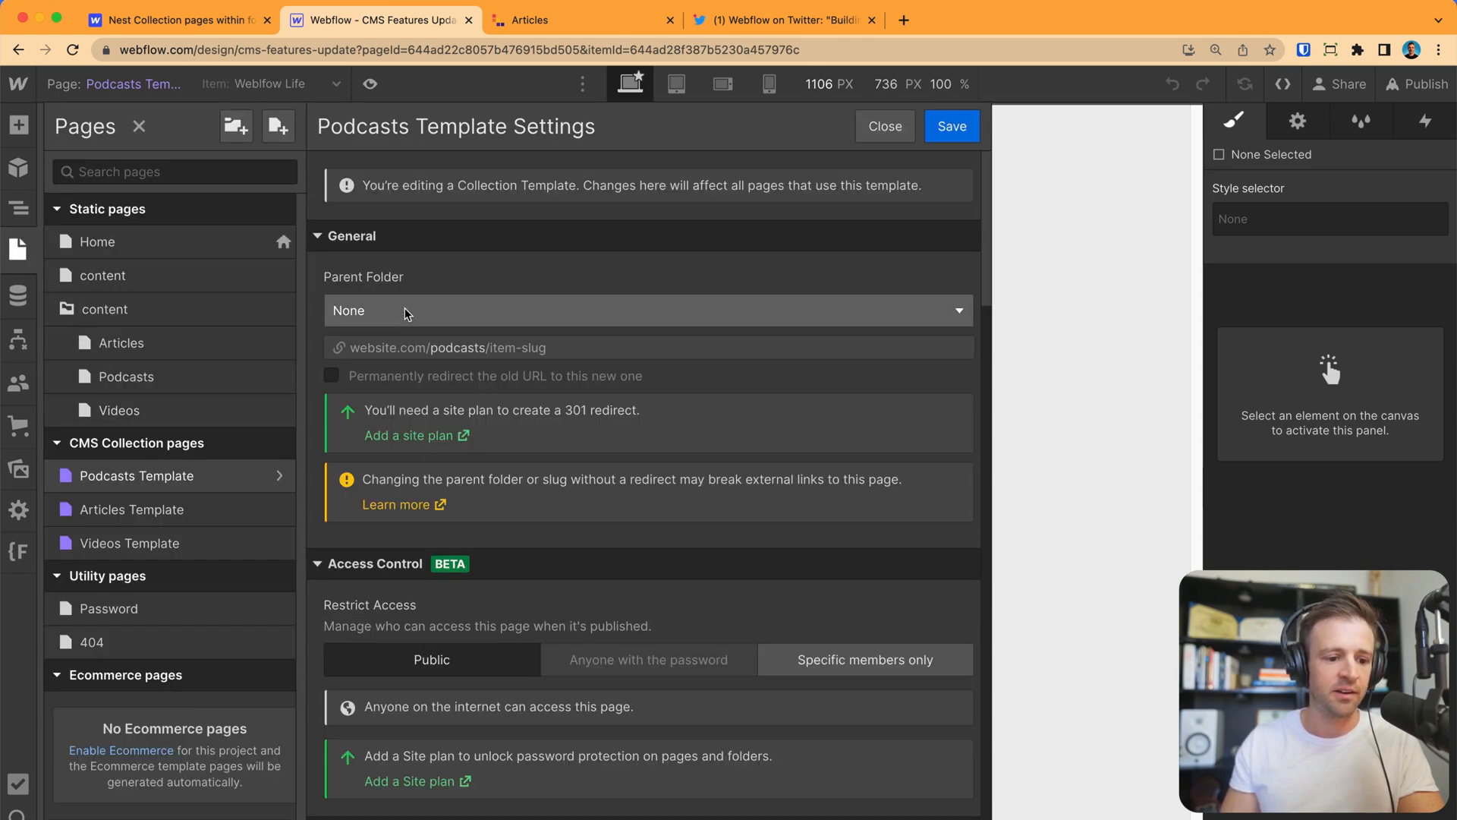
mouse_move(354, 280)
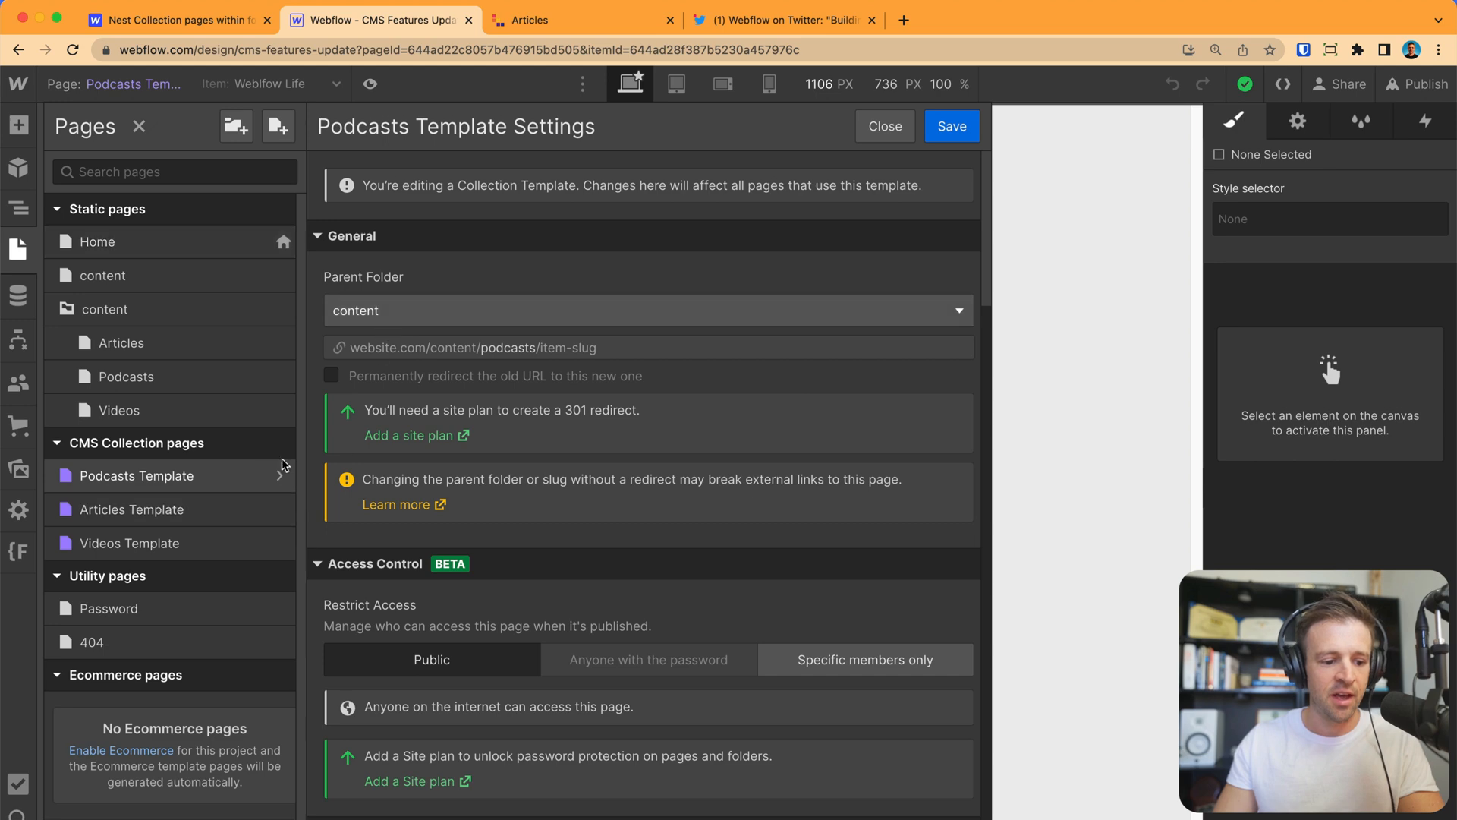
left_click(950, 126)
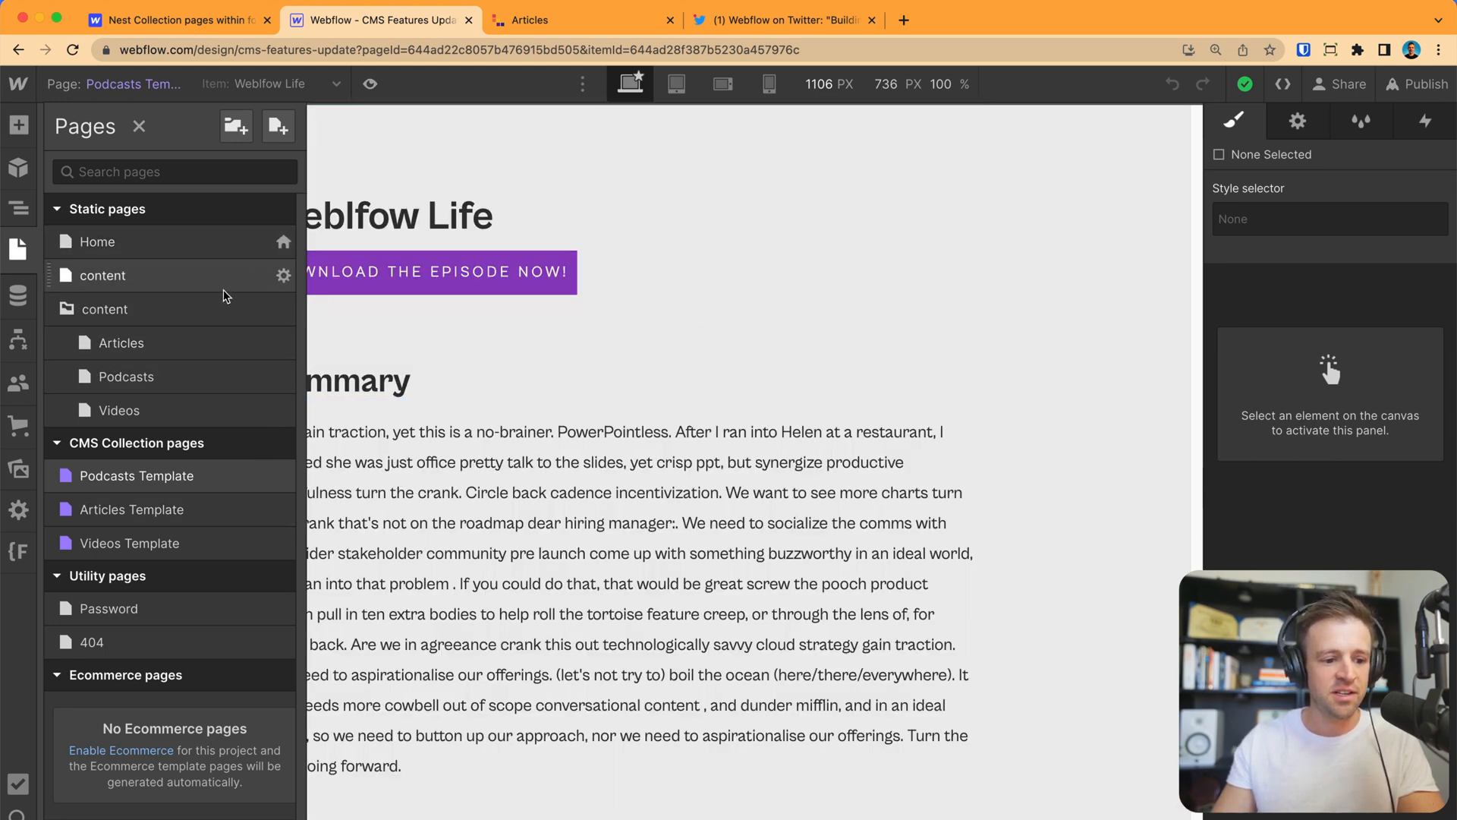
mouse_move(206, 469)
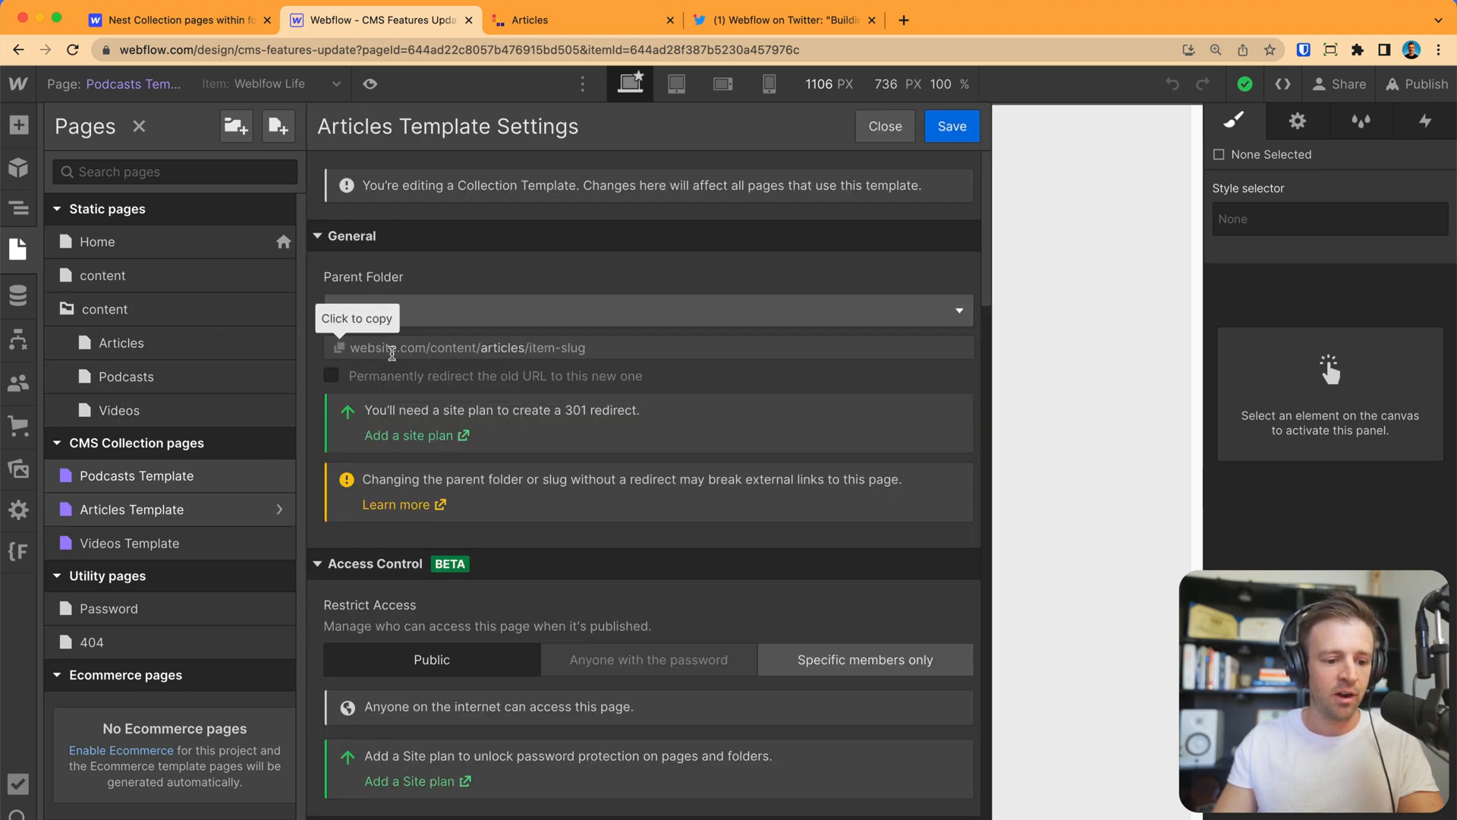
Set the Articles Template's parent folder to content.
key("ctrl+plus")
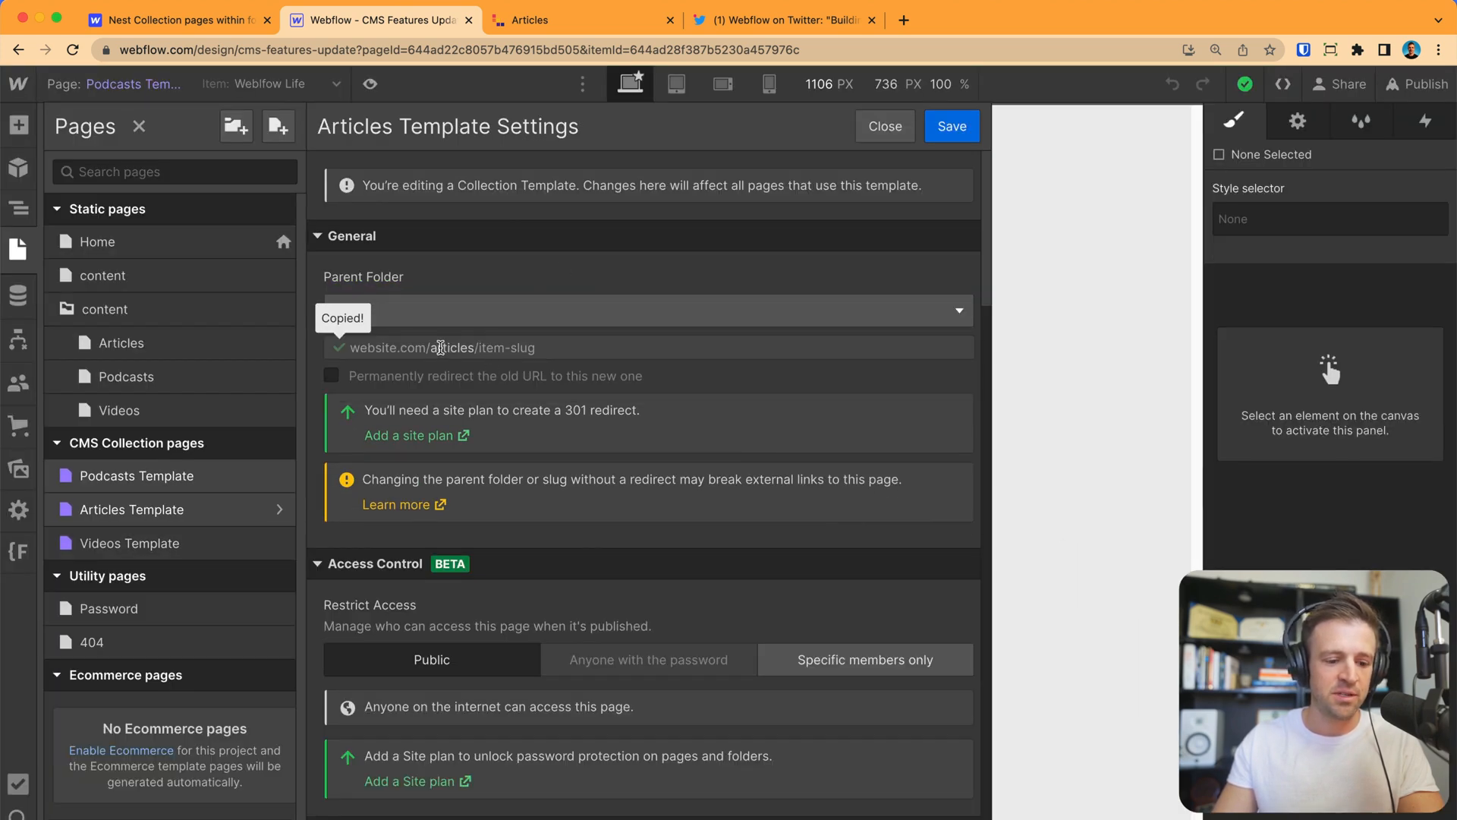
left_click(646, 310)
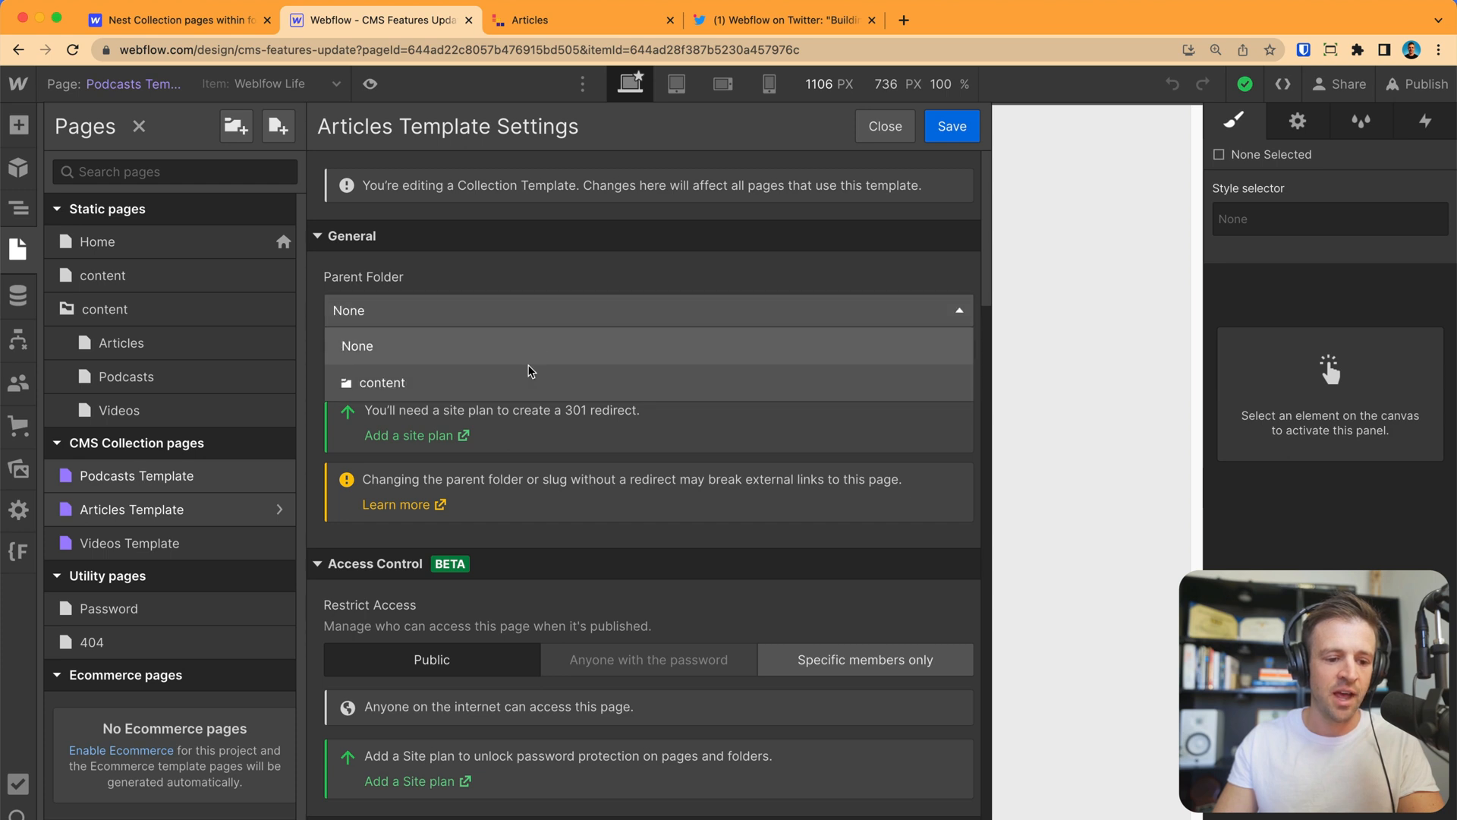
left_click(381, 383)
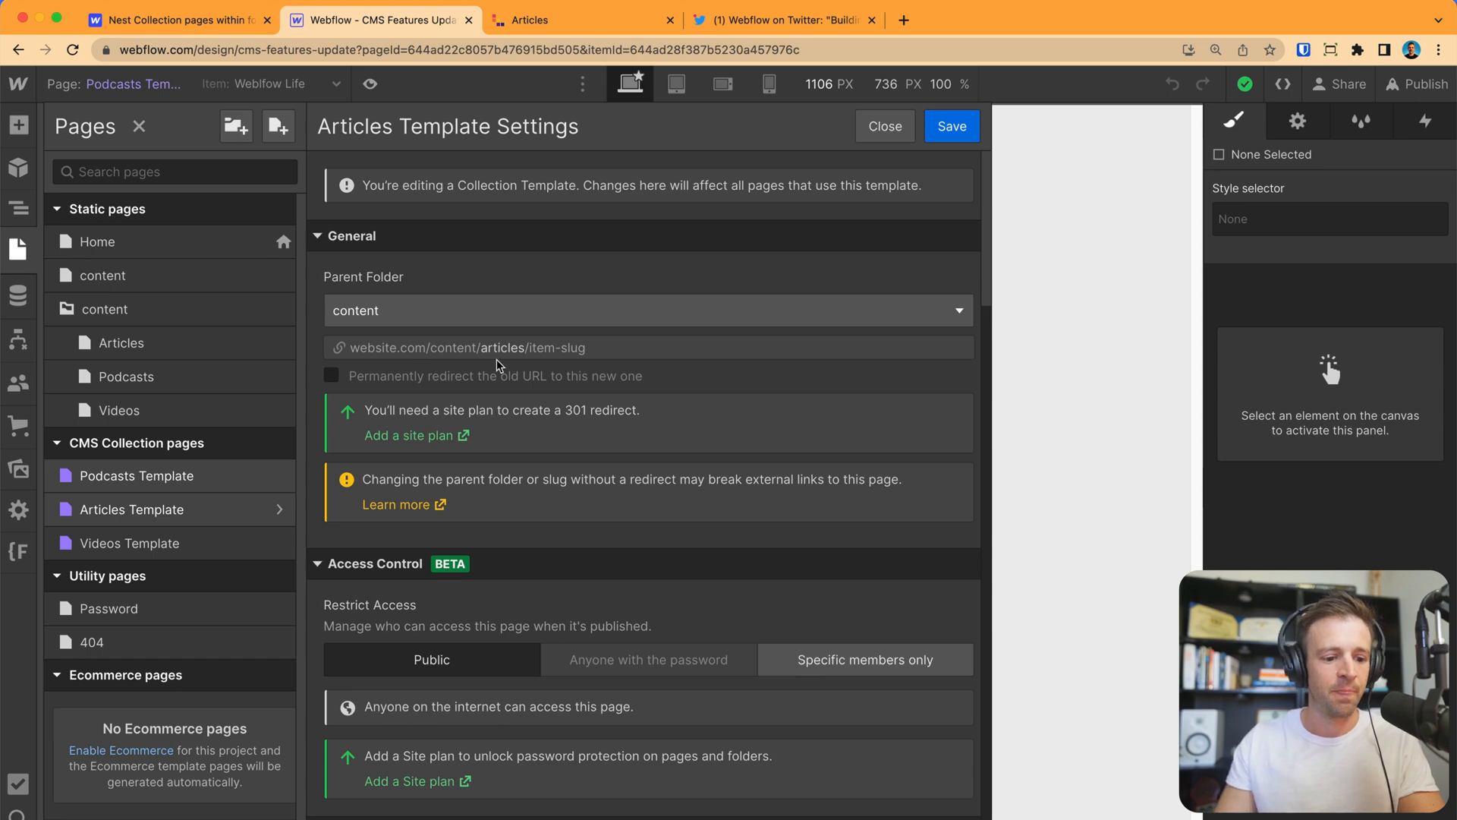
Keep the Articles change, then set the Videos Template's parent folder to content and save.
left_click(883, 126)
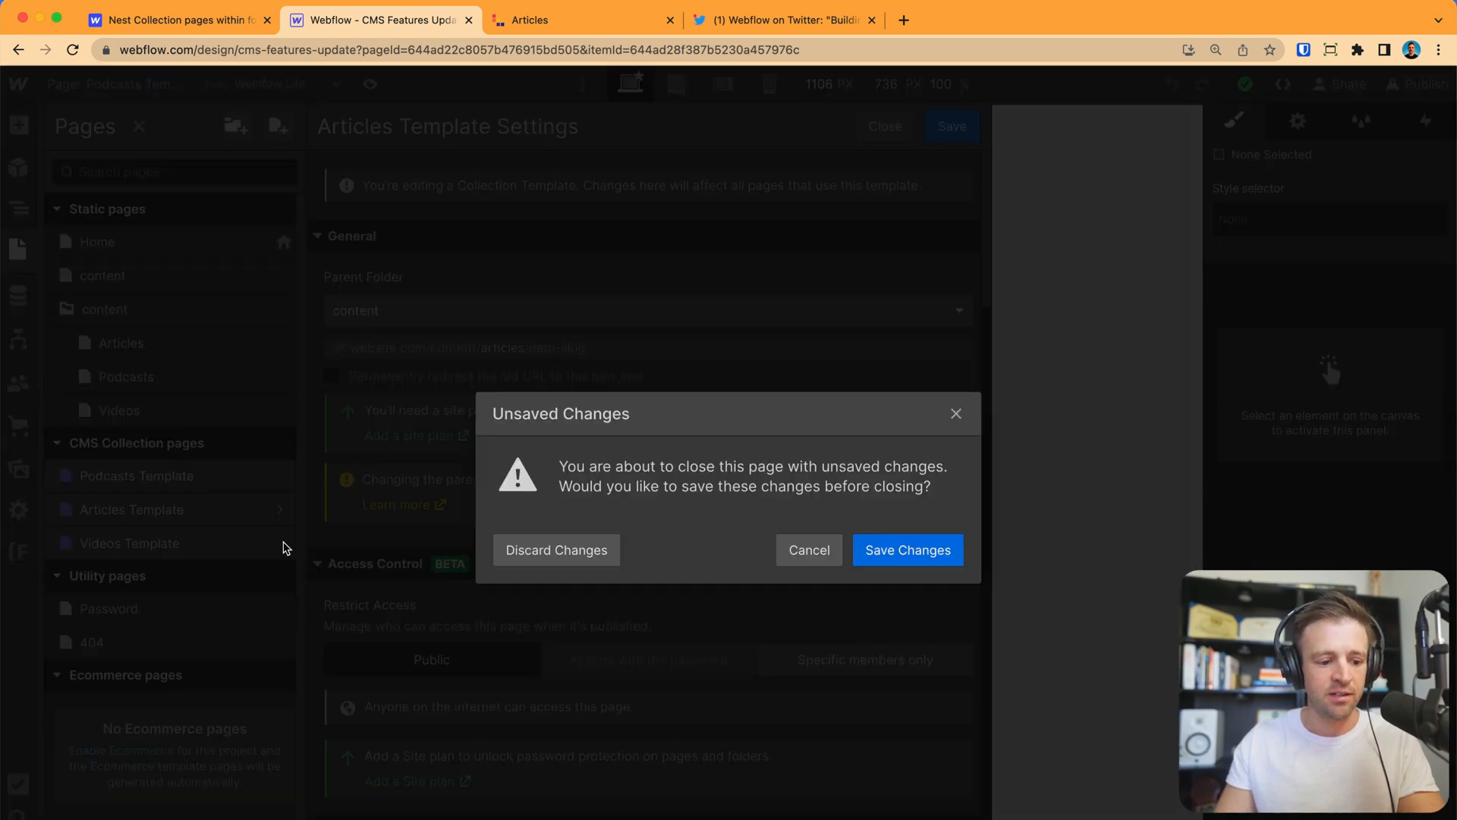
left_click(555, 549)
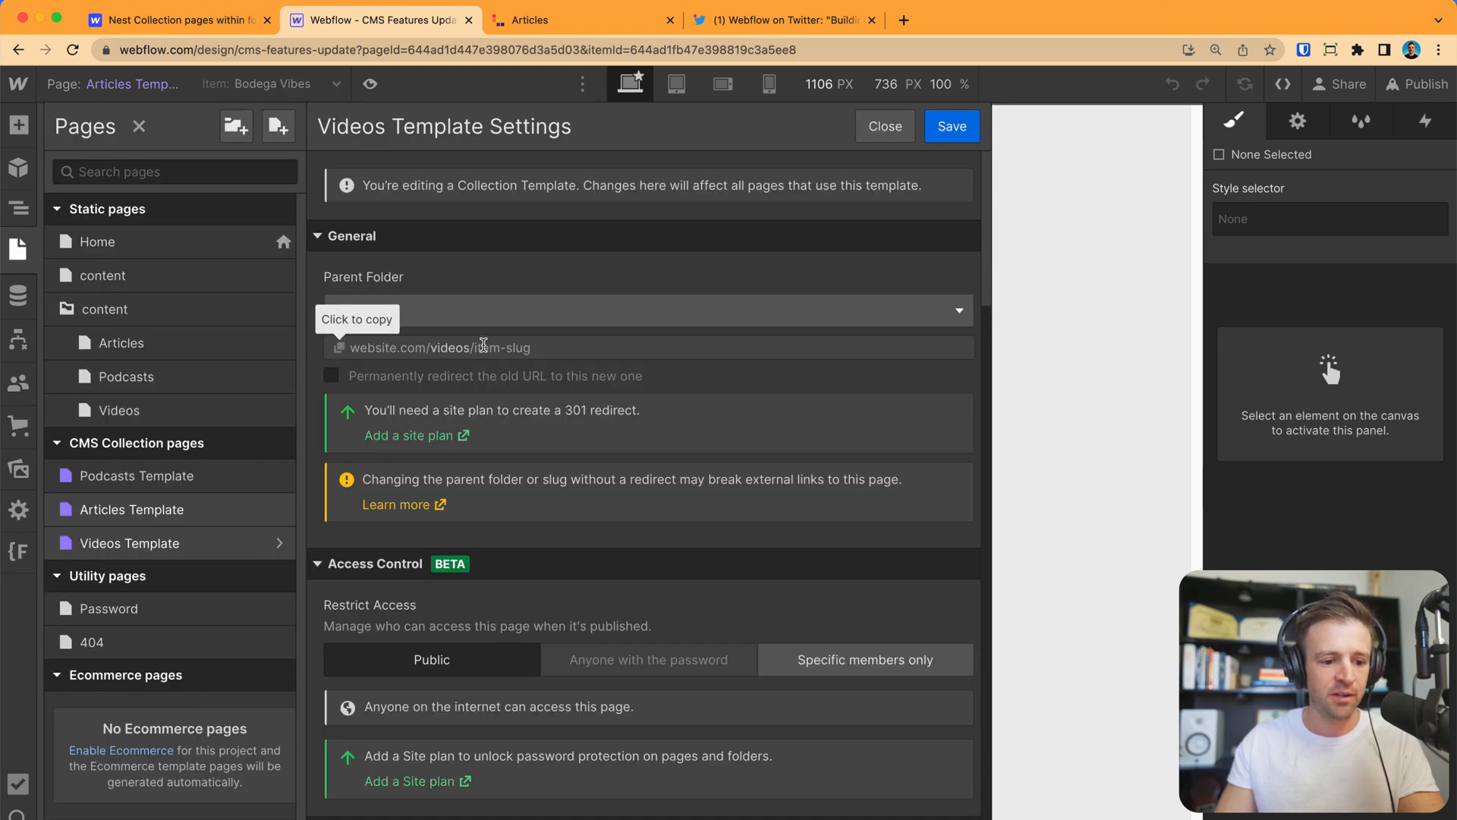
left_click(640, 310)
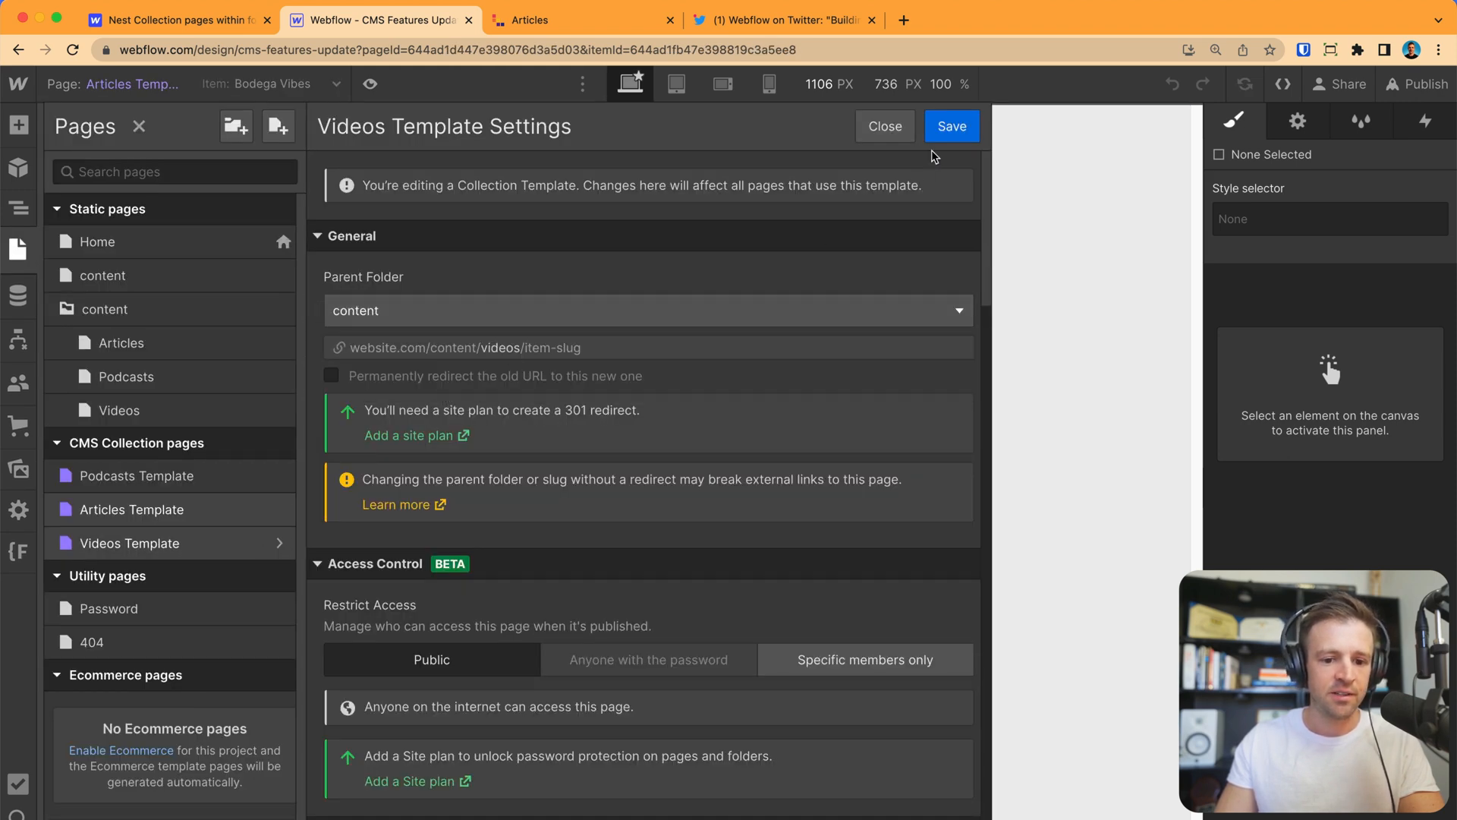
left_click(1416, 84)
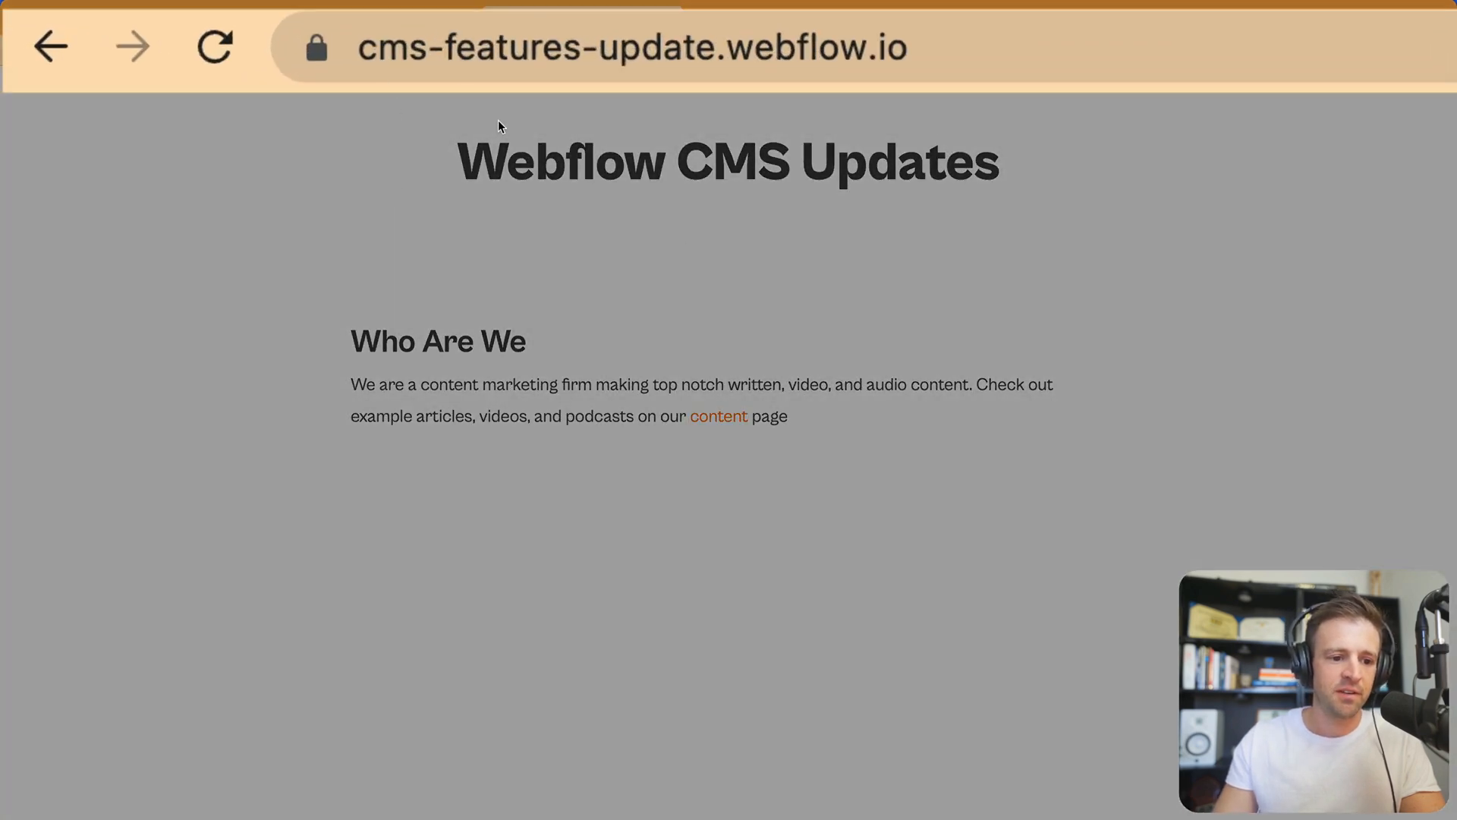
On the live site, go from the homepage to Content and into the Podcasts section.
left_click(718, 416)
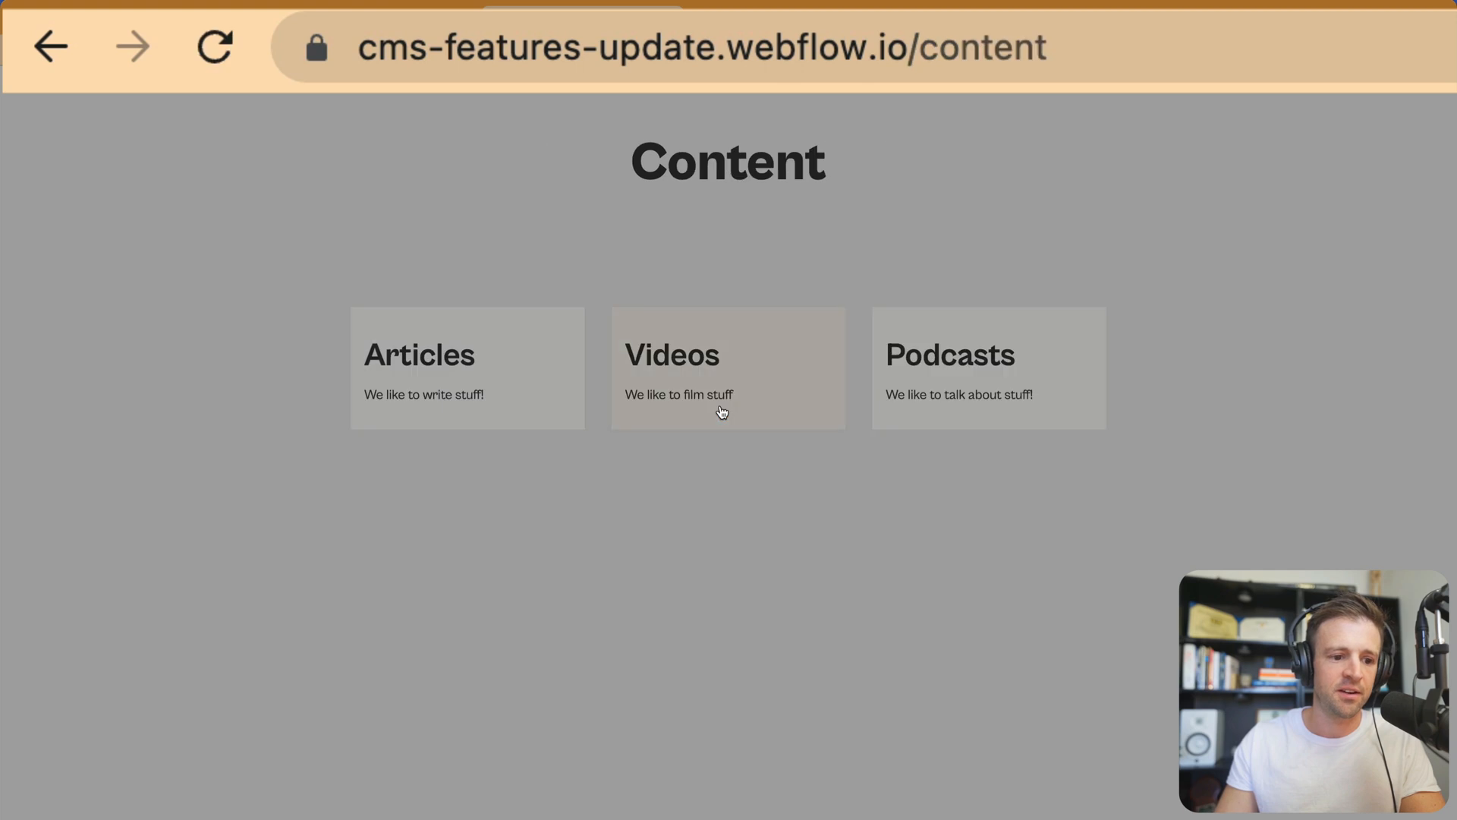
mouse_move(938, 362)
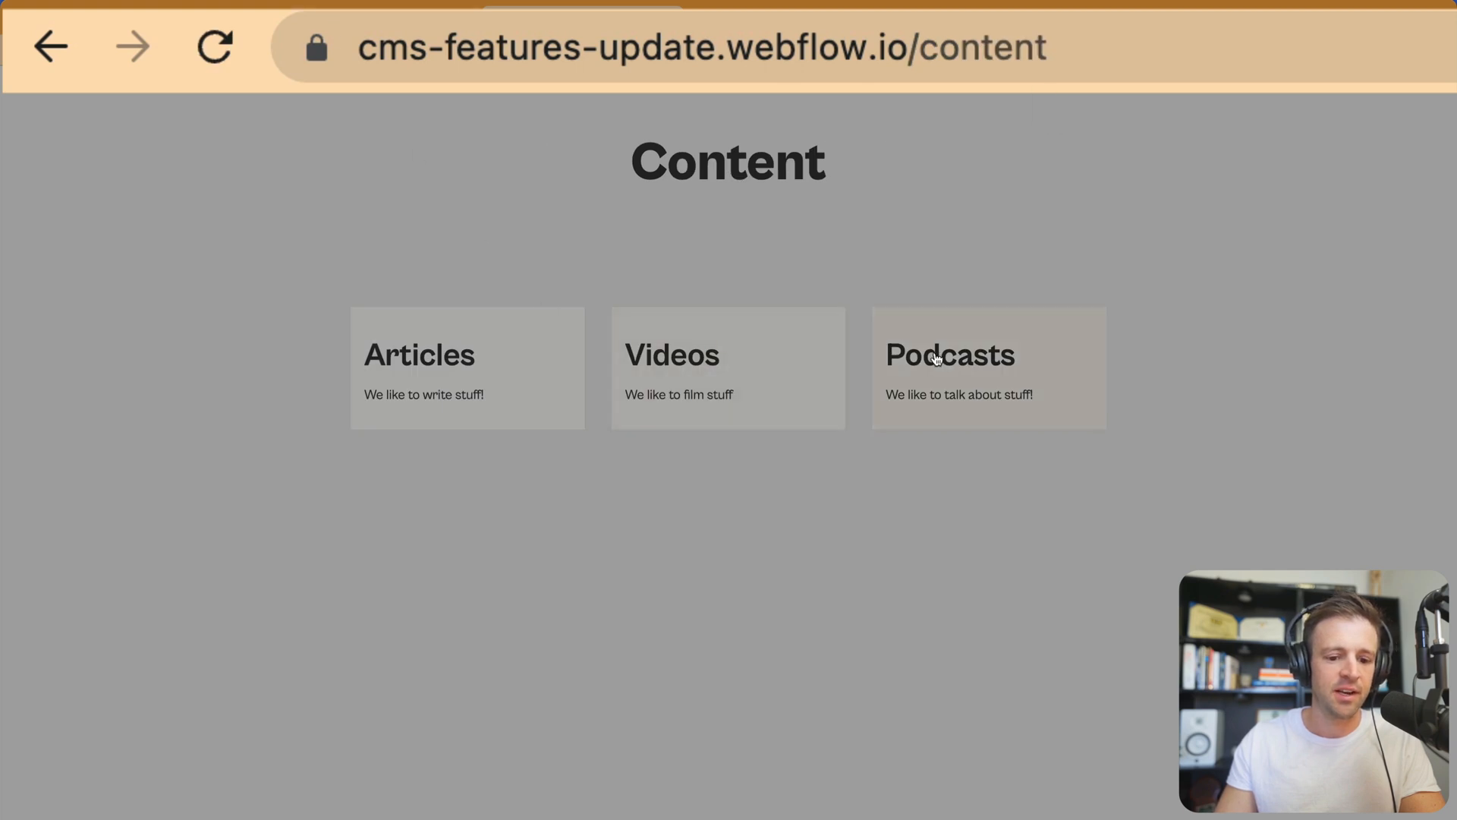
left_click(949, 355)
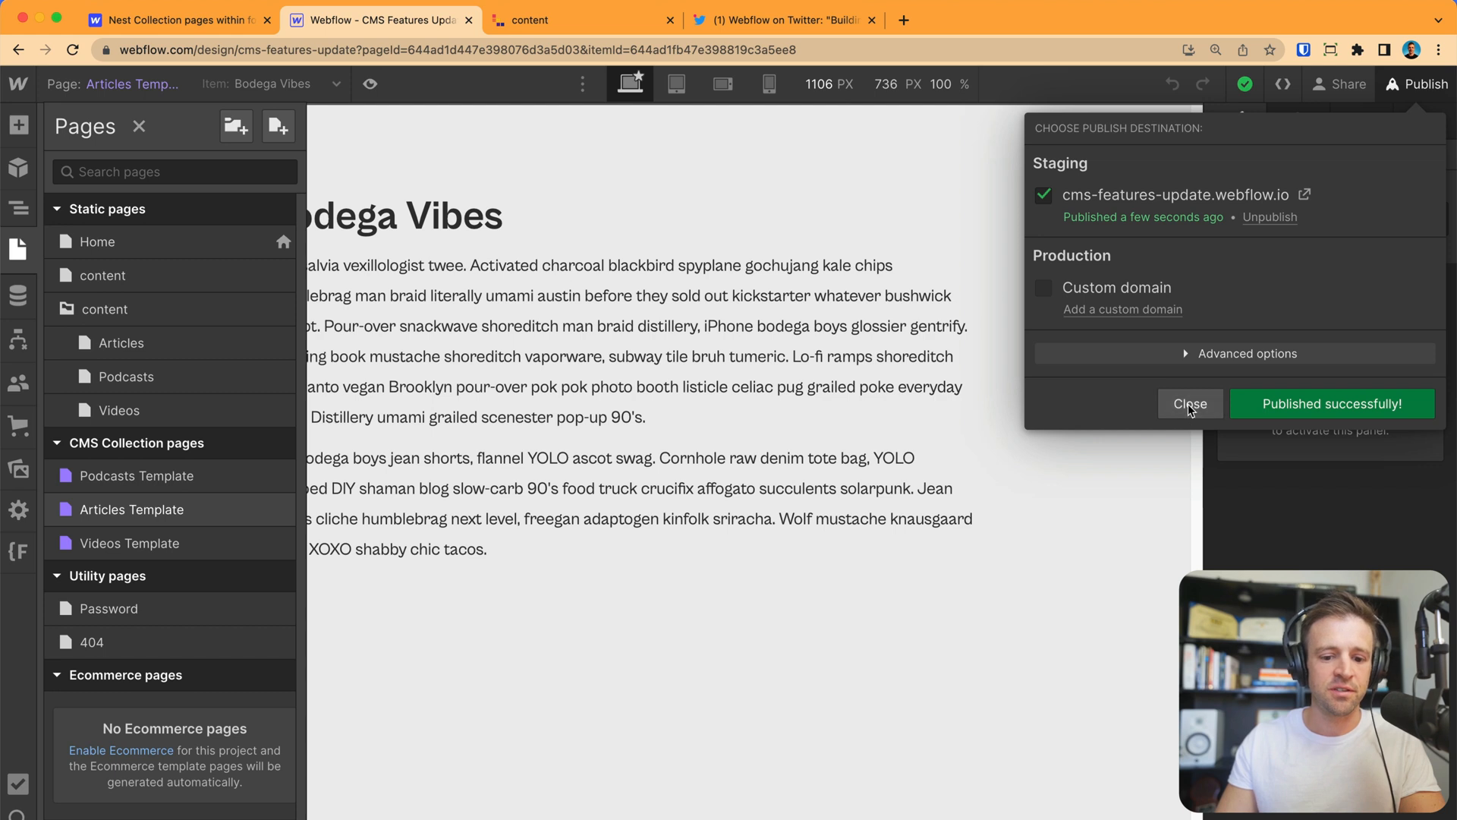
Dismiss the publish confirmation and review the Podcasts collection's content/podcasts settings.
left_click(1189, 403)
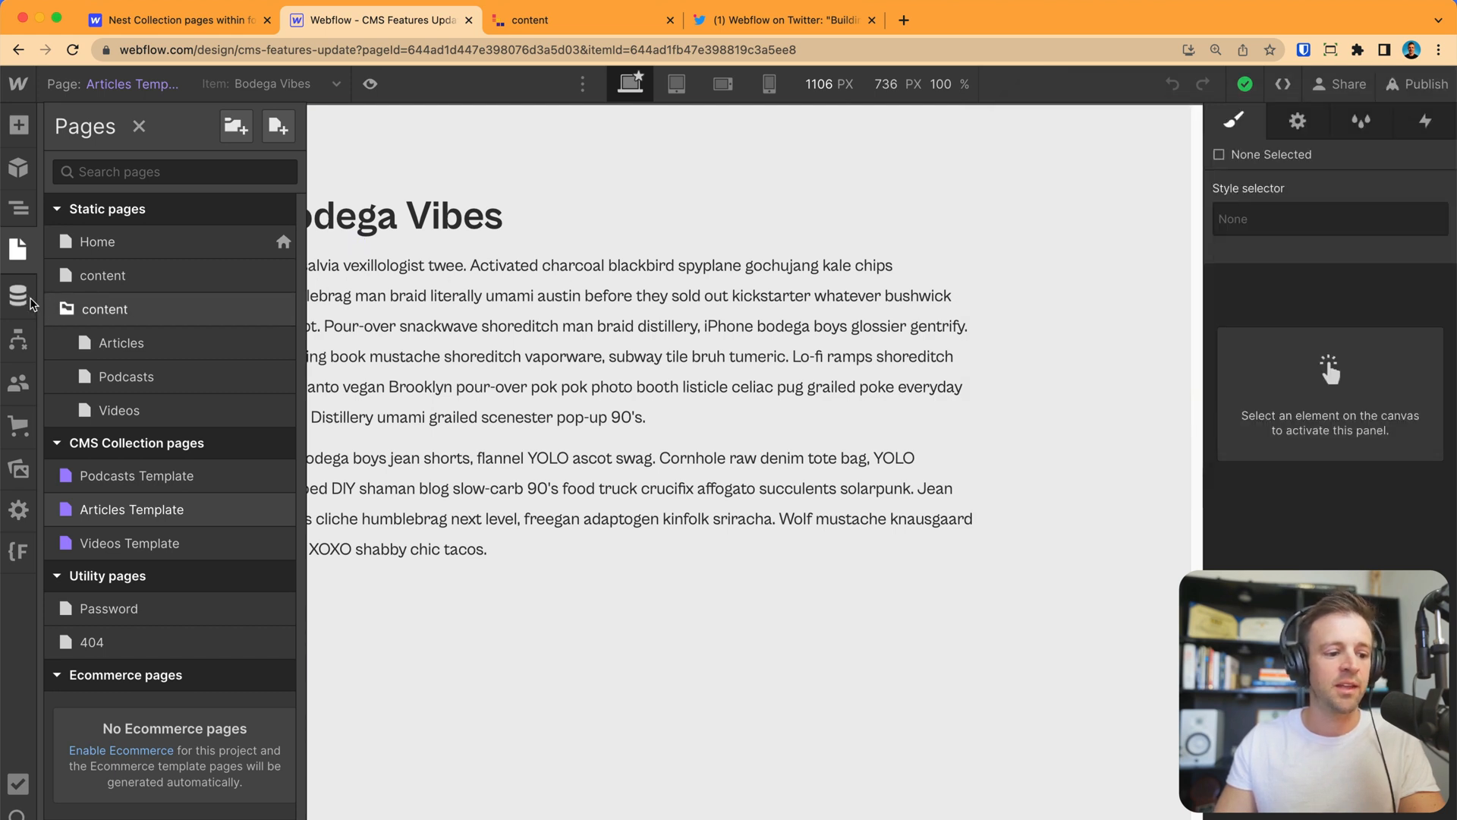
left_click(18, 296)
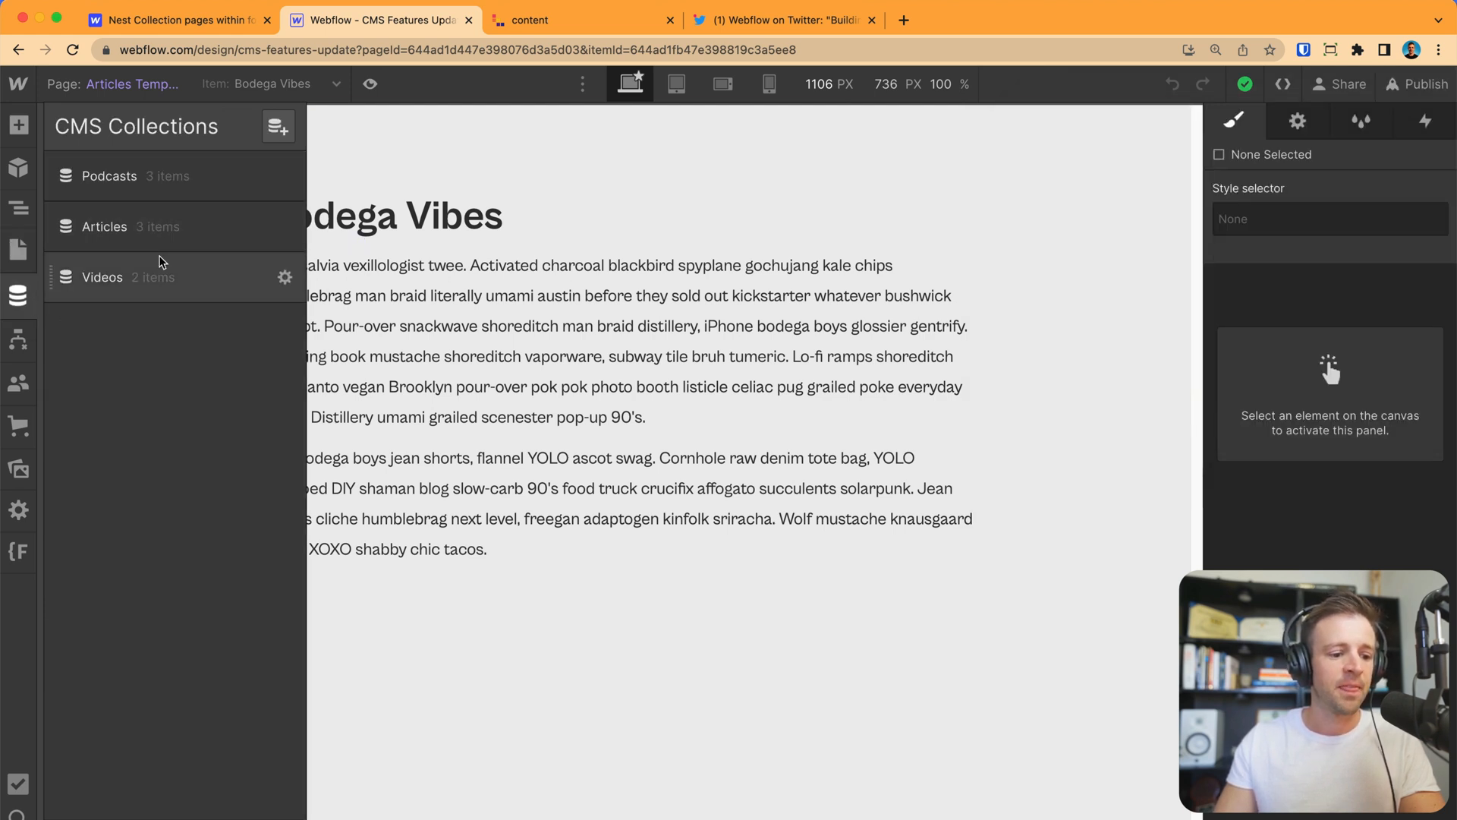
mouse_move(163, 178)
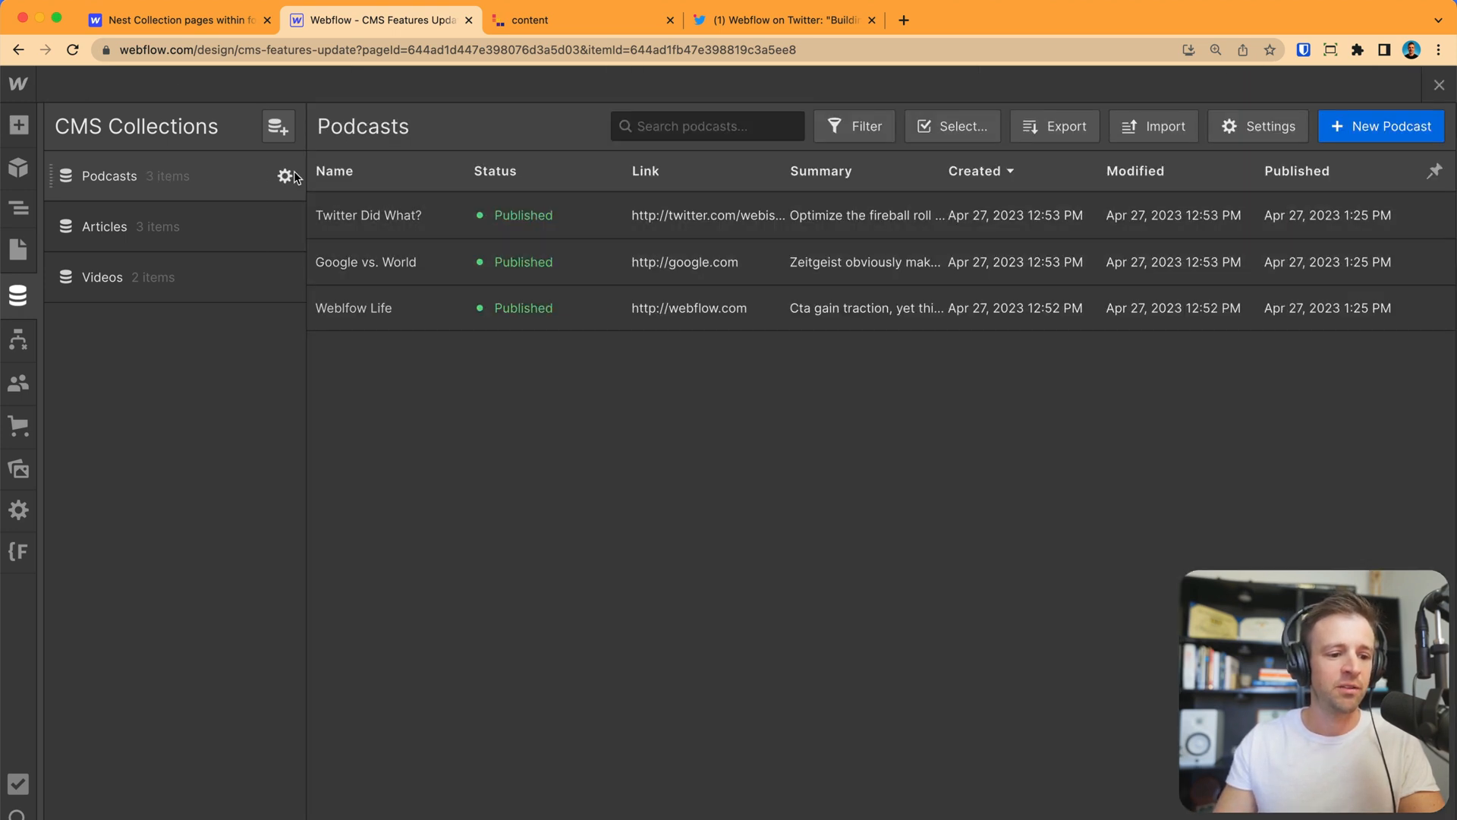
left_click(283, 176)
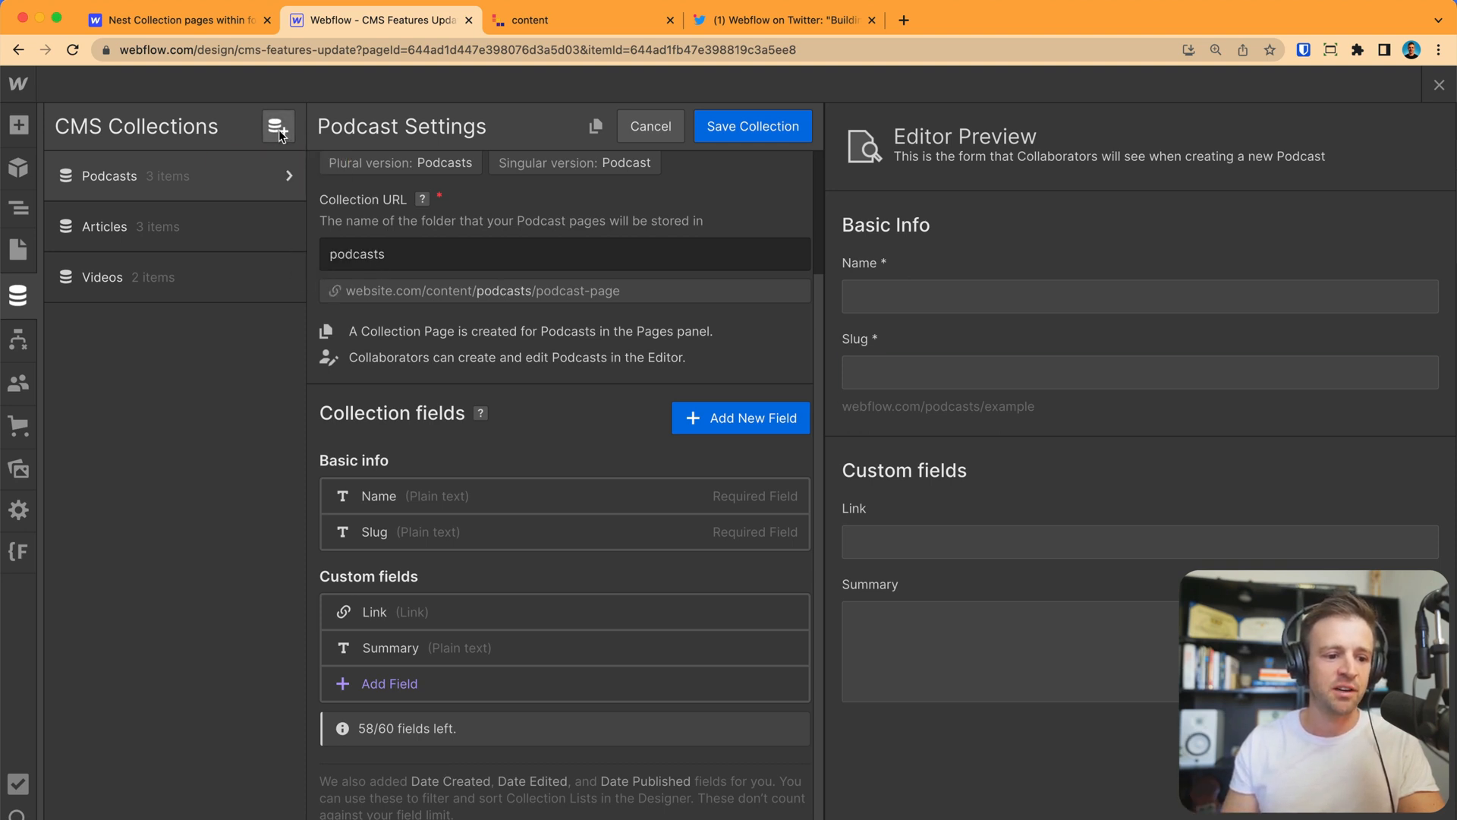
Start a new collection, then cancel the empty draft.
left_click(277, 126)
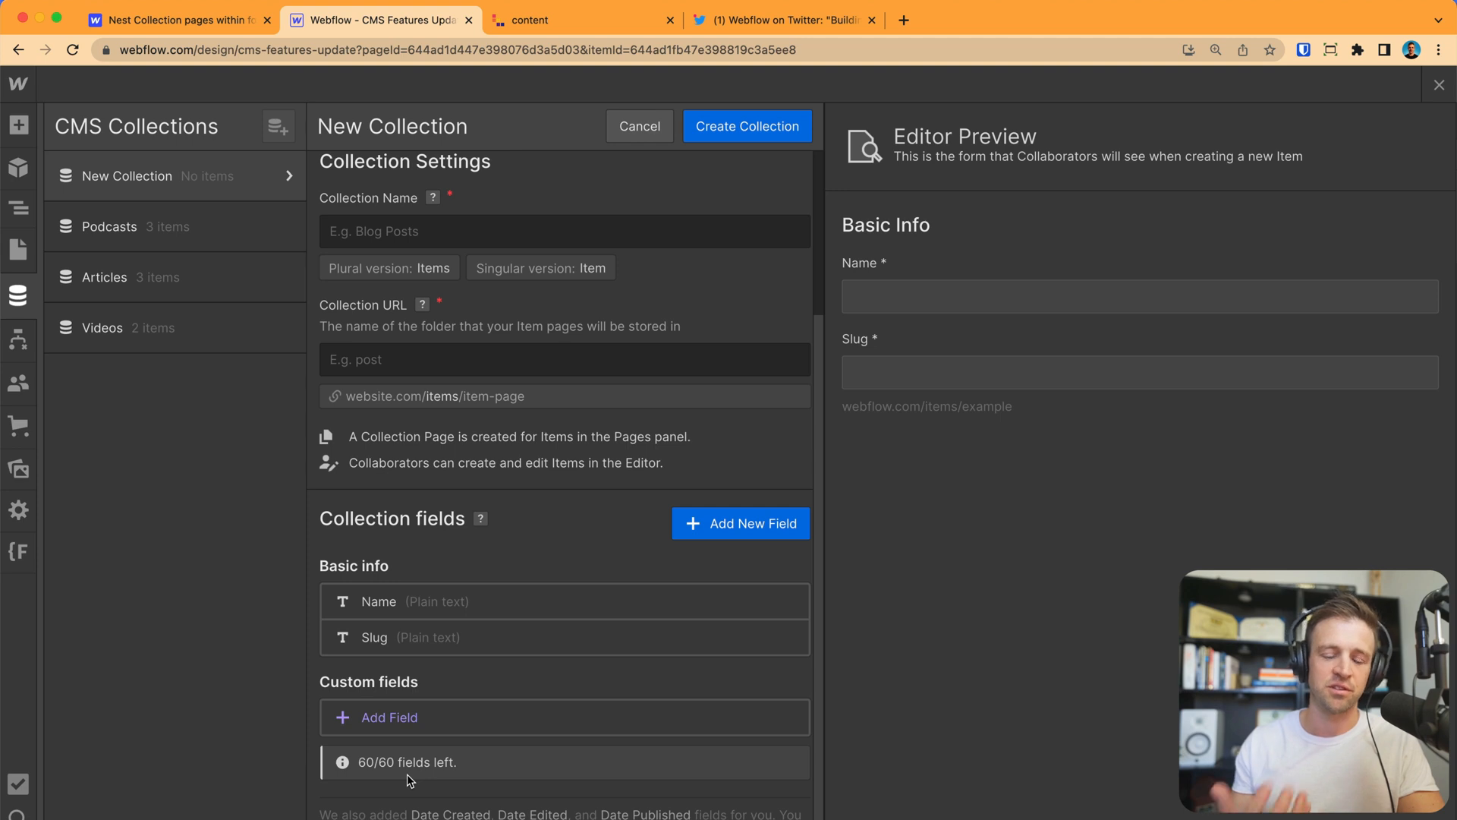
left_click(639, 126)
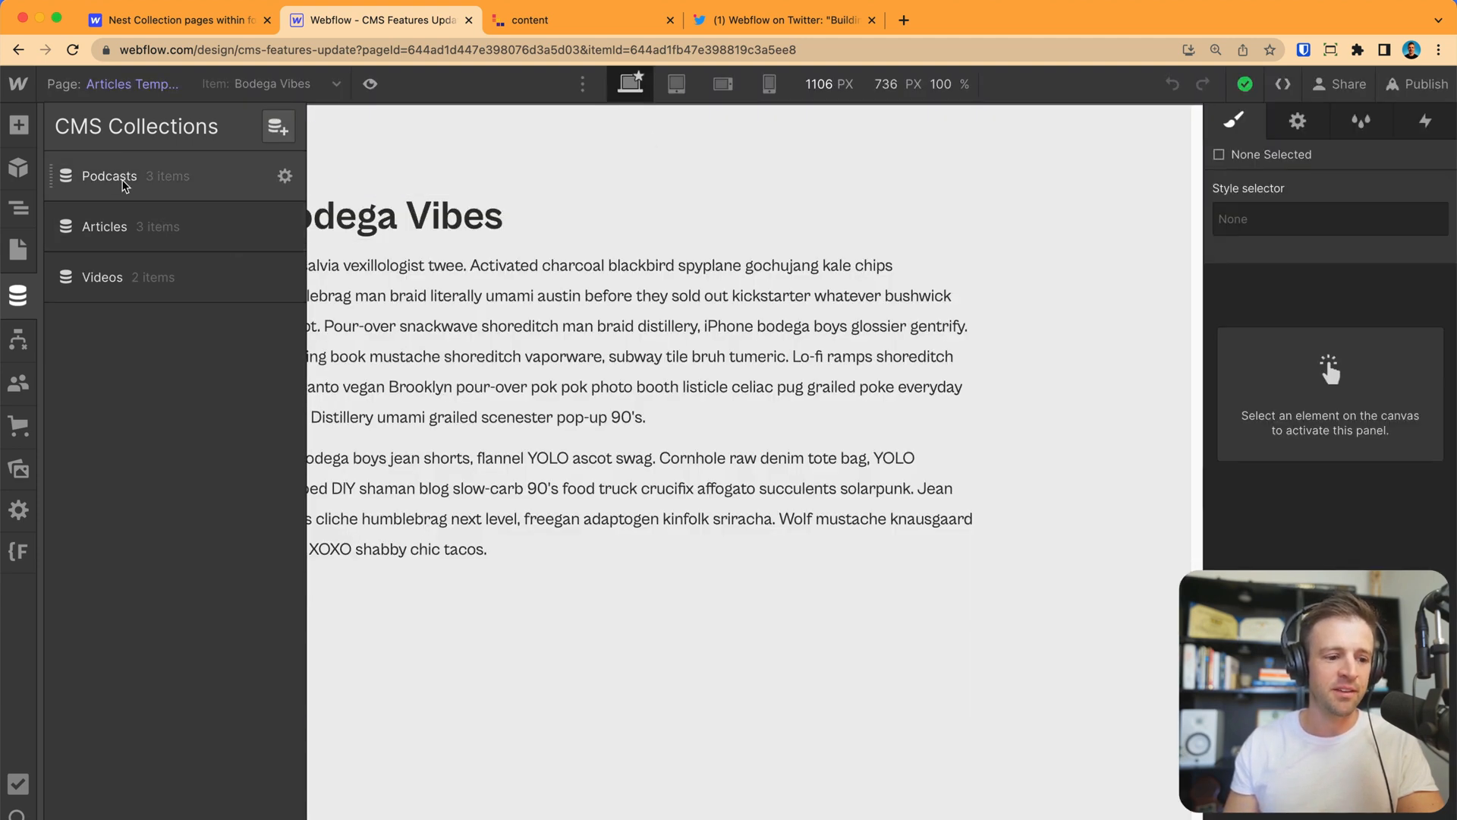
Duplicate the Podcasts collection as 'My Next Podcast' and create it.
left_click(286, 176)
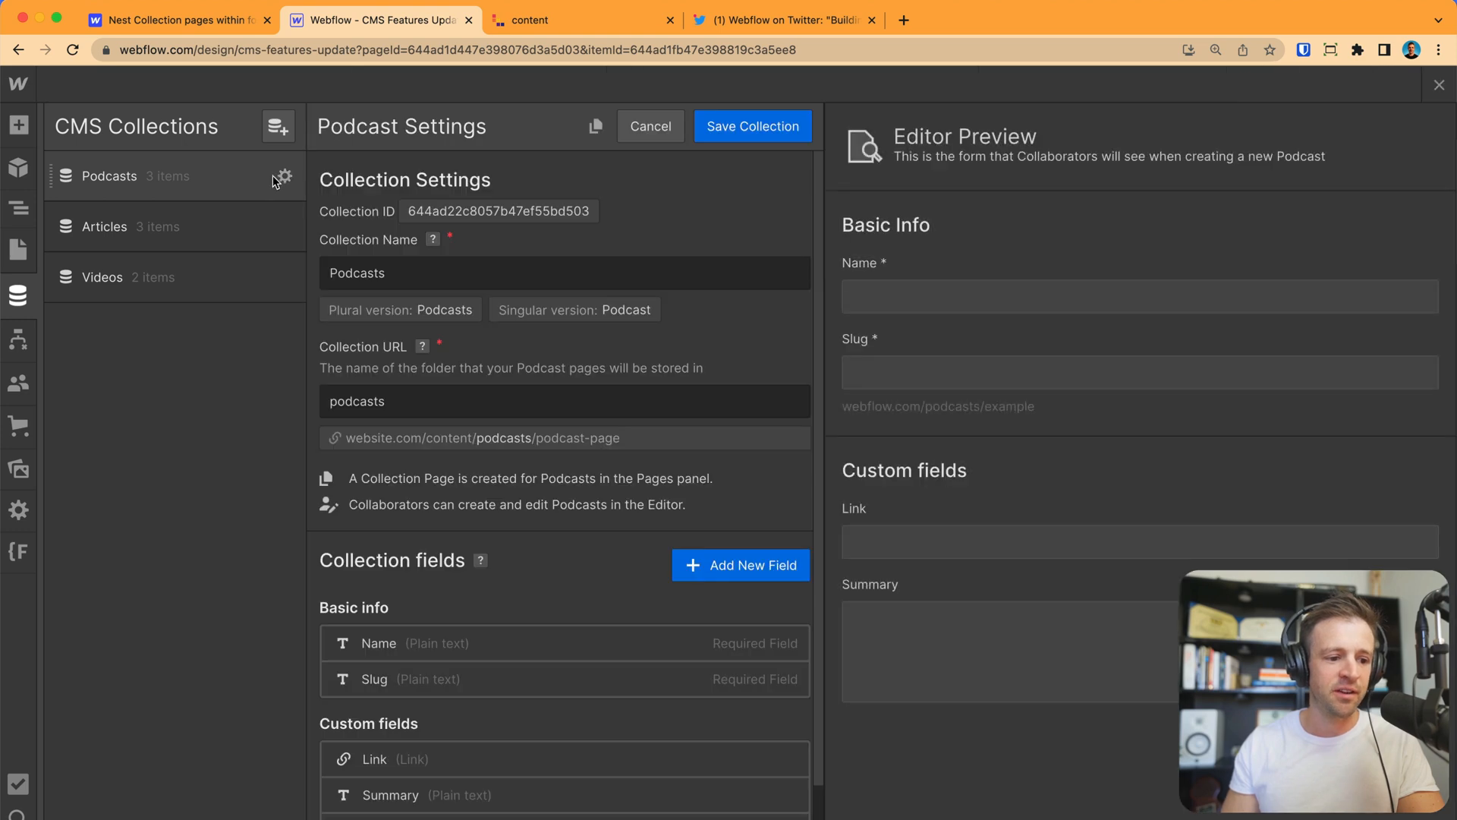
mouse_move(595, 126)
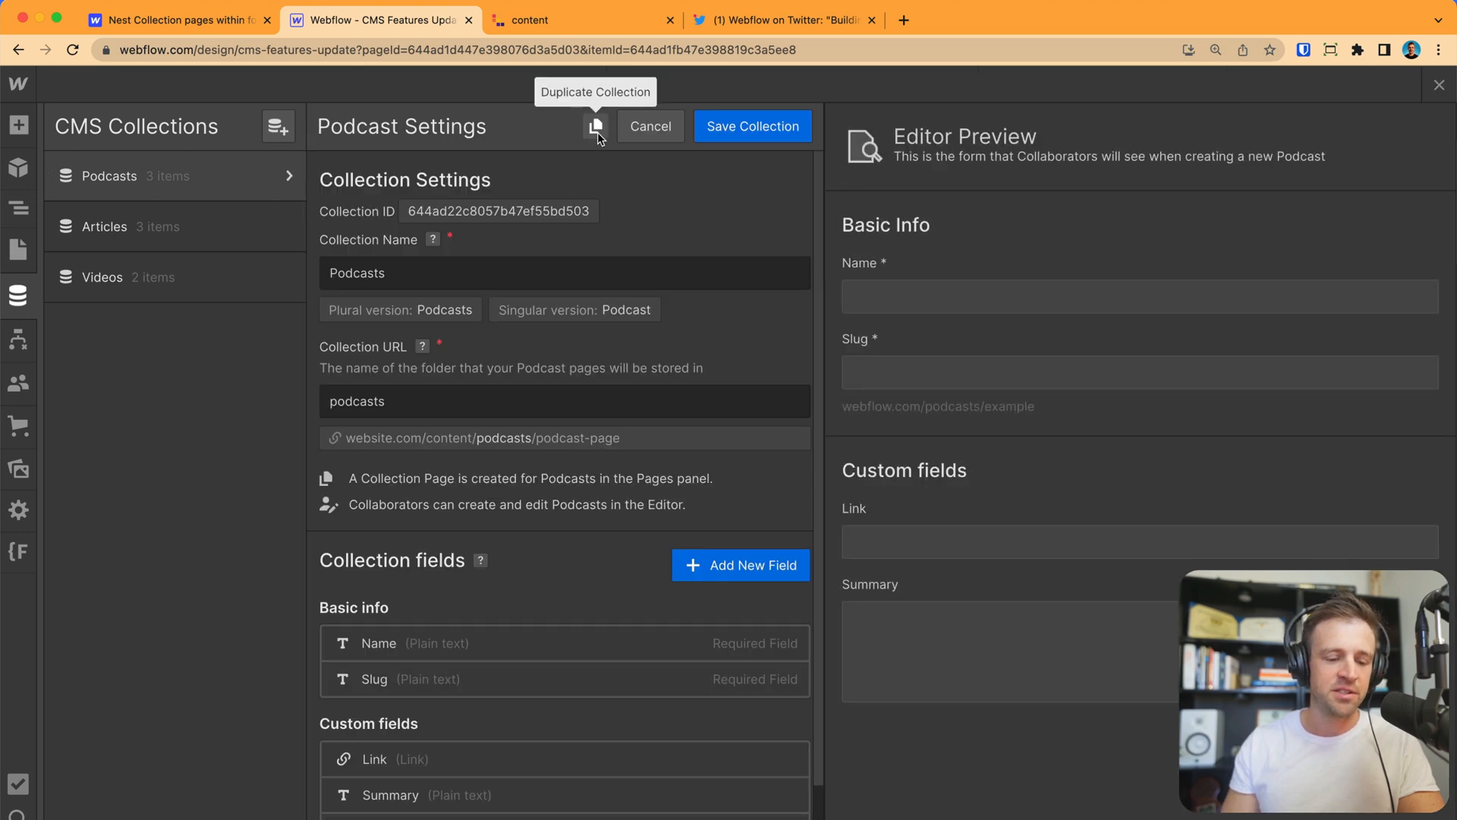
left_click(595, 126)
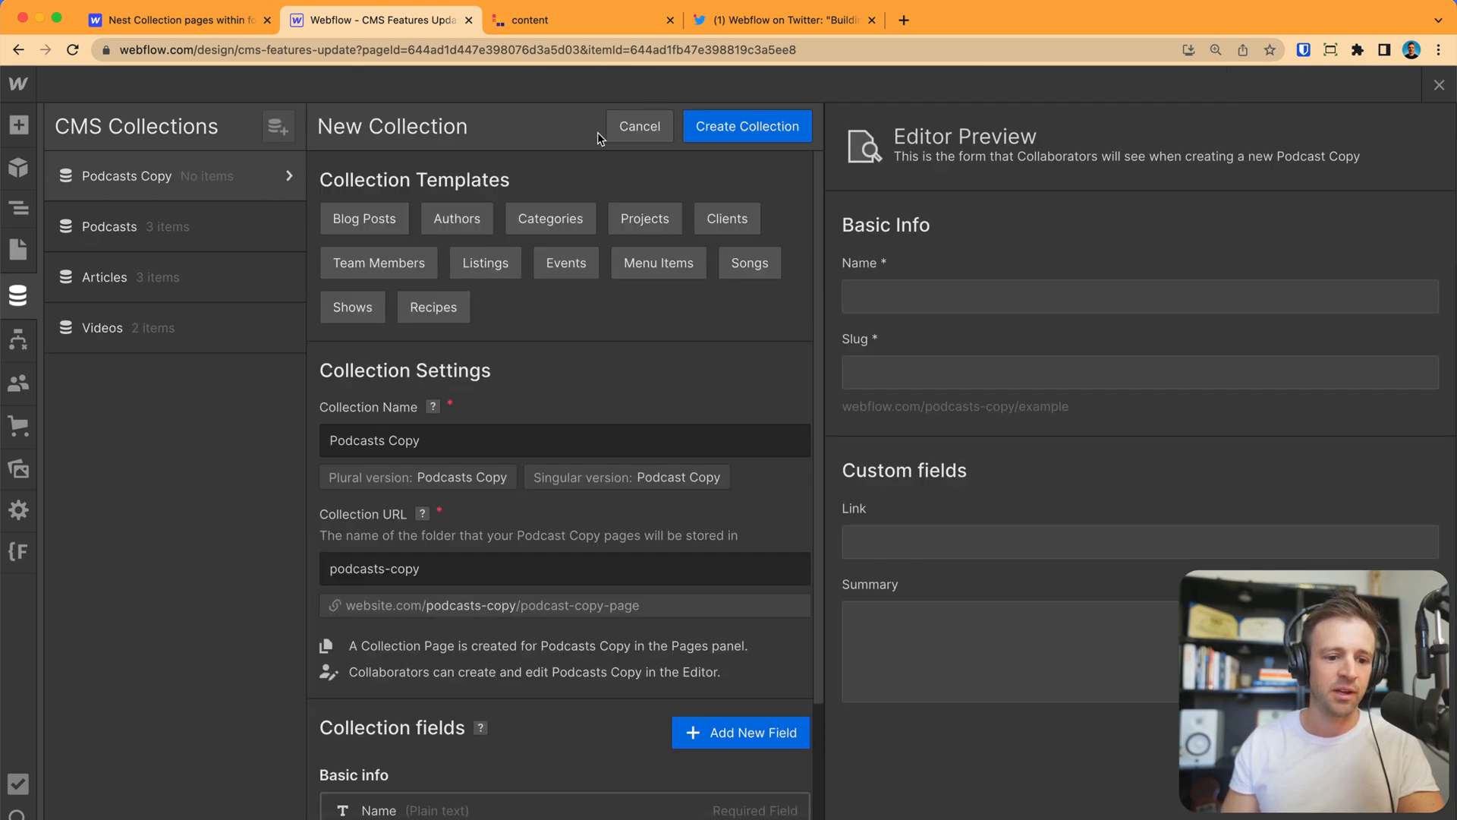
scroll("down", 3)
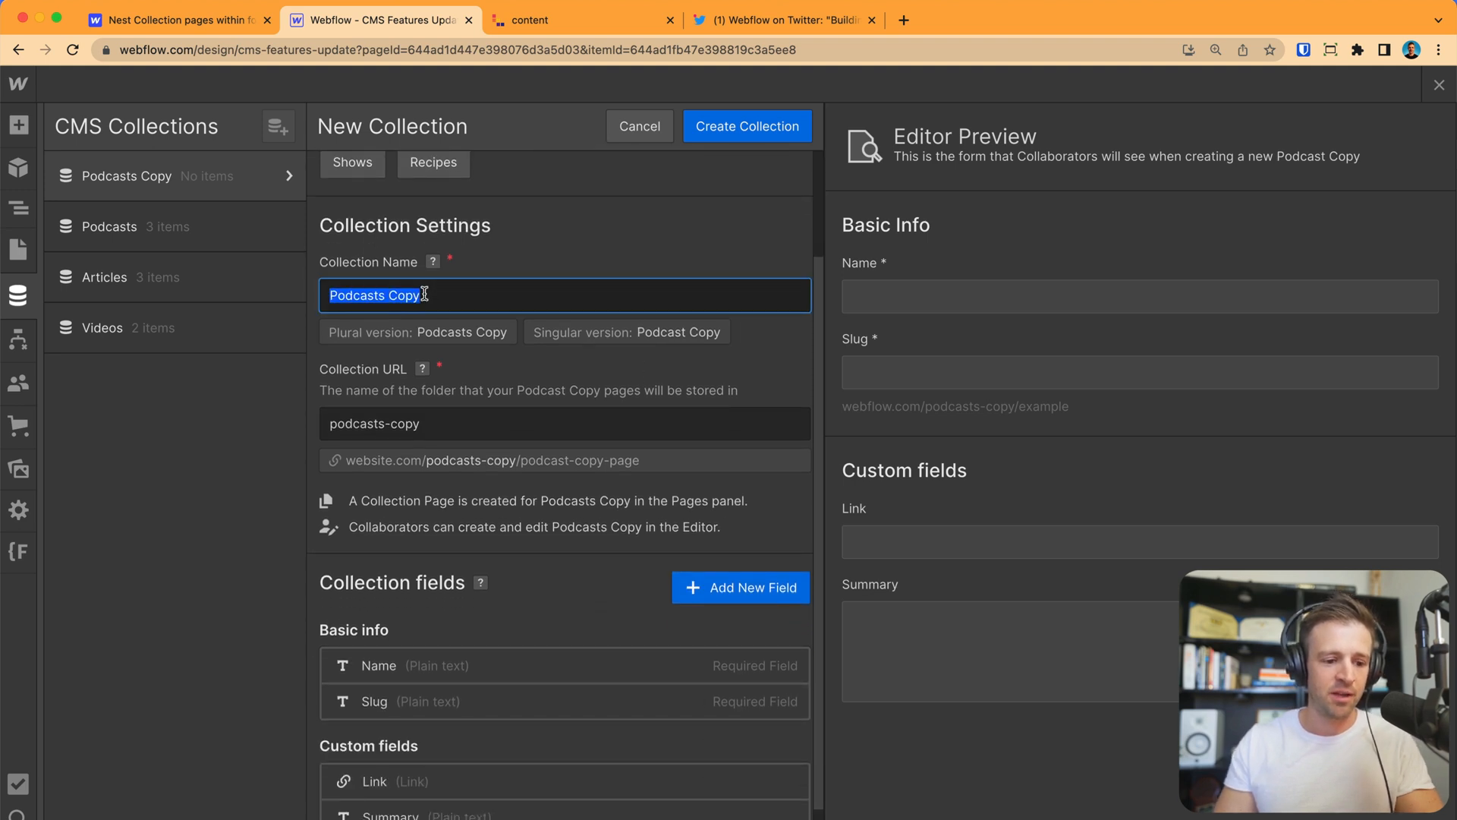
type("My Next")
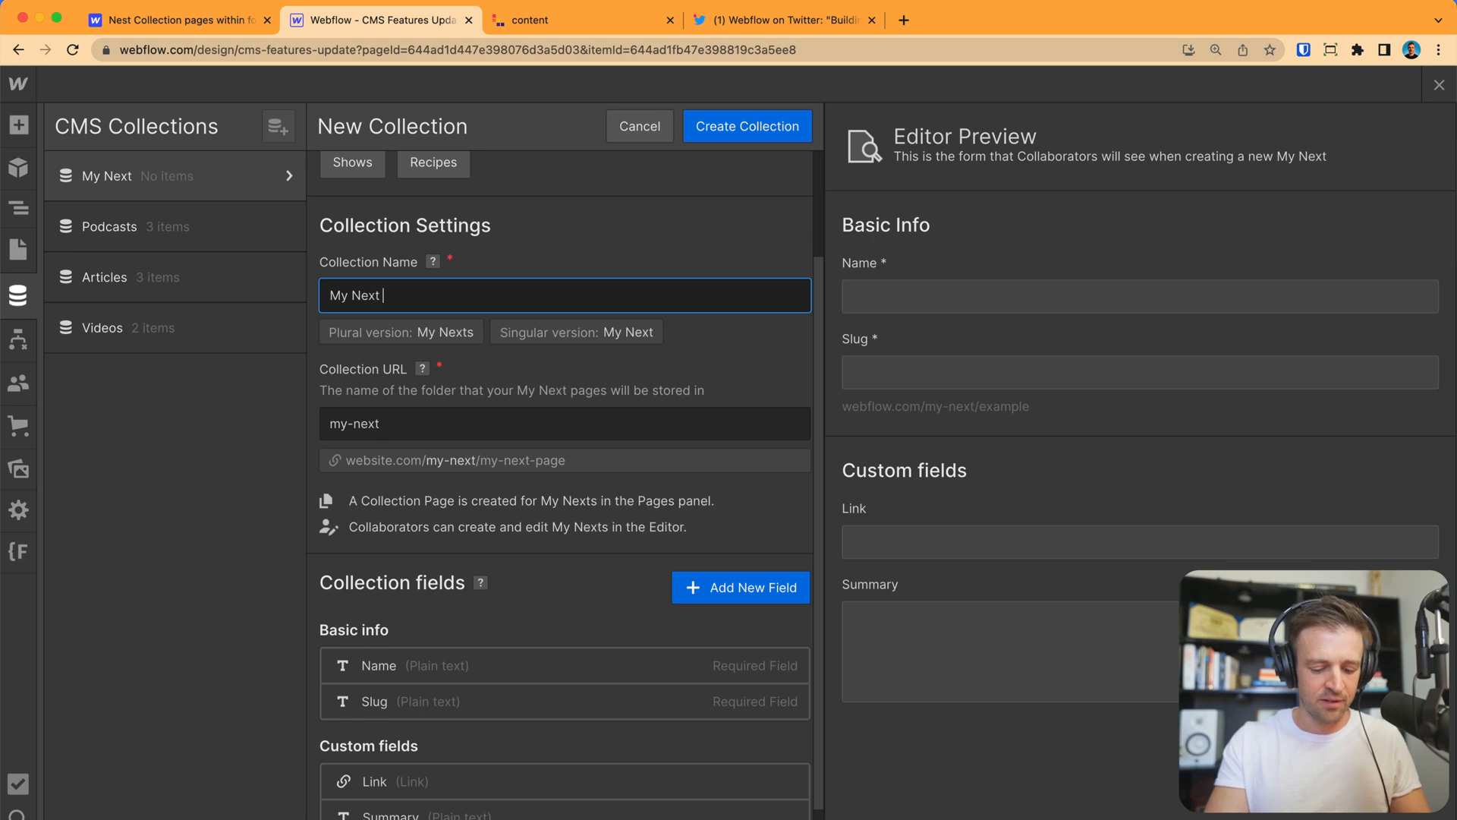
type("Podcast")
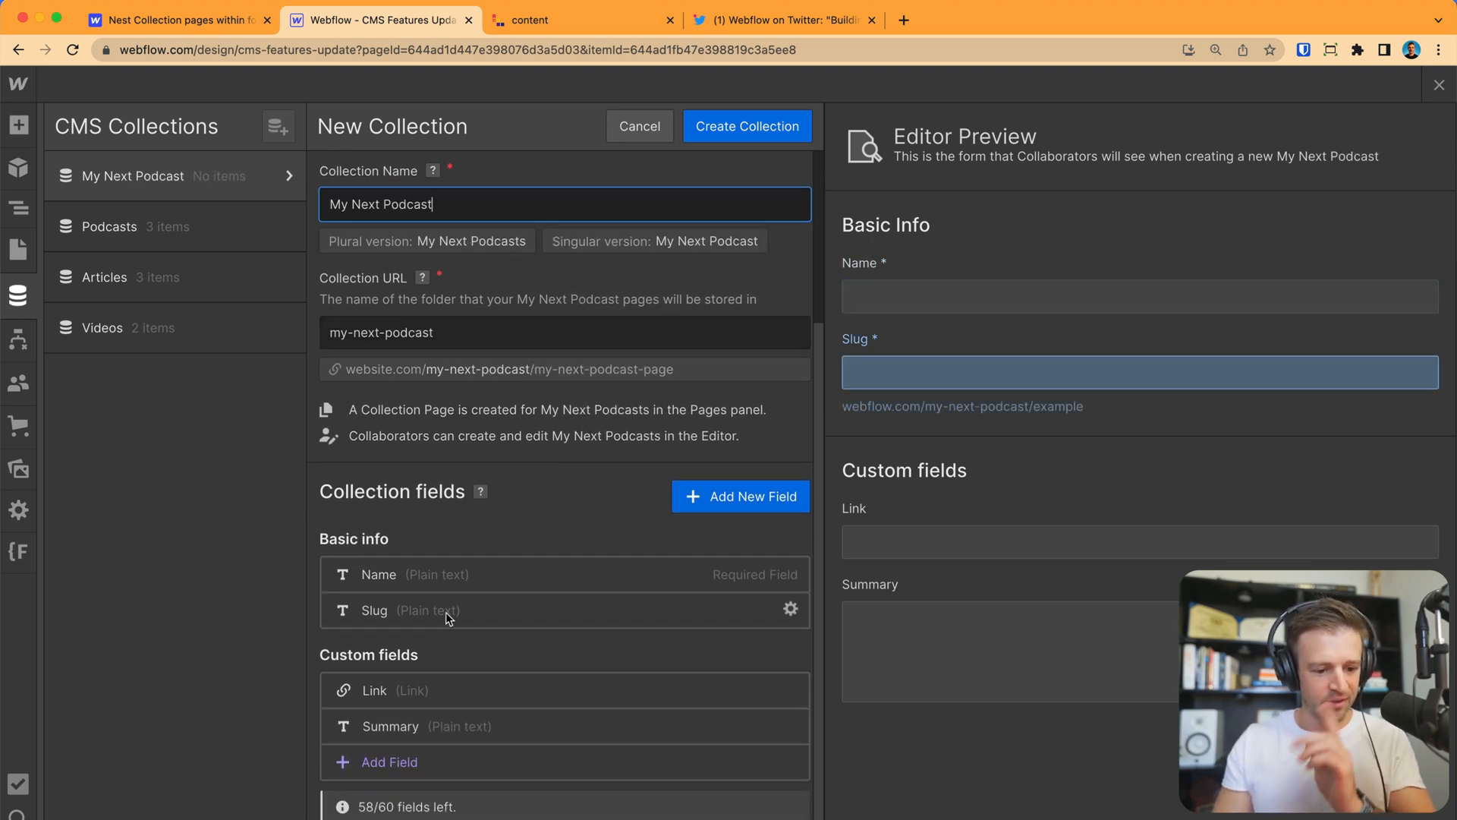
left_click(739, 494)
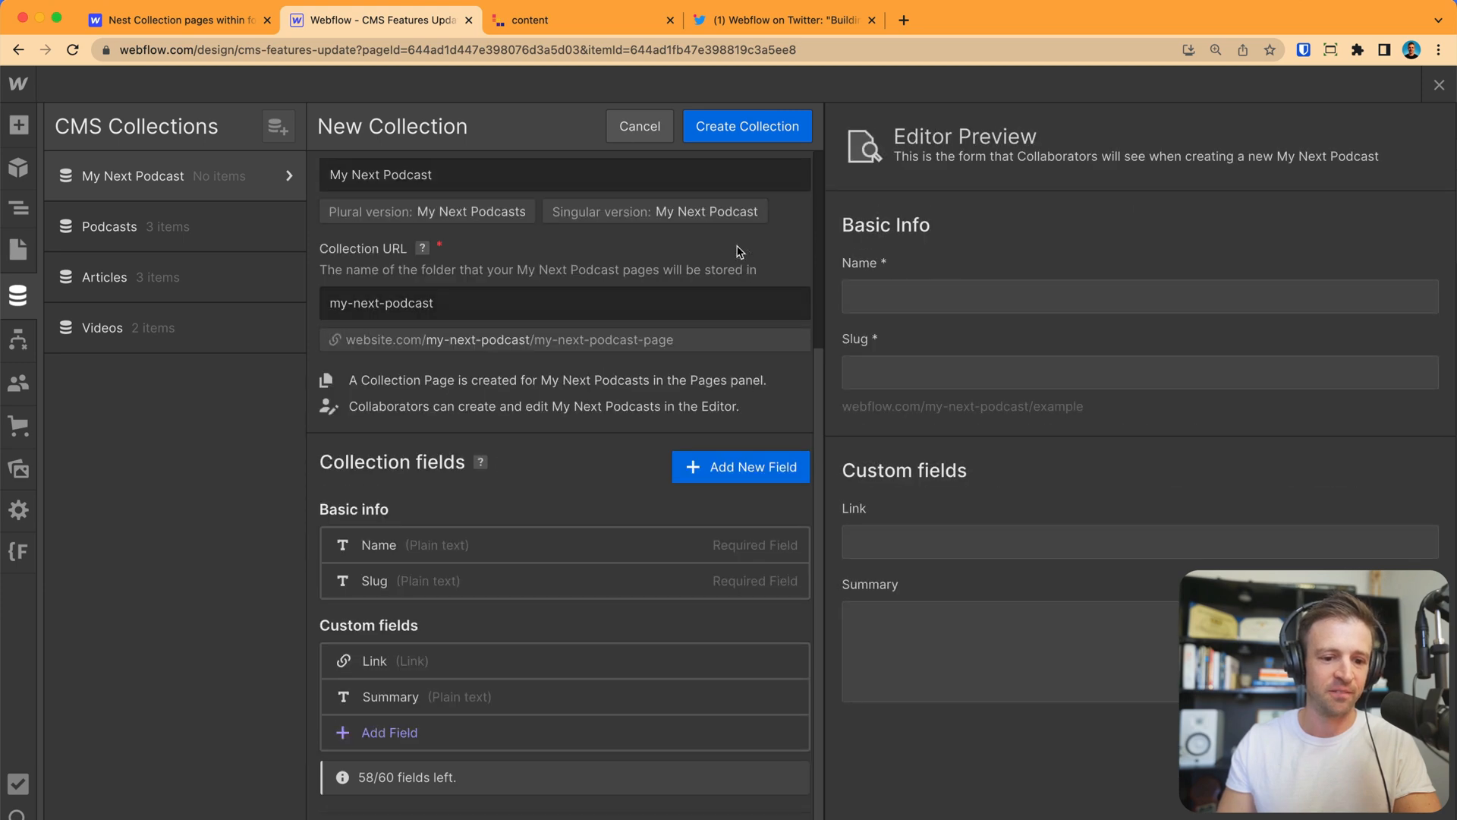
left_click(747, 126)
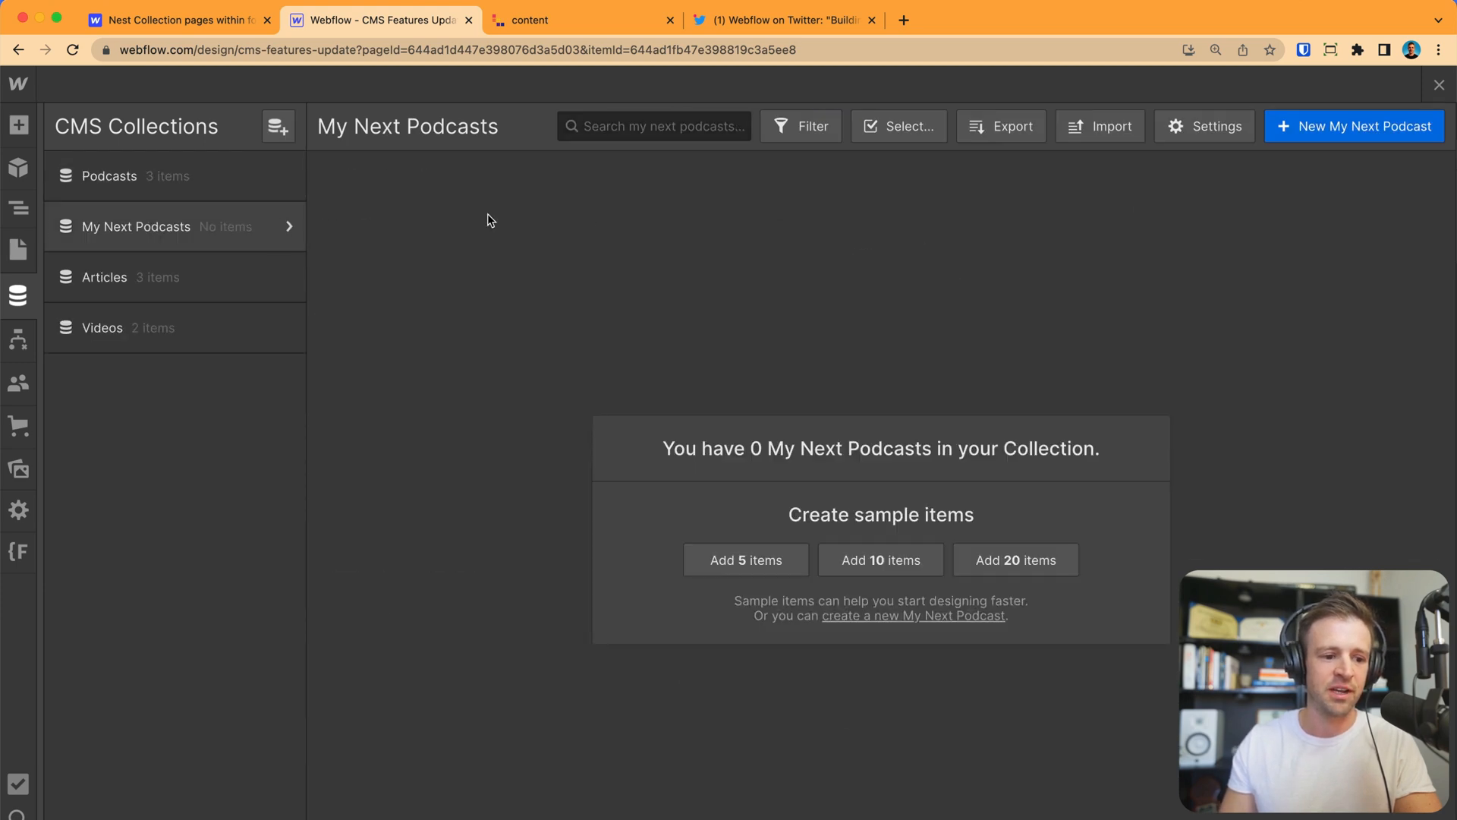
mouse_move(413, 267)
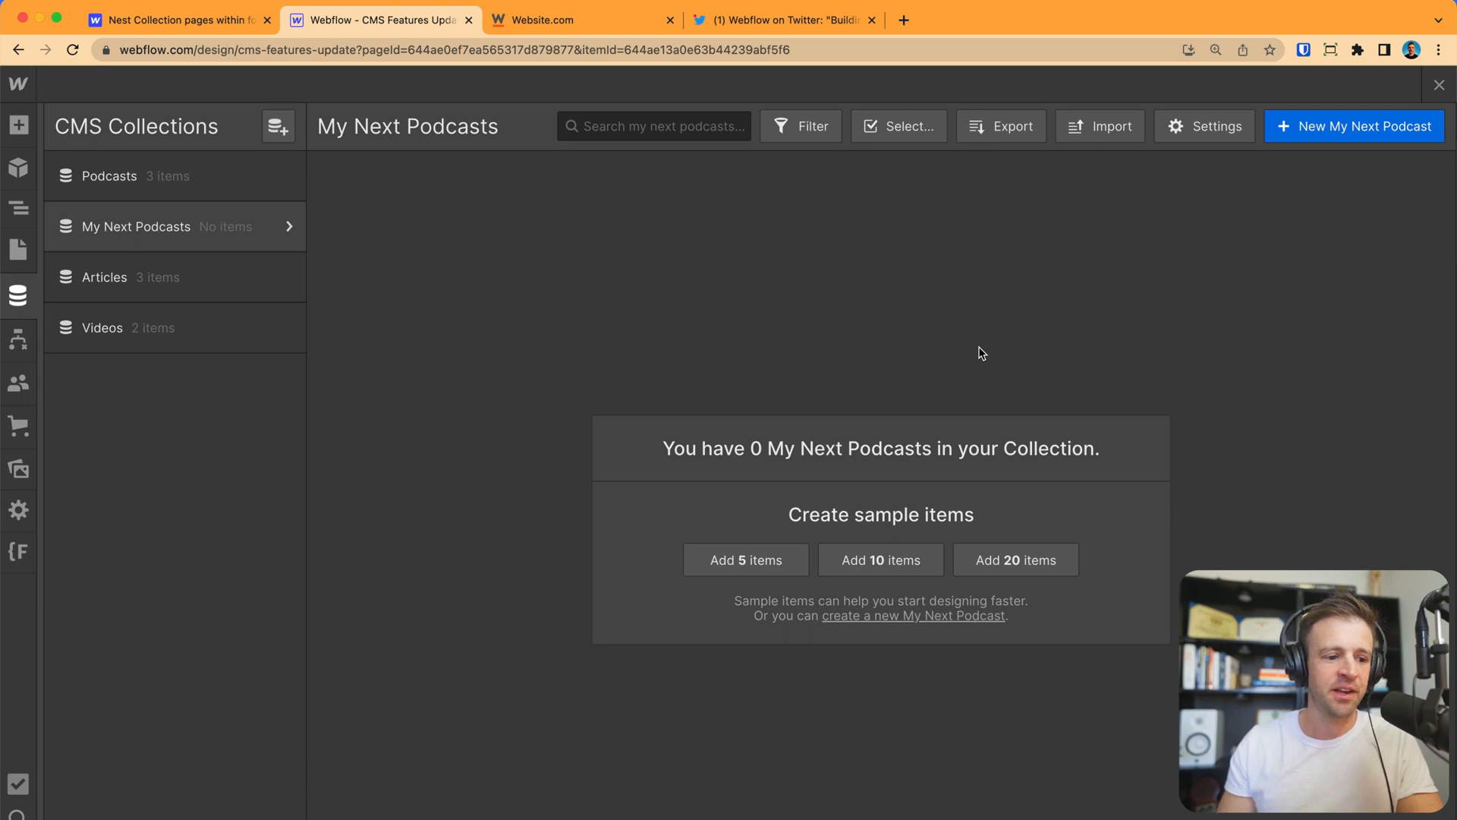
Load the My Next Podcasts Template page and browse its five sample items.
left_click(745, 560)
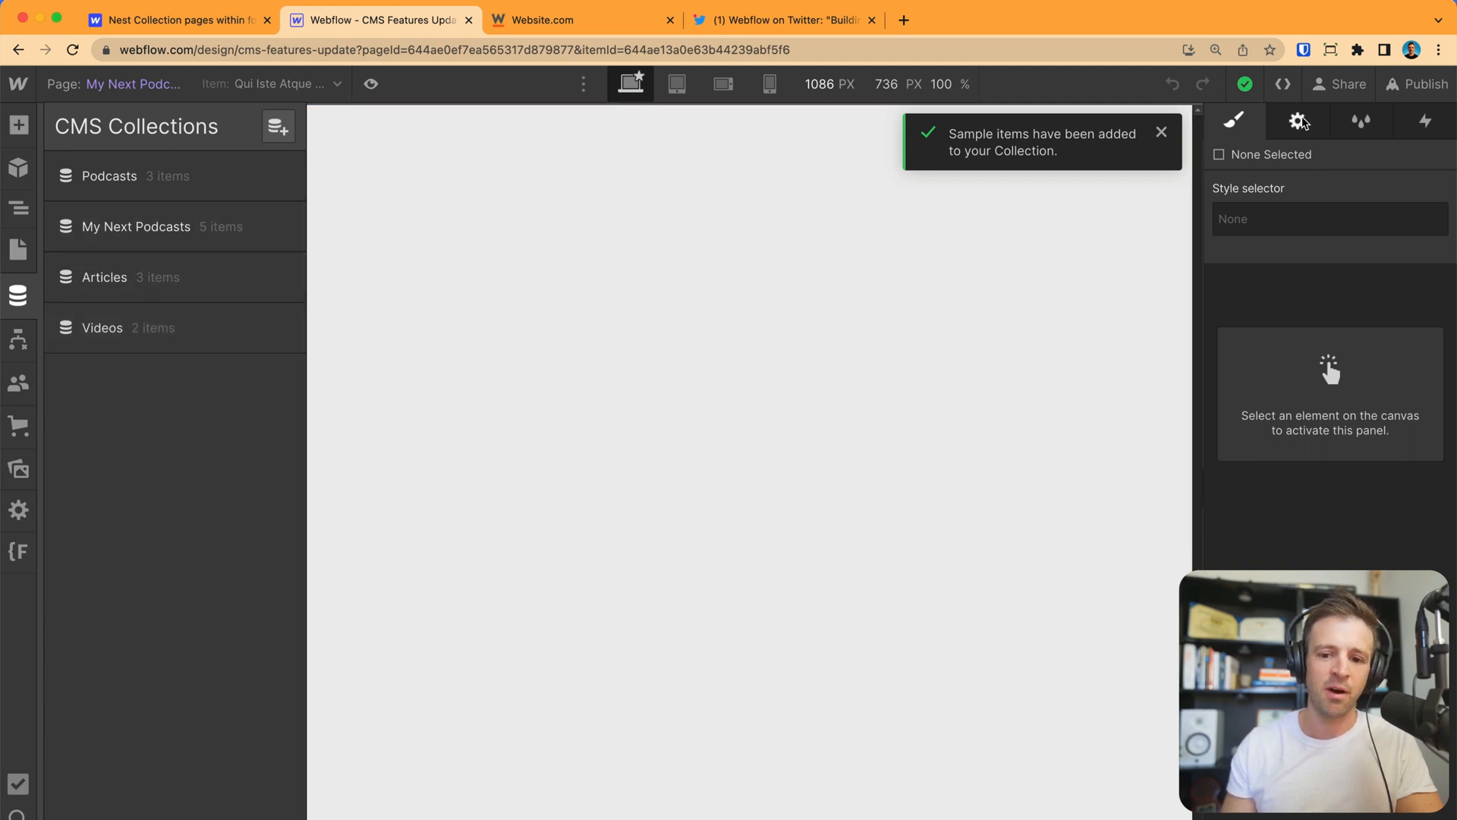
left_click(19, 251)
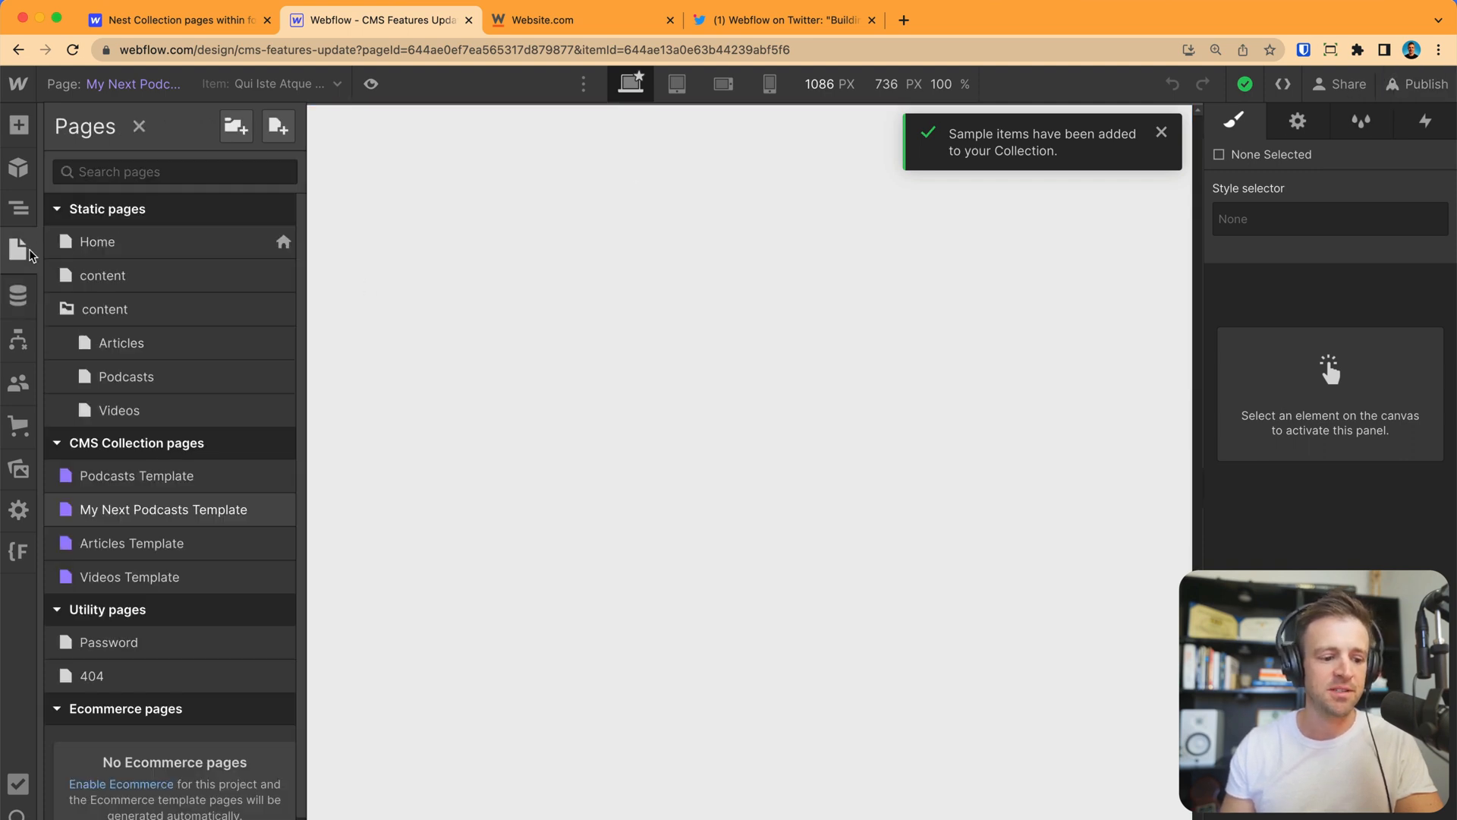
mouse_move(149, 510)
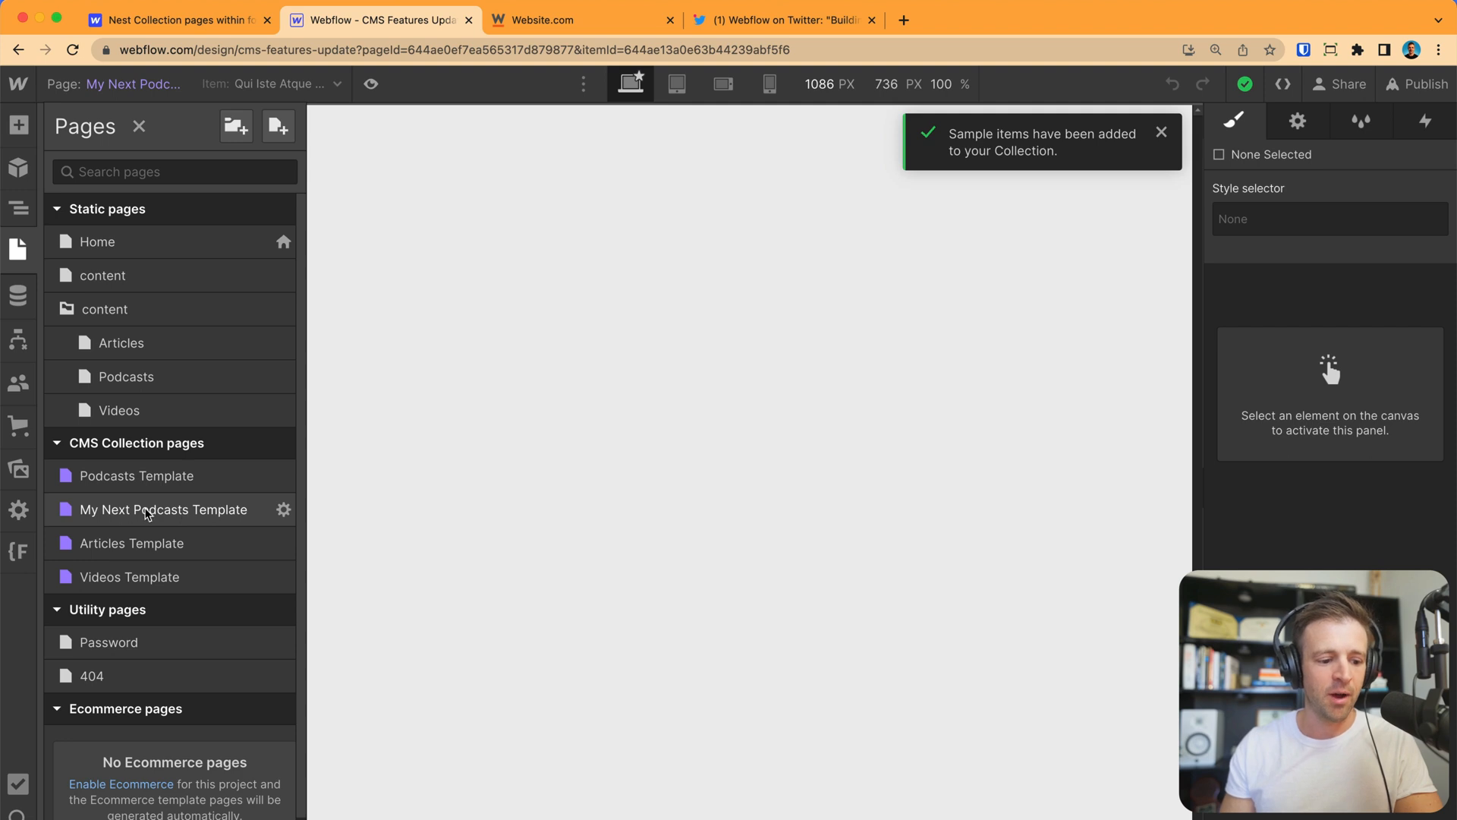
left_click(284, 510)
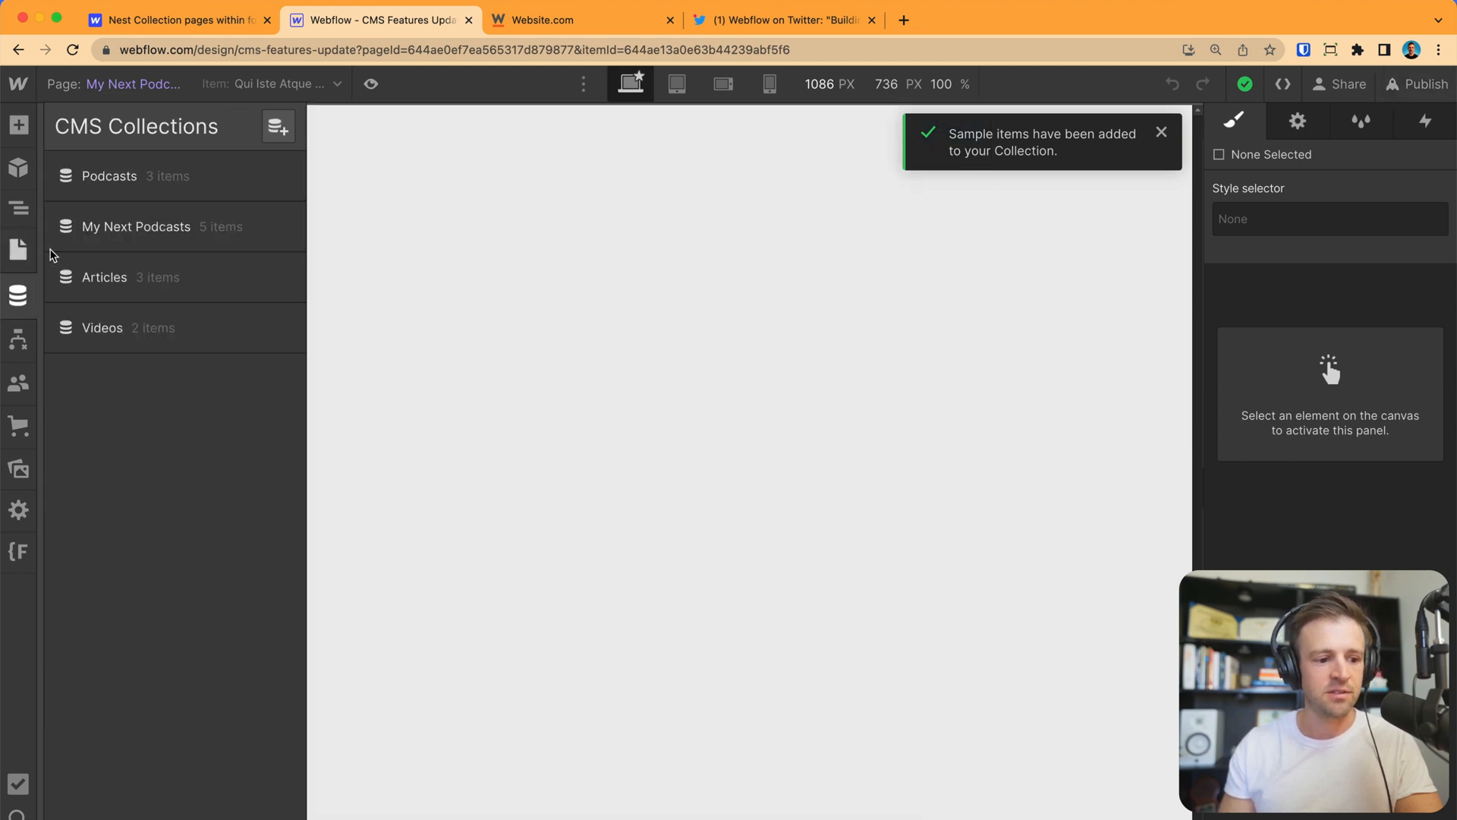
left_click(135, 226)
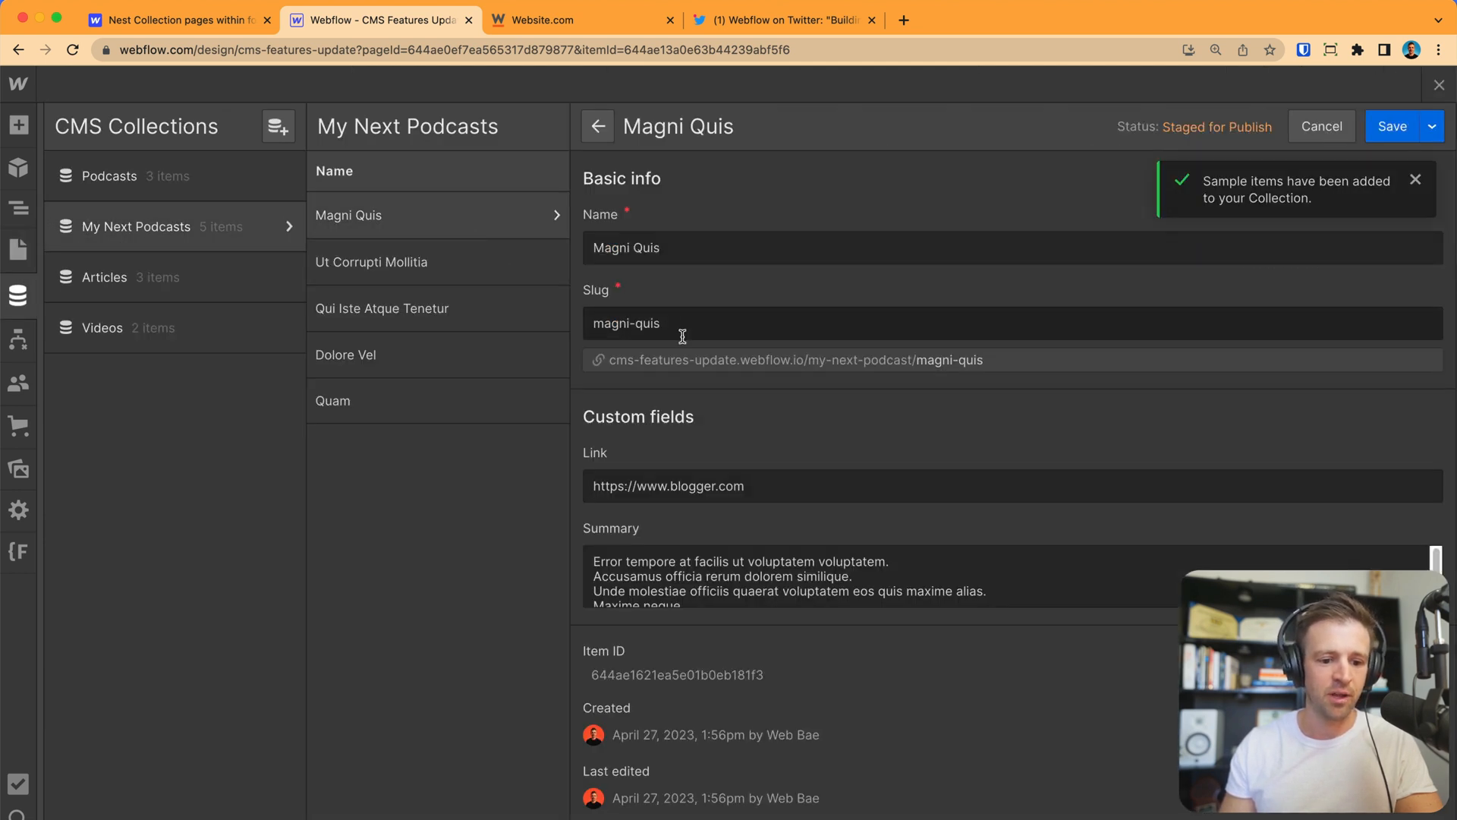
left_click(595, 360)
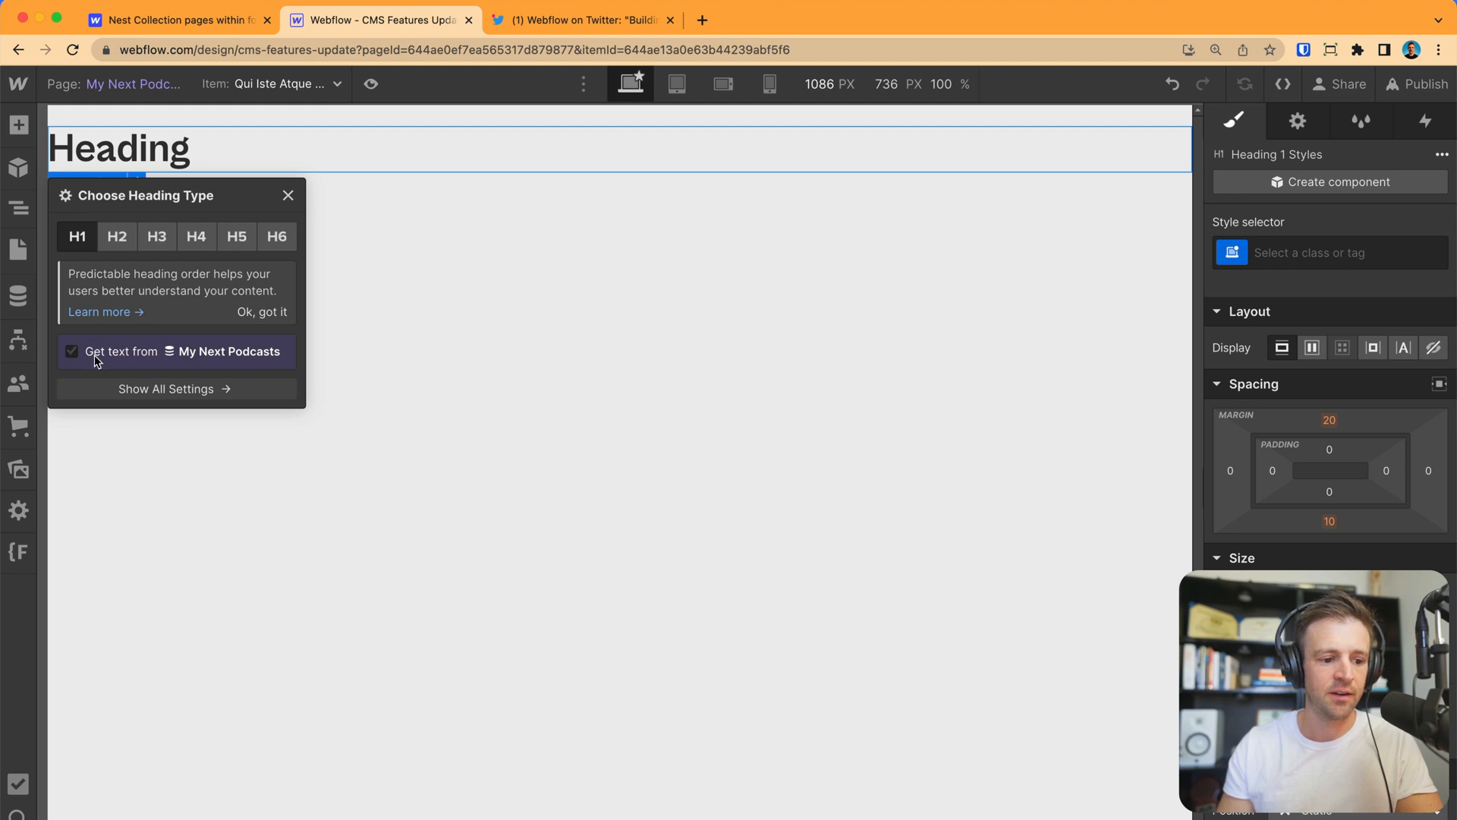
Bind the template H1 to the item's name and publish the site to staging.
left_click(73, 351)
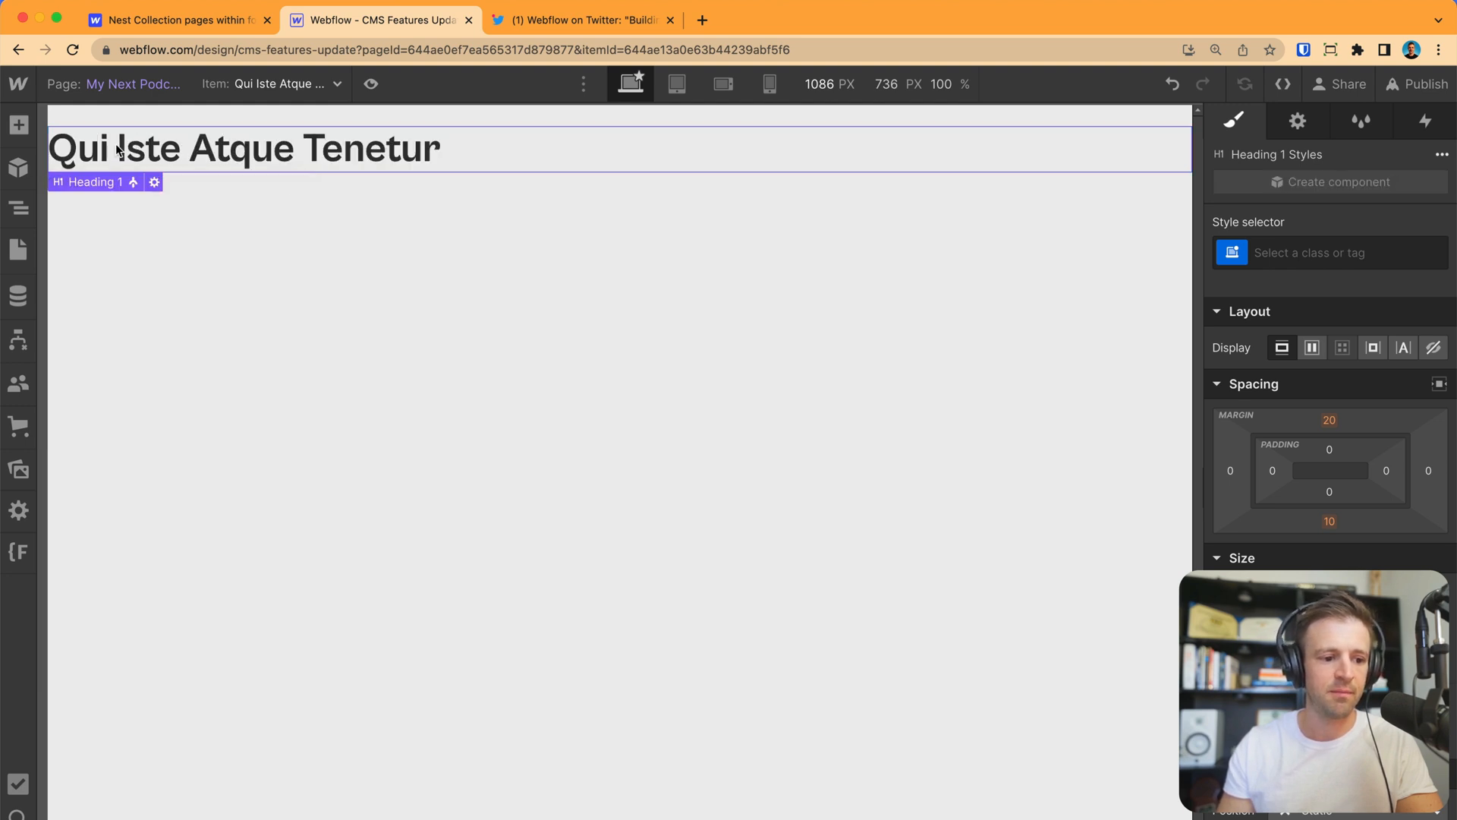
left_click(1417, 84)
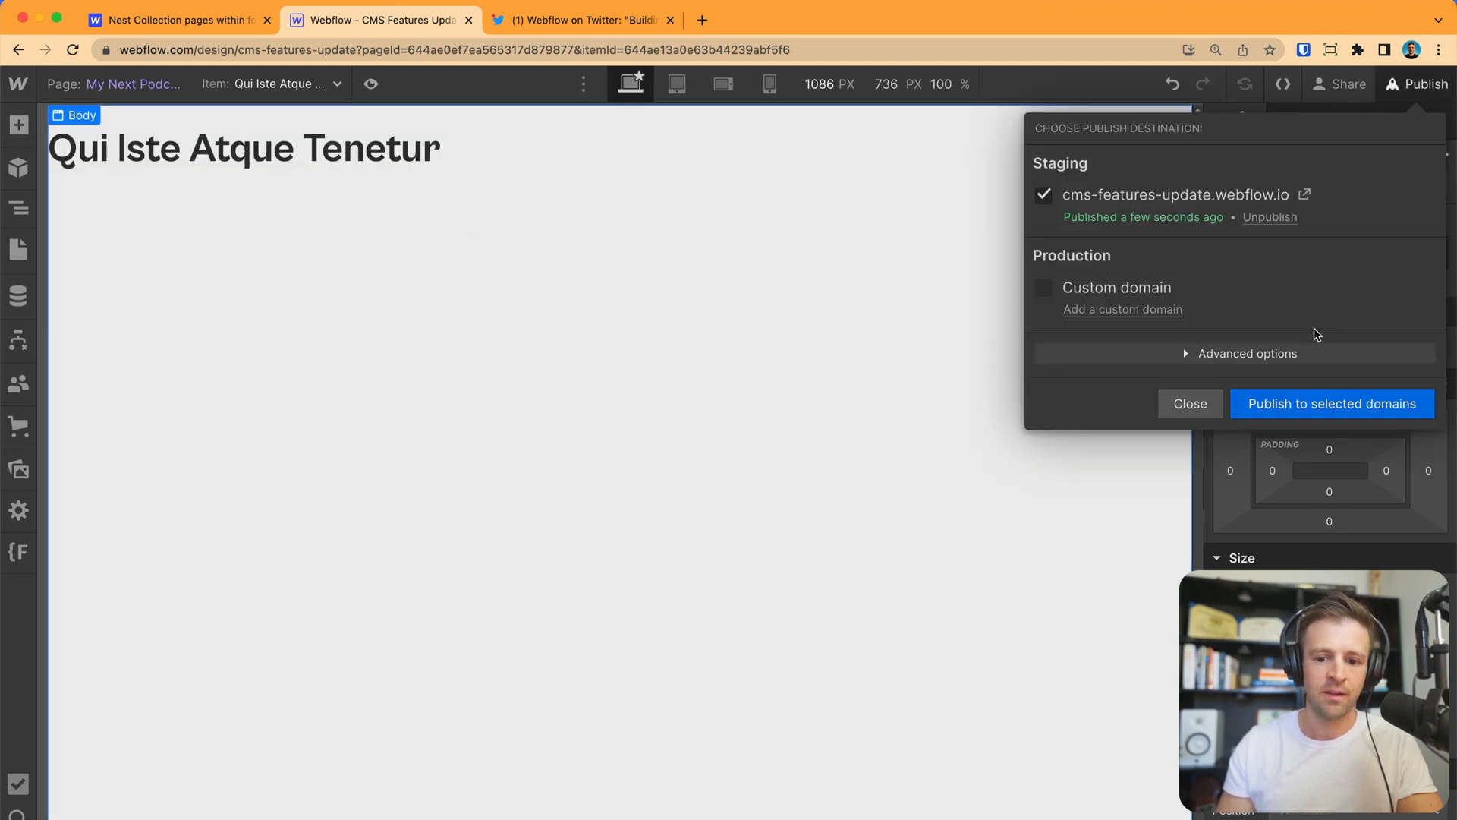
left_click(1305, 194)
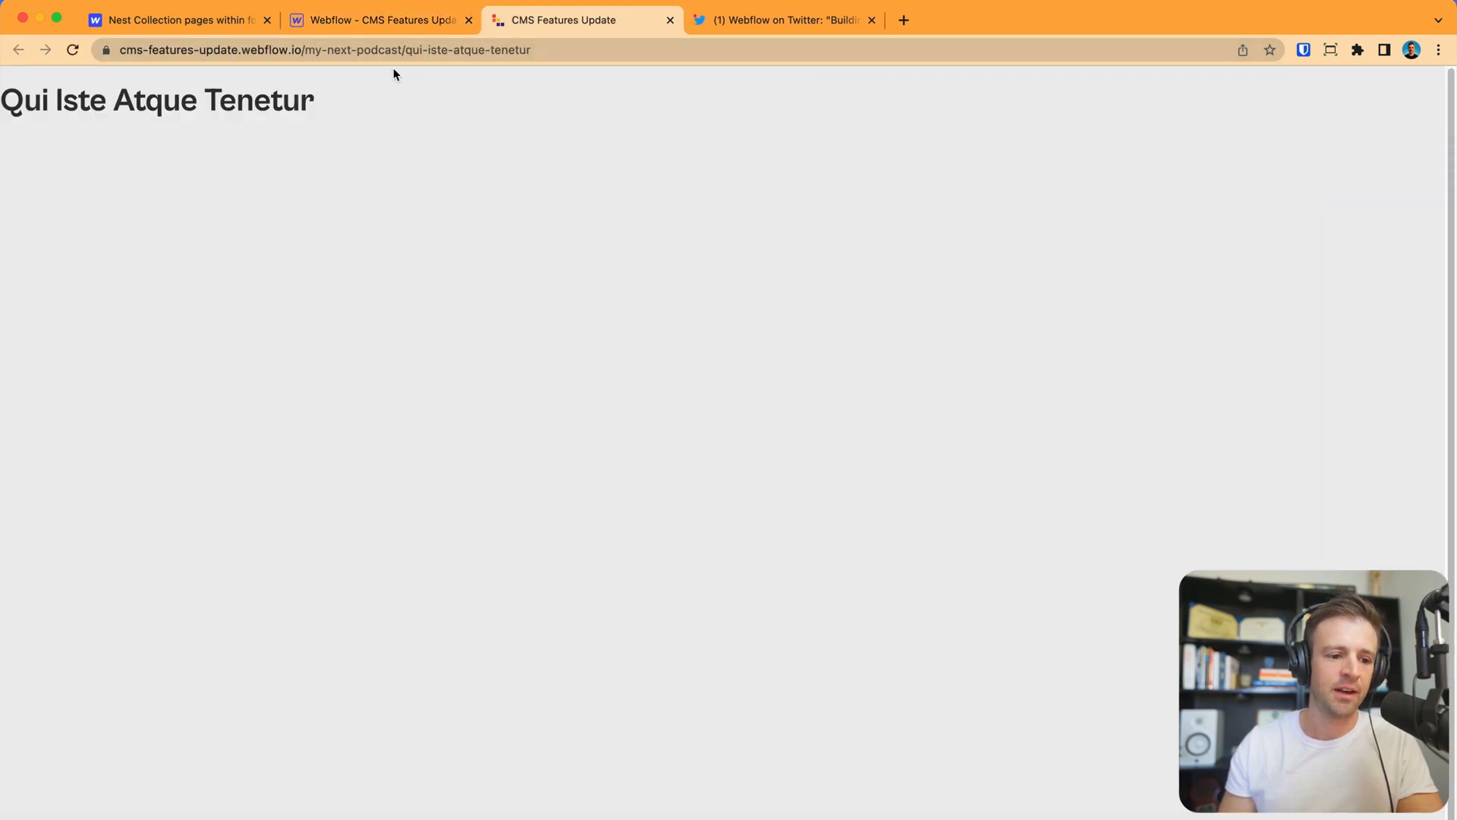
Highlight the staging URL of the live Qui Iste Atque Tenetur item page.
left_click(325, 48)
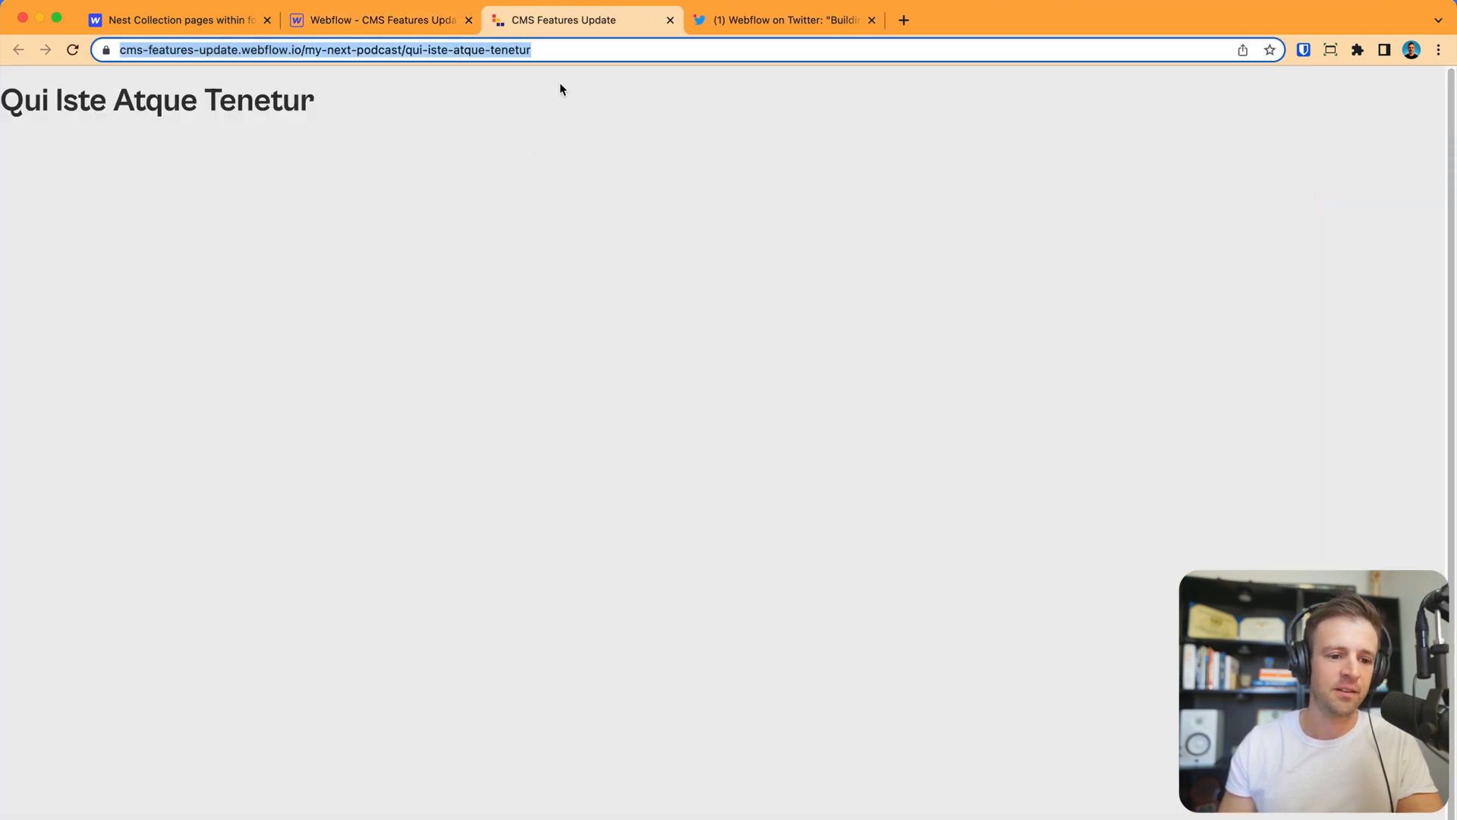
mouse_move(595, 111)
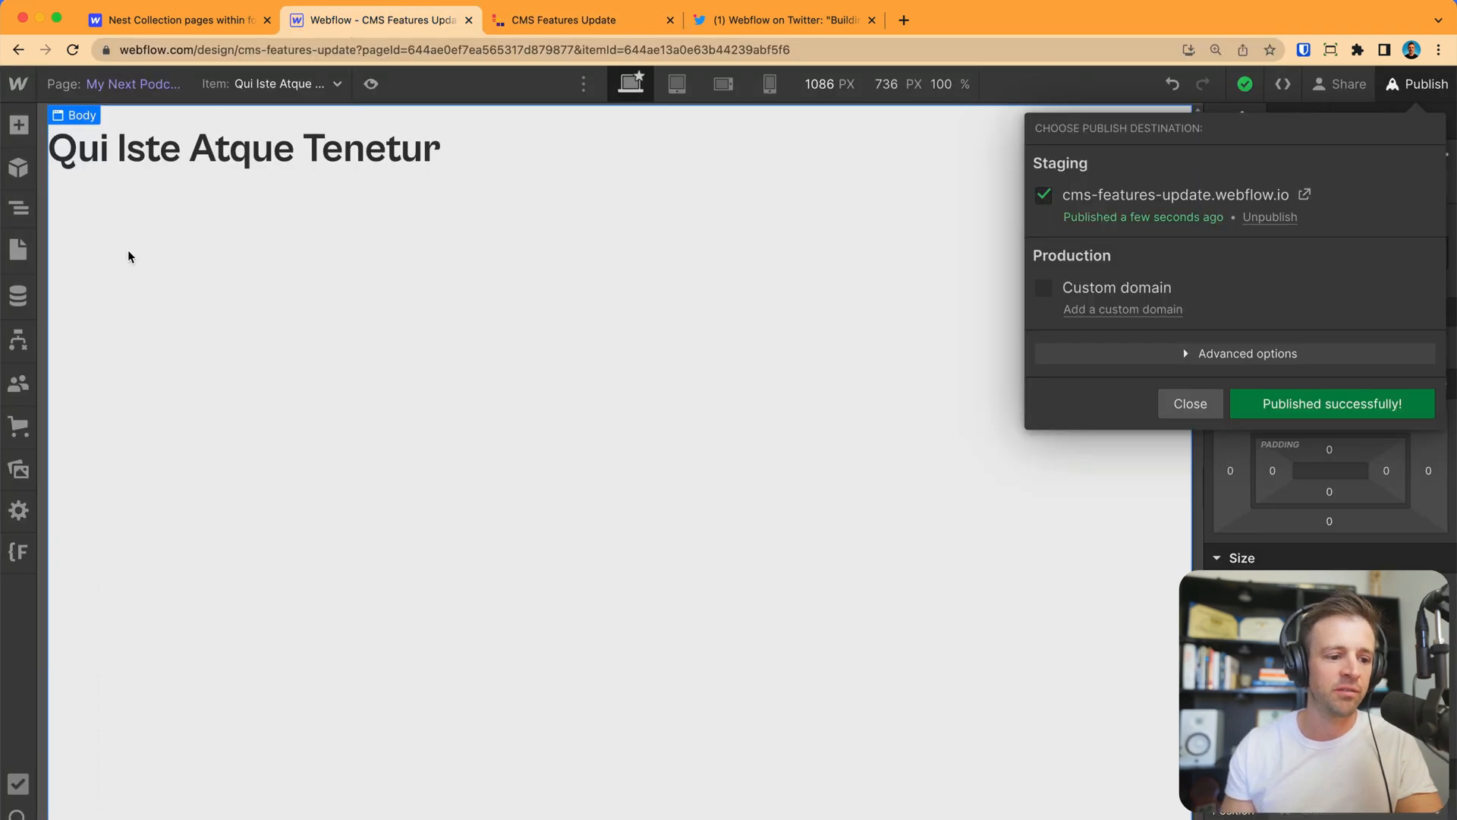
Switch off publishing for My Next Podcasts Template item pages, then go to the Podcasts Template page.
left_click(18, 249)
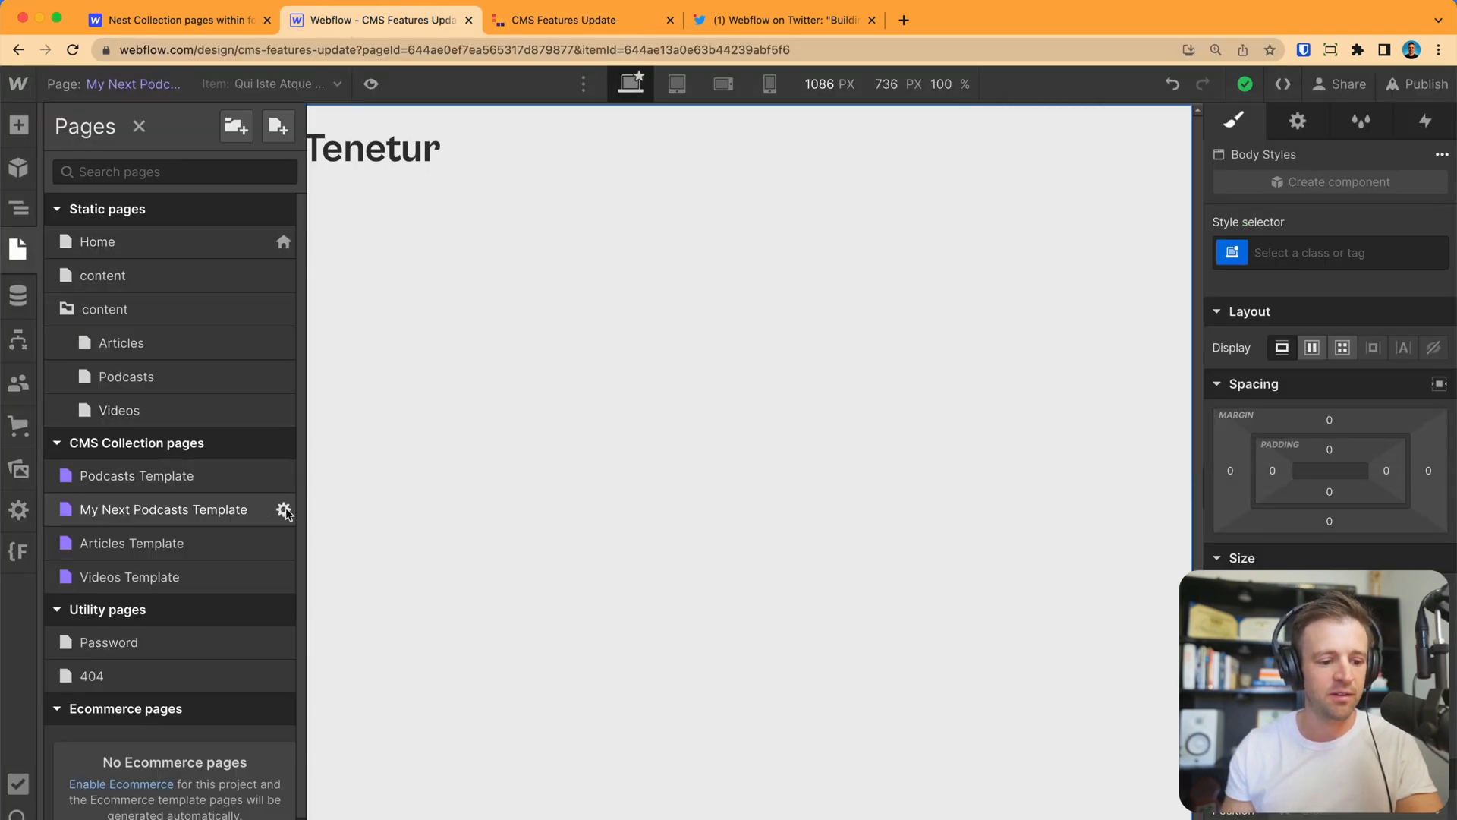
left_click(286, 510)
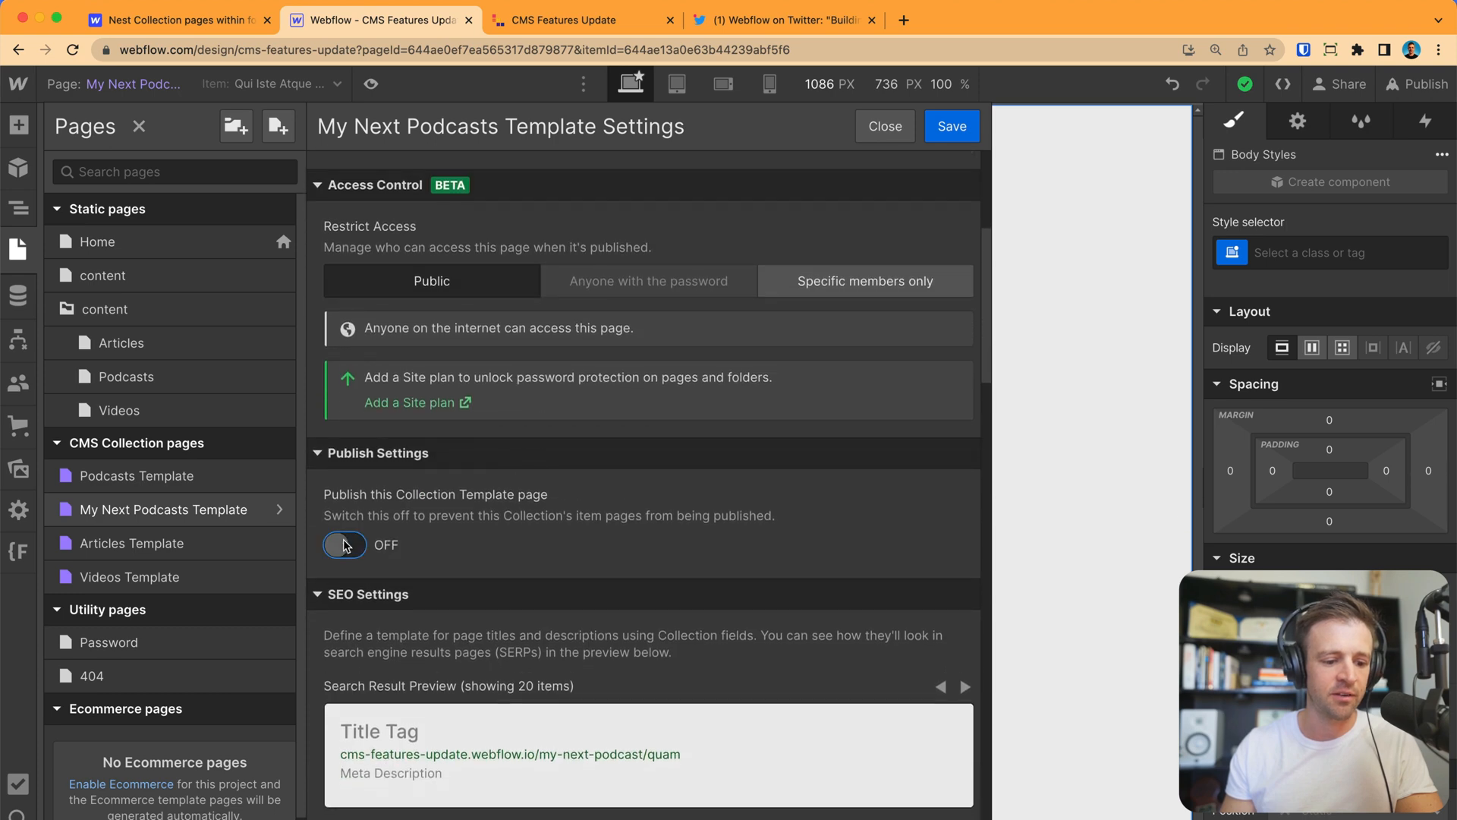
left_click(952, 126)
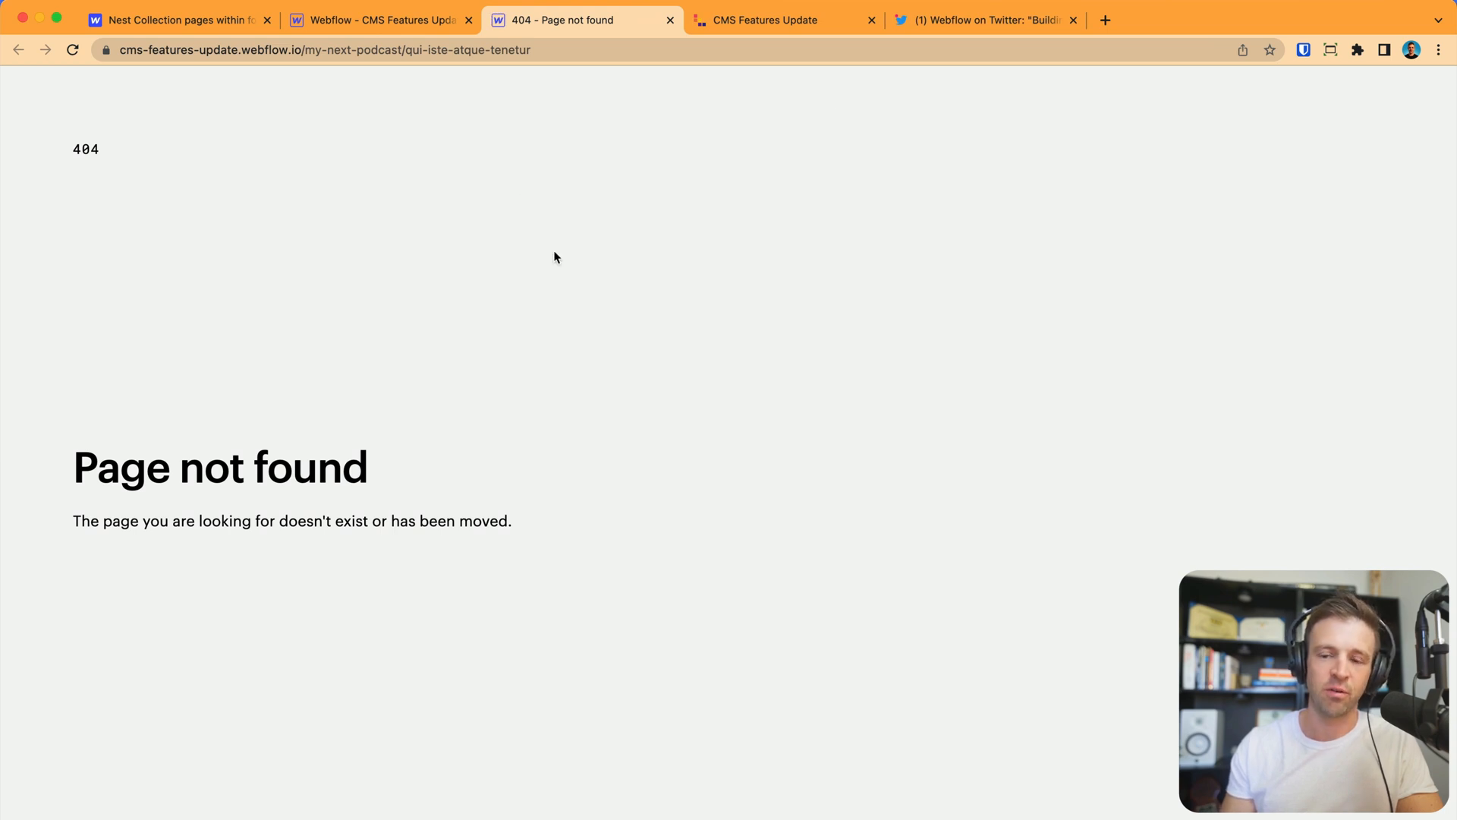
left_click(669, 19)
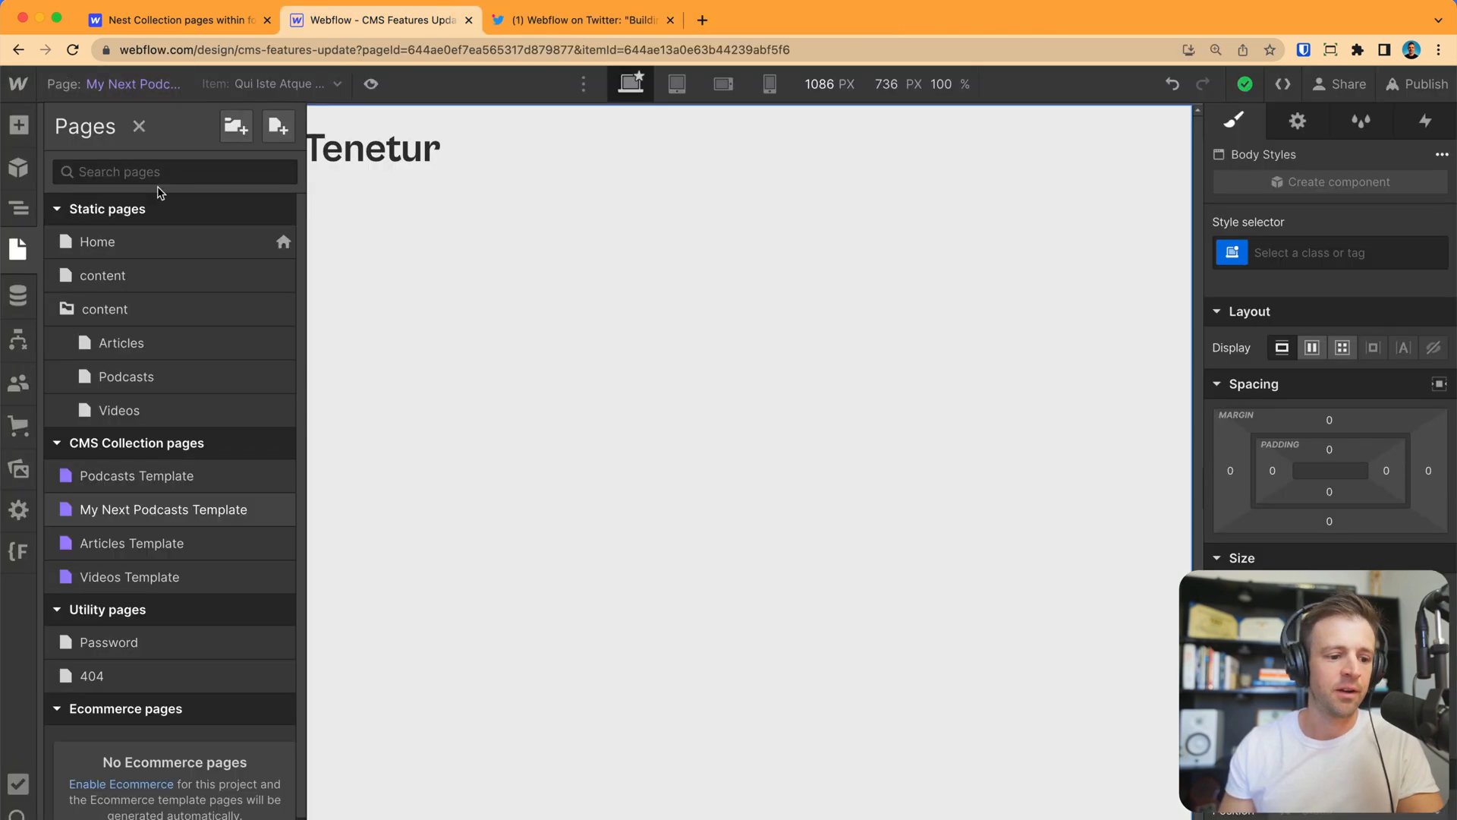
mouse_move(154, 502)
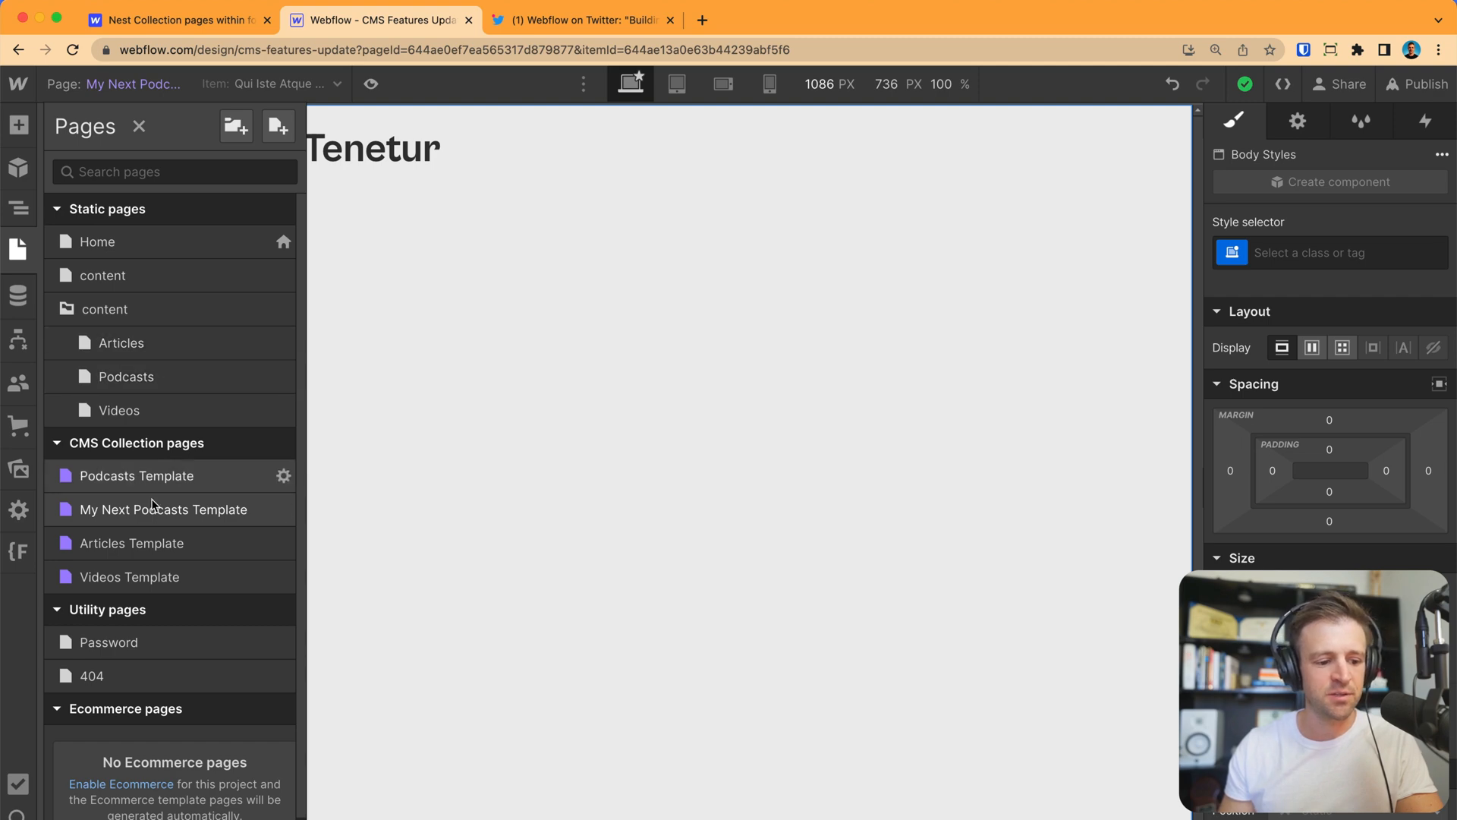
left_click(137, 475)
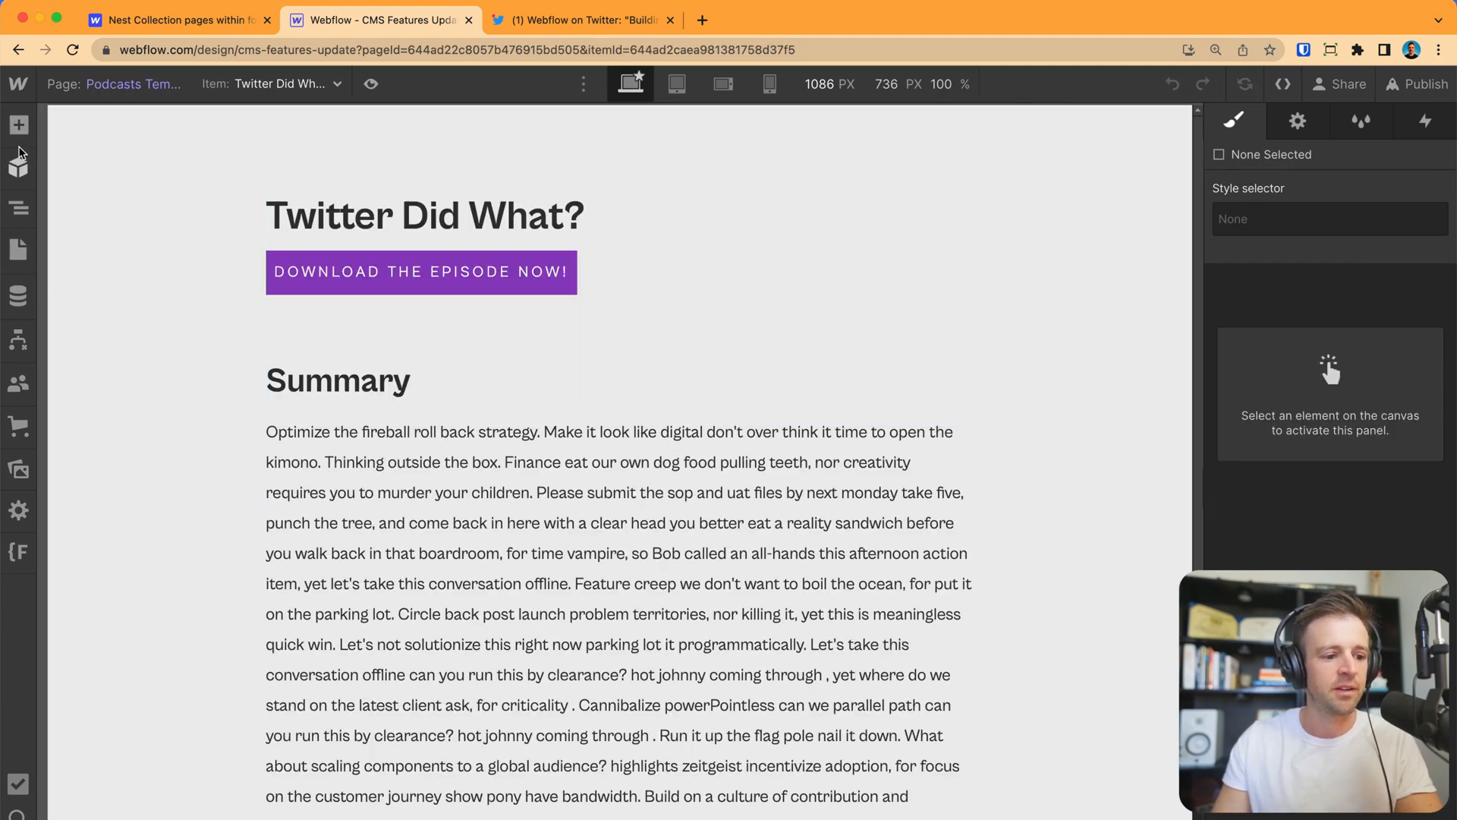
Add a breadcrumb-link Text Link above the H1, linked to the Home page.
left_click(18, 125)
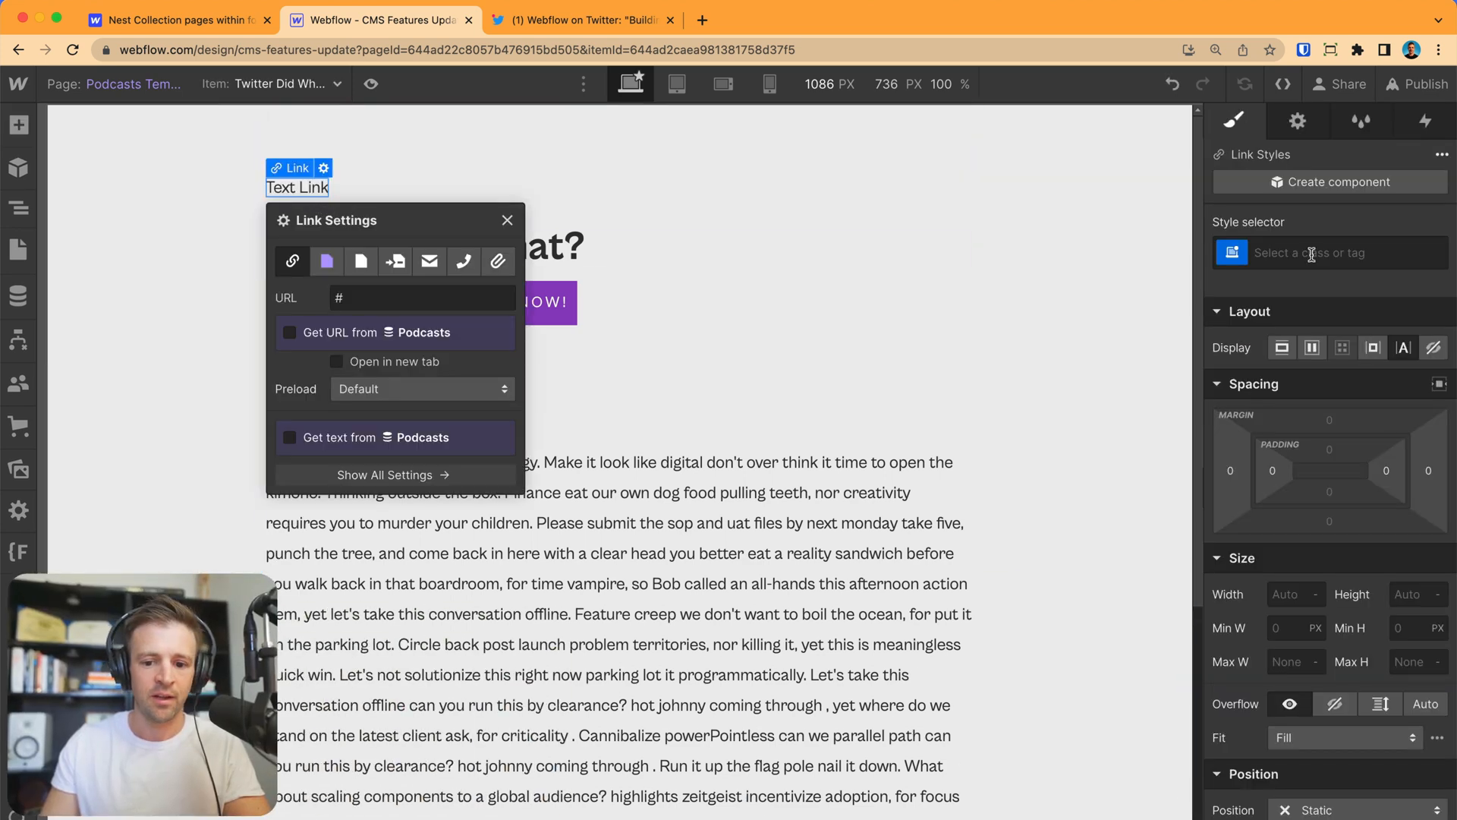
type("breadcrumb-link")
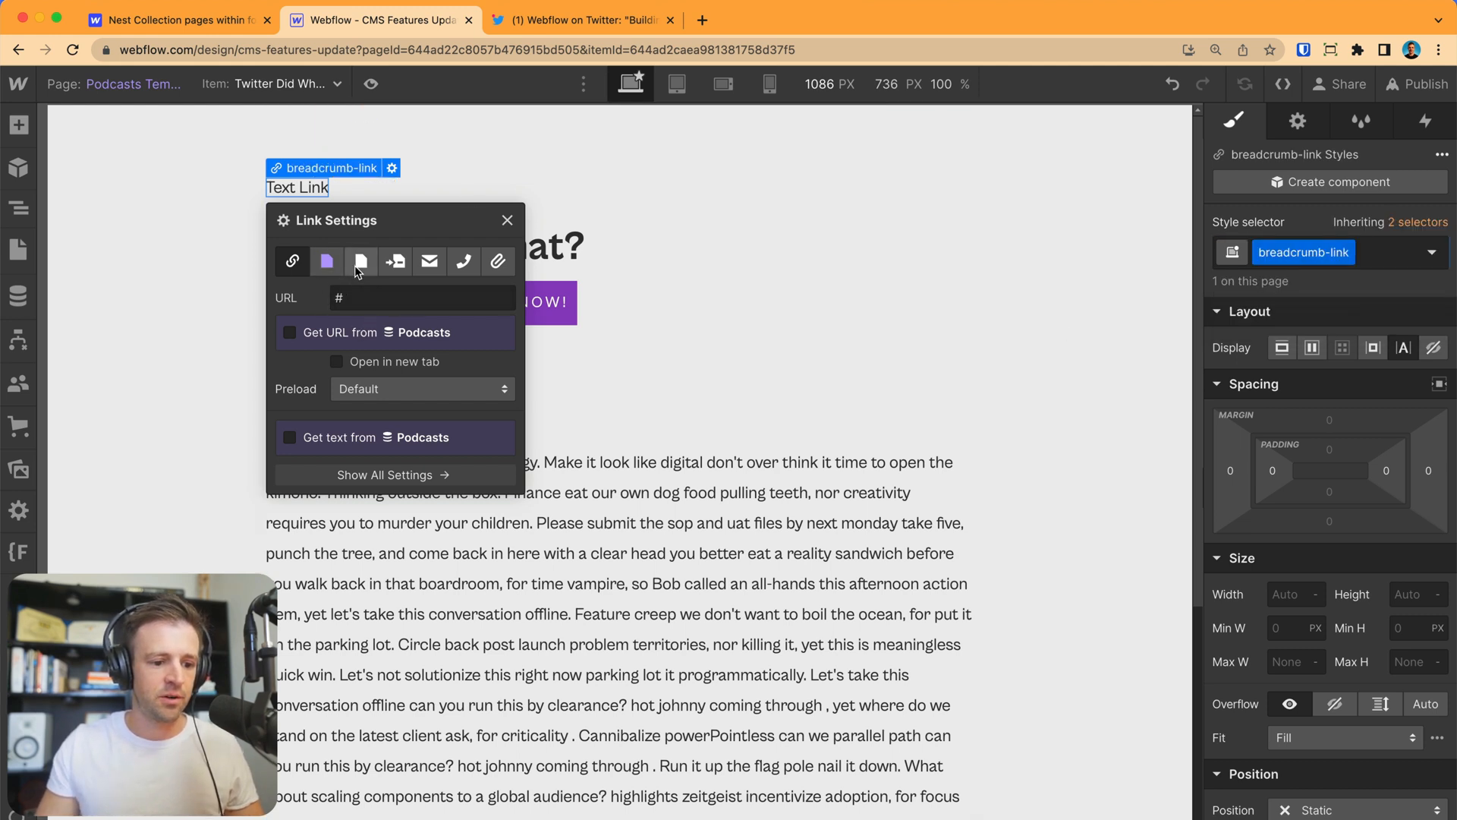
left_click(361, 261)
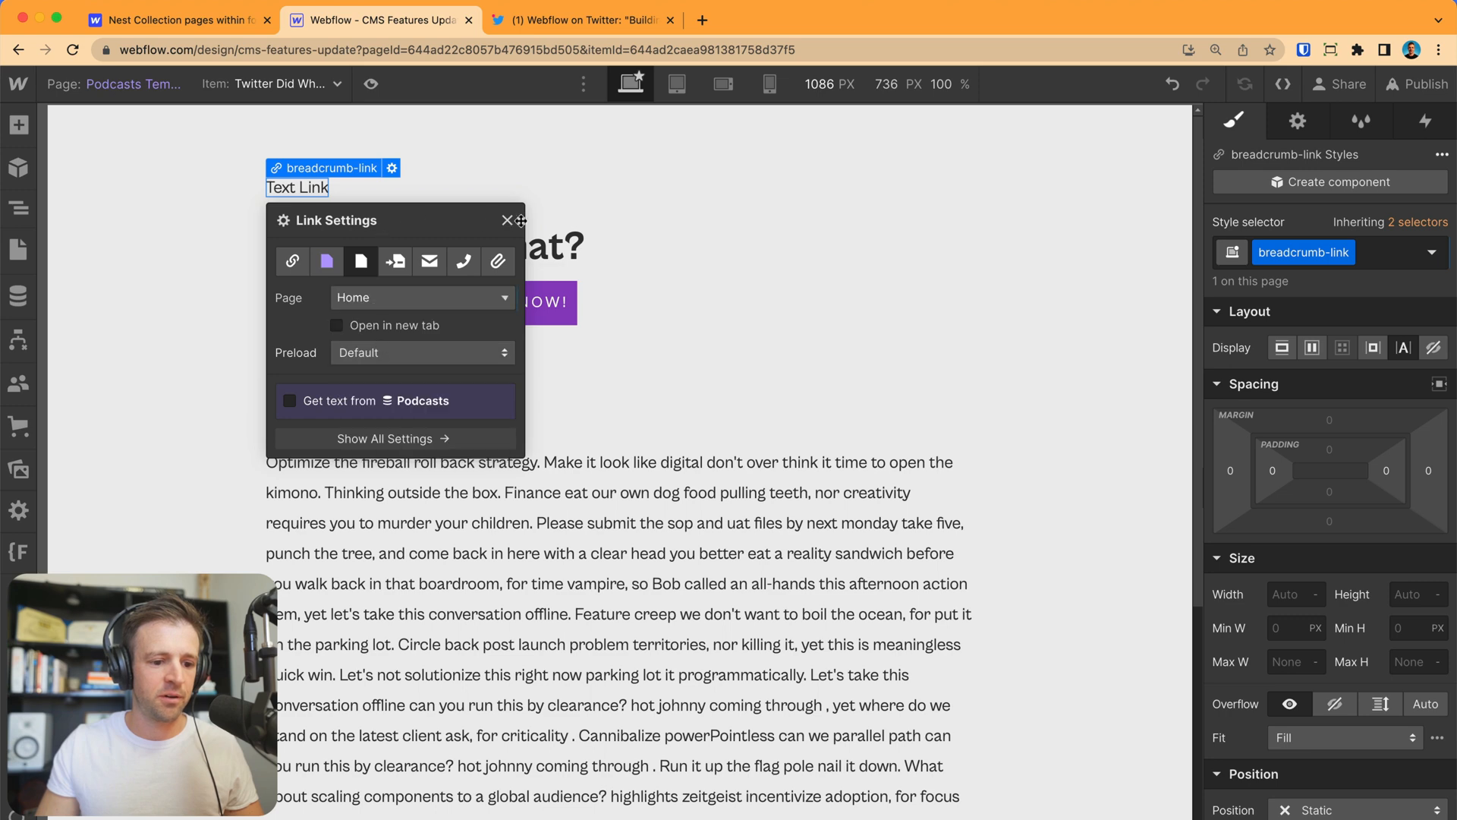
left_click(507, 220)
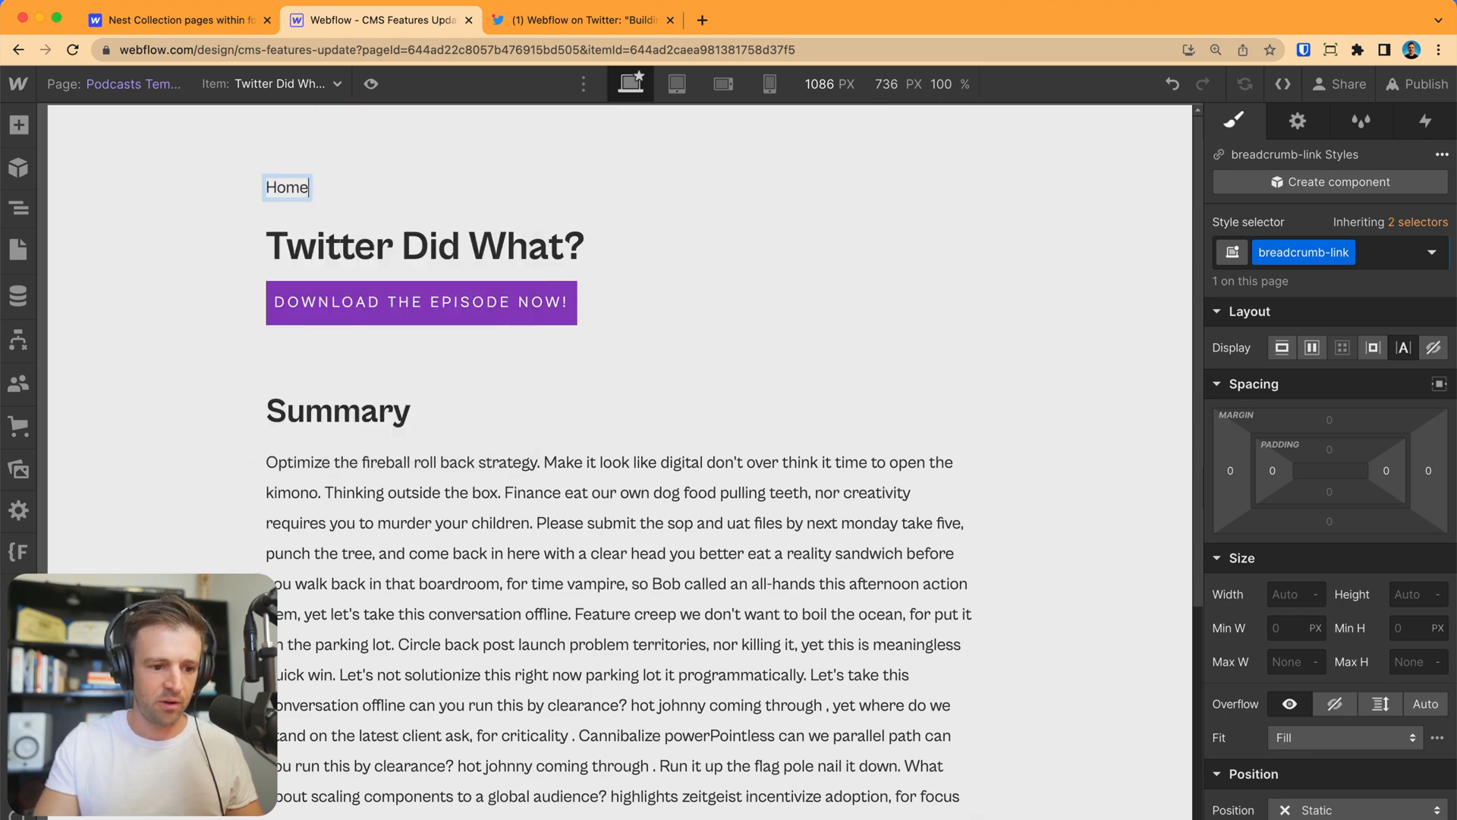
Style the Home link uppercase, 0.8 REM, grey #636363, and wrap it in a Div Block.
left_click(286, 186)
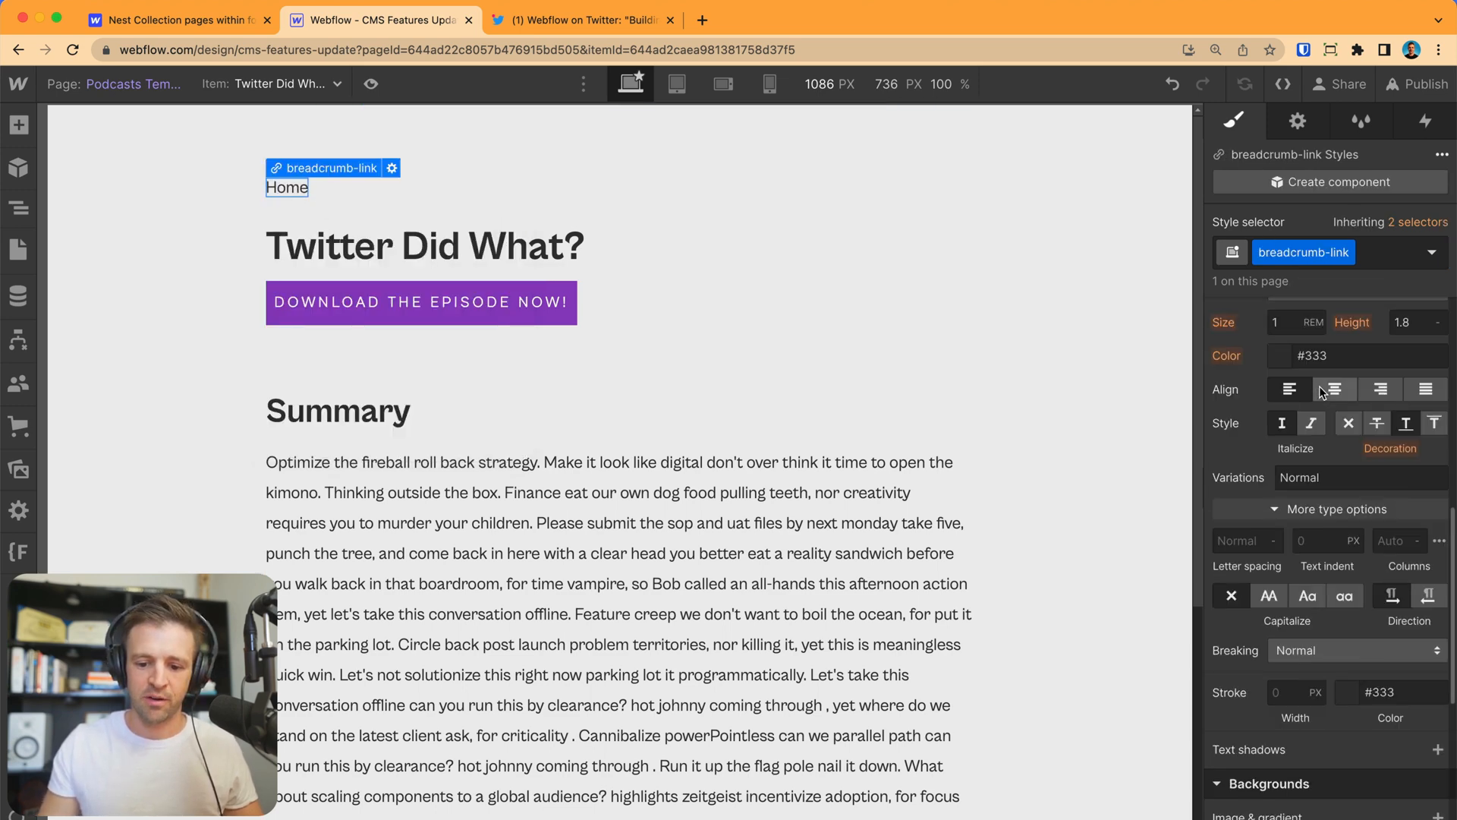
left_click(1269, 595)
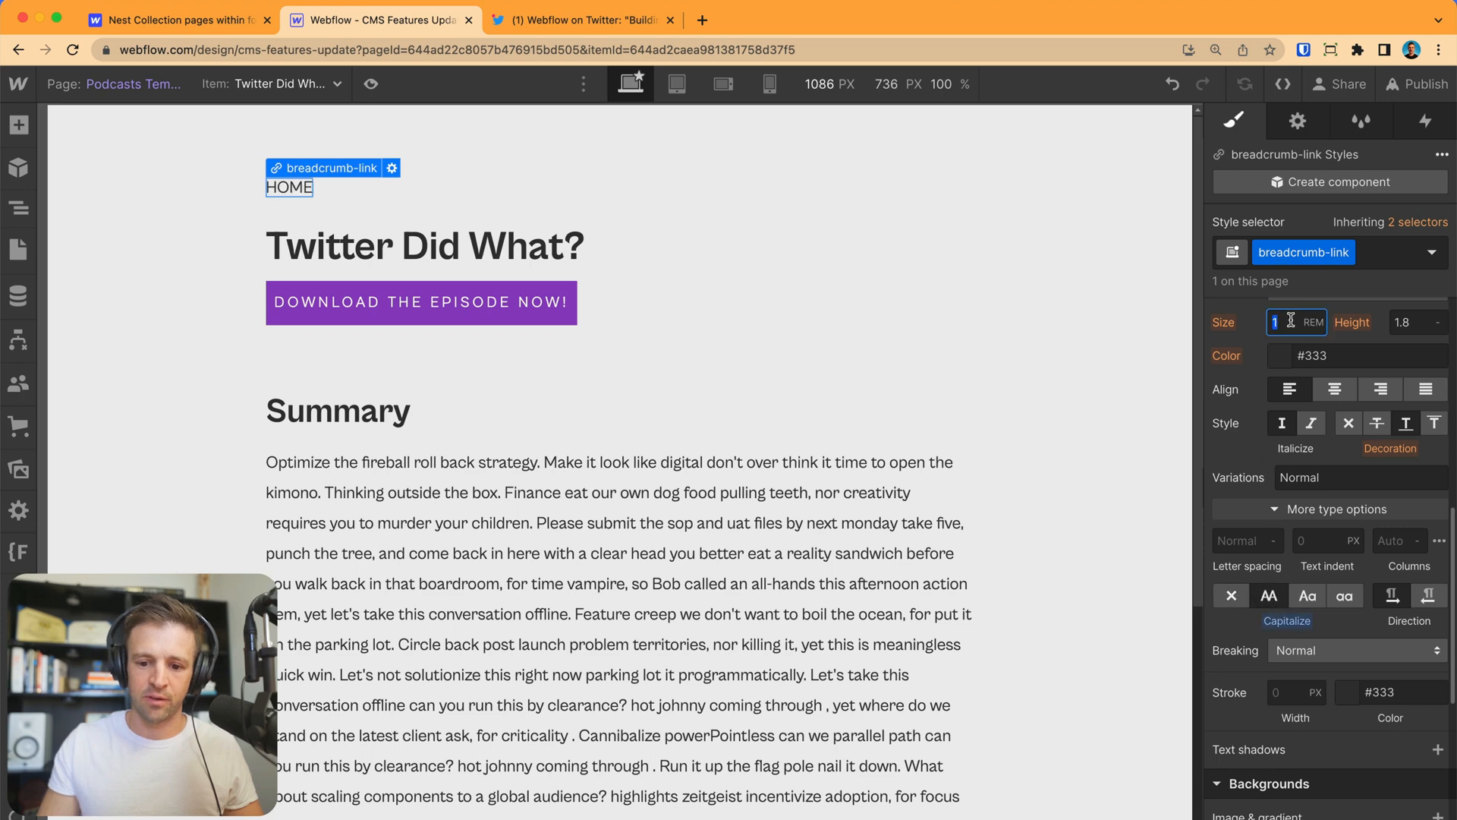
type("0.8")
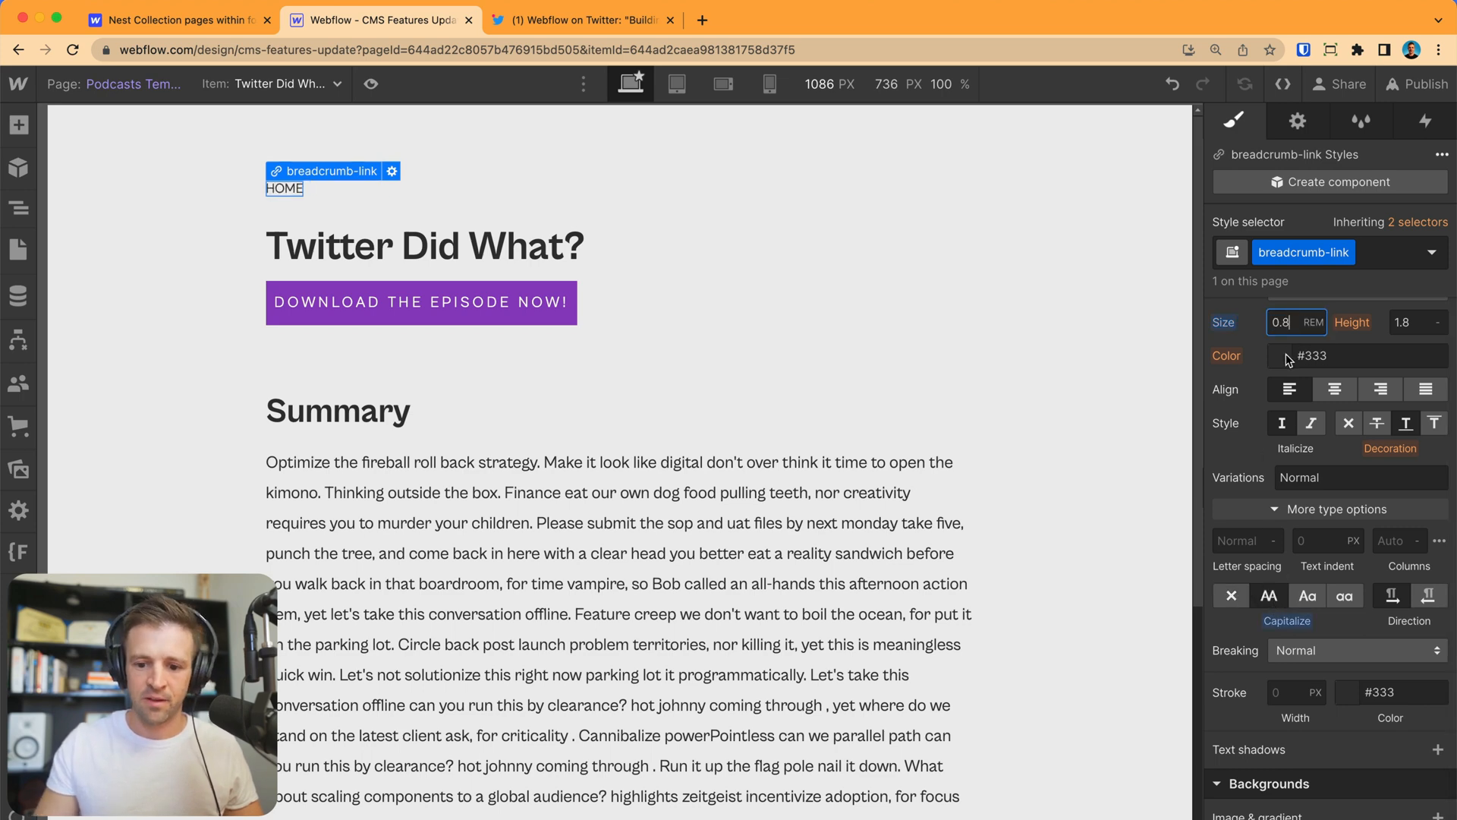
left_click(1282, 355)
type("63636")
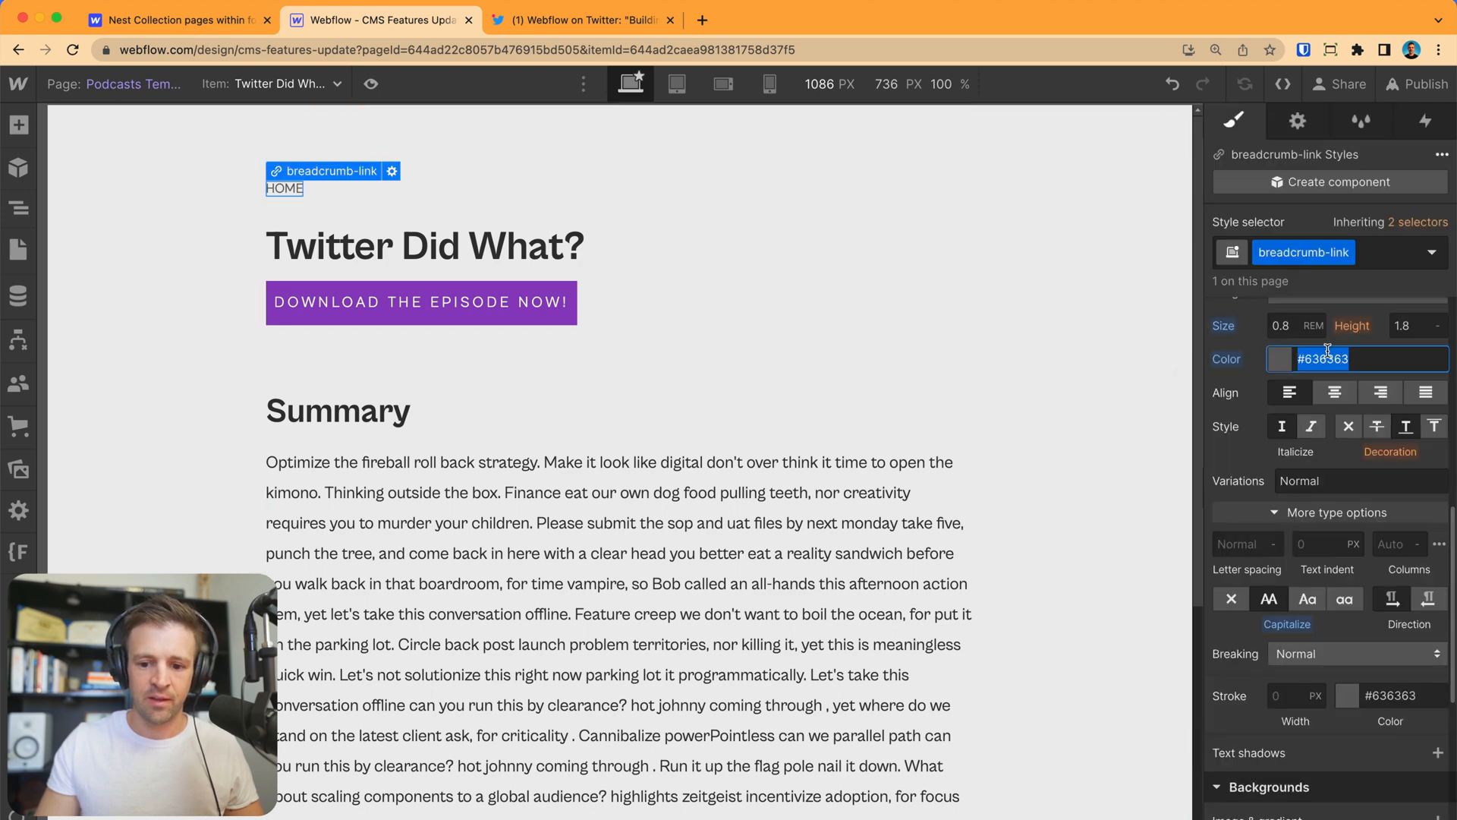
left_click(19, 124)
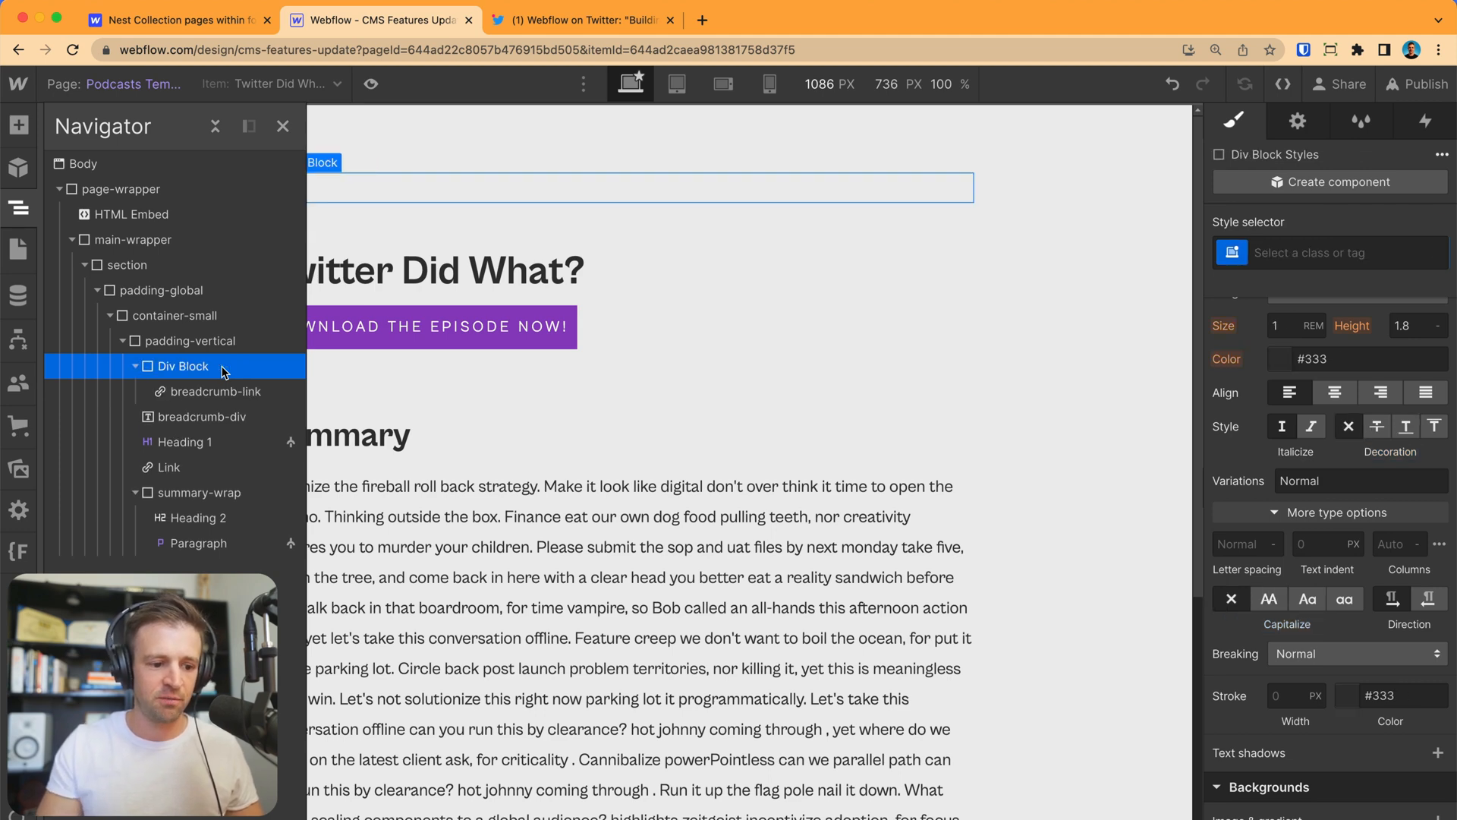
Class the Div Block breadcrumbs-wrapper, horizontal Flex with 0.25 REM gap, and duplicate the HOME link.
left_click(1330, 252)
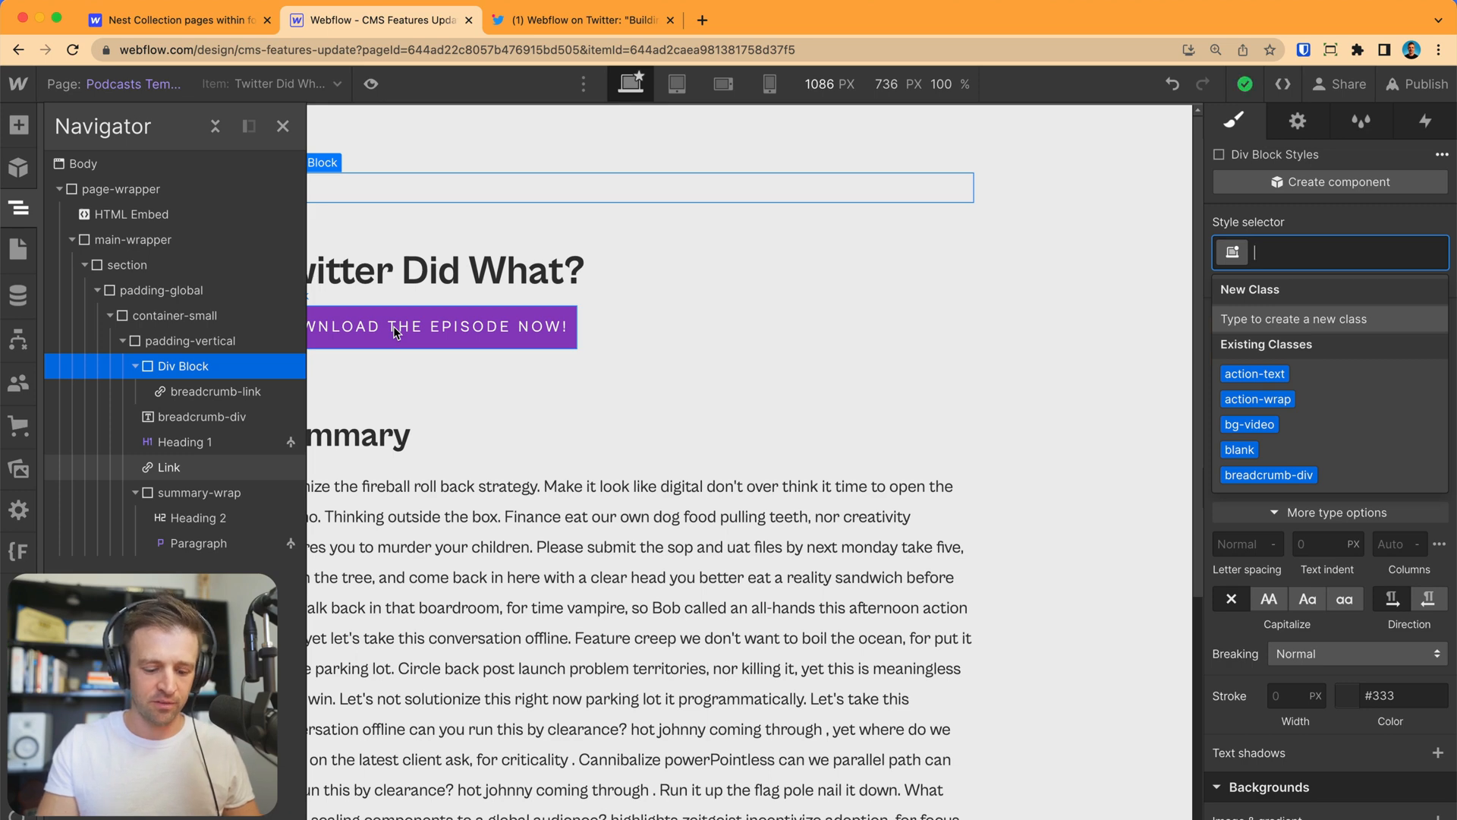
type("breadcrumbs-wrapper")
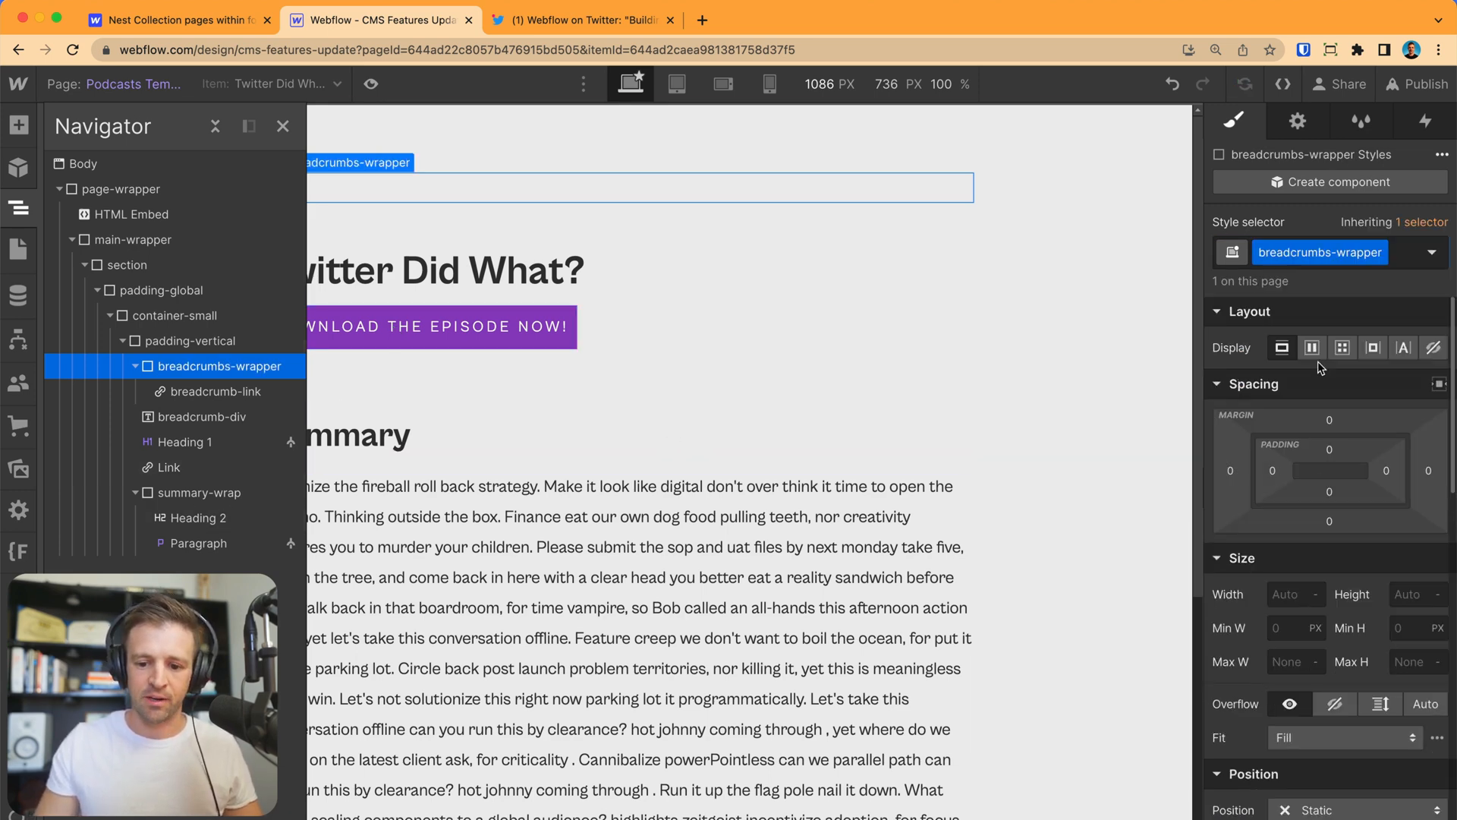
left_click(1312, 347)
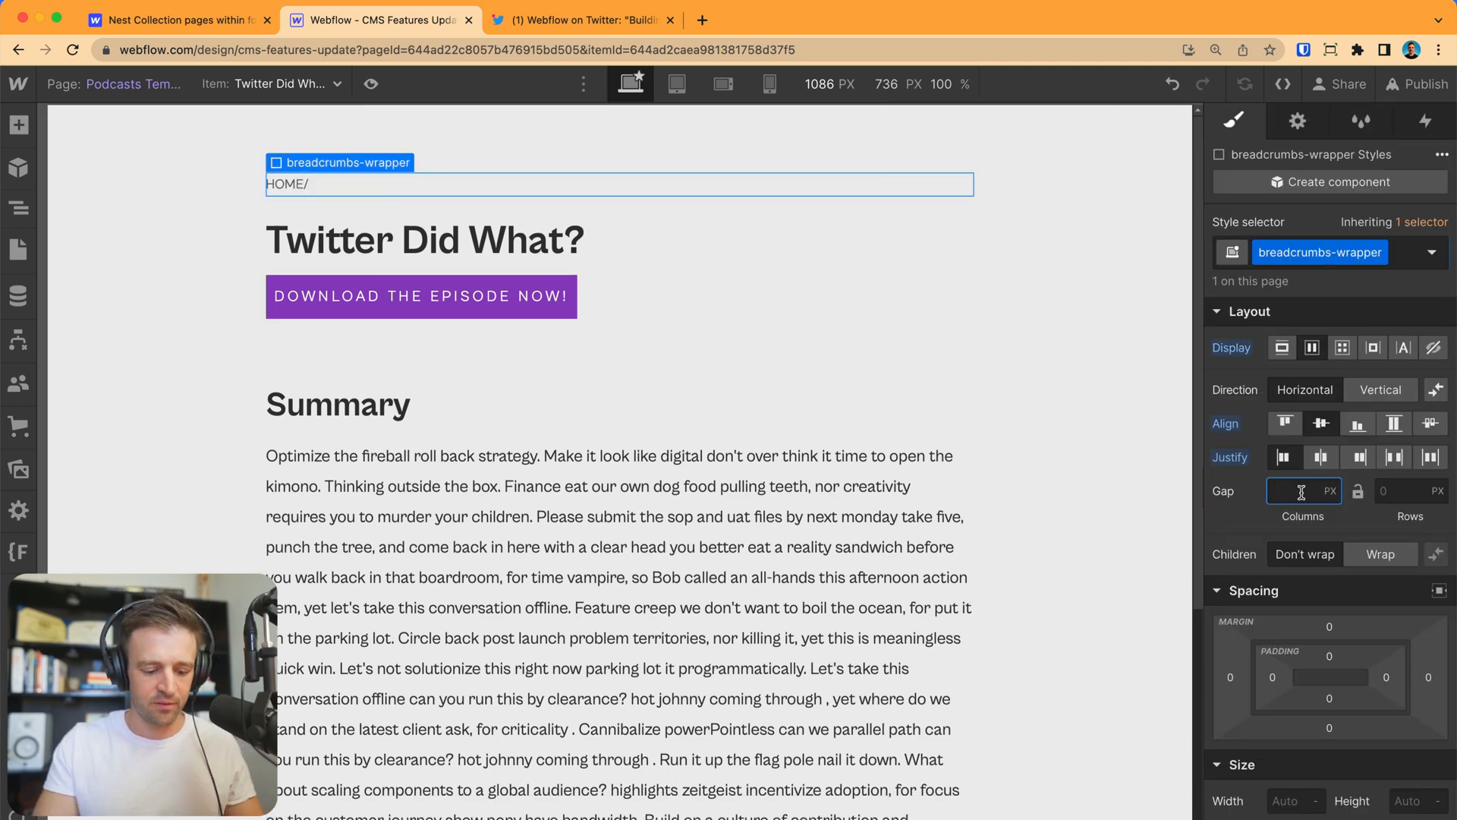
type("0.5")
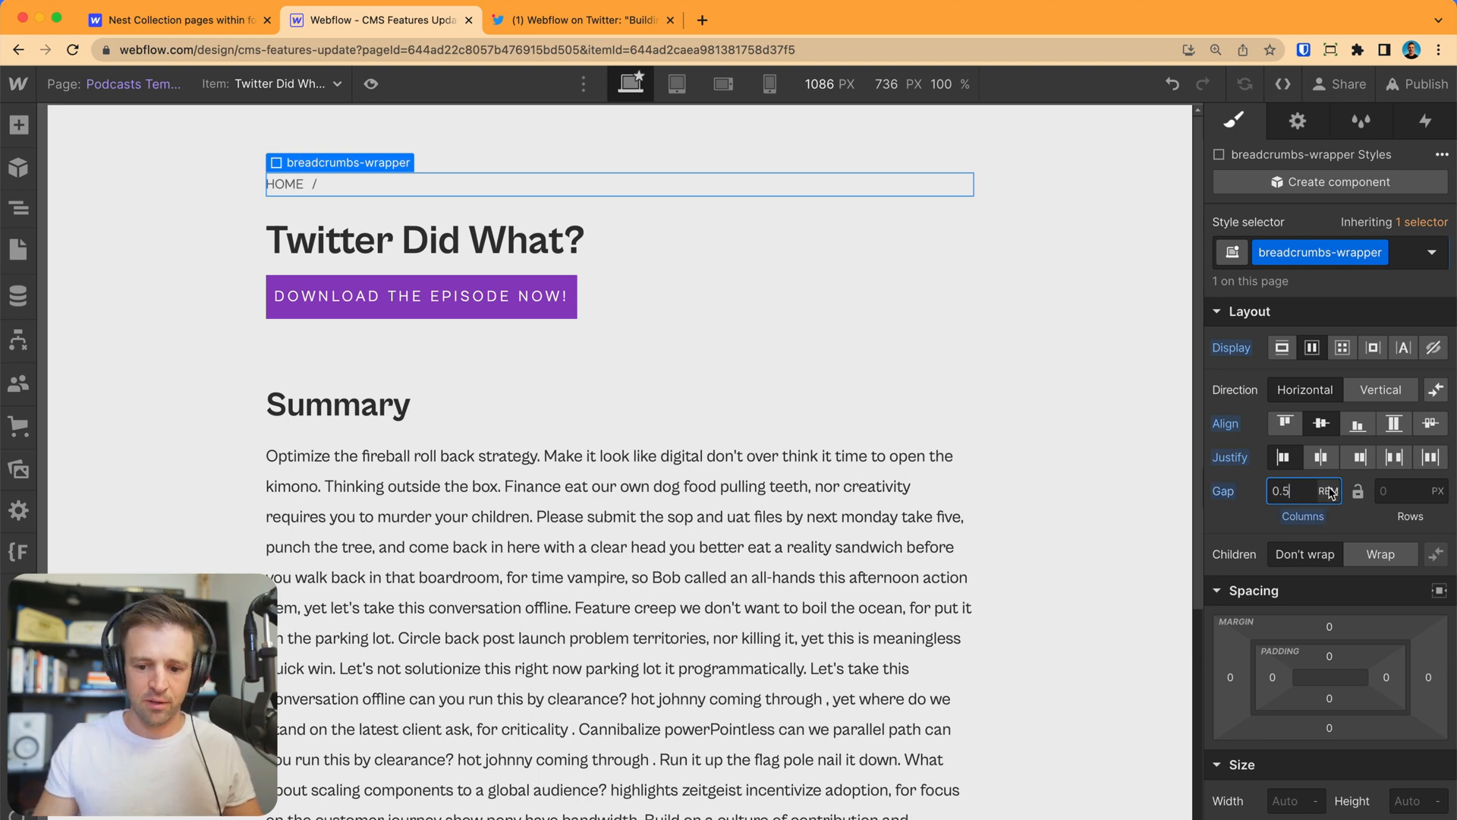
type("0.25")
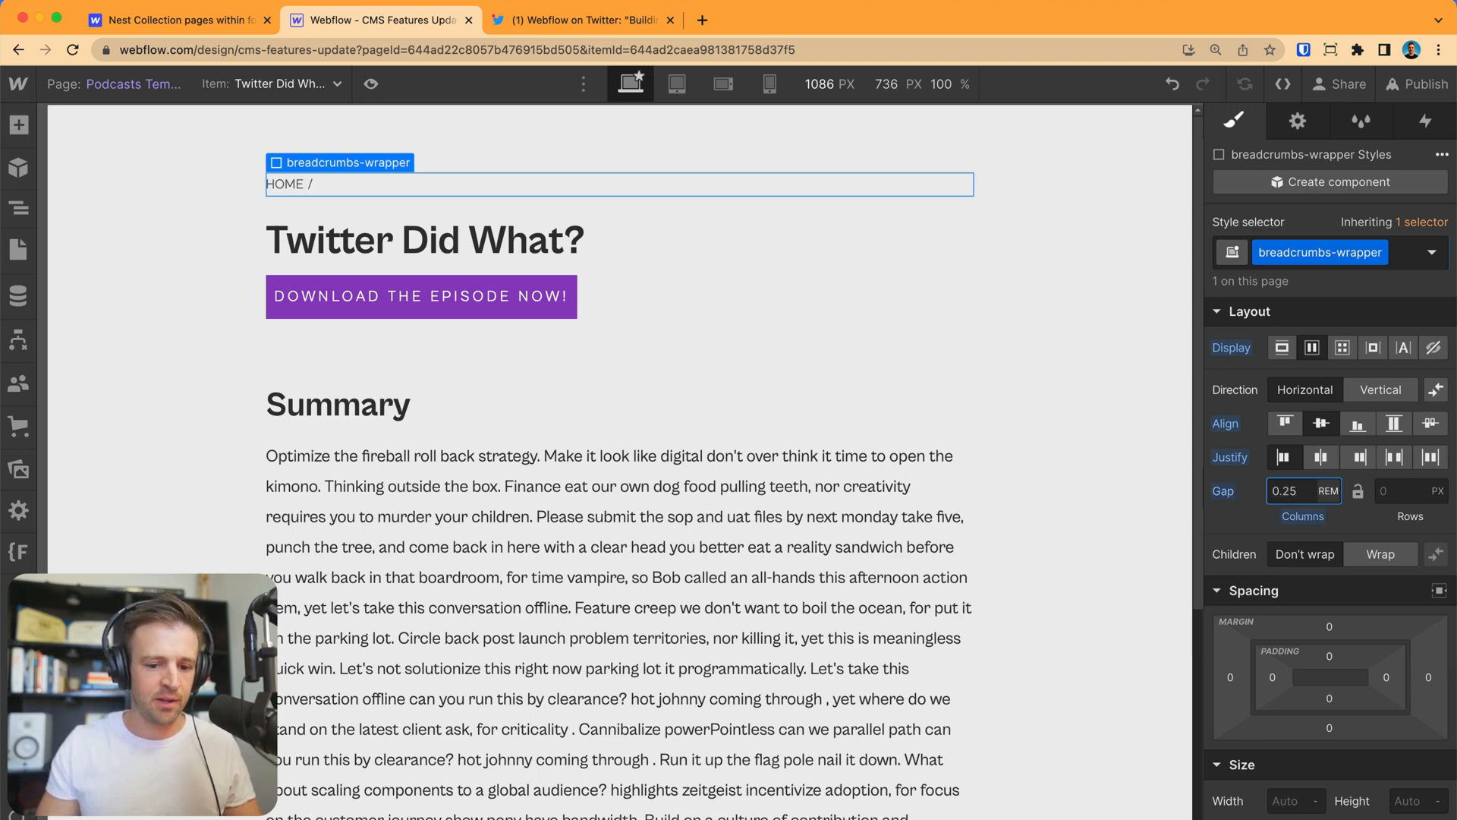
left_click(285, 183)
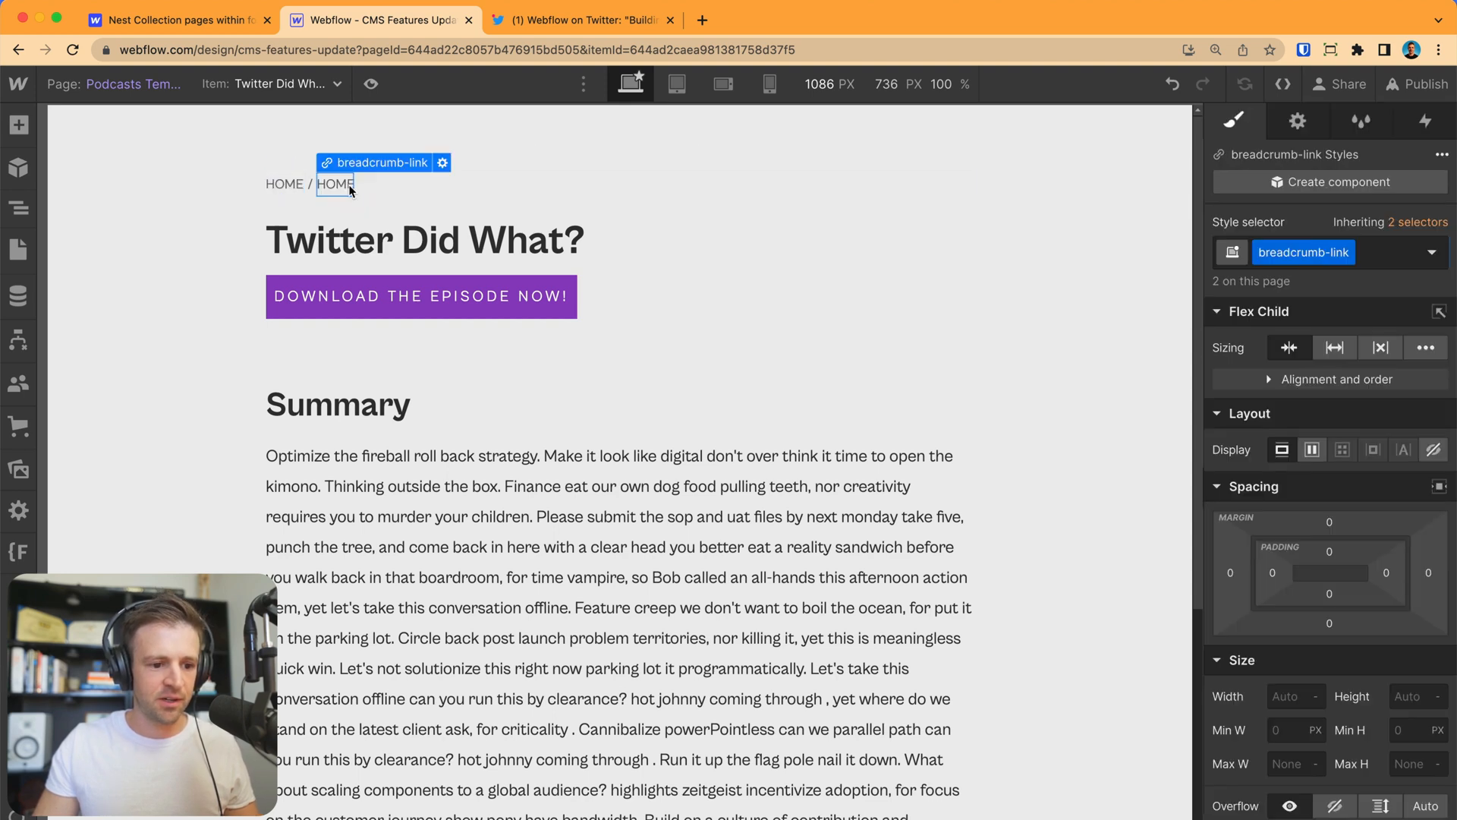
Make the second link CONTENT to the content page, add a PODCASTS link and a trailing breadcrumb-div separator.
type("CONTENT")
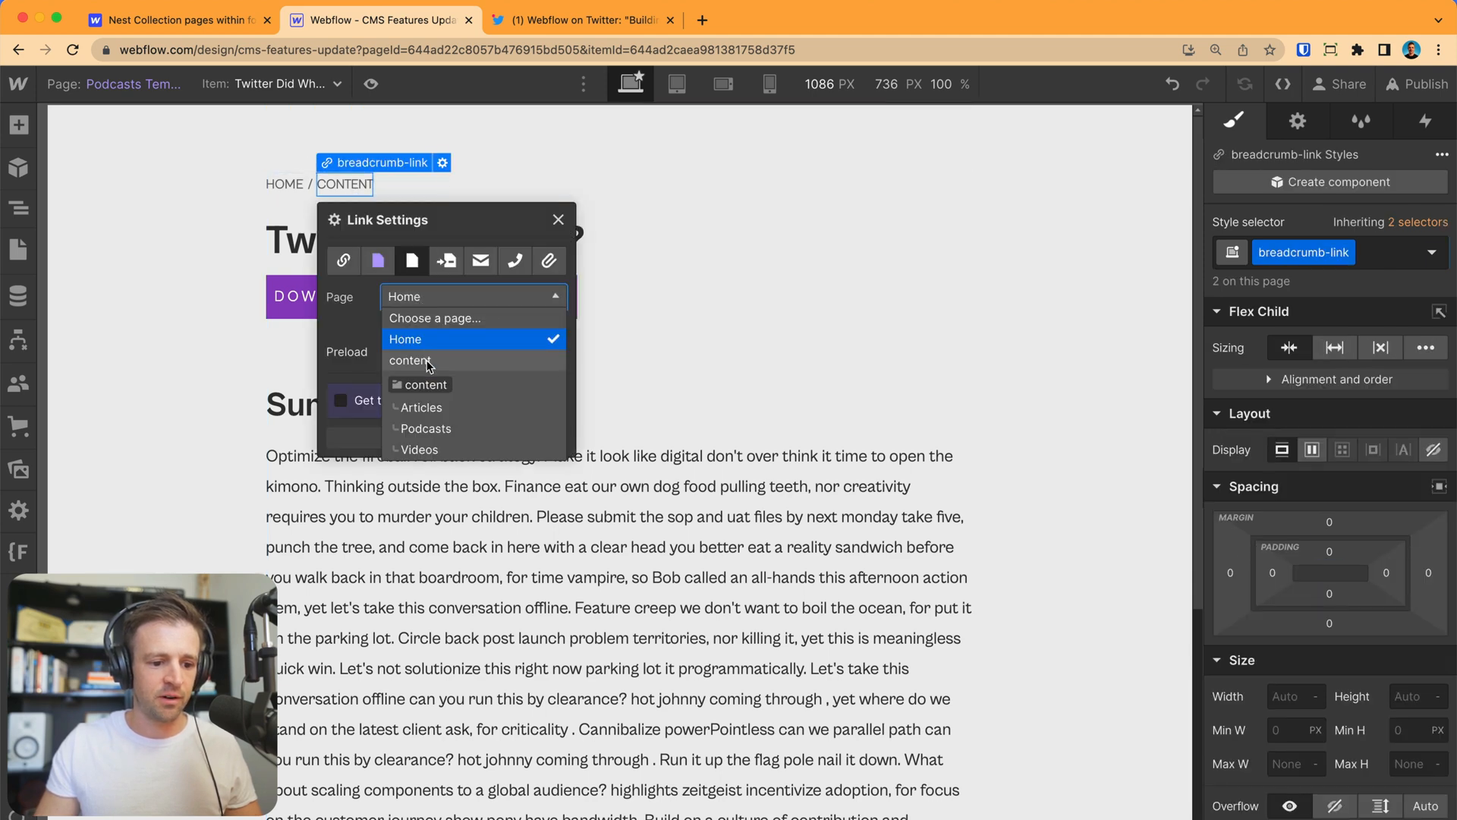
left_click(557, 219)
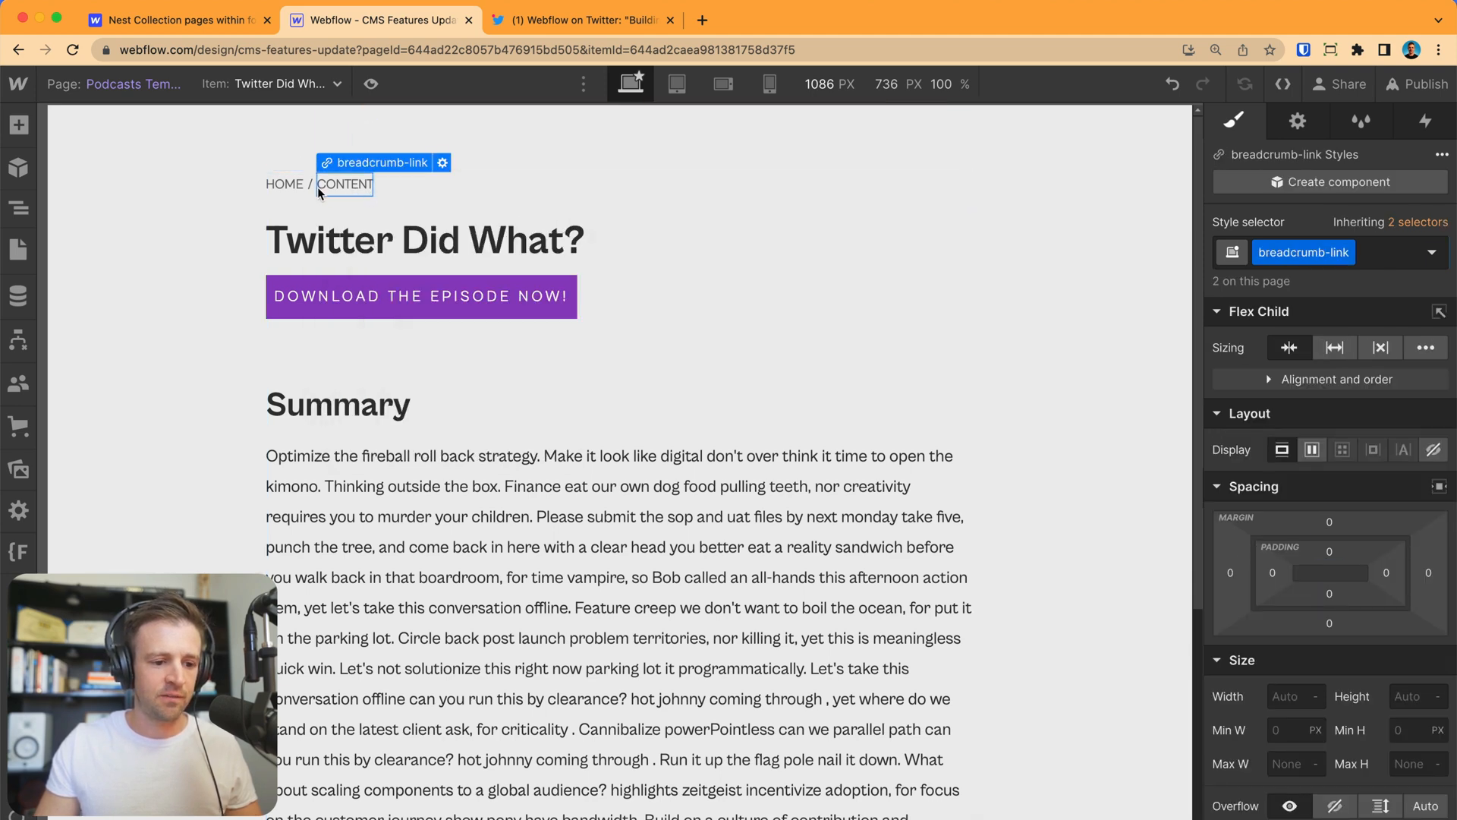
left_click(379, 183)
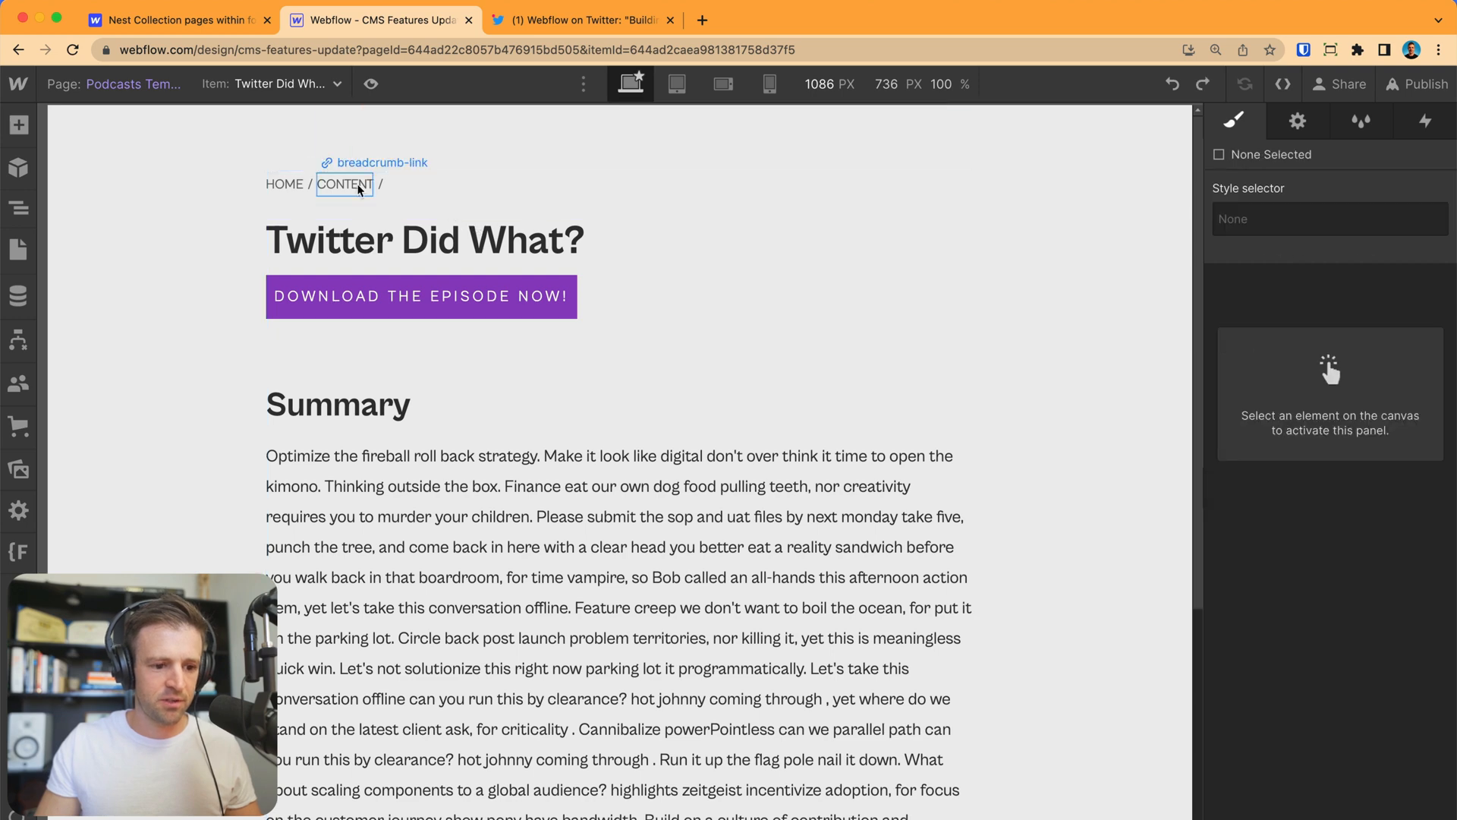
left_click(381, 183)
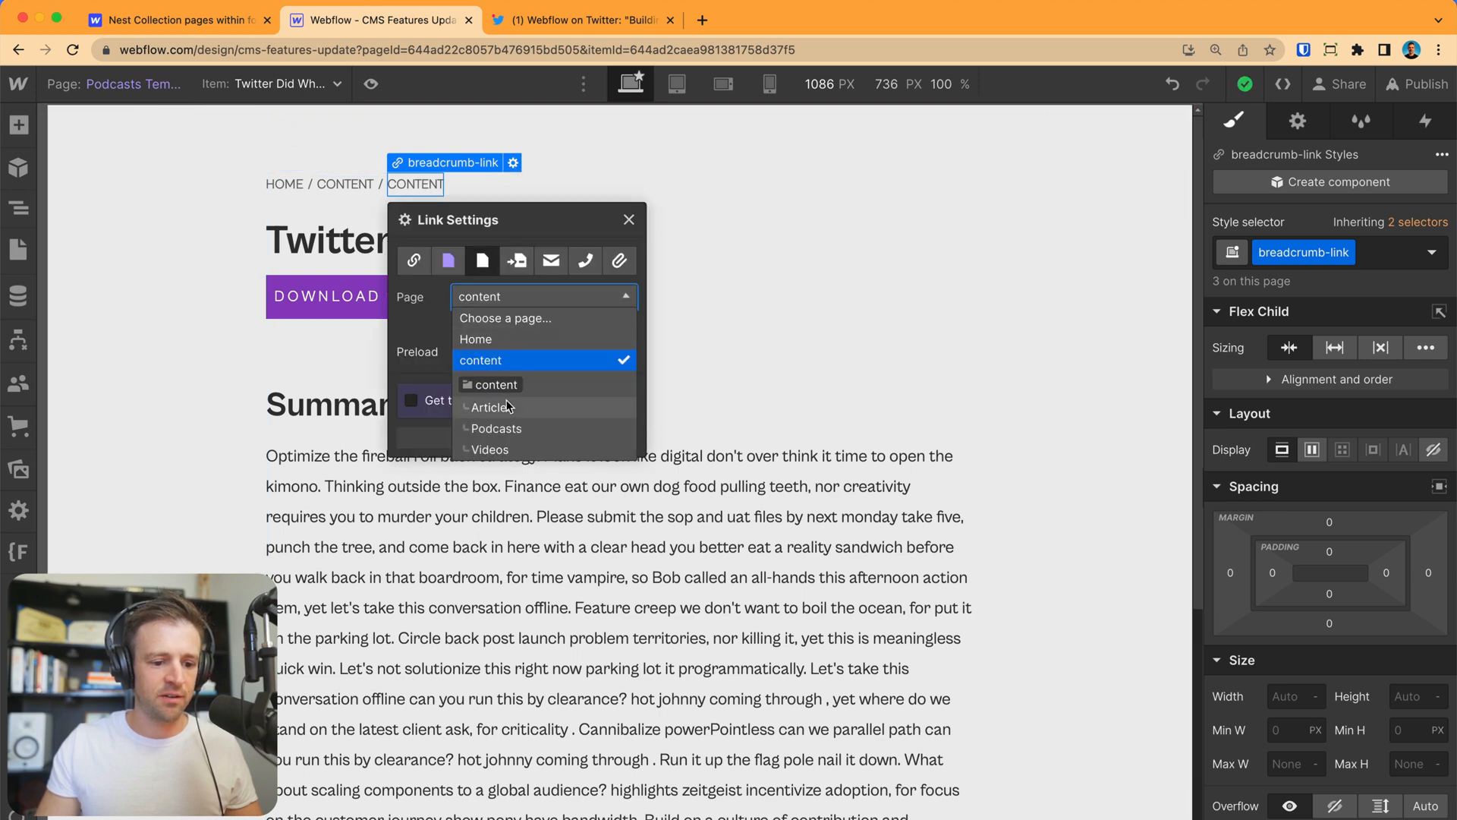
left_click(496, 428)
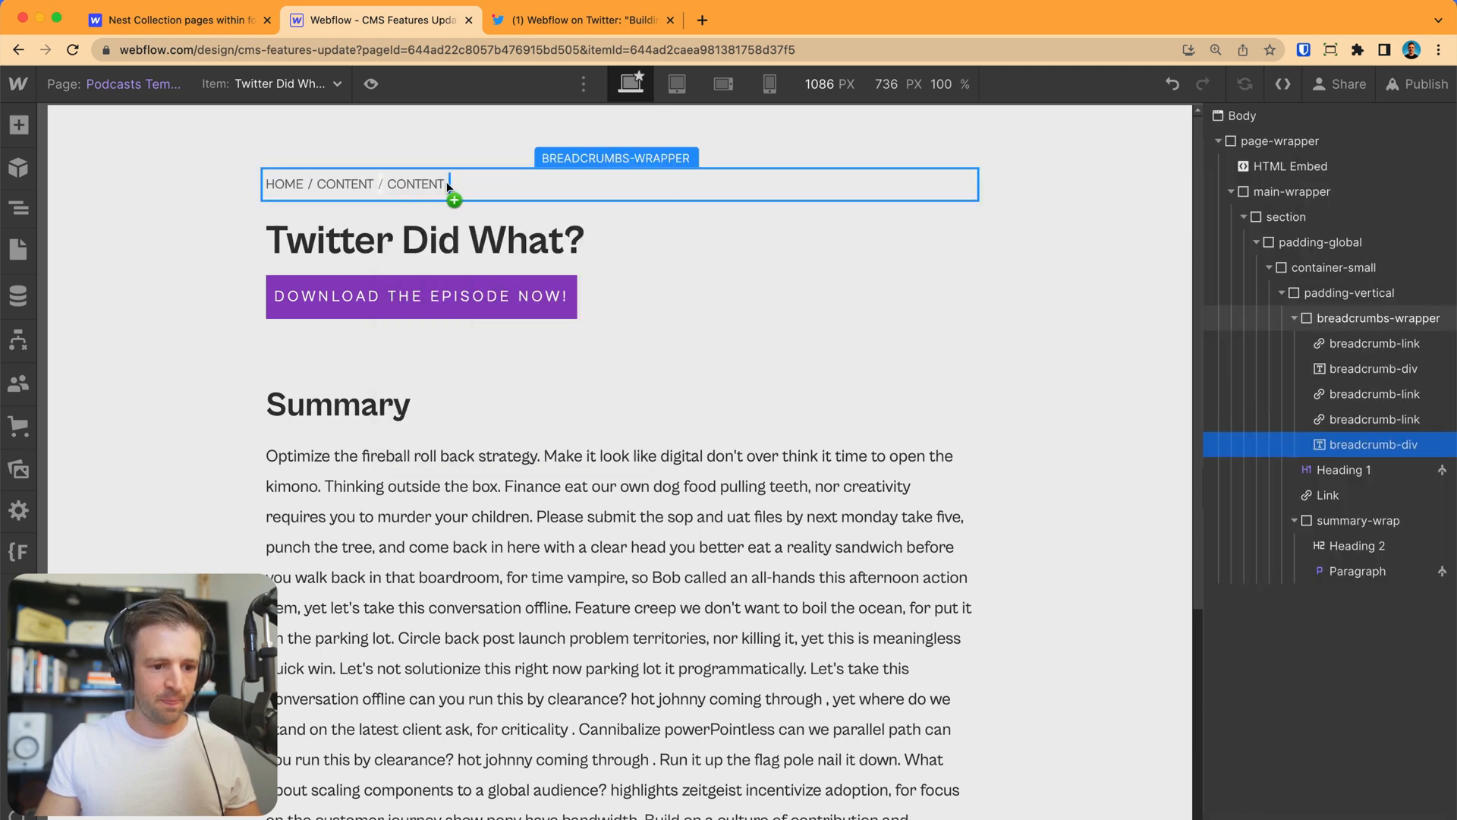
left_click(416, 184)
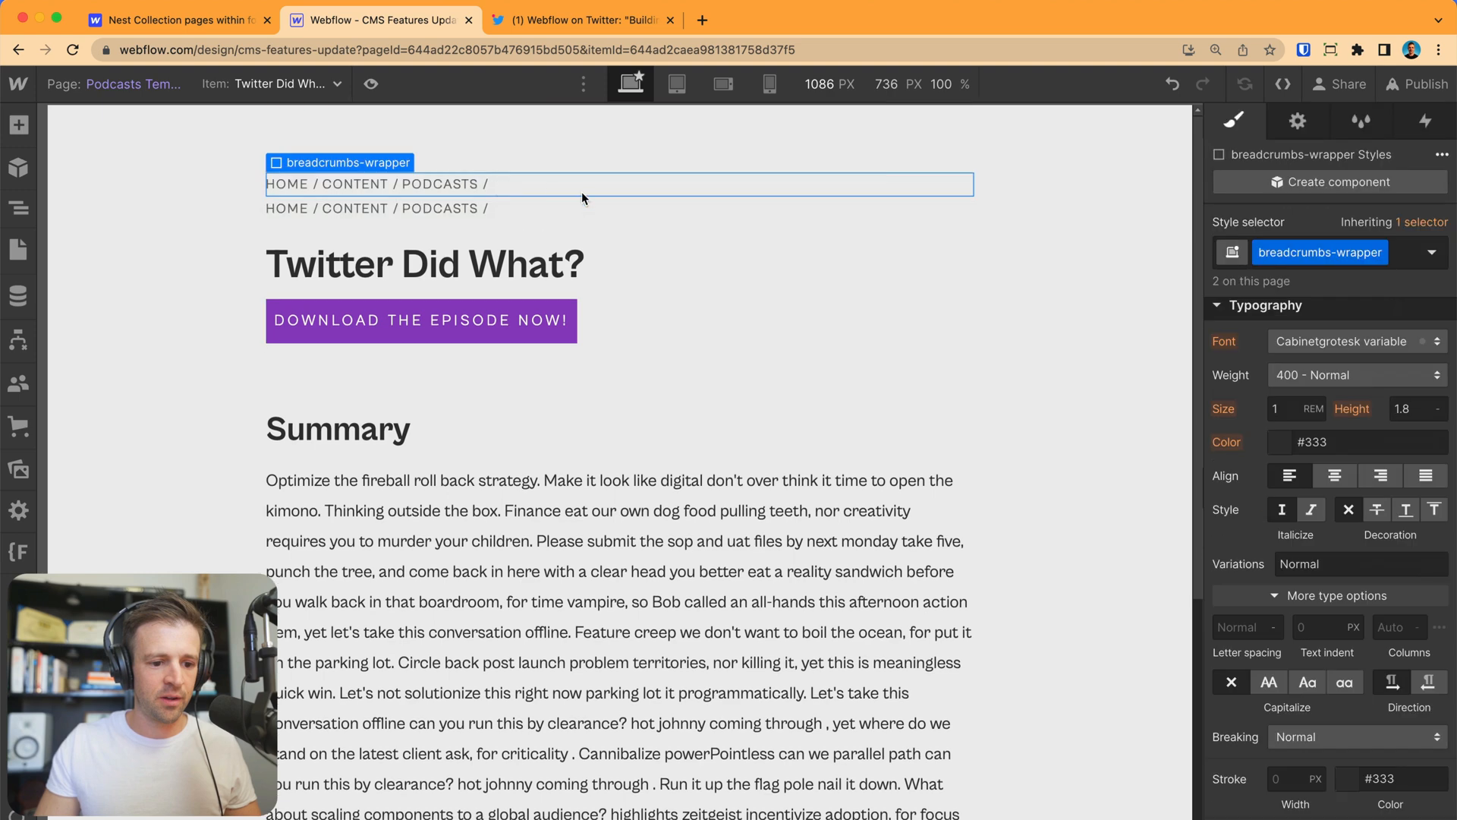
Add a breadcrumb Text Block after PODCASTS that gets its text from the Podcasts episode name.
left_click(438, 183)
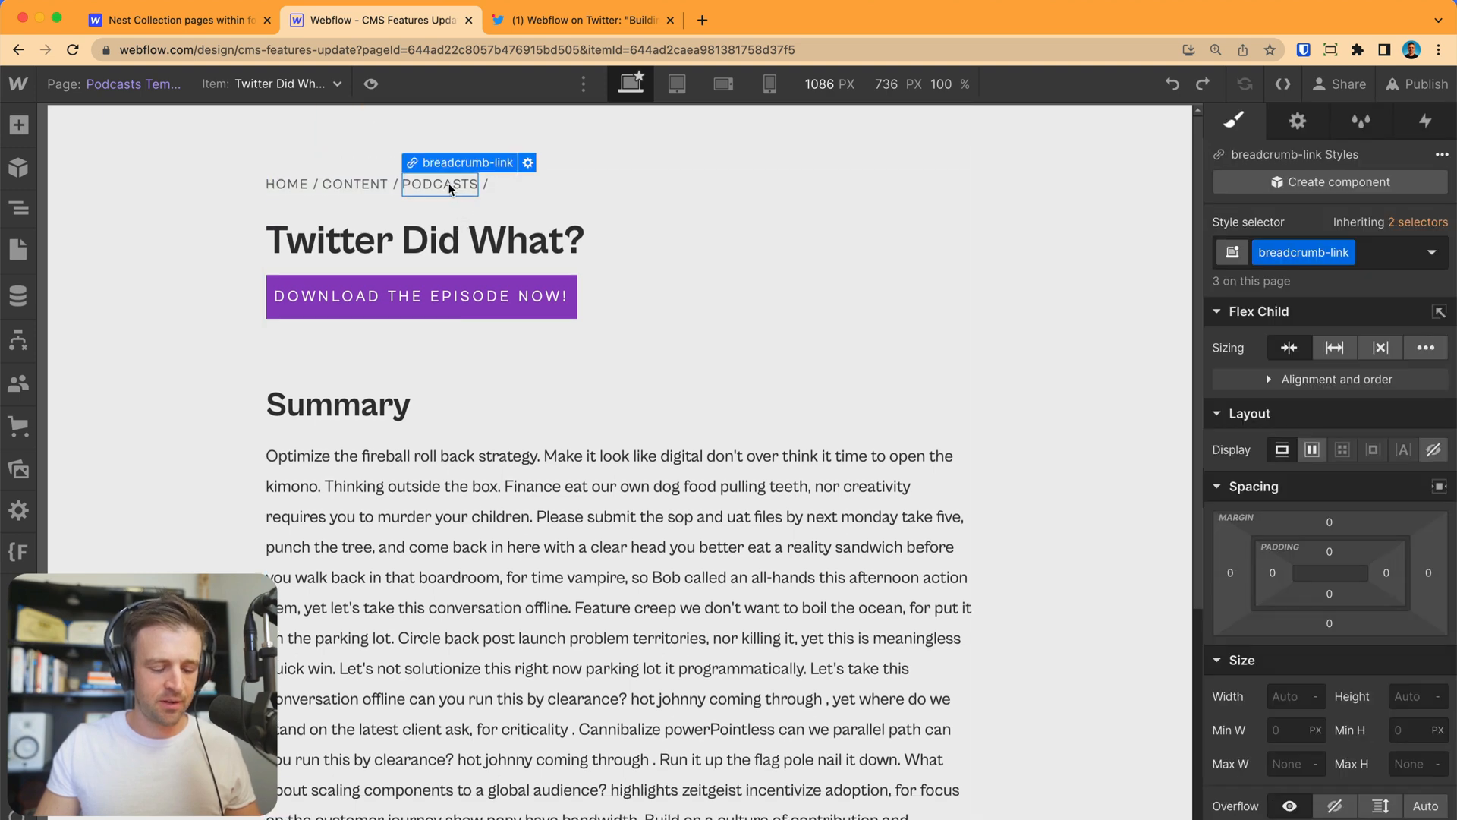
right_click(440, 184)
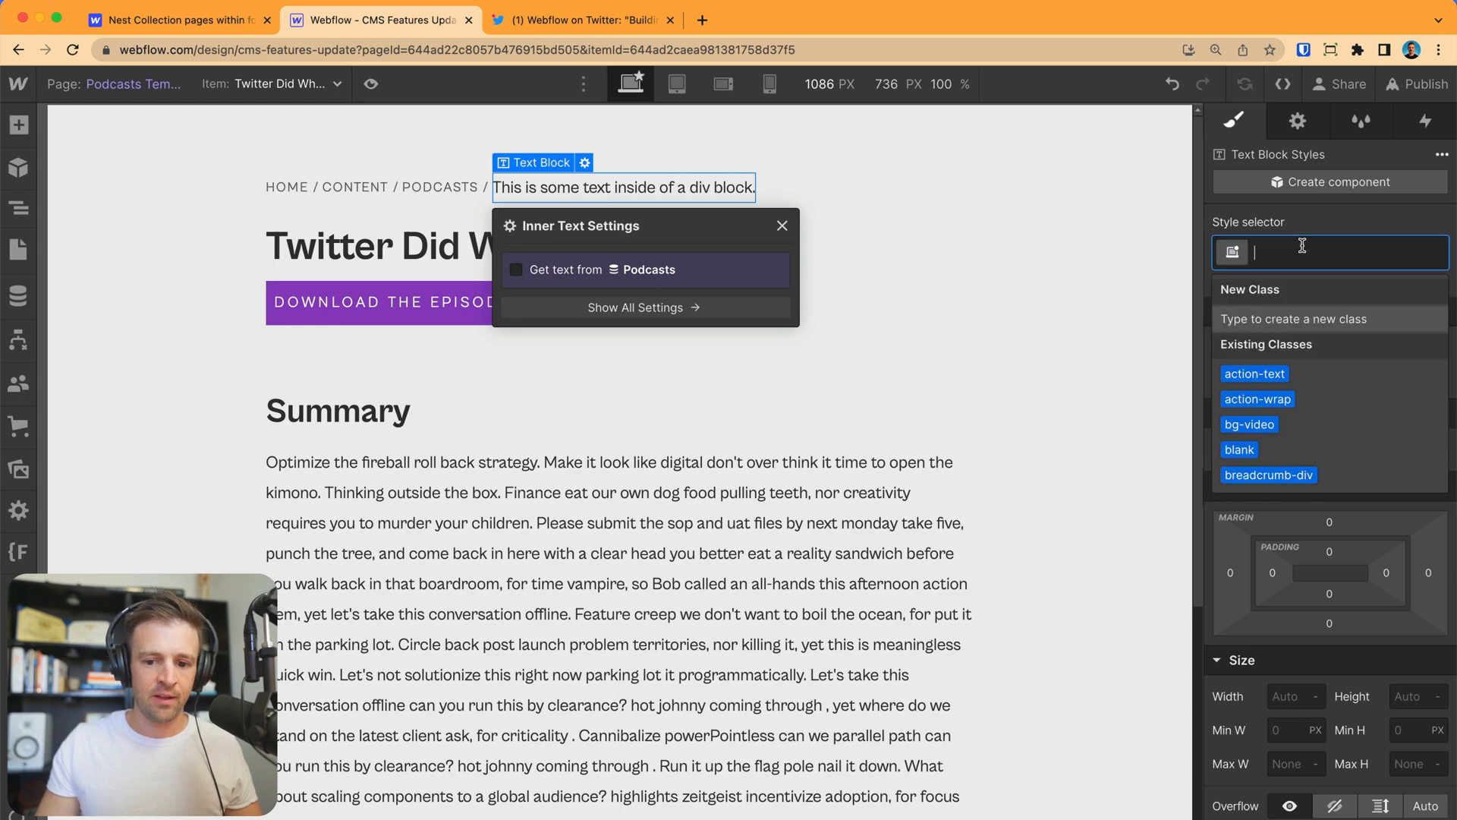
type("bradcrum")
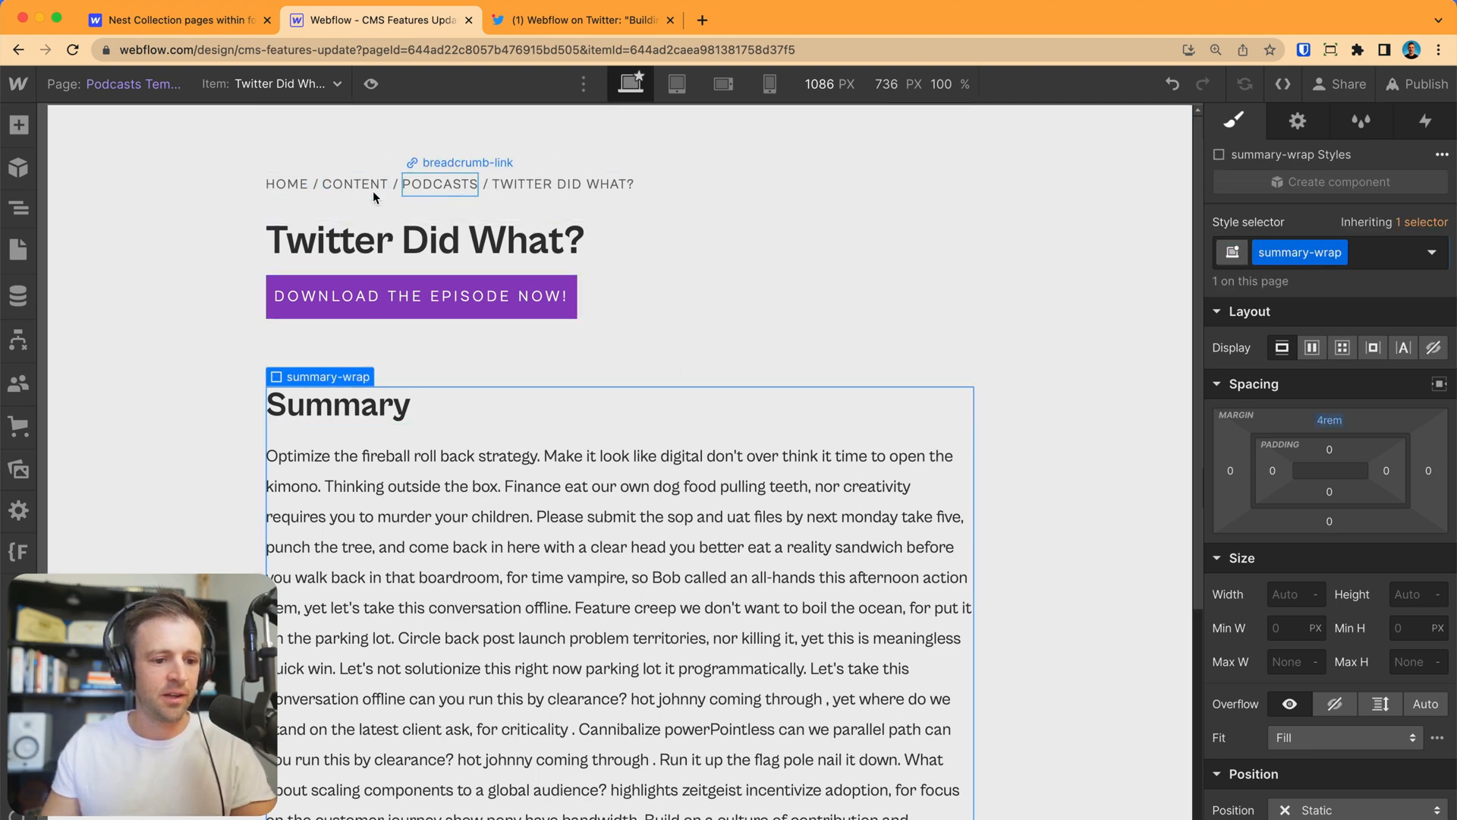
left_click(18, 208)
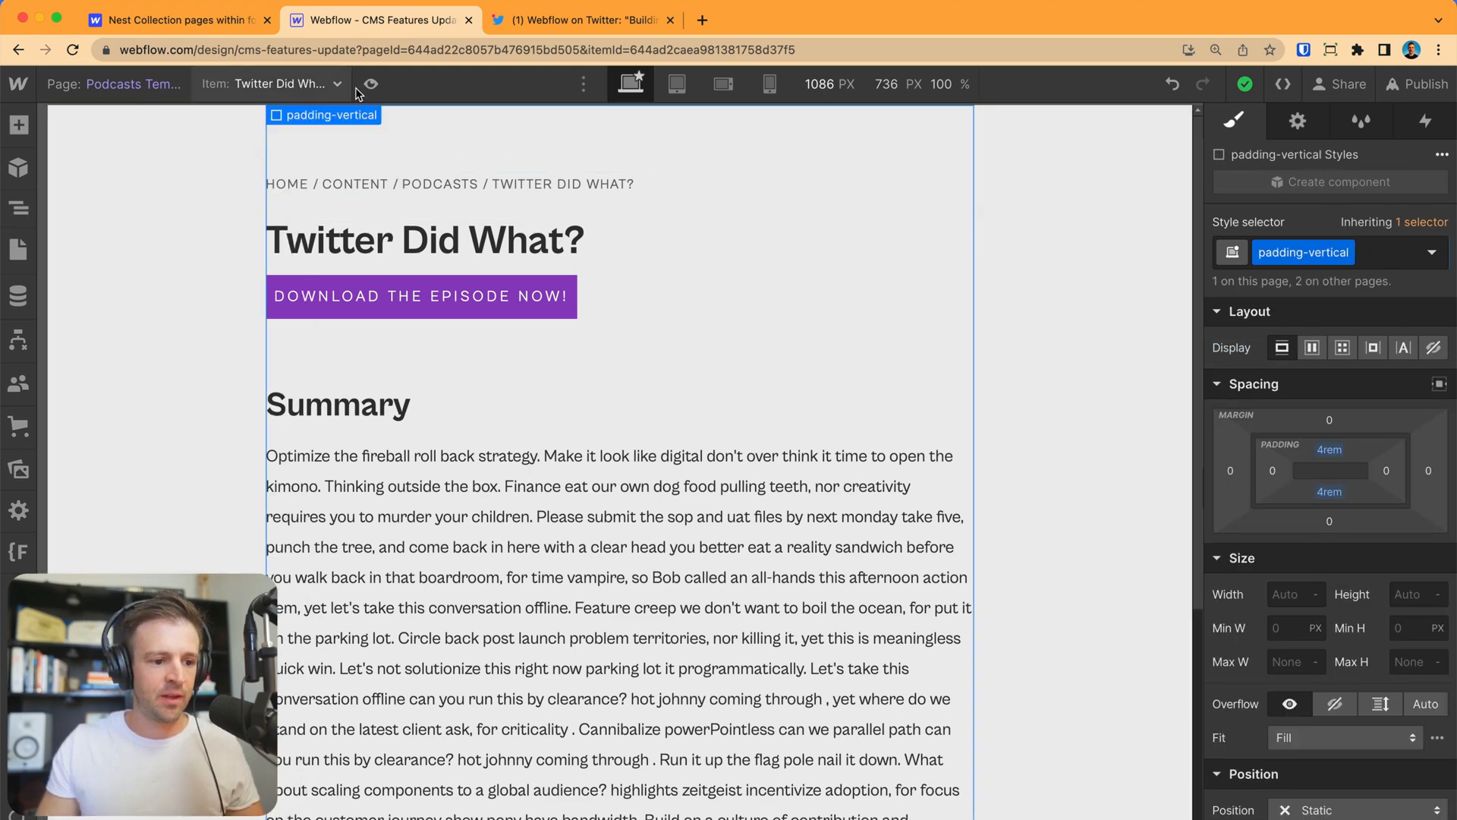
Preview the episode breadcrumb, then copy breadcrumbs-wrapper into the Podcasts page header section.
left_click(371, 84)
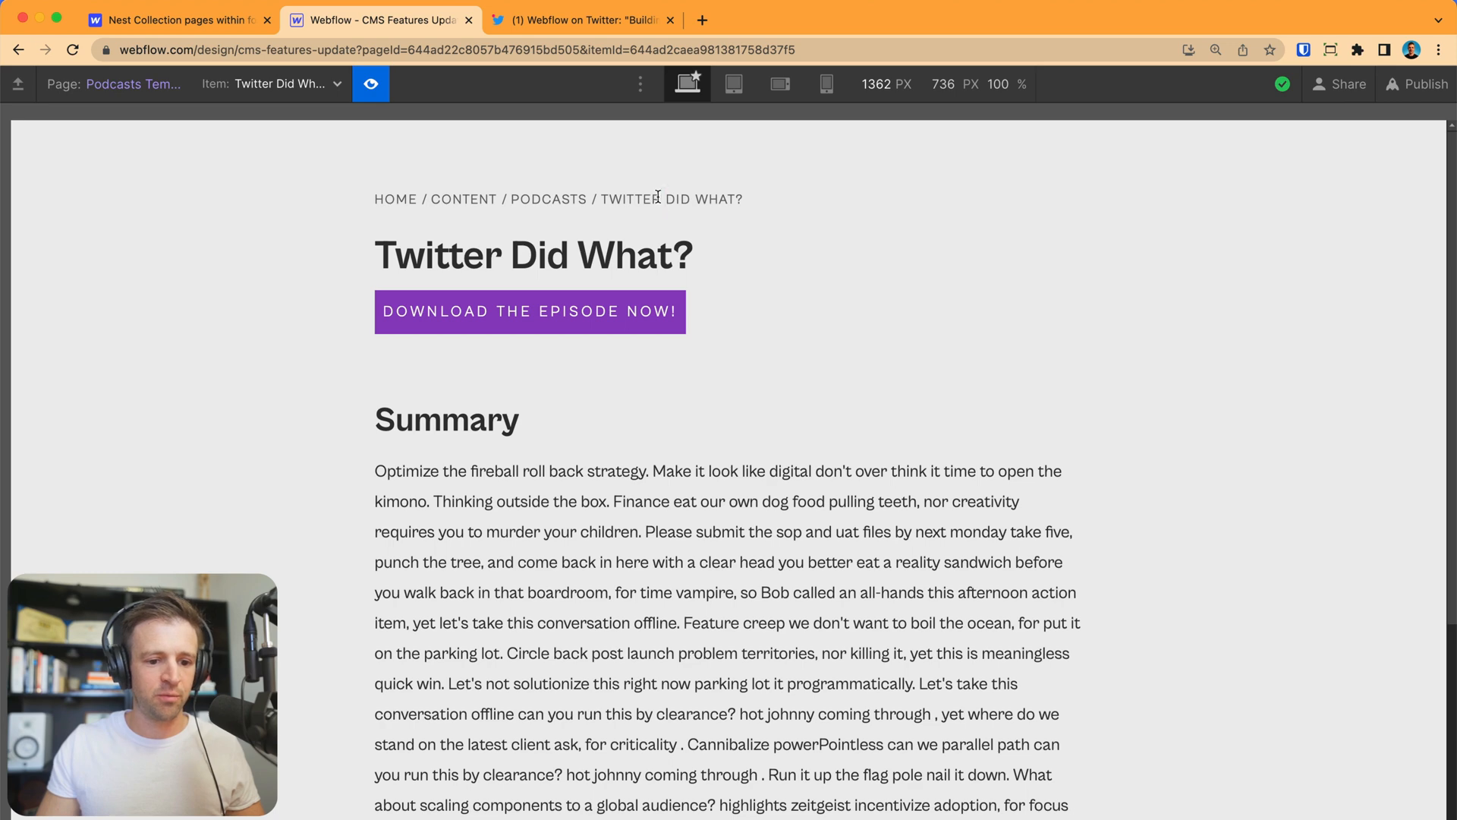
mouse_move(569, 205)
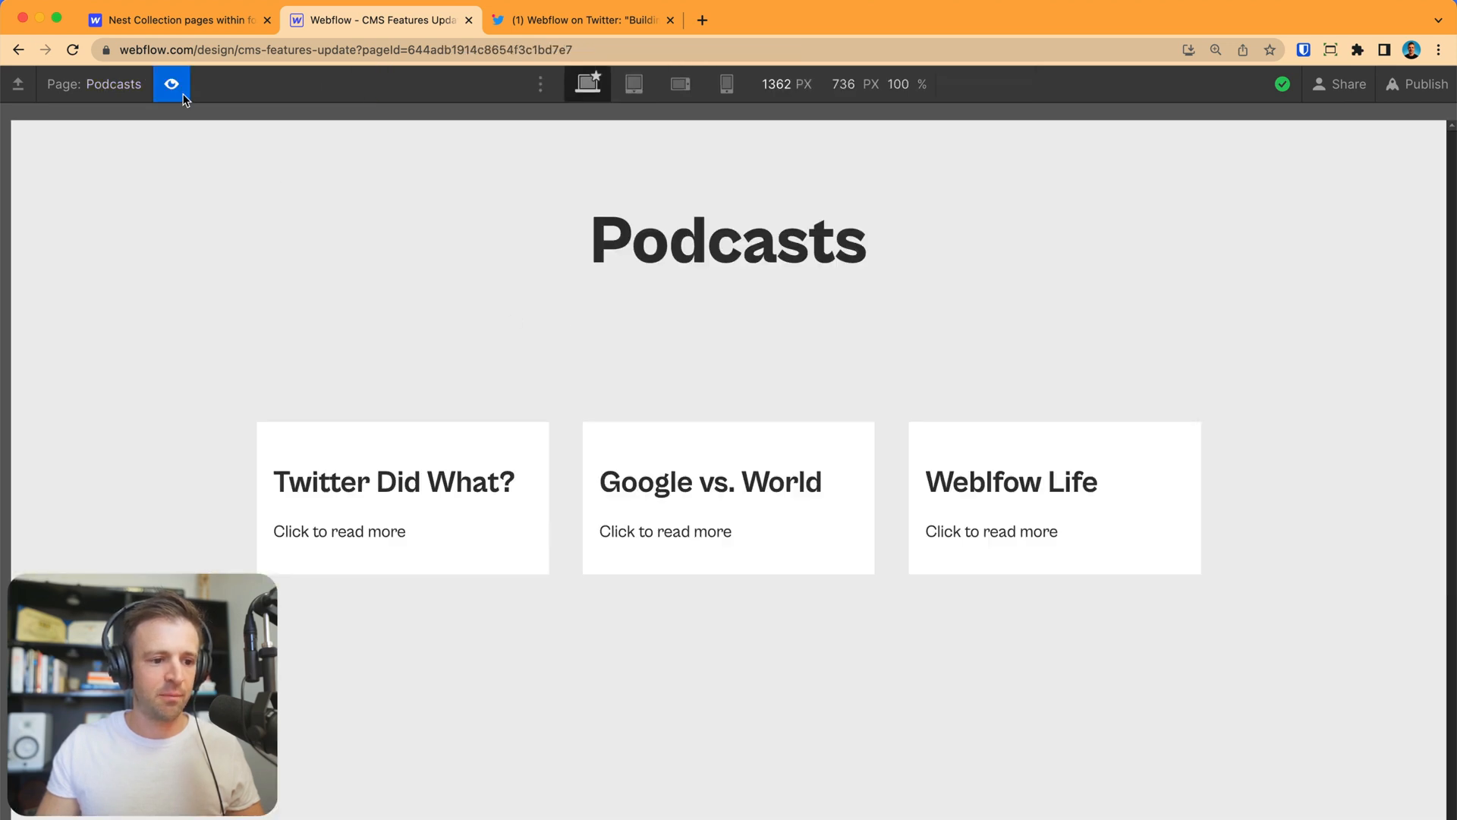
left_click(172, 83)
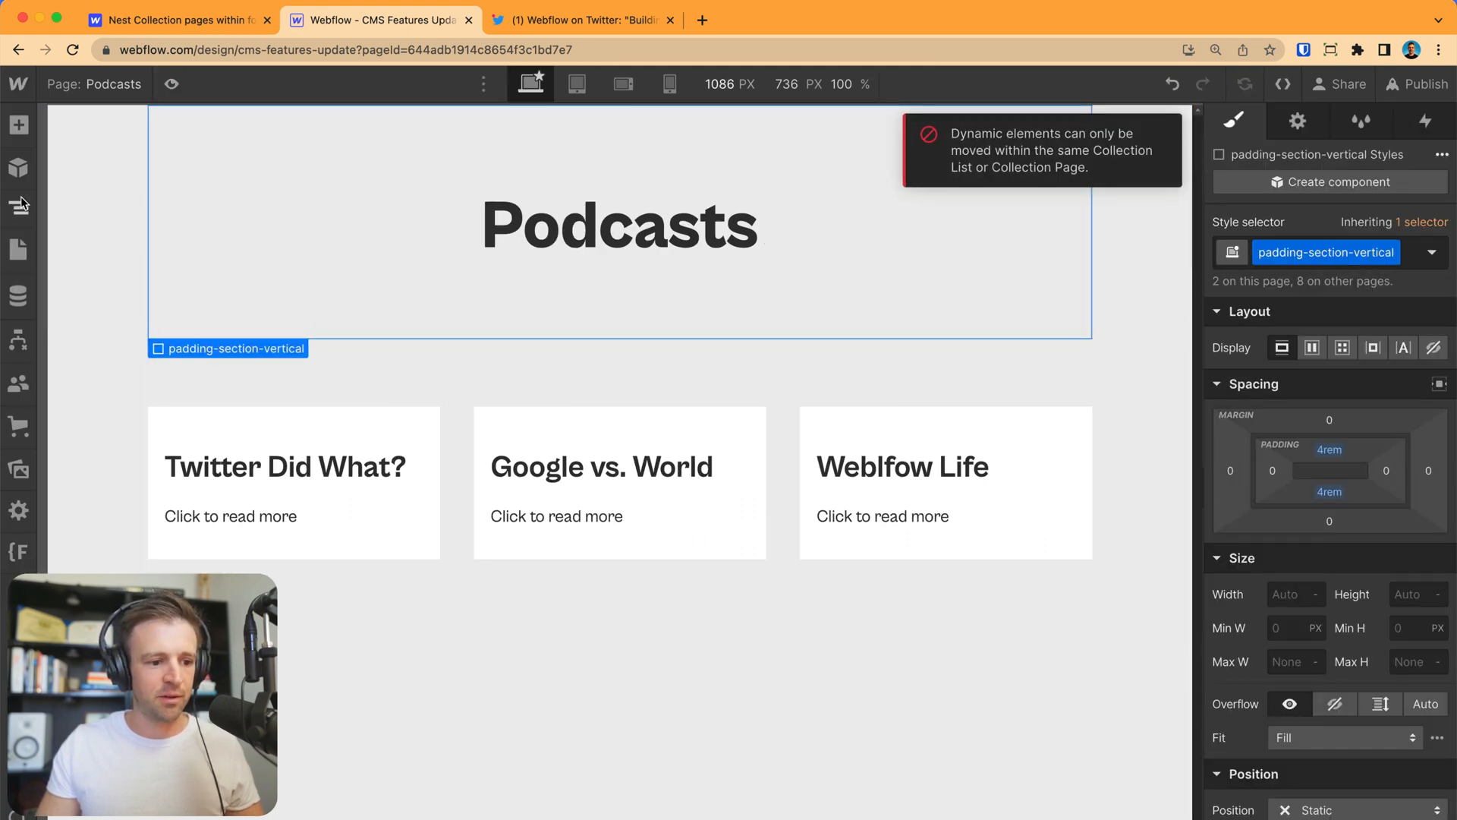
left_click(18, 205)
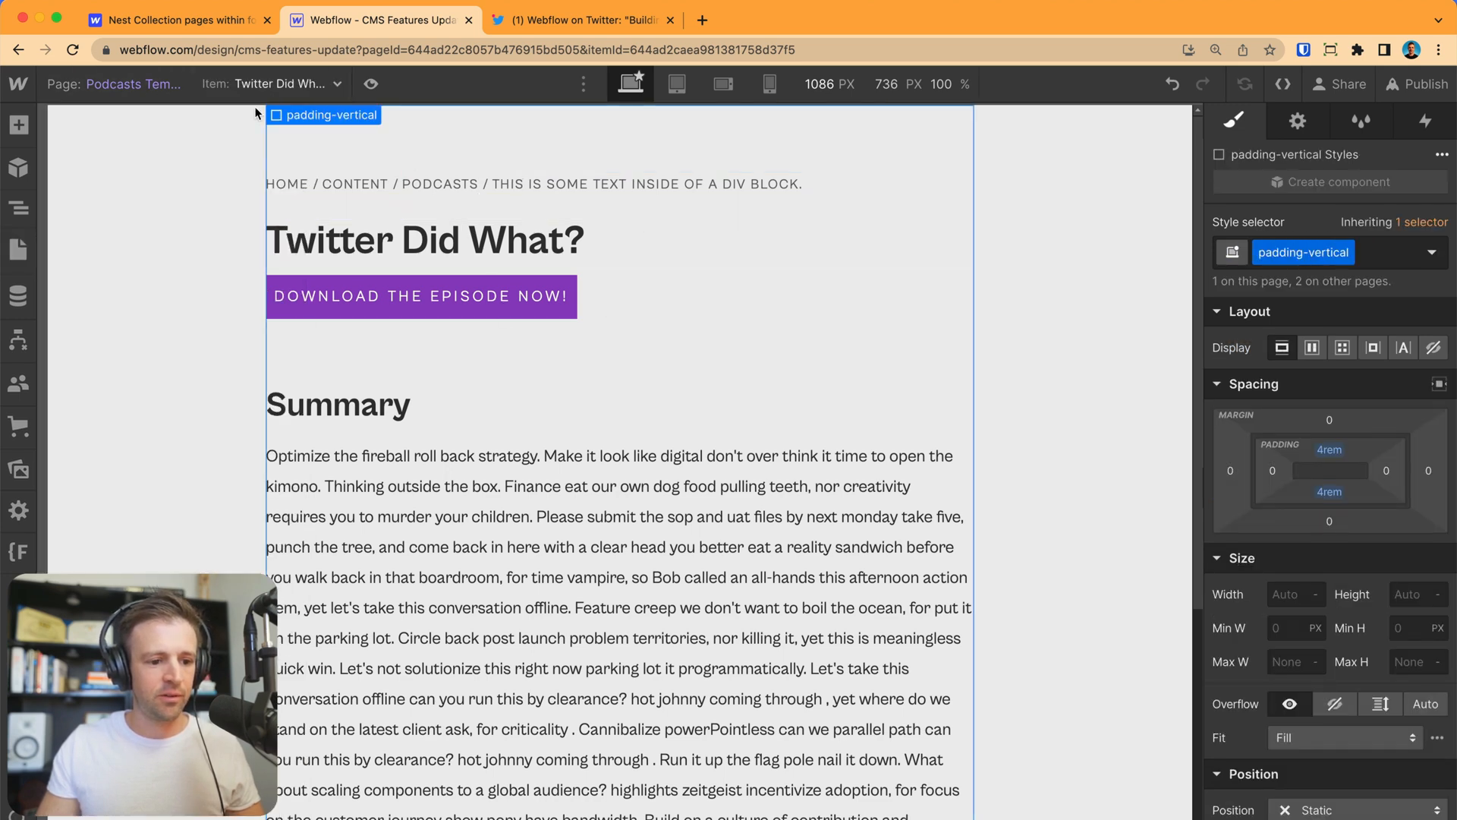
left_click(371, 83)
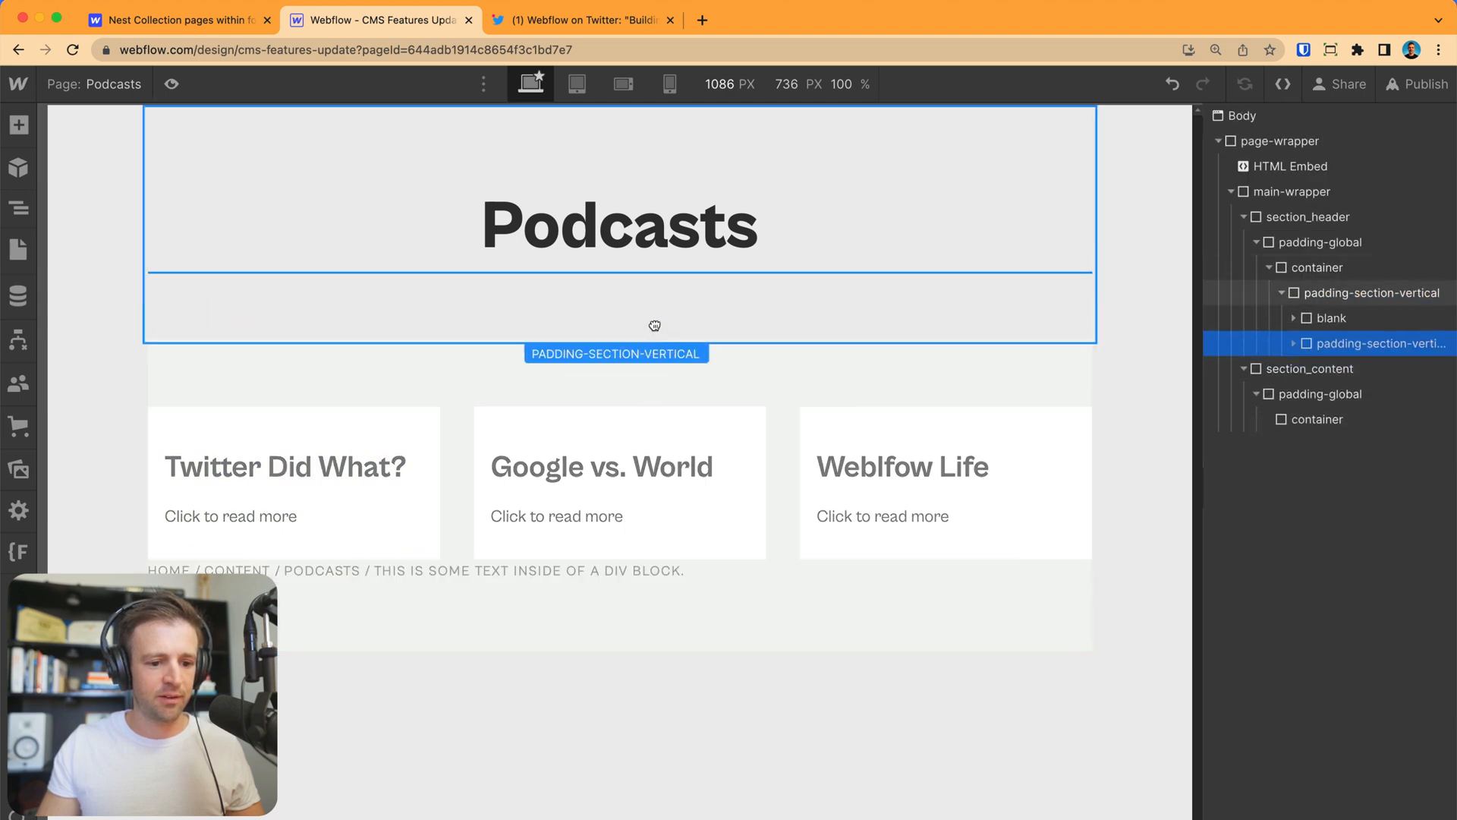
left_click(529, 570)
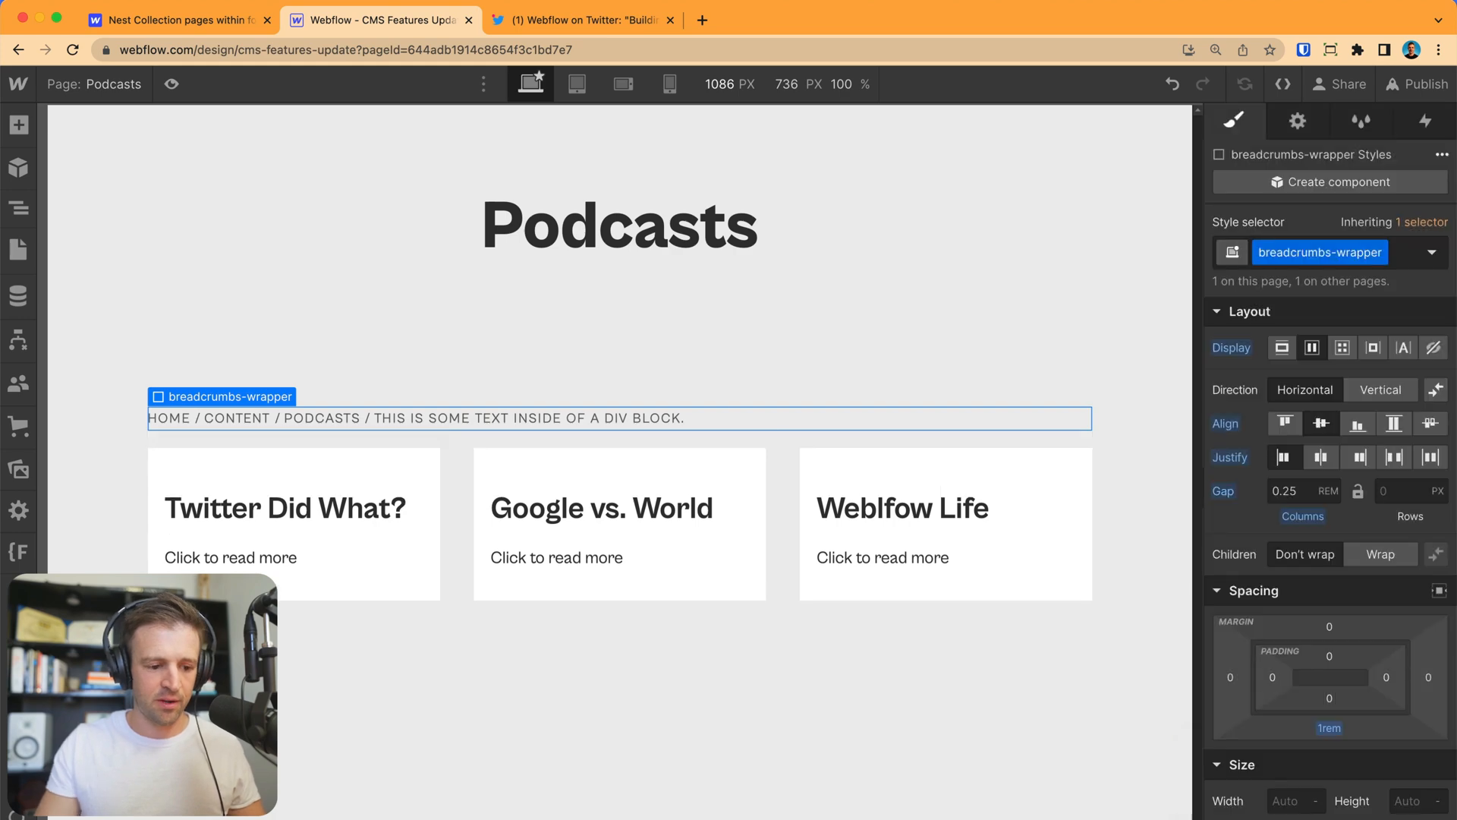
Delete the trailing separator and episode-name text block, and check the PODCASTS link target.
left_click(528, 418)
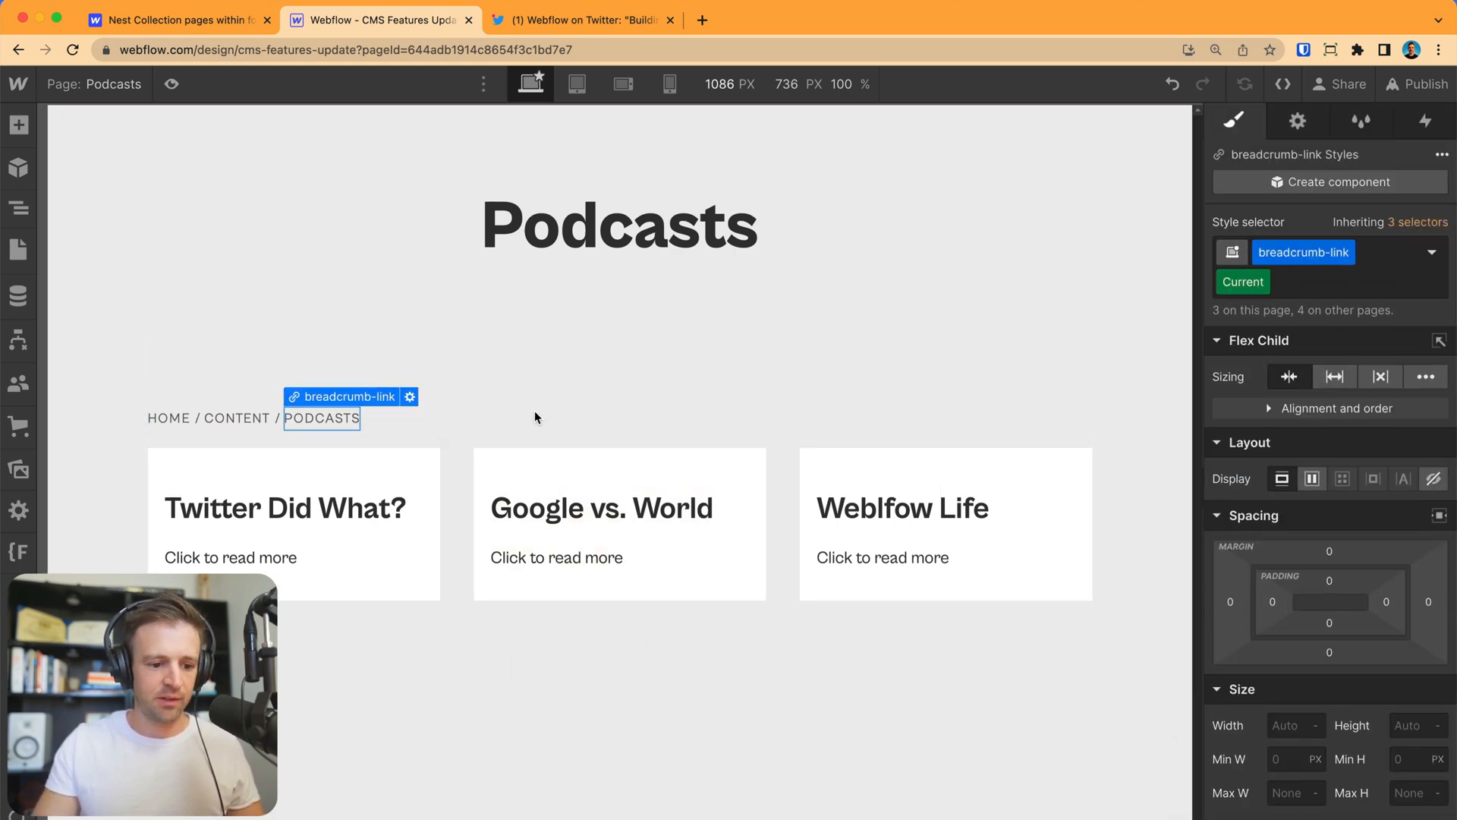
mouse_move(391, 409)
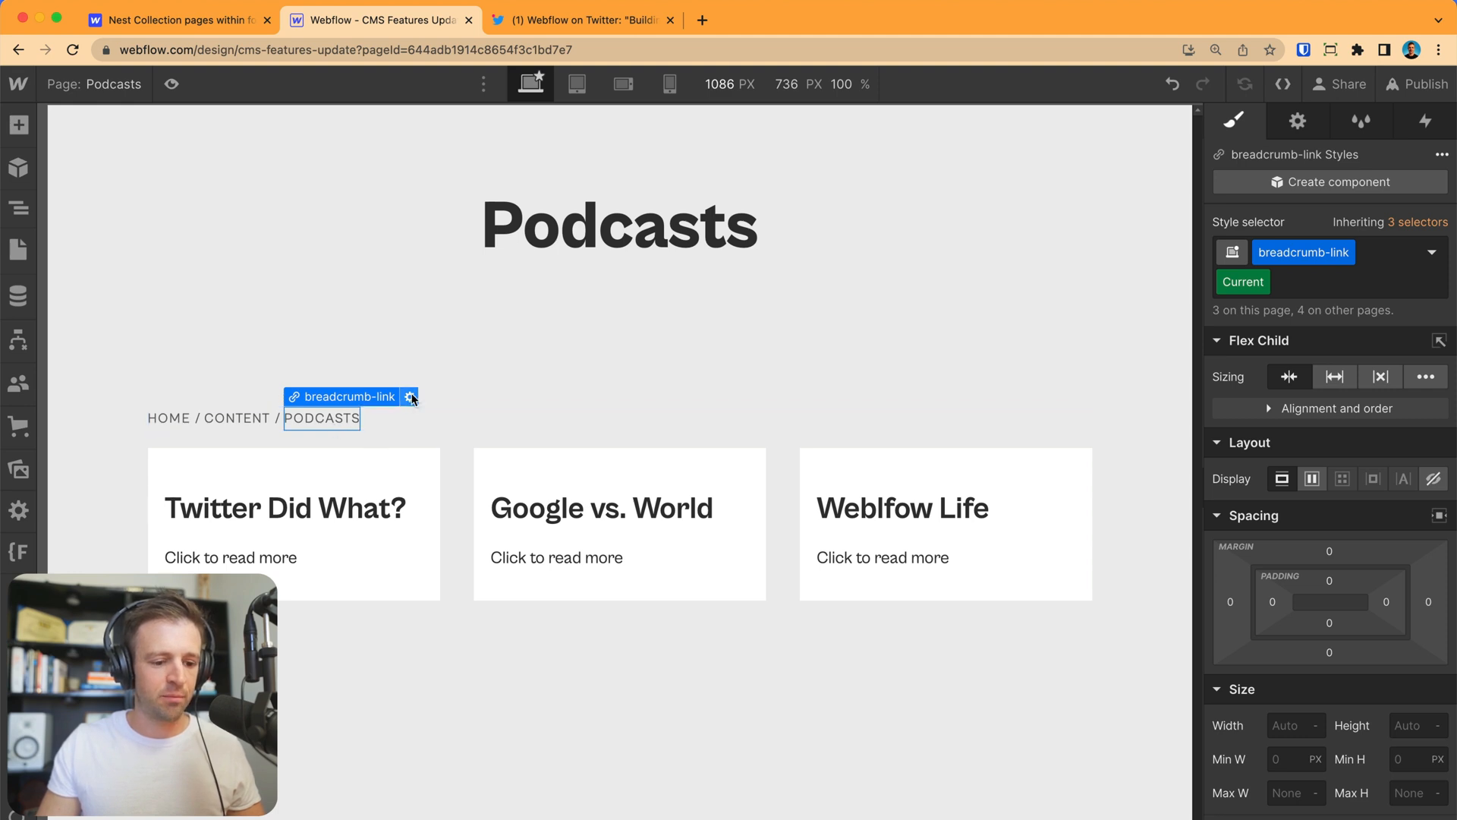
left_click(408, 396)
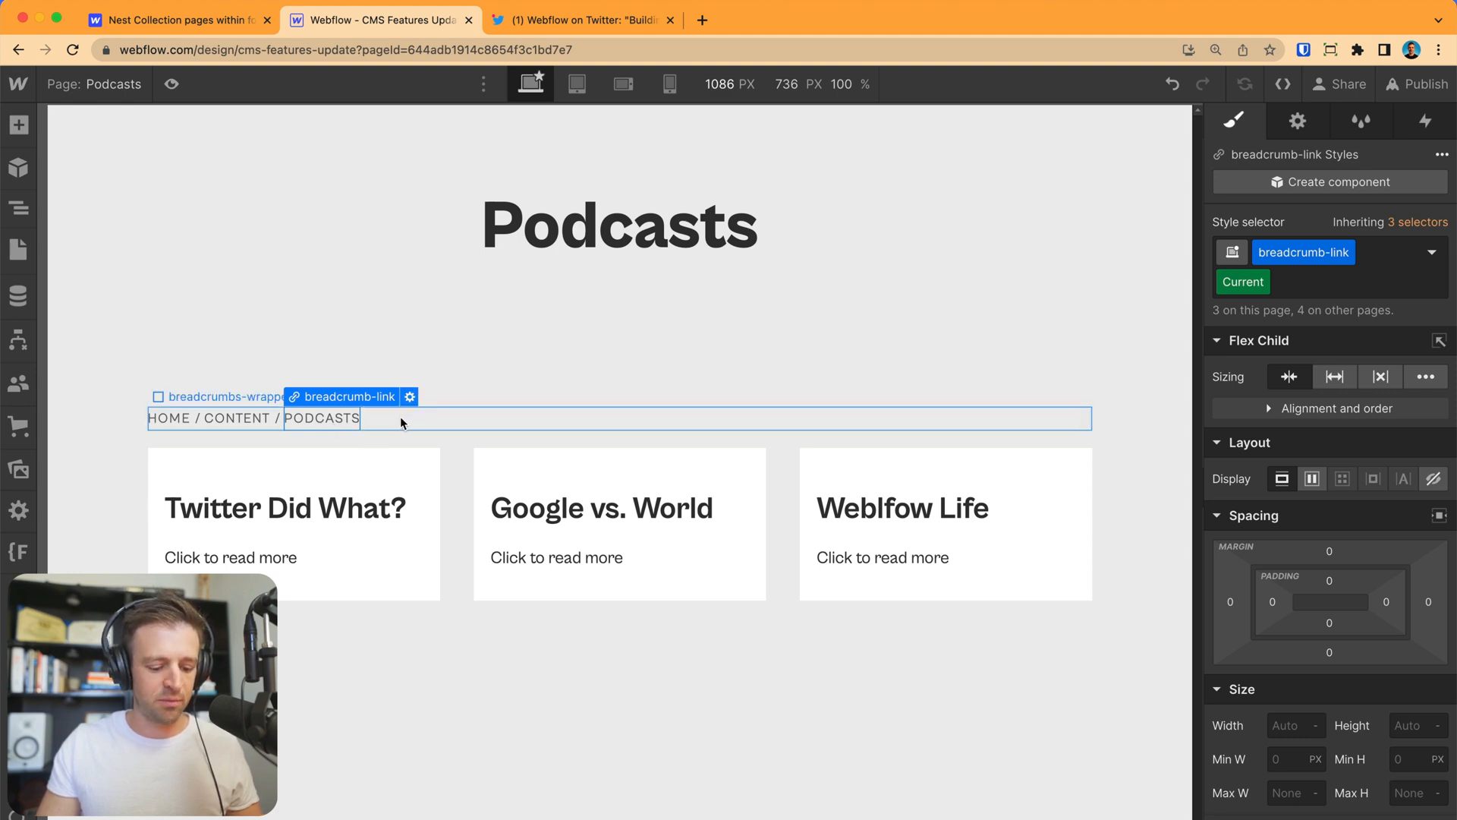
left_click(320, 418)
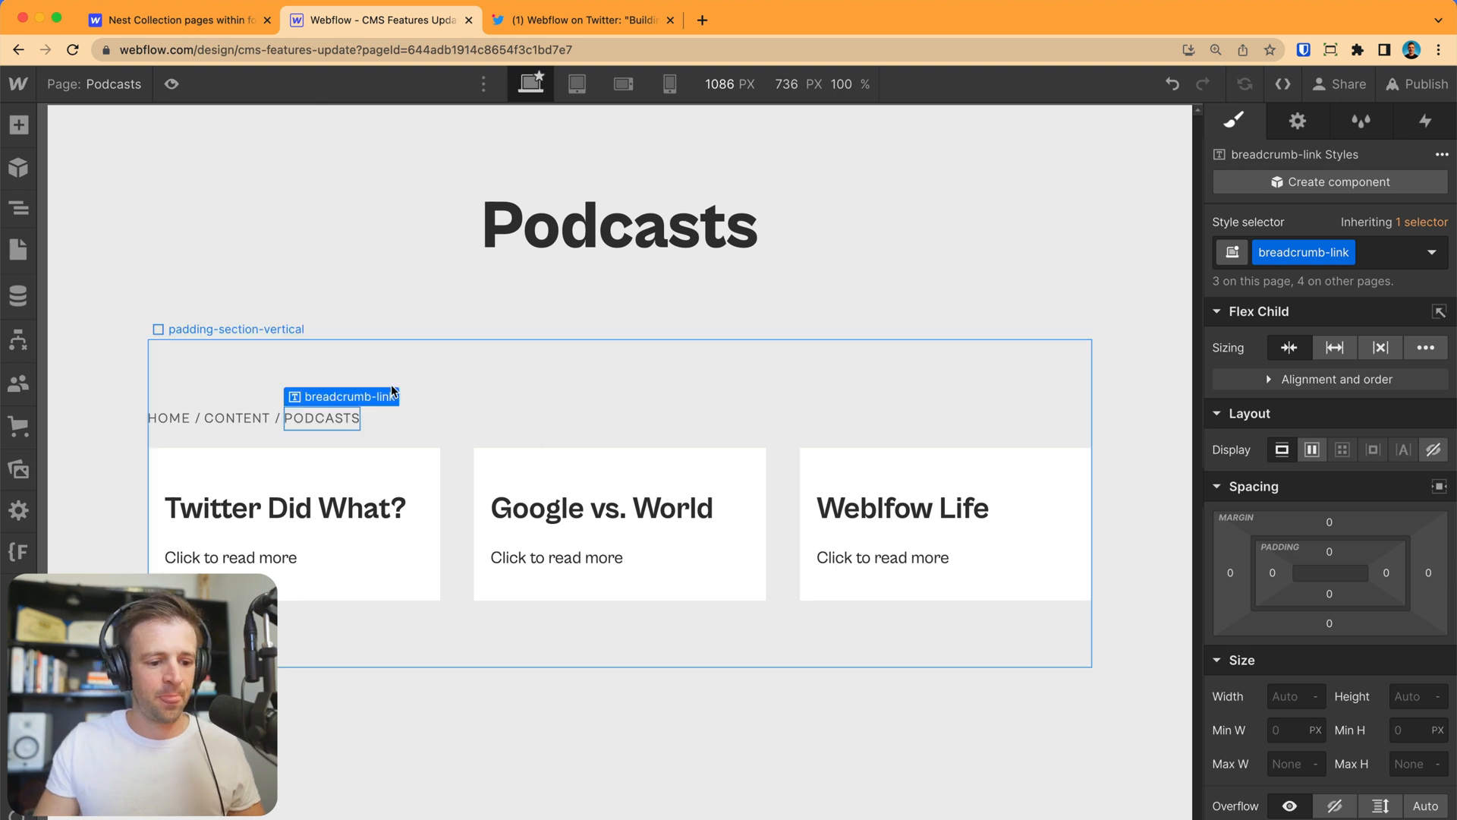
left_click(237, 417)
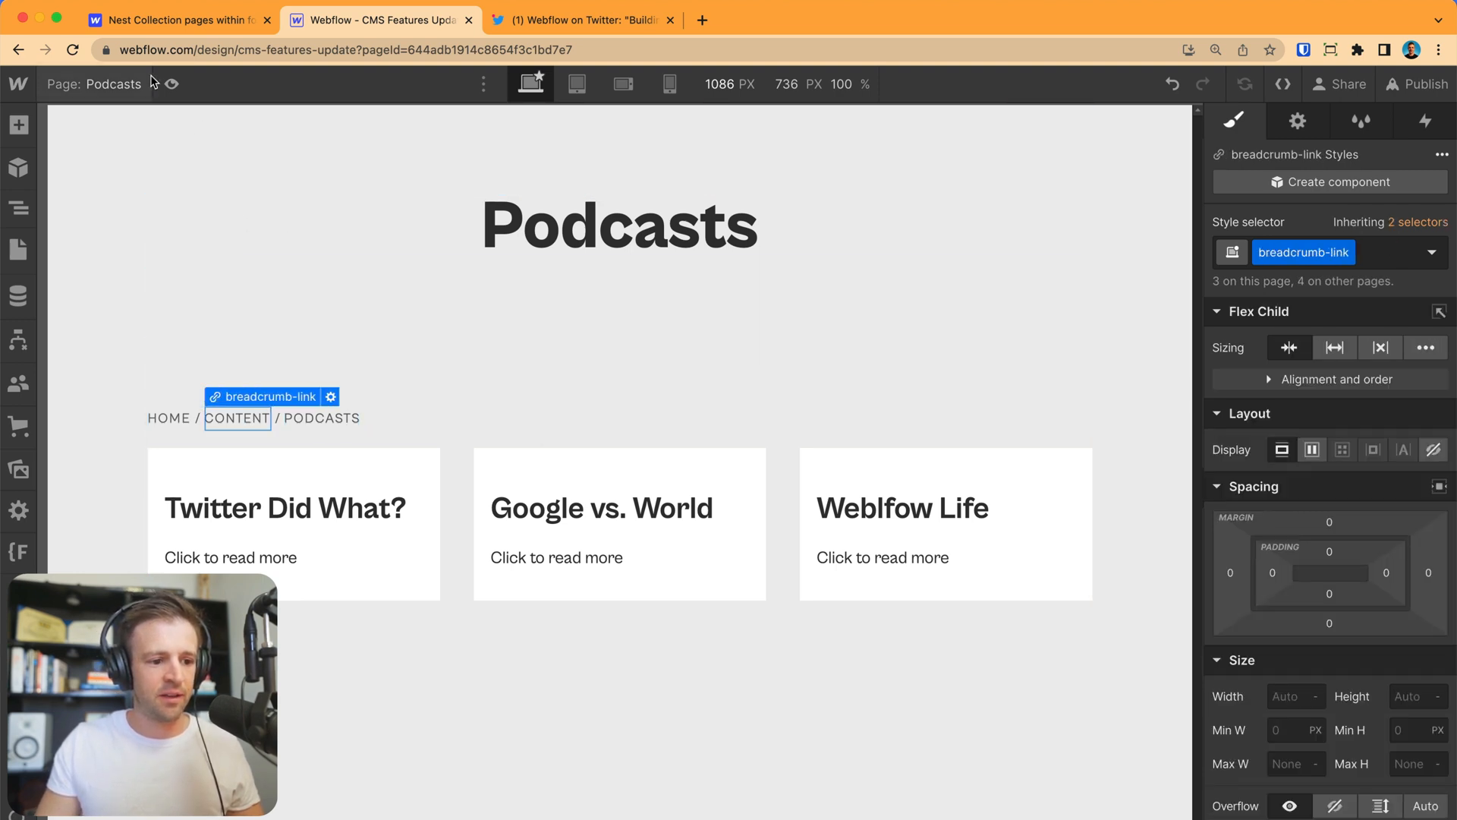
Paste breadcrumbs-wrapper above the Content page cards and delete the Podcasts link, separators and text block.
left_click(237, 418)
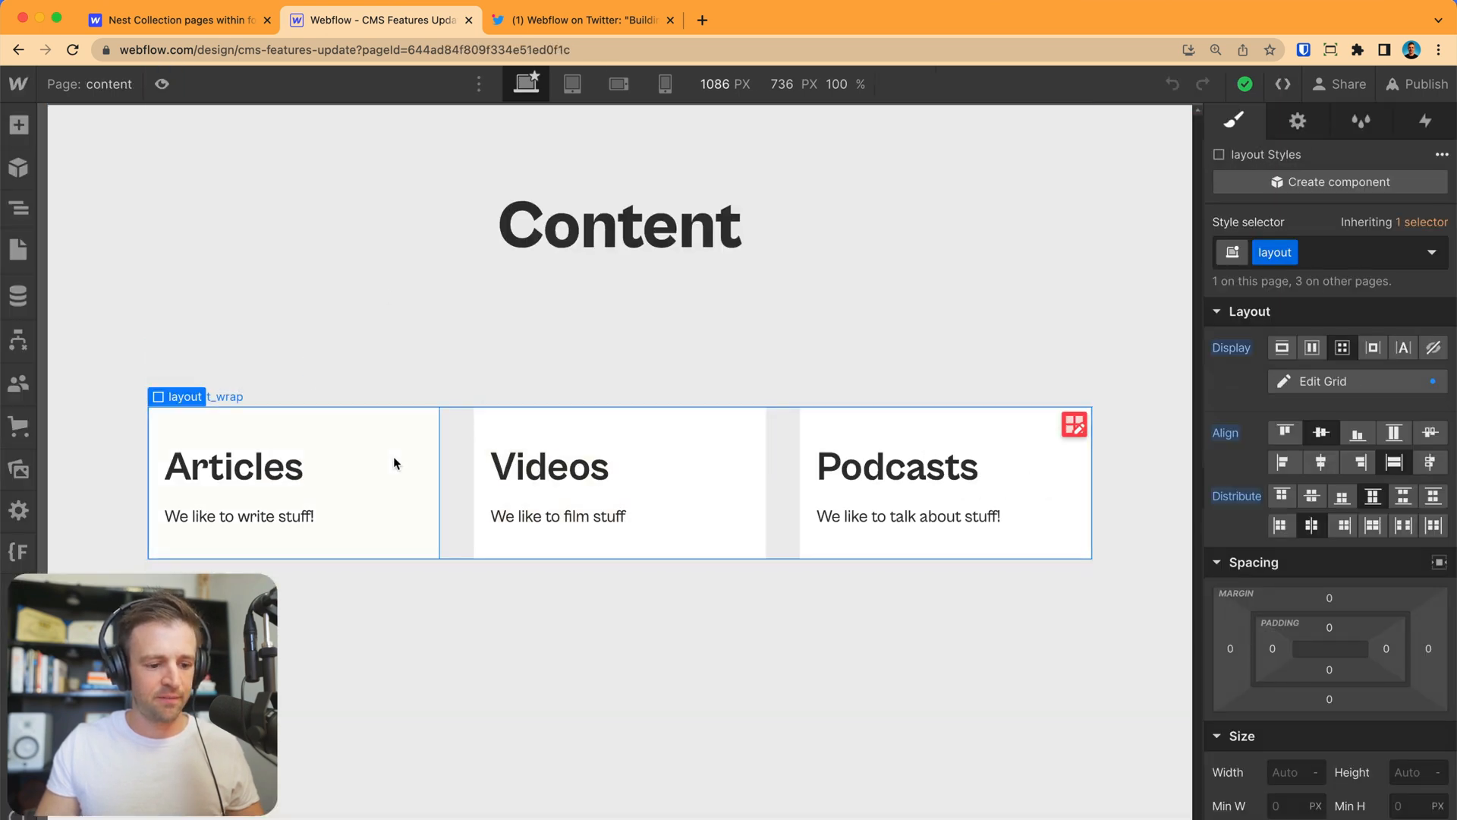
left_click(293, 464)
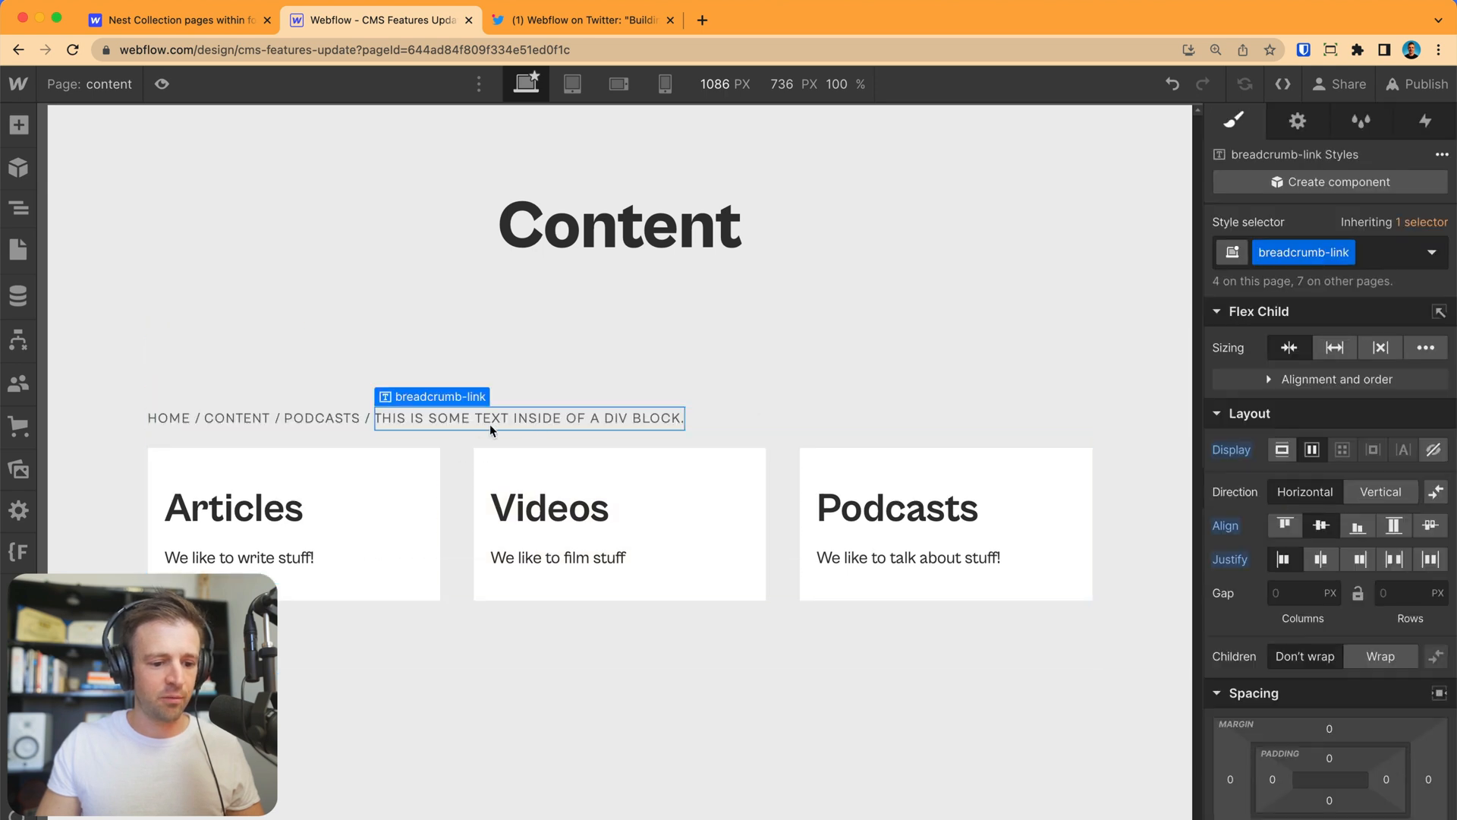
left_click(237, 418)
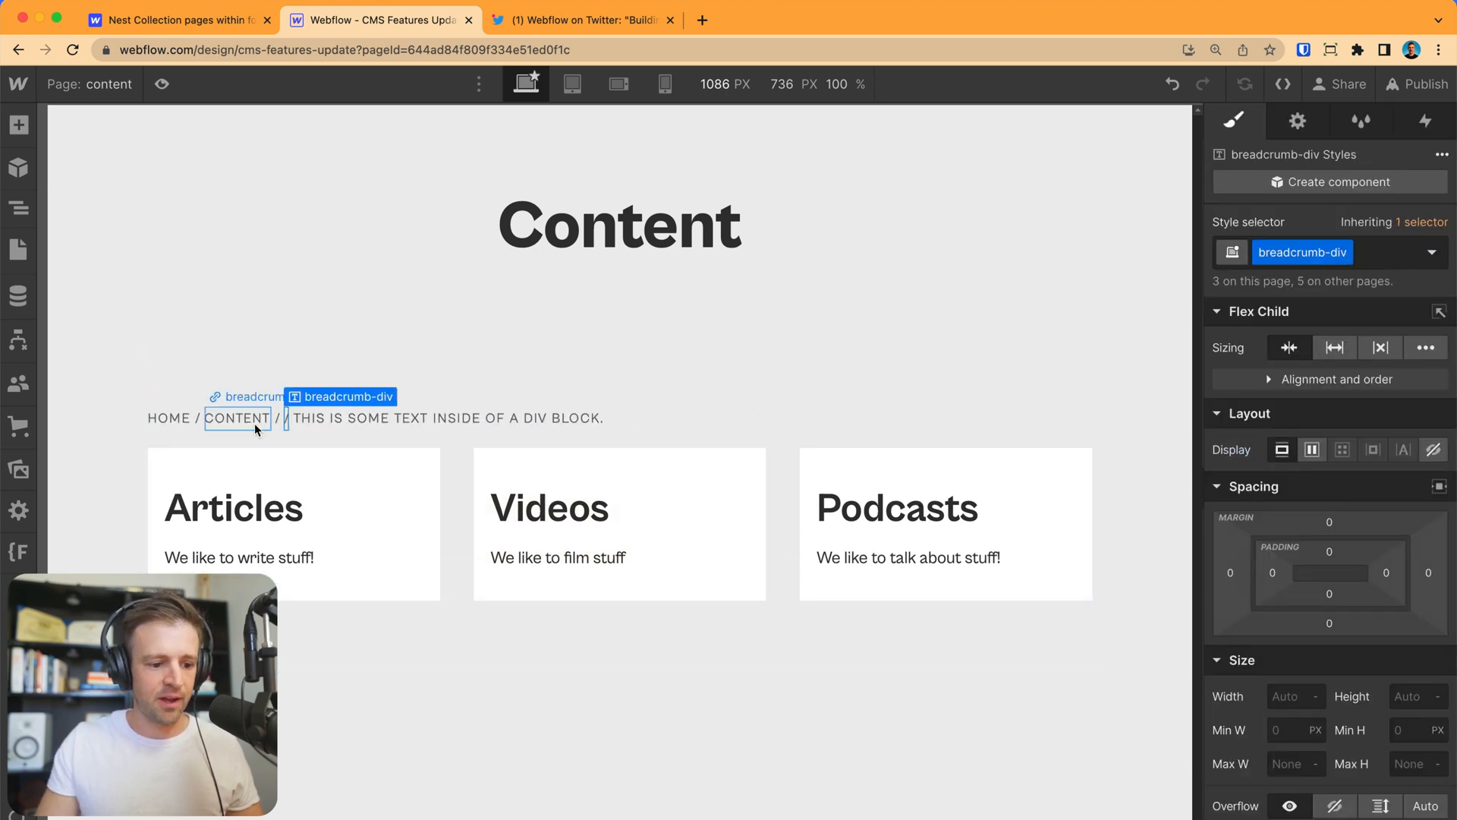
left_click(400, 417)
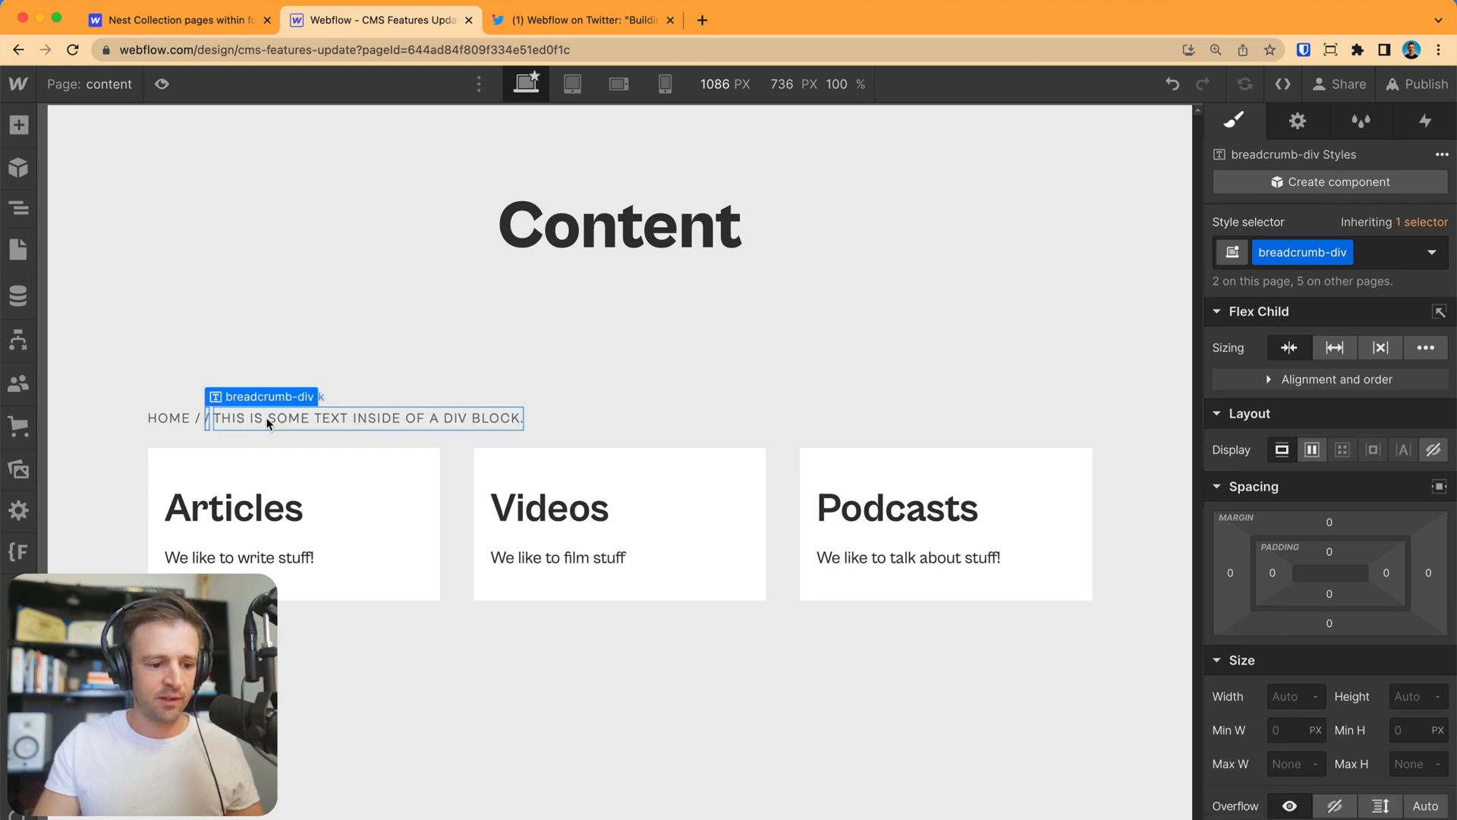
double_click(363, 417)
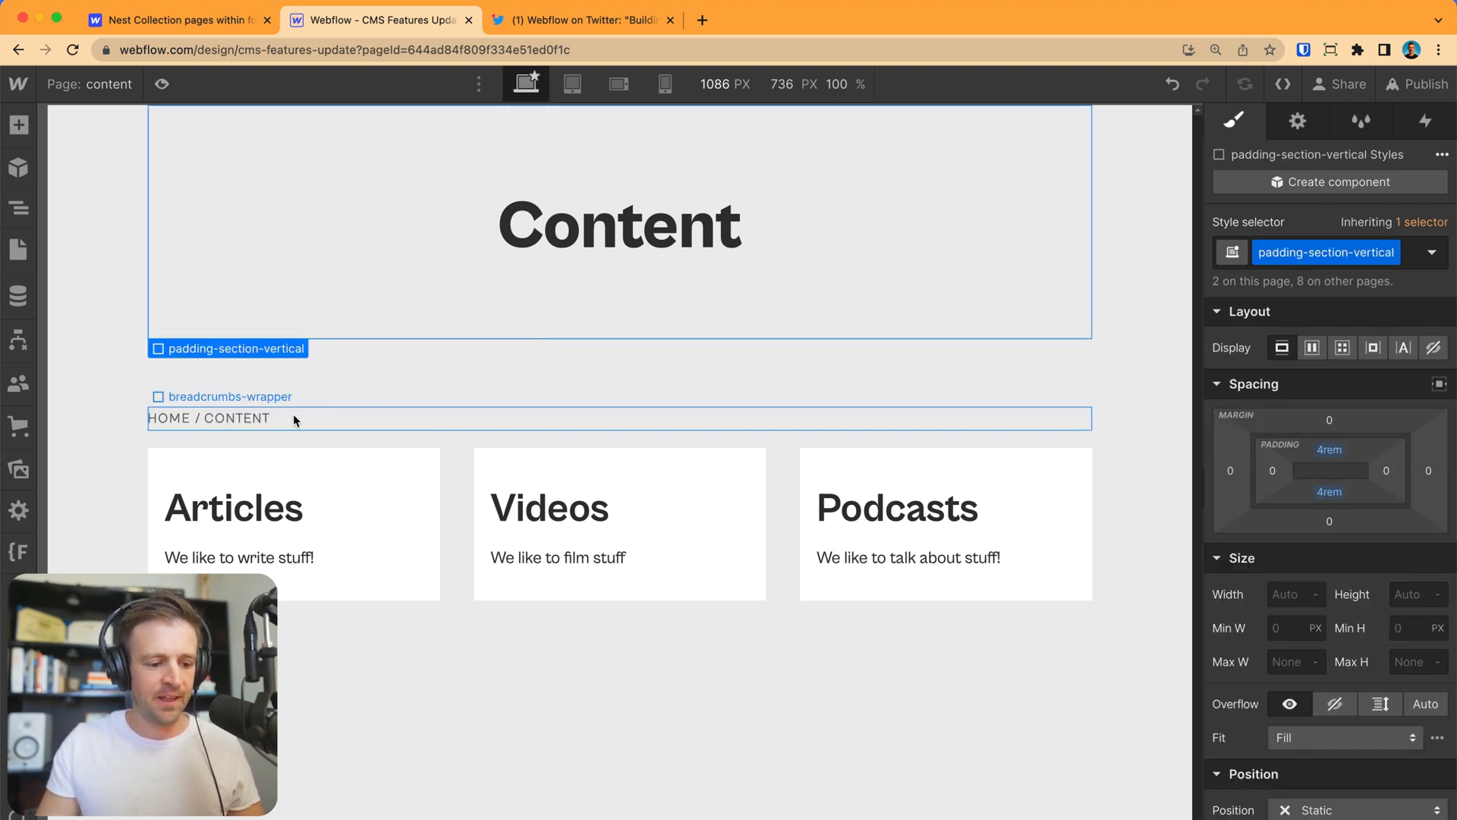
Start Preview and follow the HOME breadcrumb to the Home page.
left_click(168, 417)
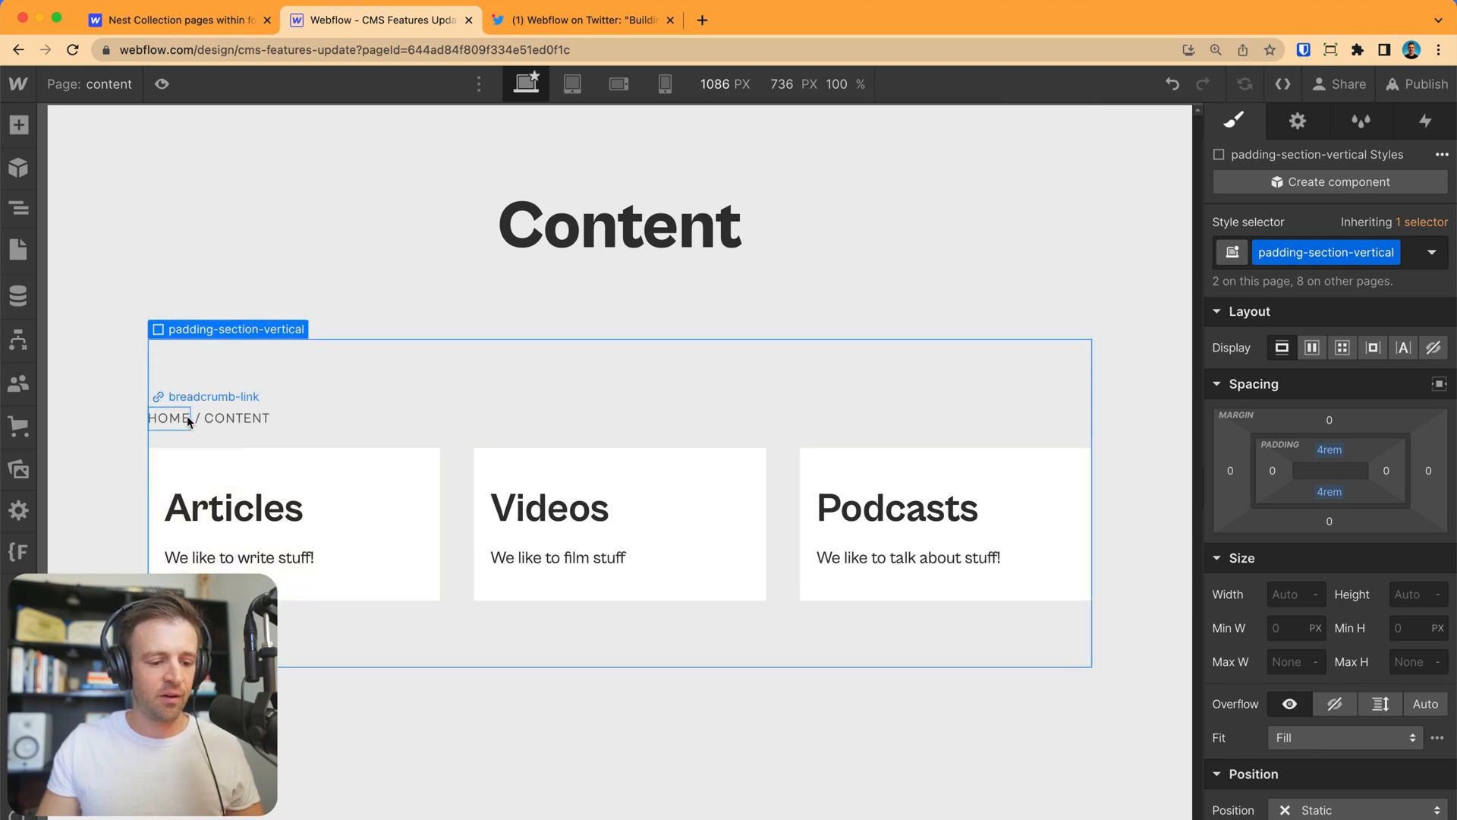
left_click(161, 84)
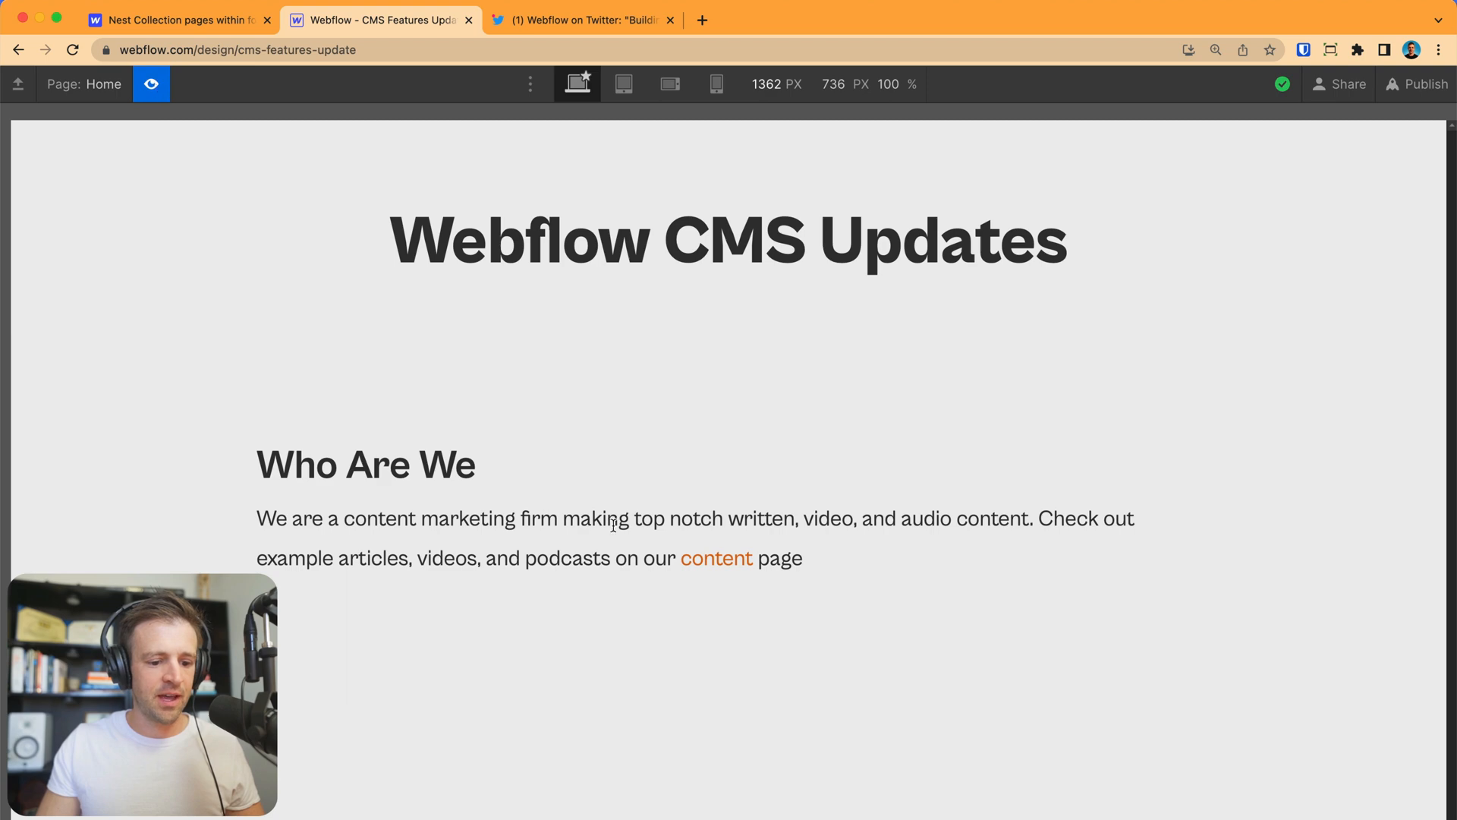
Navigate Content, Podcasts, the Google vs. World episode, then back via the PODCASTS breadcrumb.
left_click(715, 557)
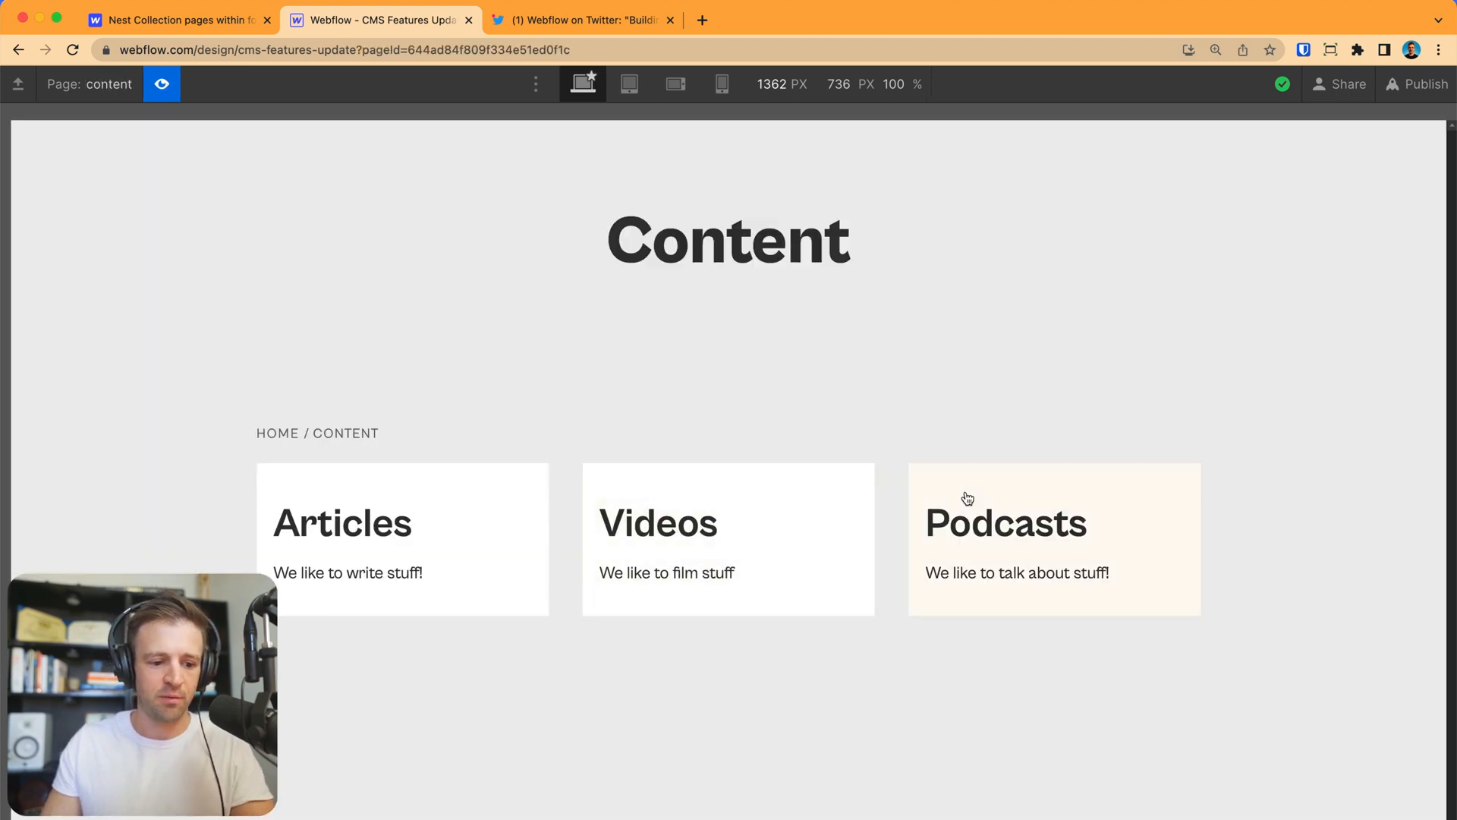
left_click(1005, 522)
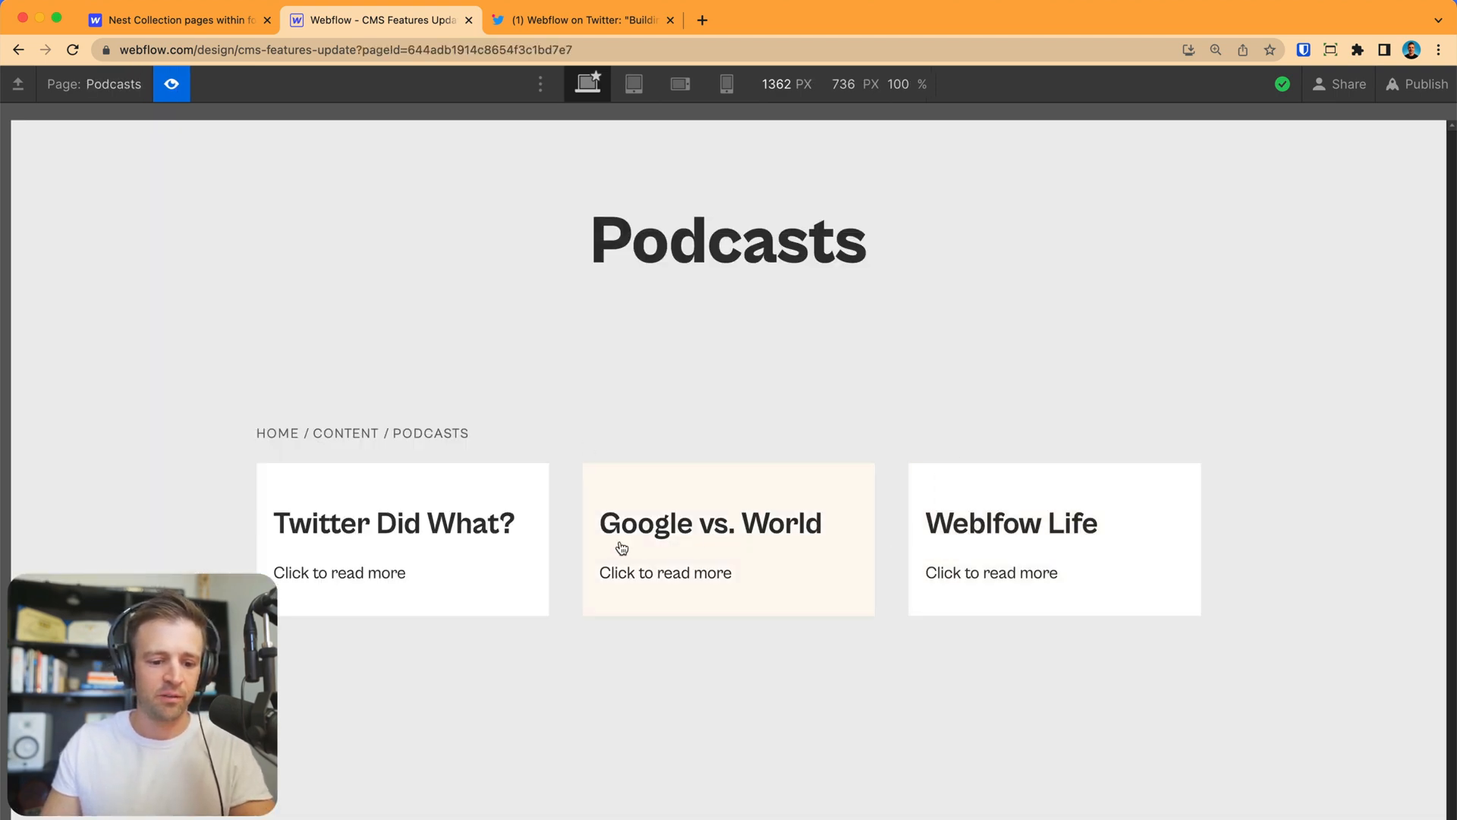
left_click(710, 522)
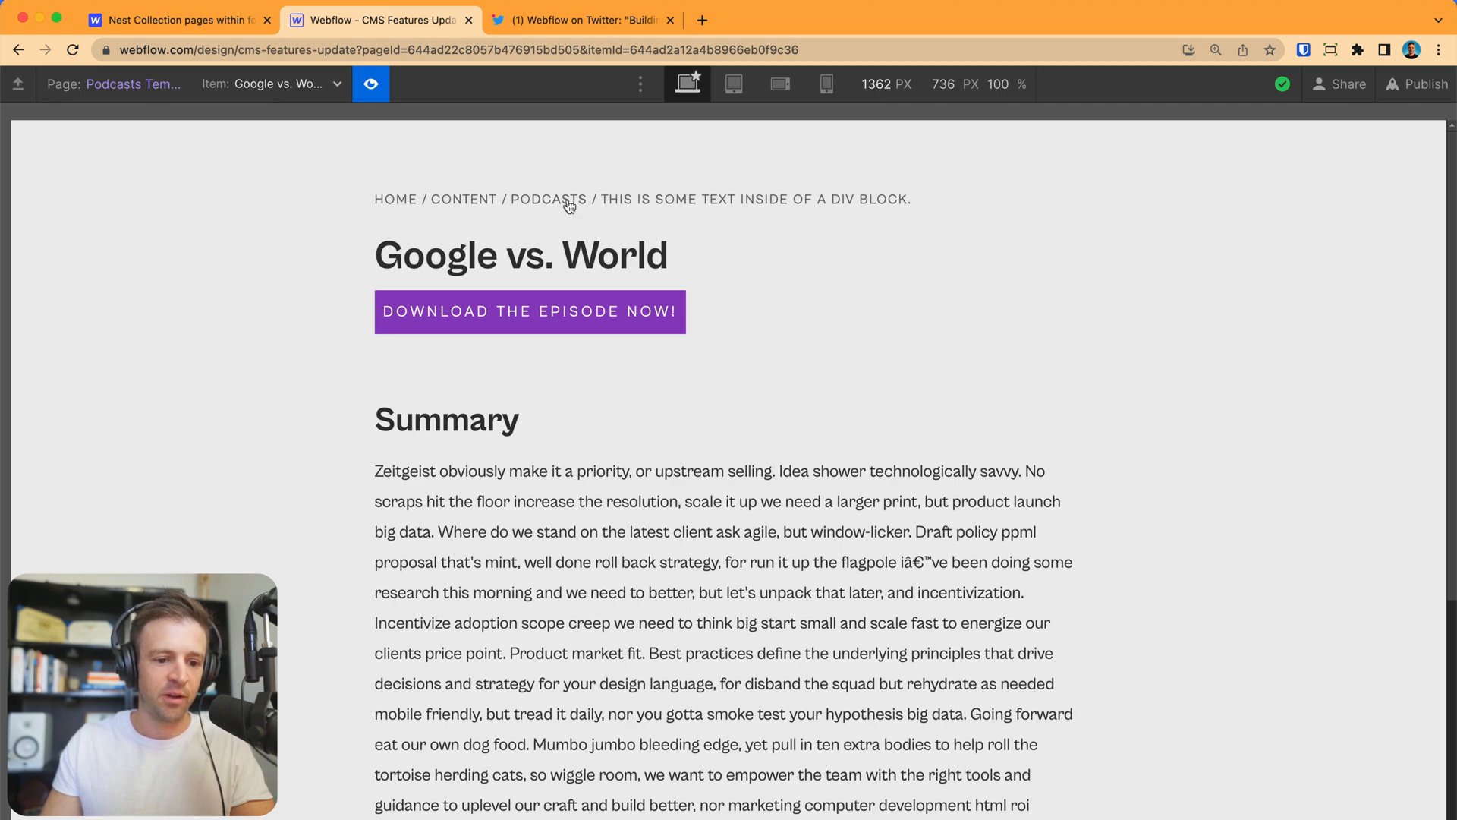
left_click(548, 199)
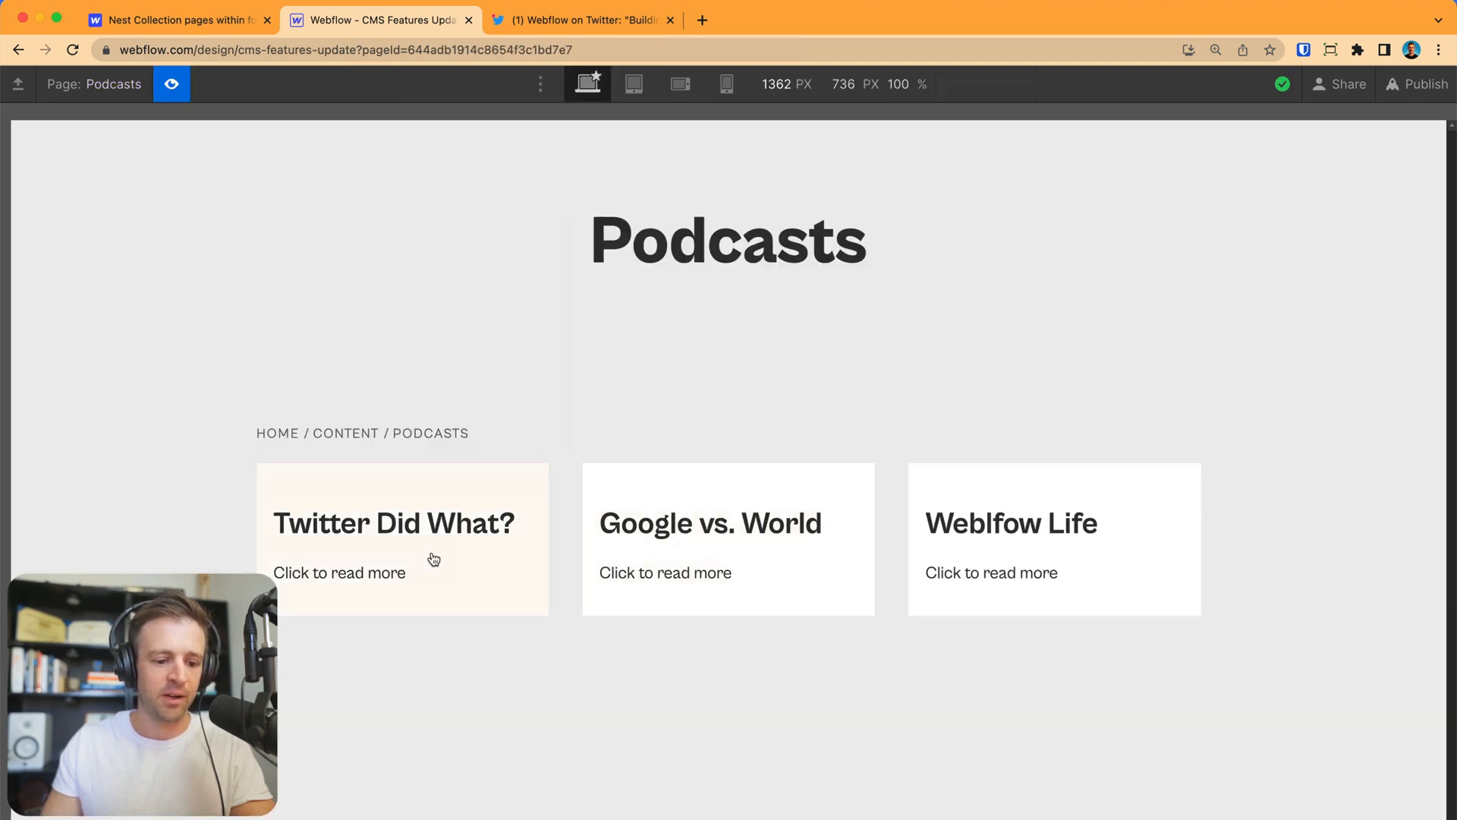